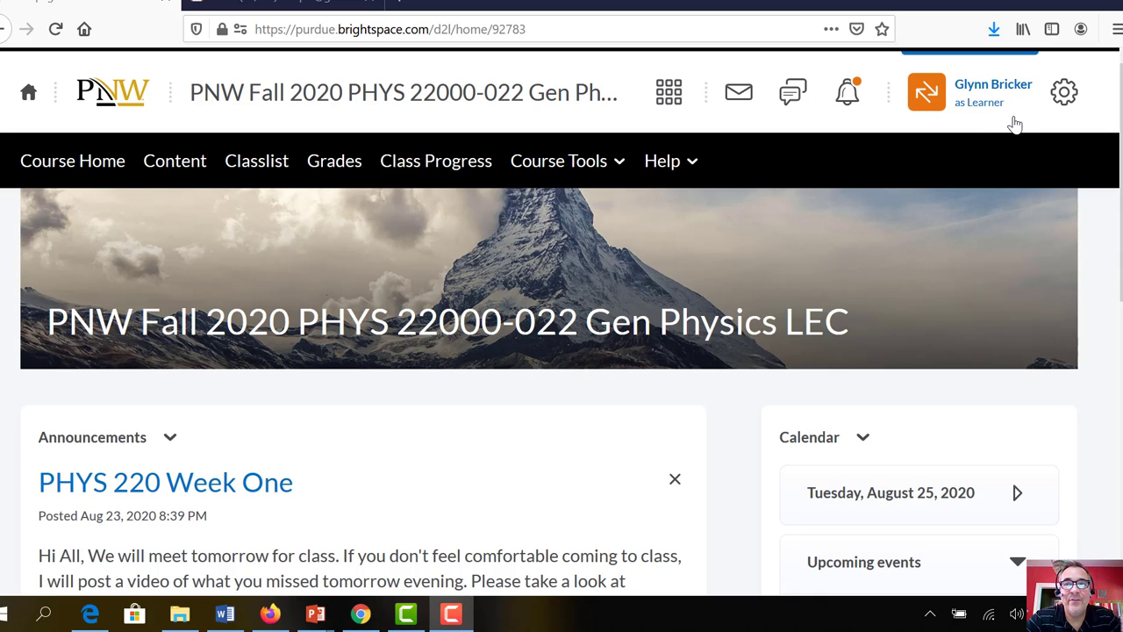
{"action": "mouse_move", "coordinate": [973, 94]}
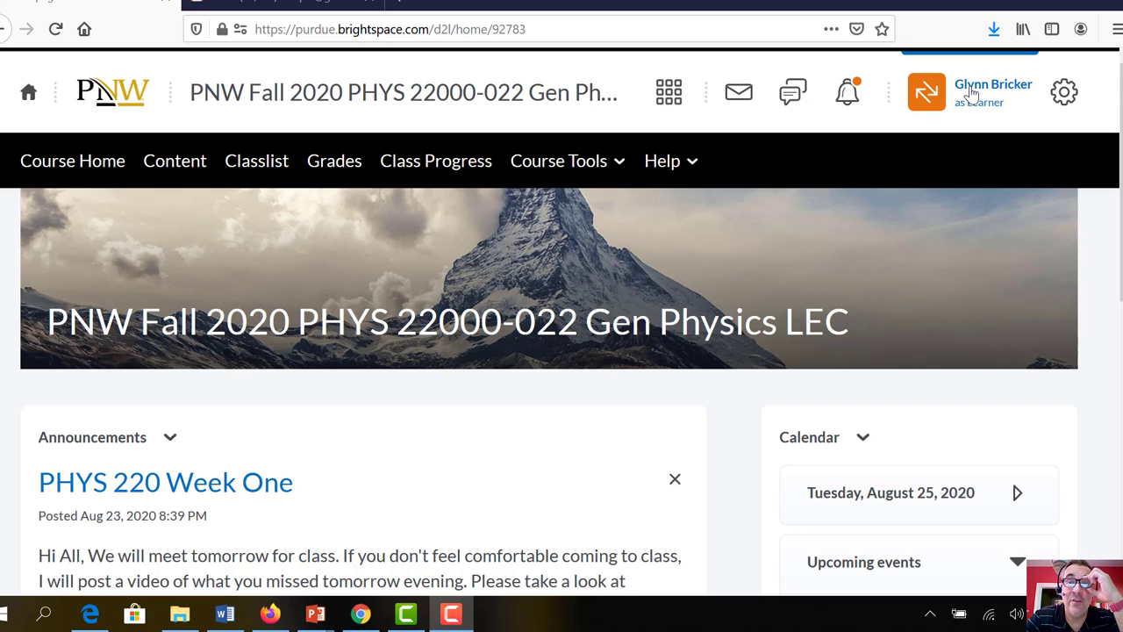
Go to Notifications from the learner account menu on the PHYS 22000 course home
{"action": "left_click", "coordinate": [980, 92]}
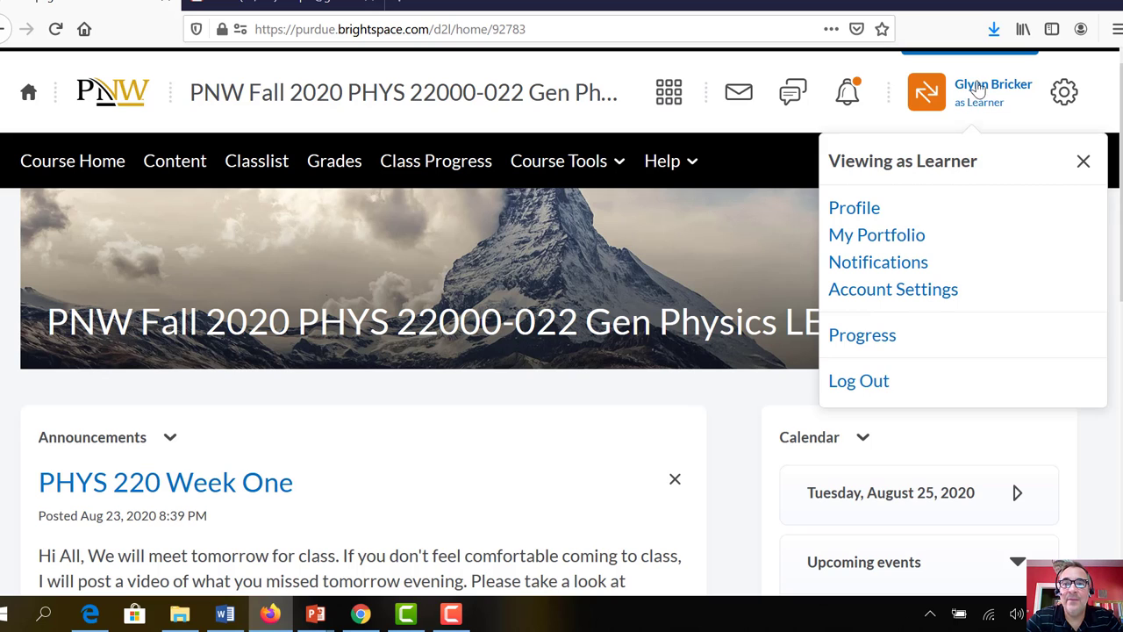
{"action": "mouse_move", "coordinate": [900, 239]}
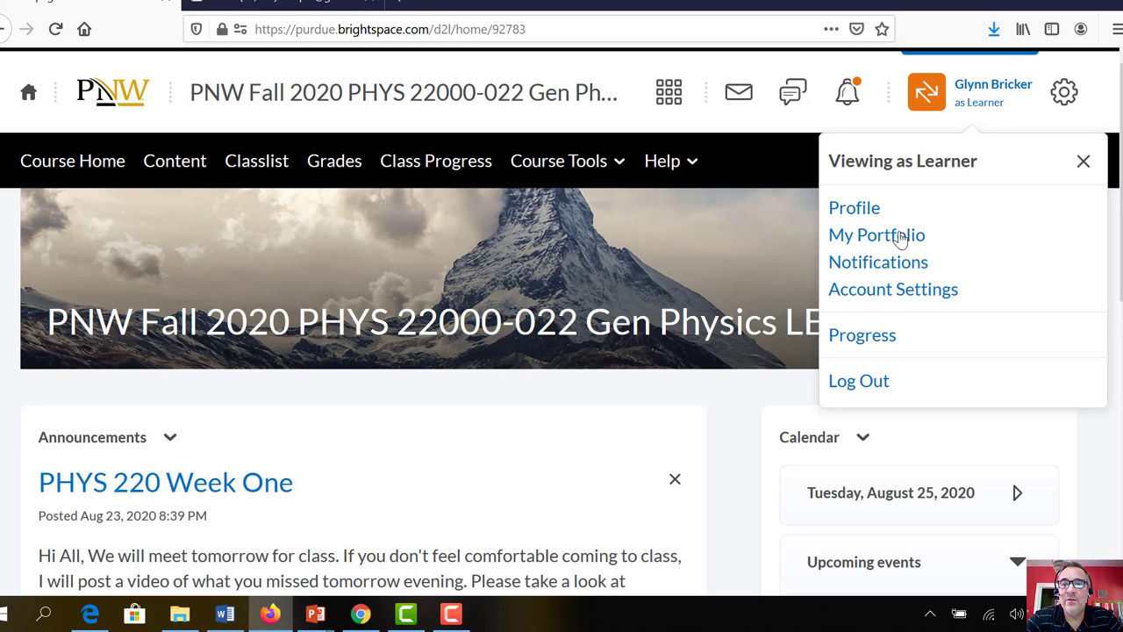
{"action": "left_click", "coordinate": [878, 262]}
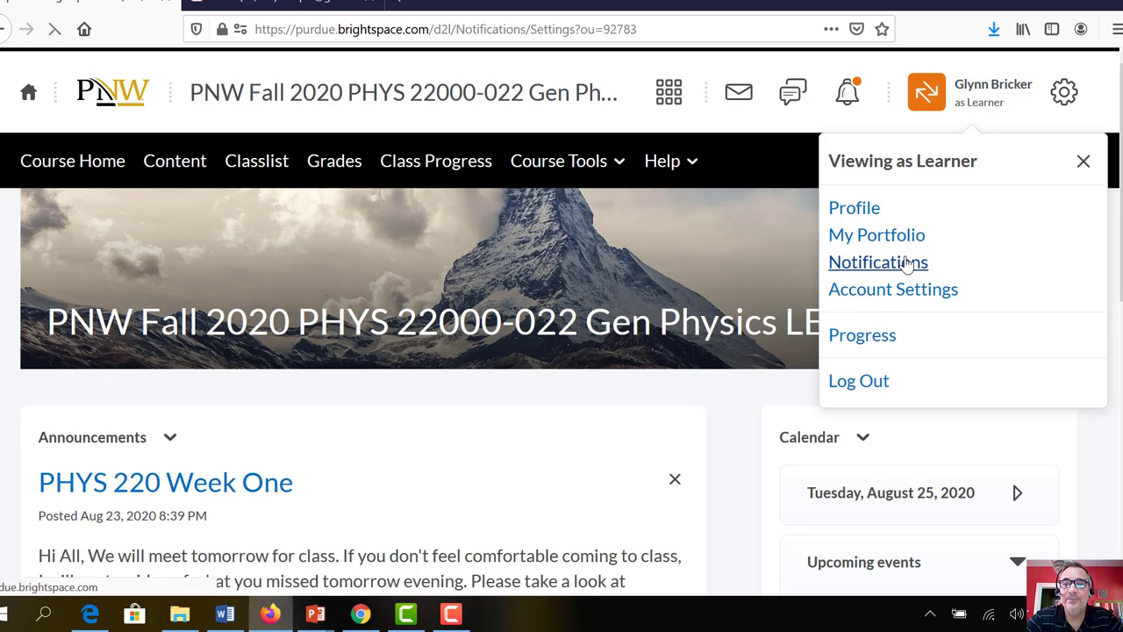
{"action": "left_click", "coordinate": [879, 262]}
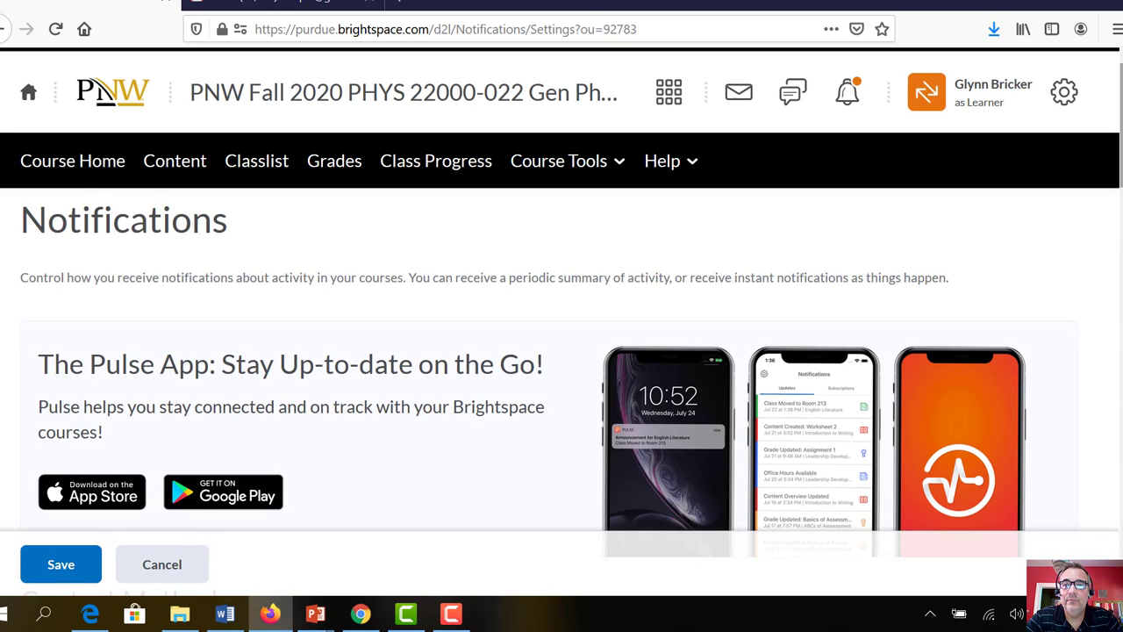
{"action": "scroll", "scroll_direction": "down", "scroll_amount": 3}
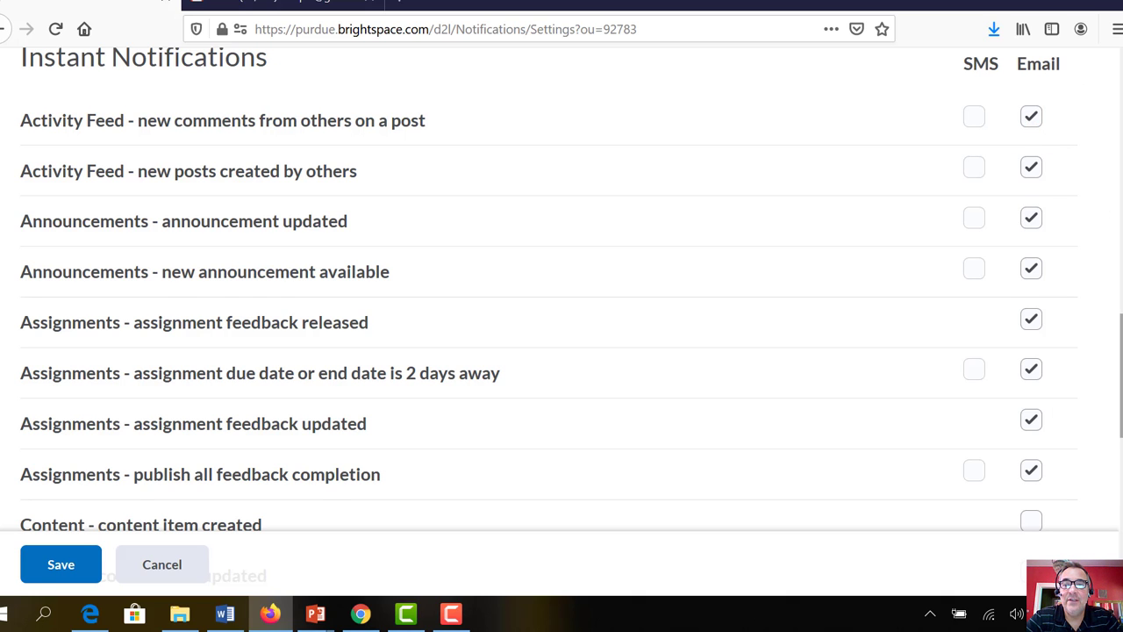
{"action": "scroll", "scroll_direction": "down", "scroll_amount": 3}
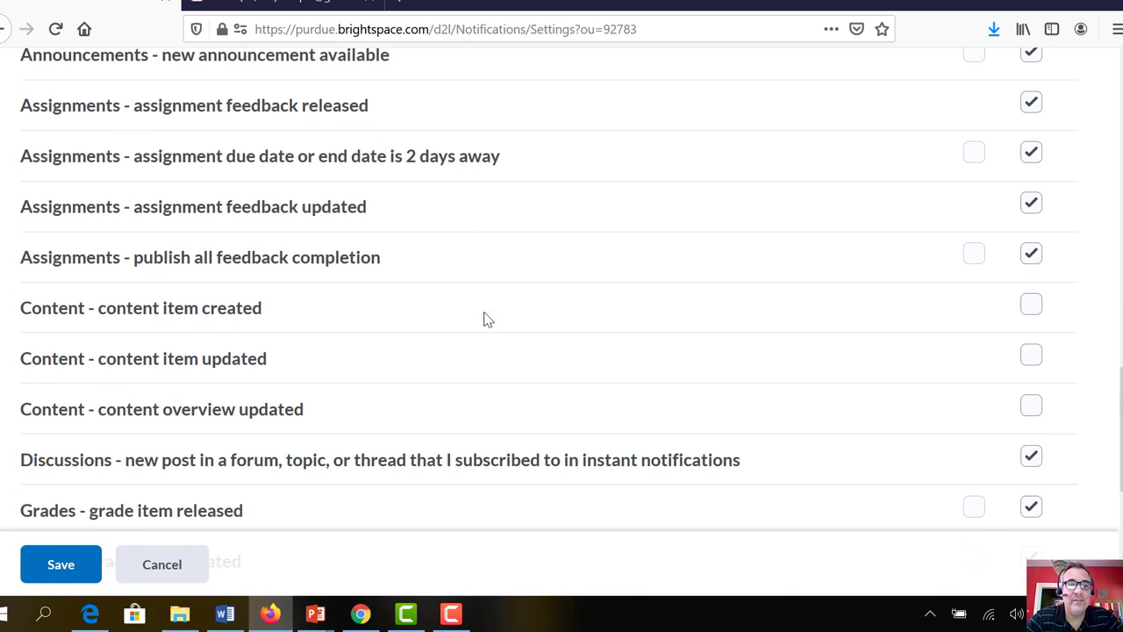
{"action": "mouse_move", "coordinate": [321, 399]}
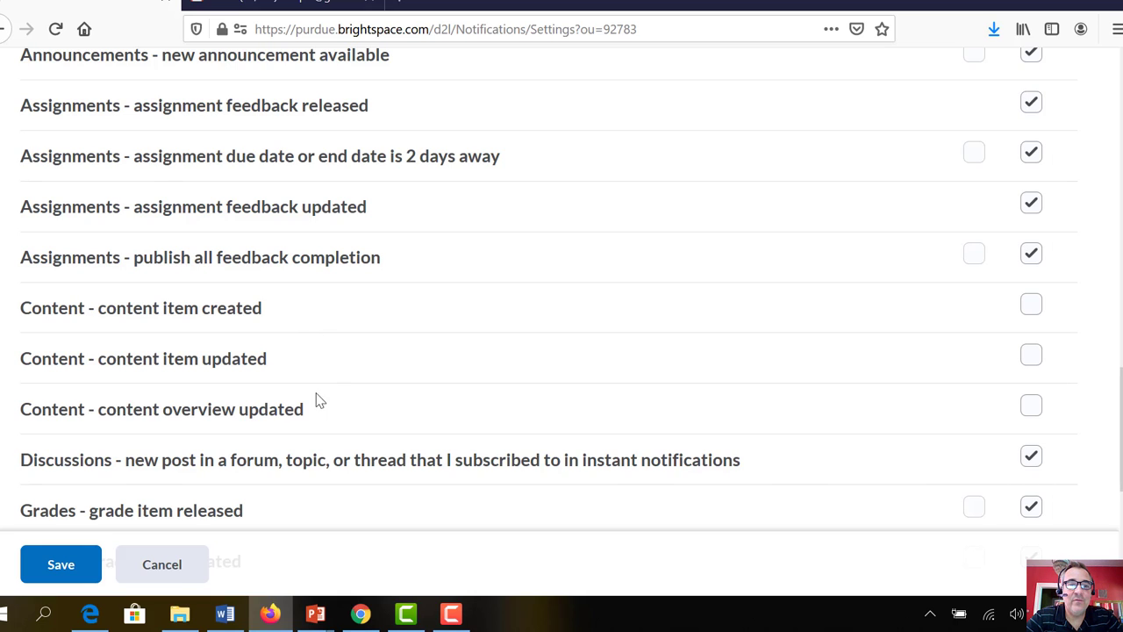
{"action": "mouse_move", "coordinate": [349, 408]}
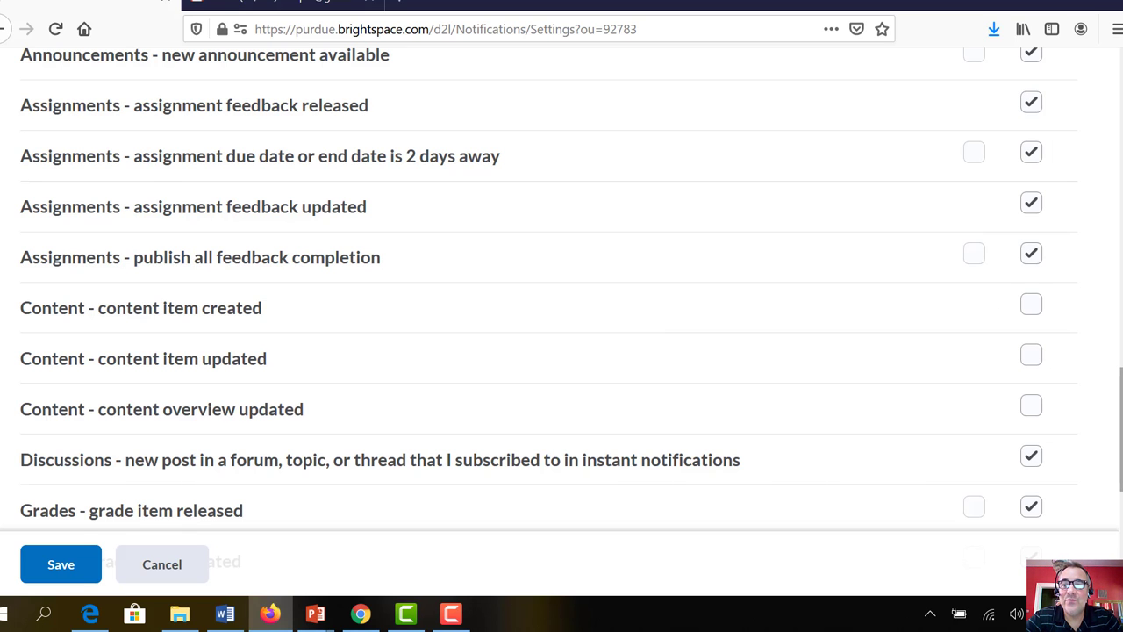
{"action": "scroll", "scroll_direction": "down", "scroll_amount": 3}
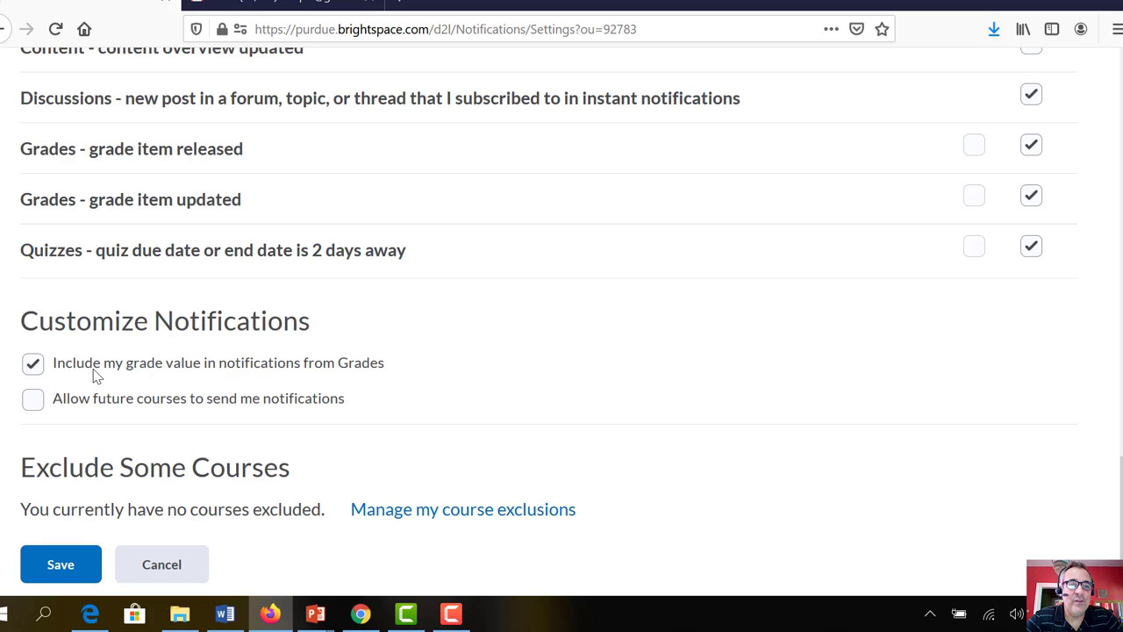
{"action": "mouse_move", "coordinate": [195, 393]}
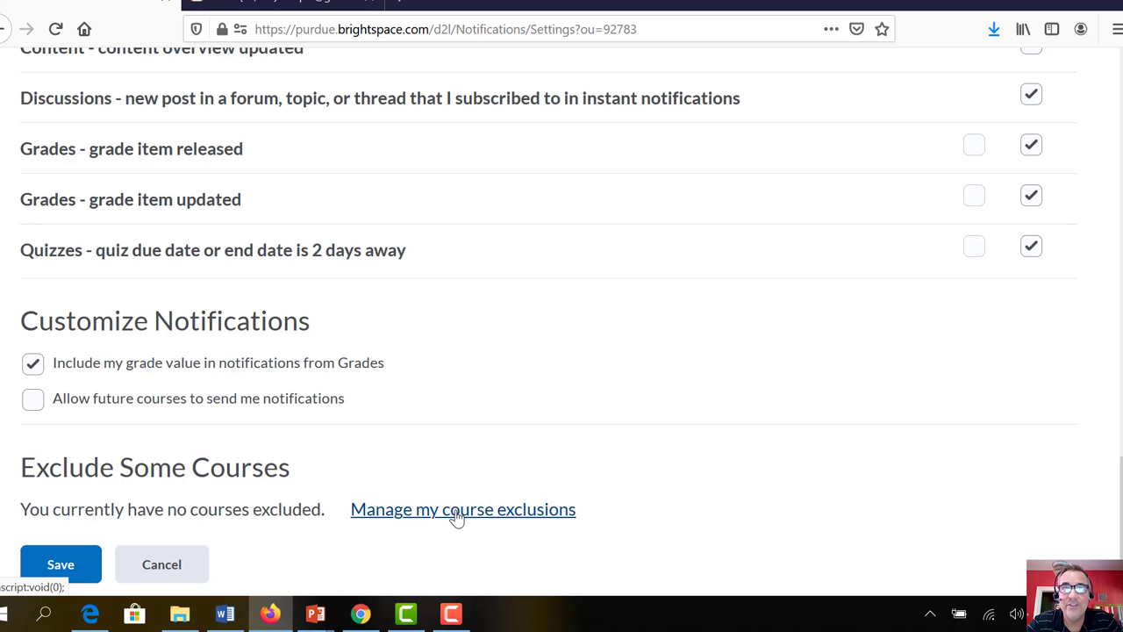
{"action": "mouse_move", "coordinate": [1110, 386]}
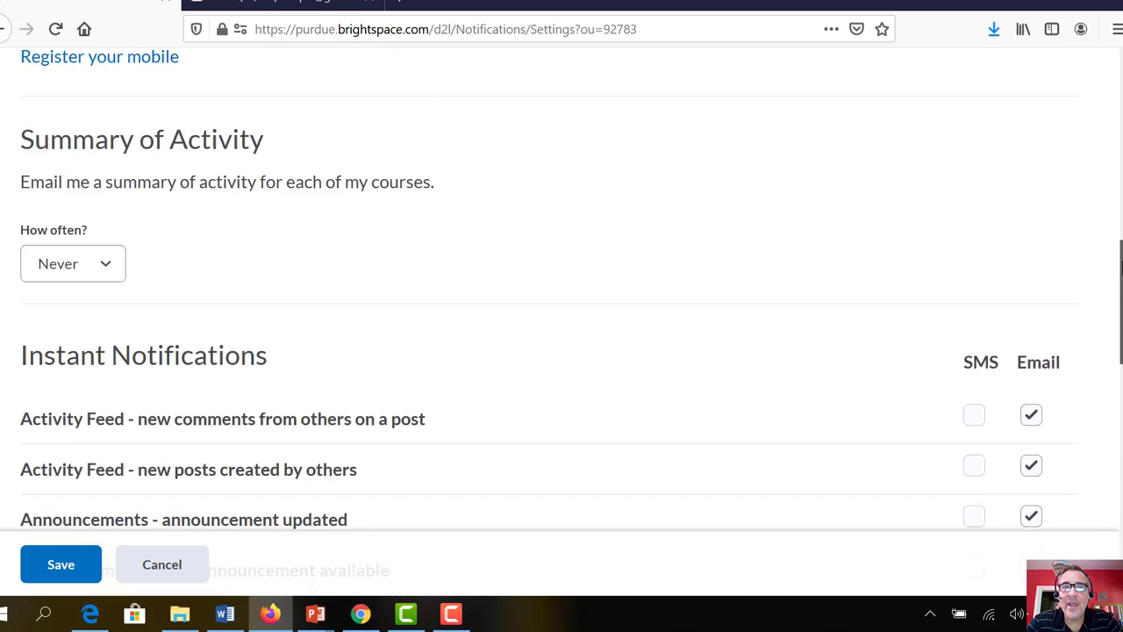
Review contact methods through course exclusions, then cancel the Notifications page unsaved
{"action": "scroll", "scroll_direction": "up", "scroll_amount": 3}
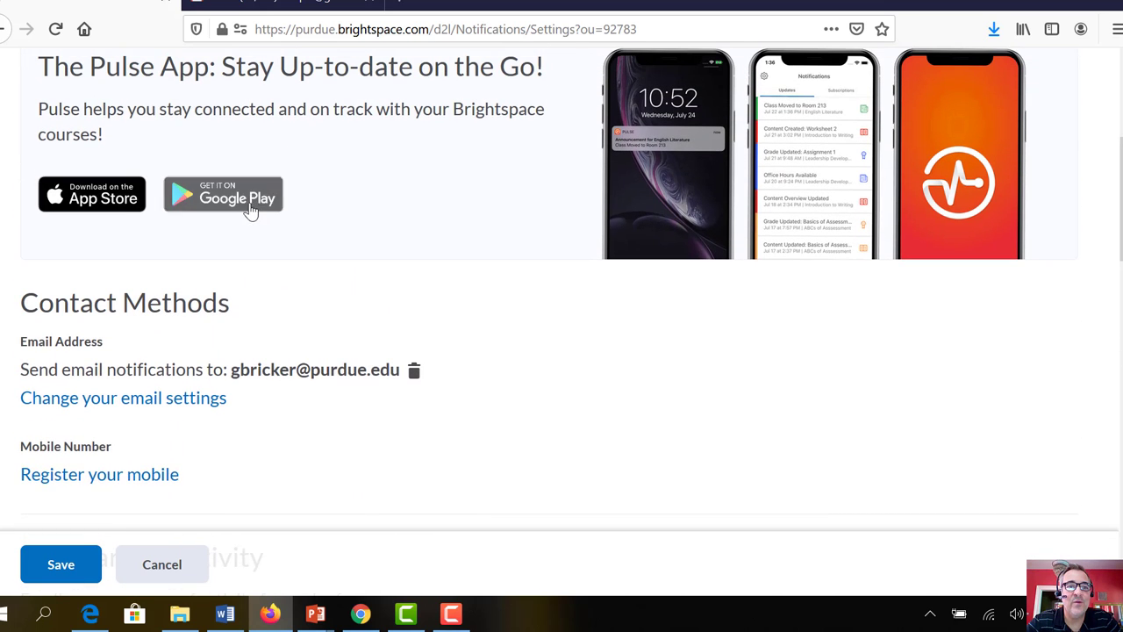
{"action": "mouse_move", "coordinate": [223, 194]}
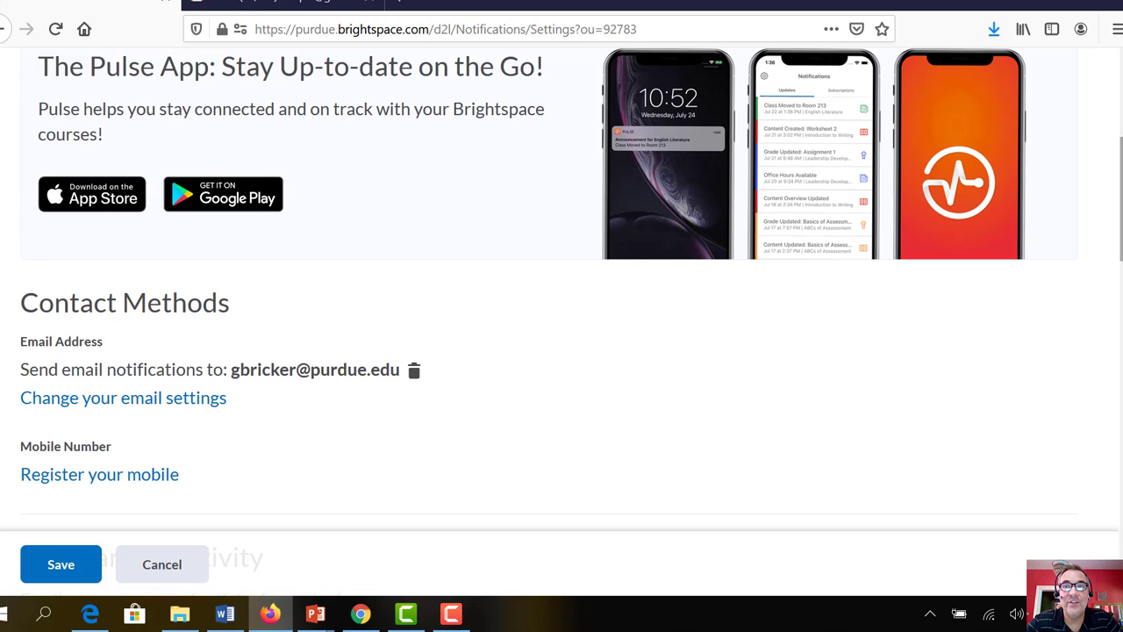
{"action": "scroll", "scroll_direction": "down", "scroll_amount": 3}
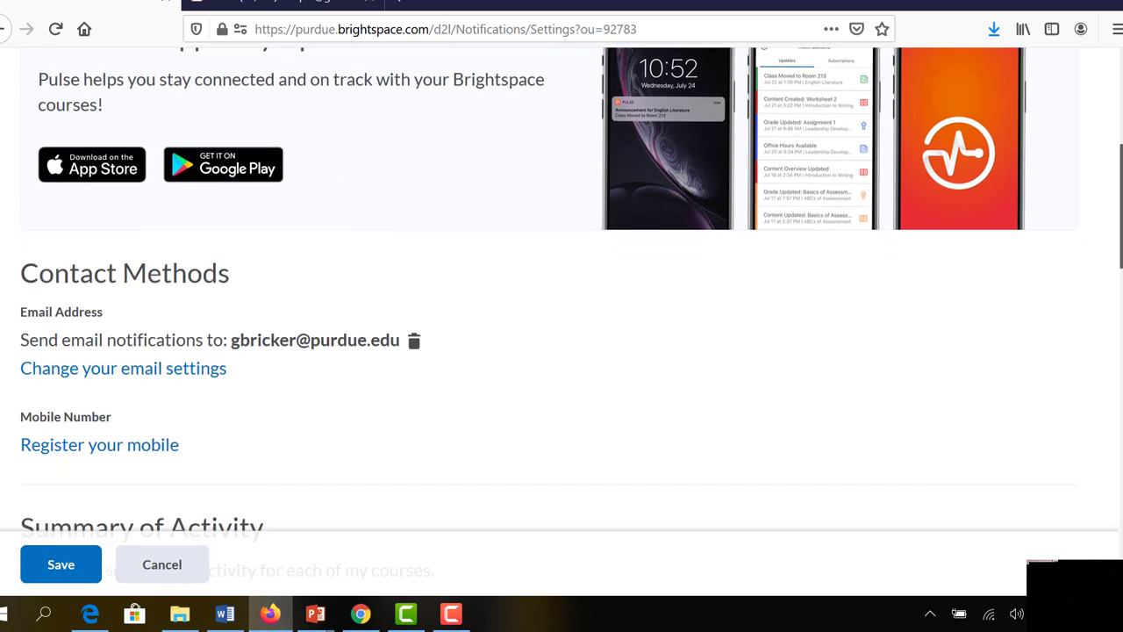
{"action": "scroll", "scroll_direction": "down", "scroll_amount": 3}
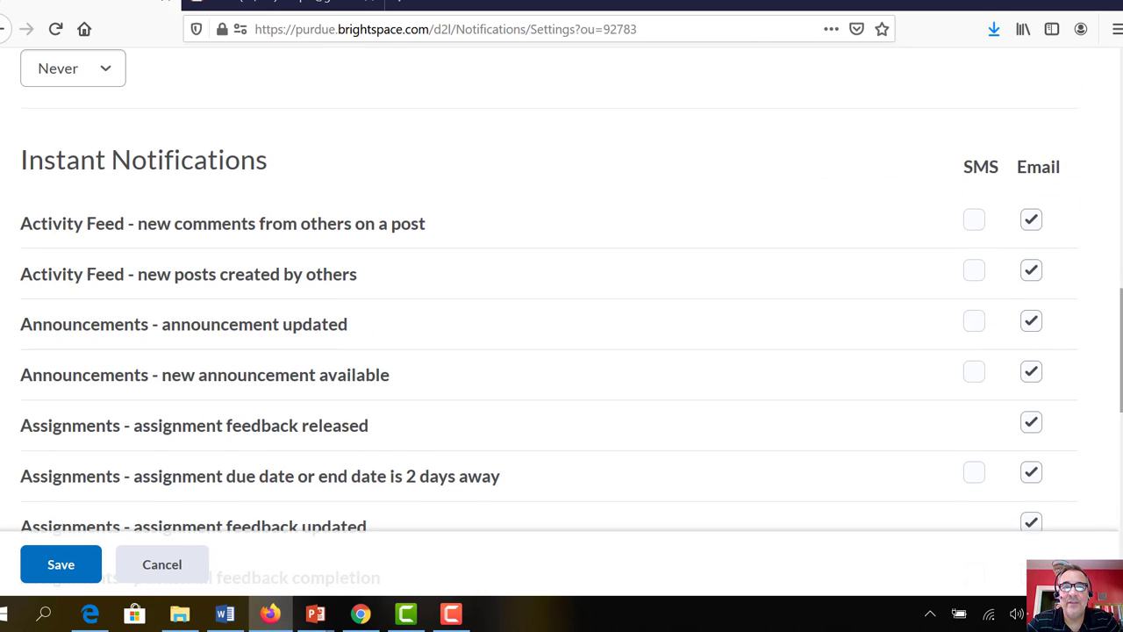
{"action": "scroll", "scroll_direction": "down", "scroll_amount": 3}
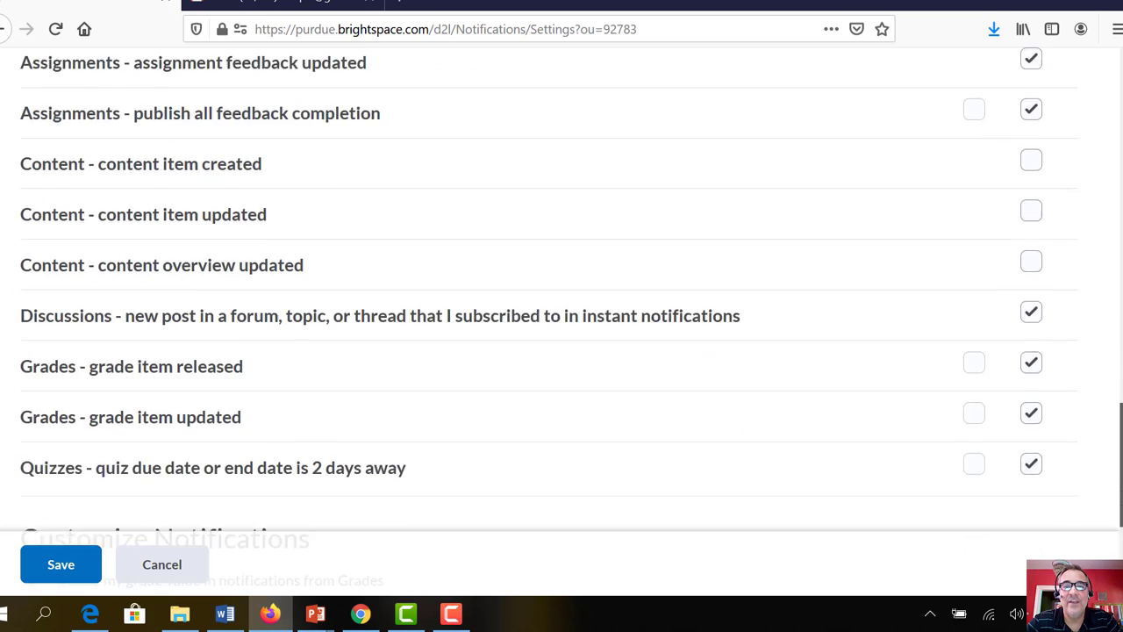
{"action": "scroll", "scroll_direction": "down", "scroll_amount": 3}
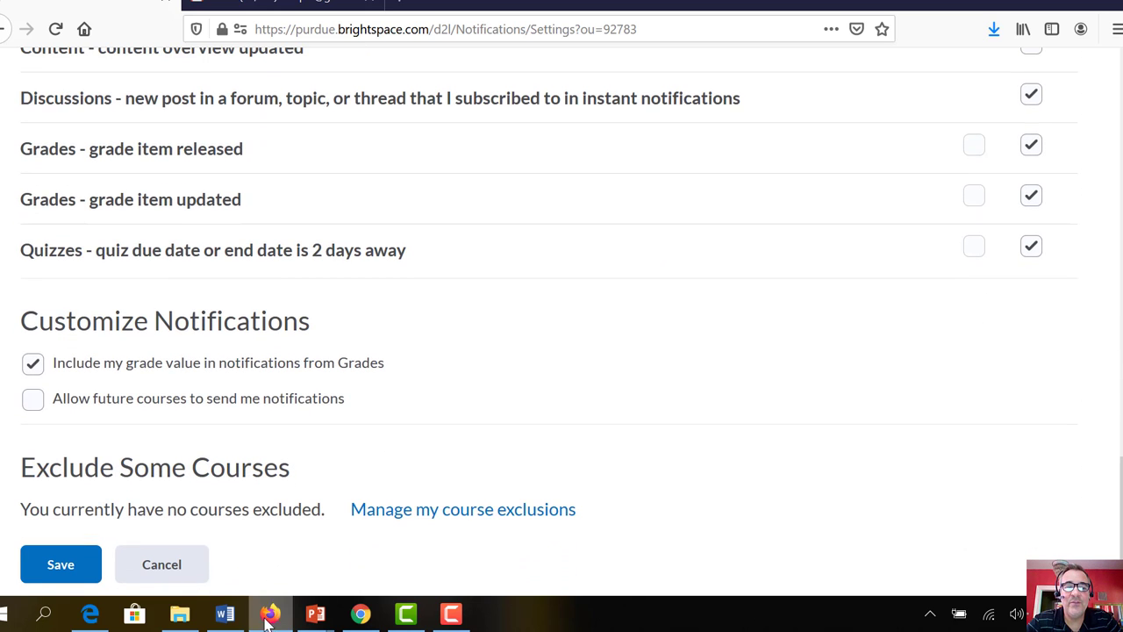
{"action": "left_click", "coordinate": [161, 564]}
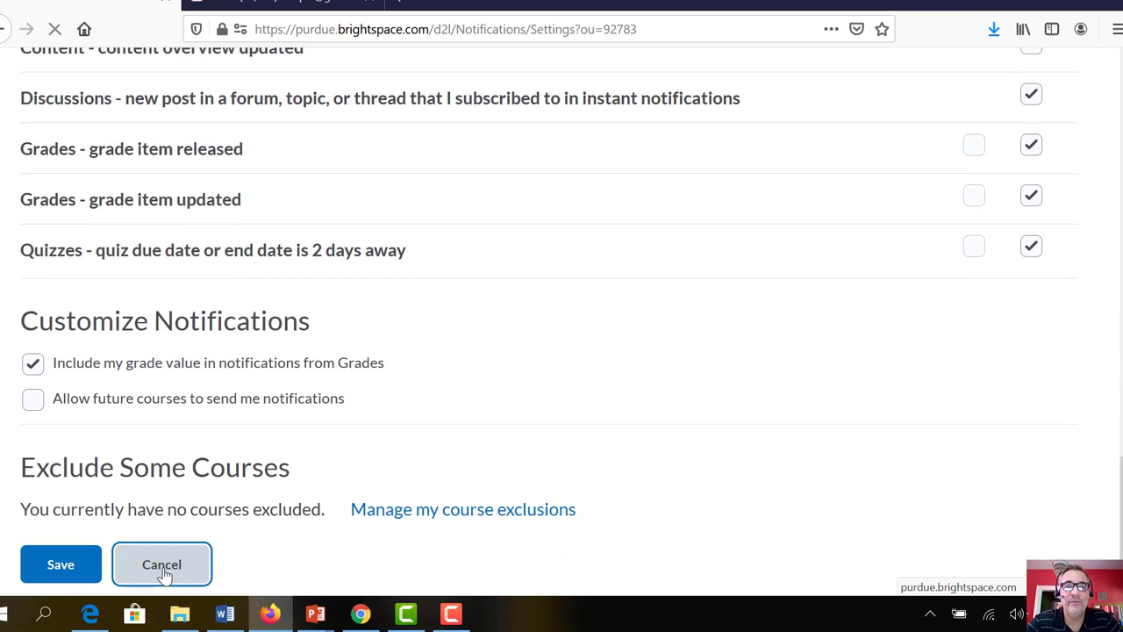
Reach Account Settings from the account menu and browse its format and time zone options
{"action": "left_click", "coordinate": [161, 564]}
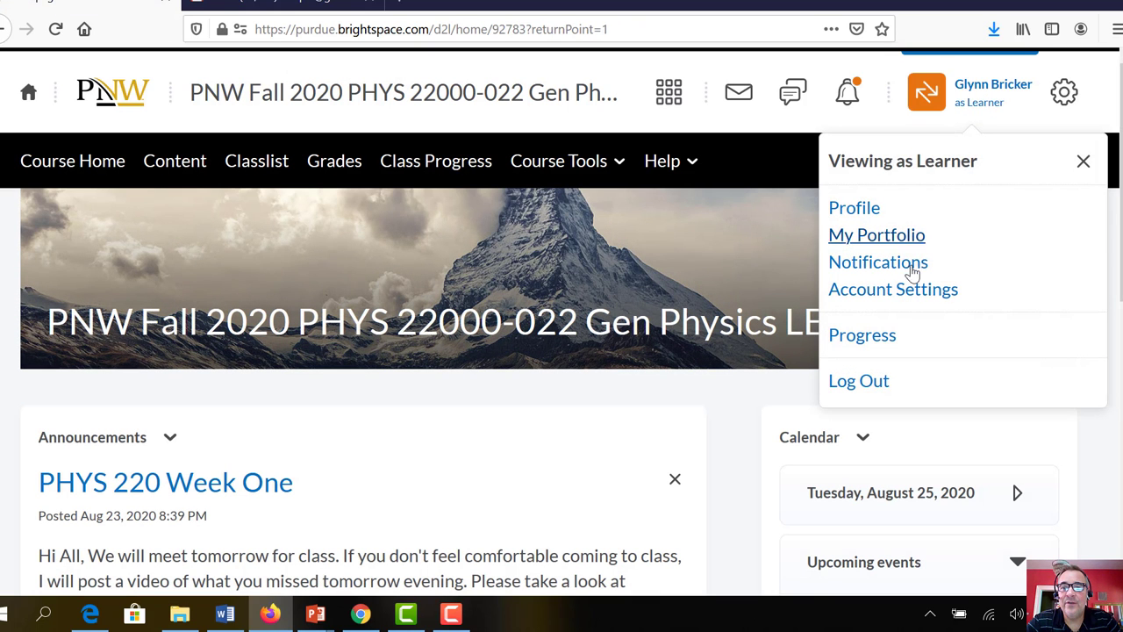
{"action": "mouse_move", "coordinate": [894, 288]}
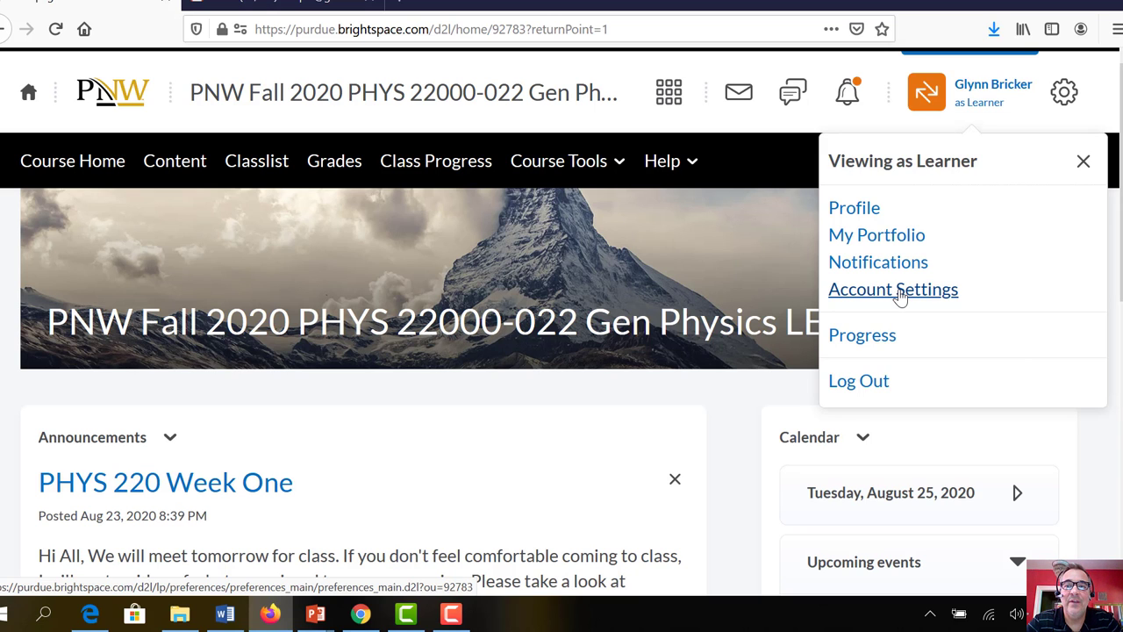
{"action": "left_click", "coordinate": [893, 289]}
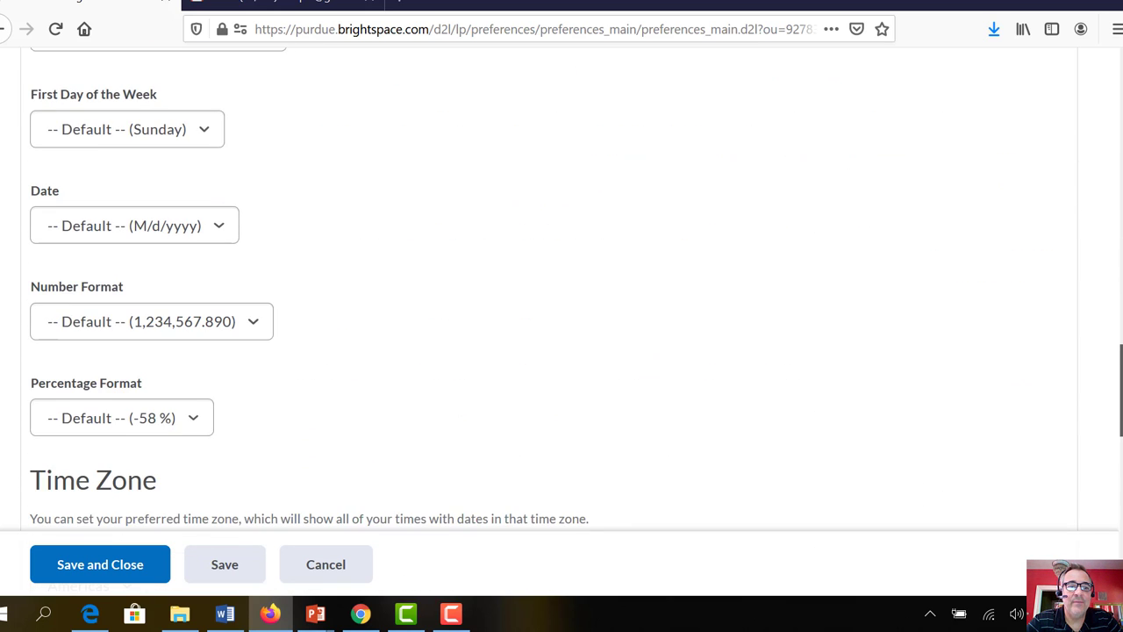
{"action": "scroll", "scroll_direction": "down", "scroll_amount": 3}
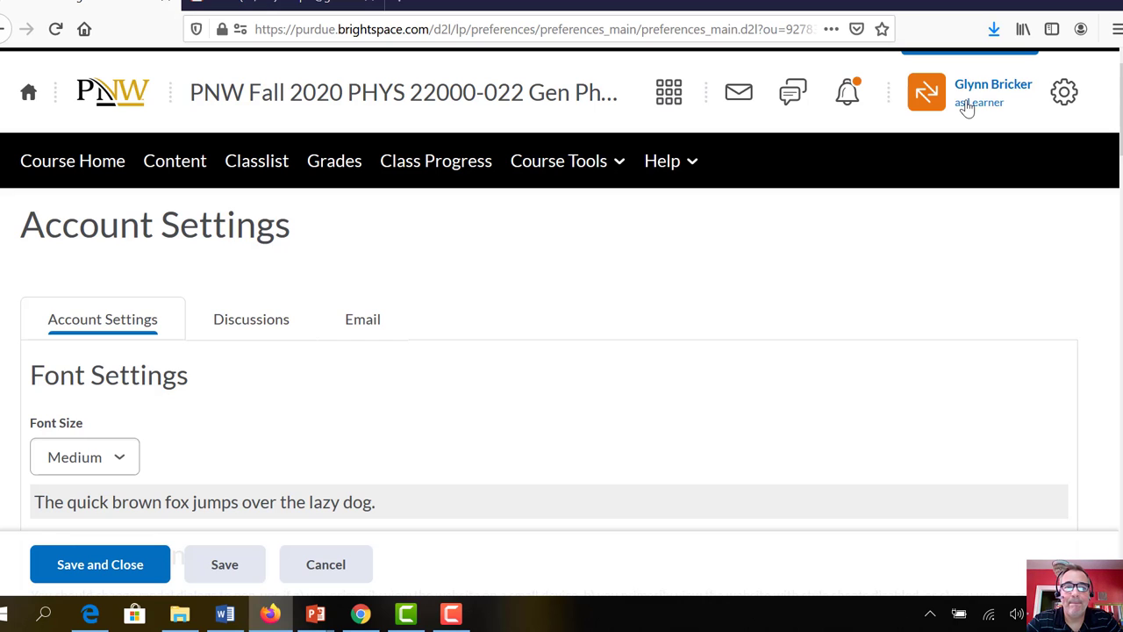
{"action": "mouse_move", "coordinate": [175, 161]}
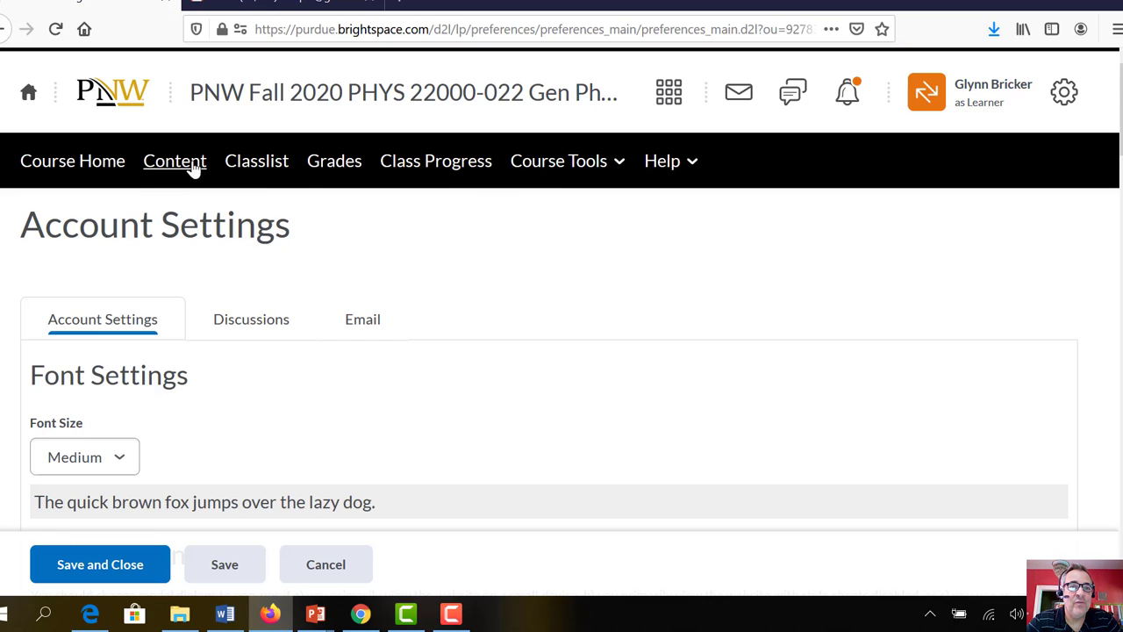
Show the course Content area's Syllabus document with instructor and course information
{"action": "left_click", "coordinate": [175, 161]}
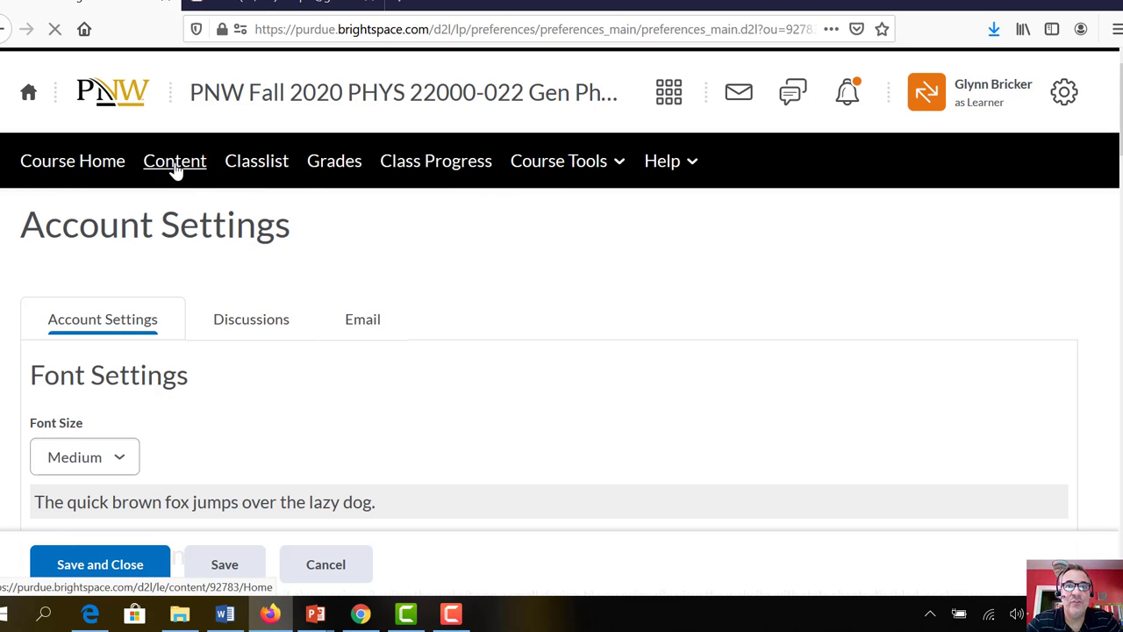
{"action": "left_click", "coordinate": [175, 160]}
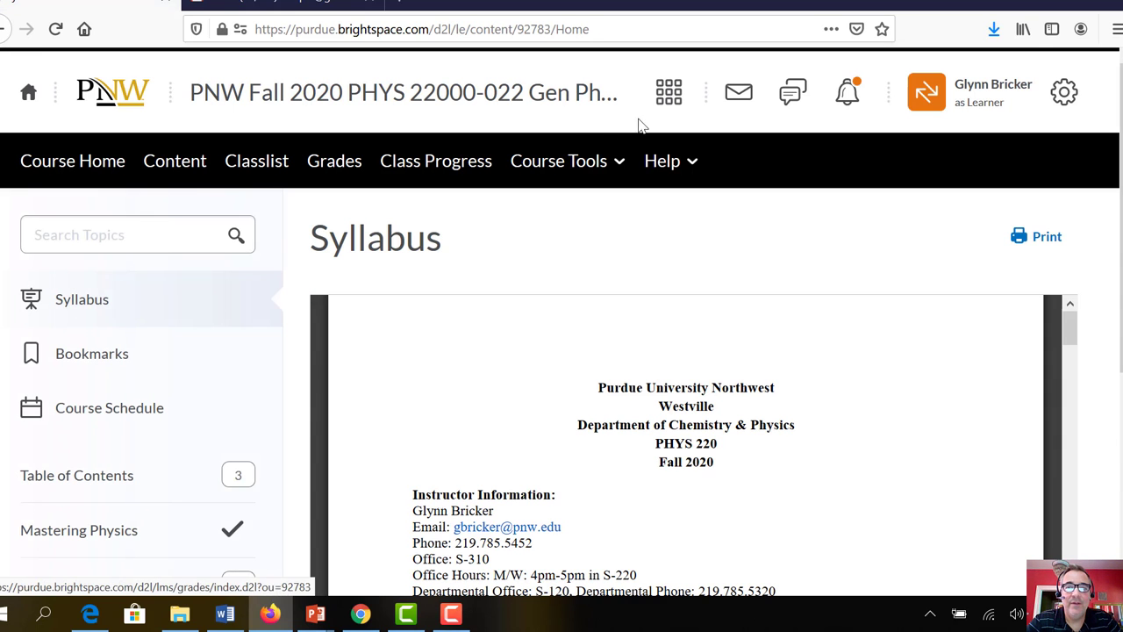
{"action": "scroll", "scroll_direction": "down", "scroll_amount": 3}
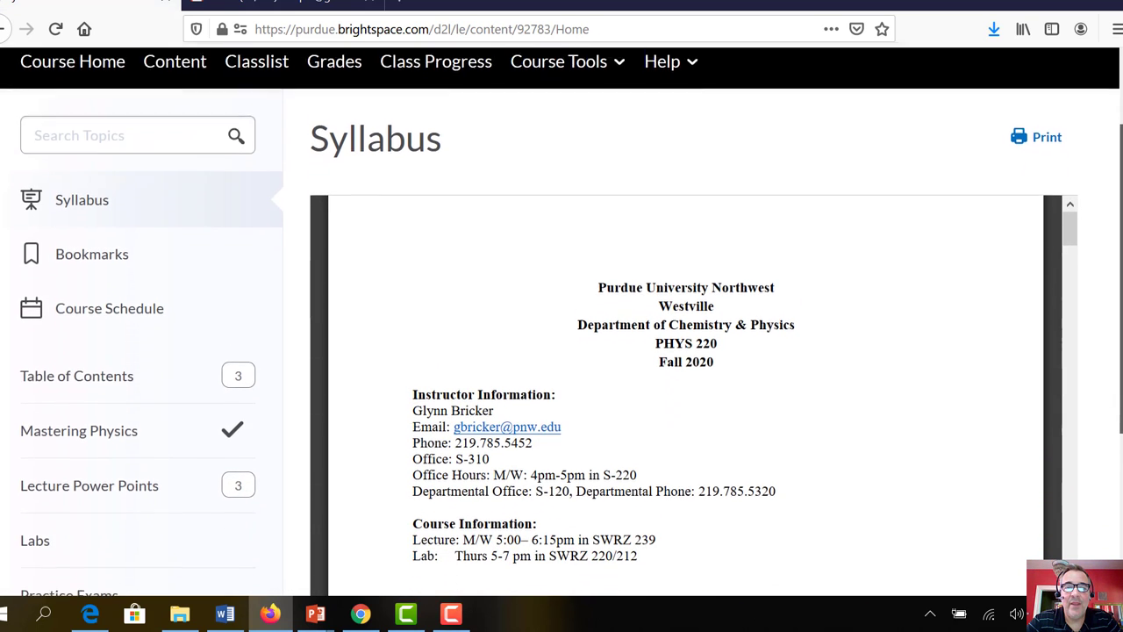
{"action": "scroll", "scroll_direction": "down", "scroll_amount": 3}
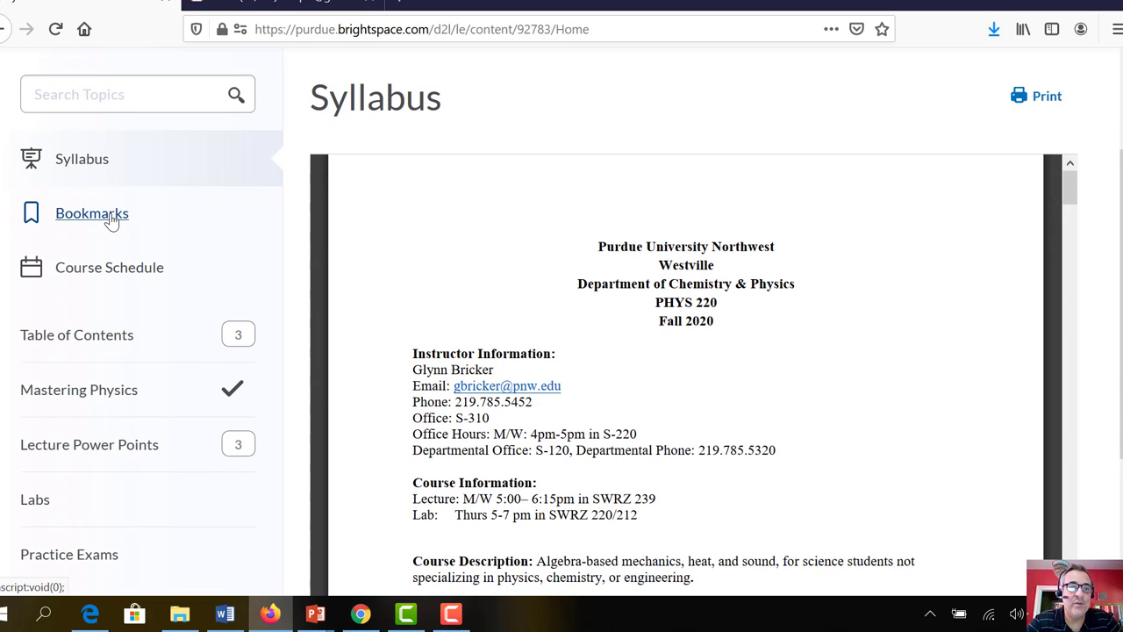
{"action": "mouse_move", "coordinate": [109, 267]}
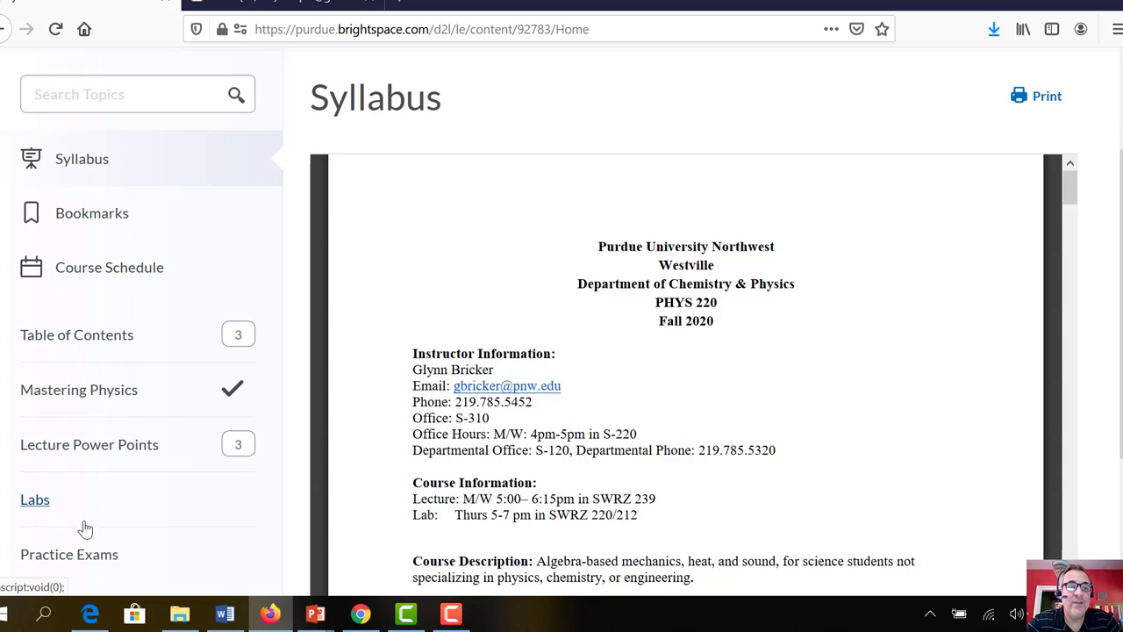
{"action": "mouse_move", "coordinate": [50, 562]}
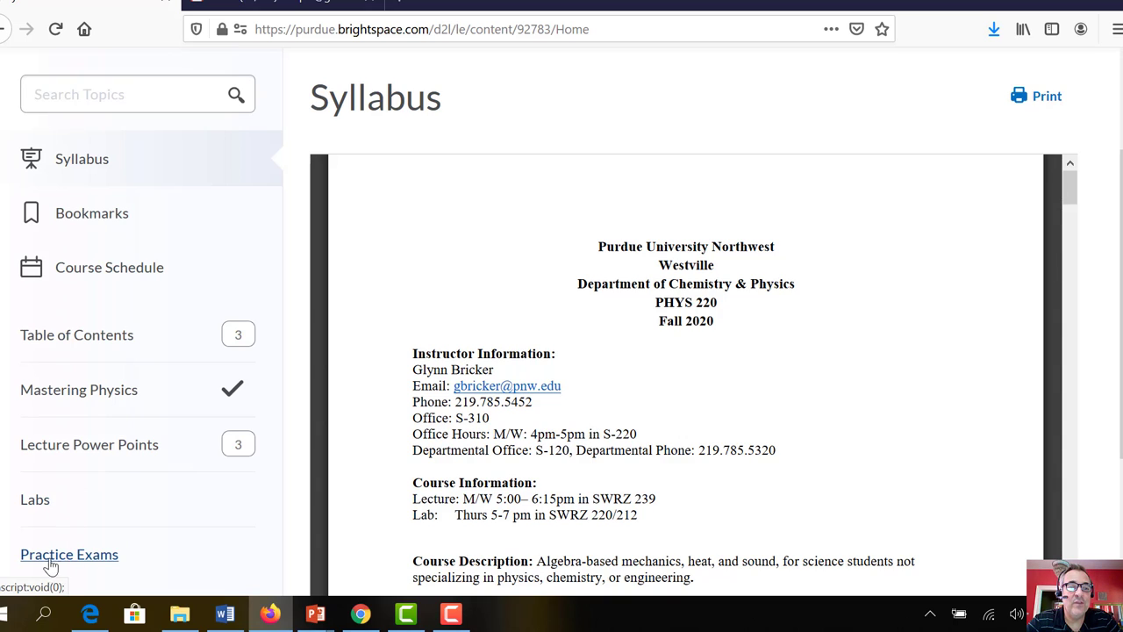
{"action": "mouse_move", "coordinate": [40, 518]}
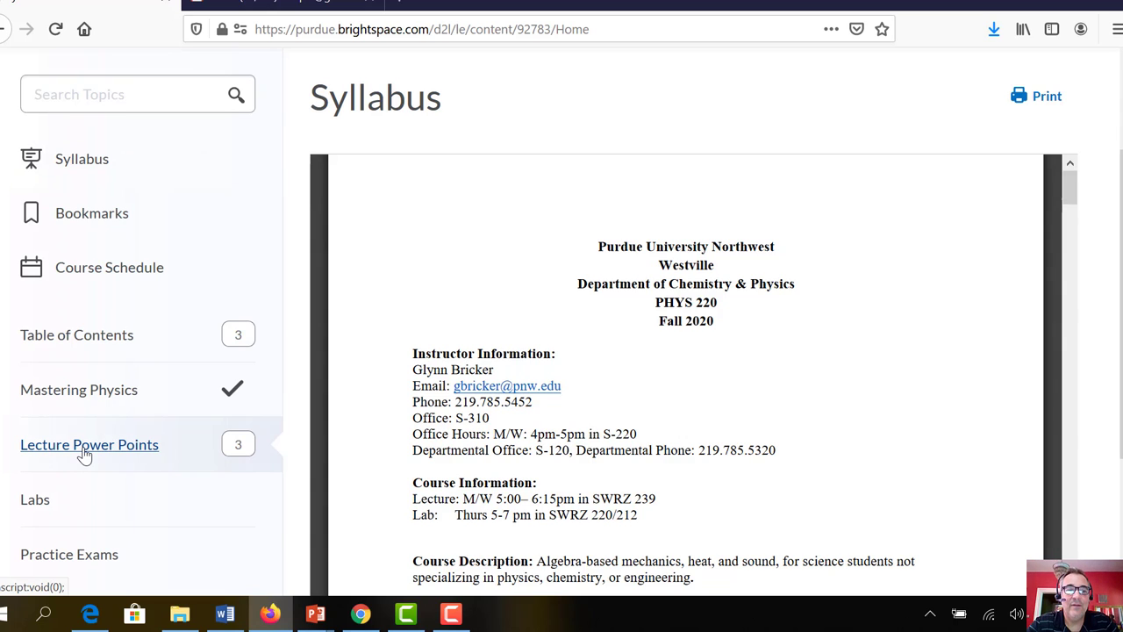
Browse the Lecture Power Points module's chapter slide presentations, 2 of 5 complete
{"action": "left_click", "coordinate": [89, 444]}
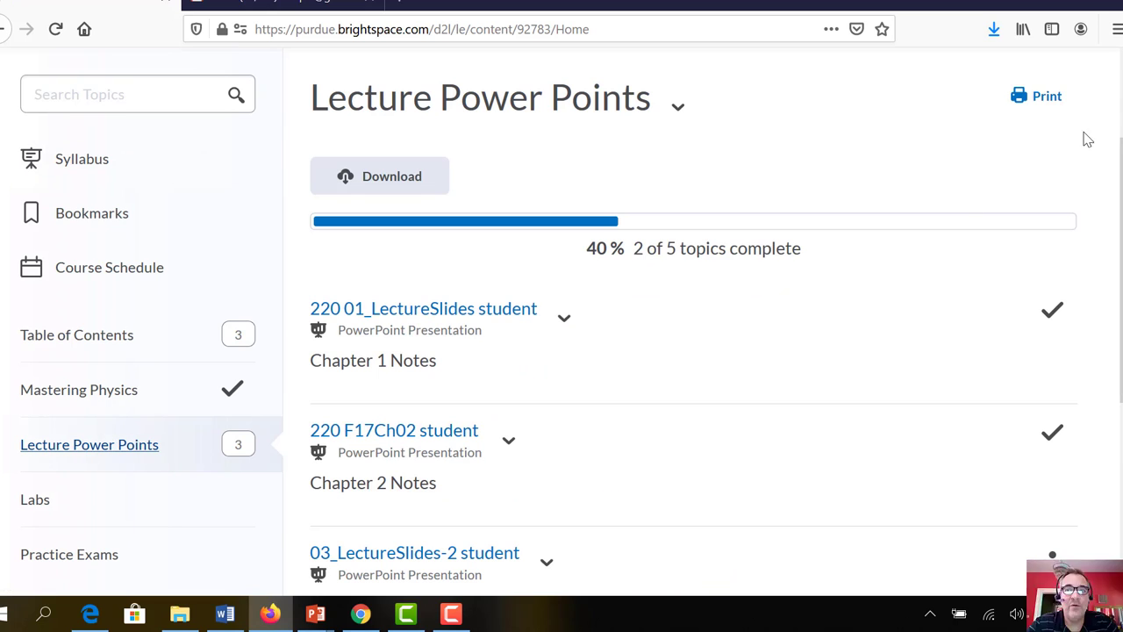
{"action": "scroll", "scroll_direction": "down", "scroll_amount": 3}
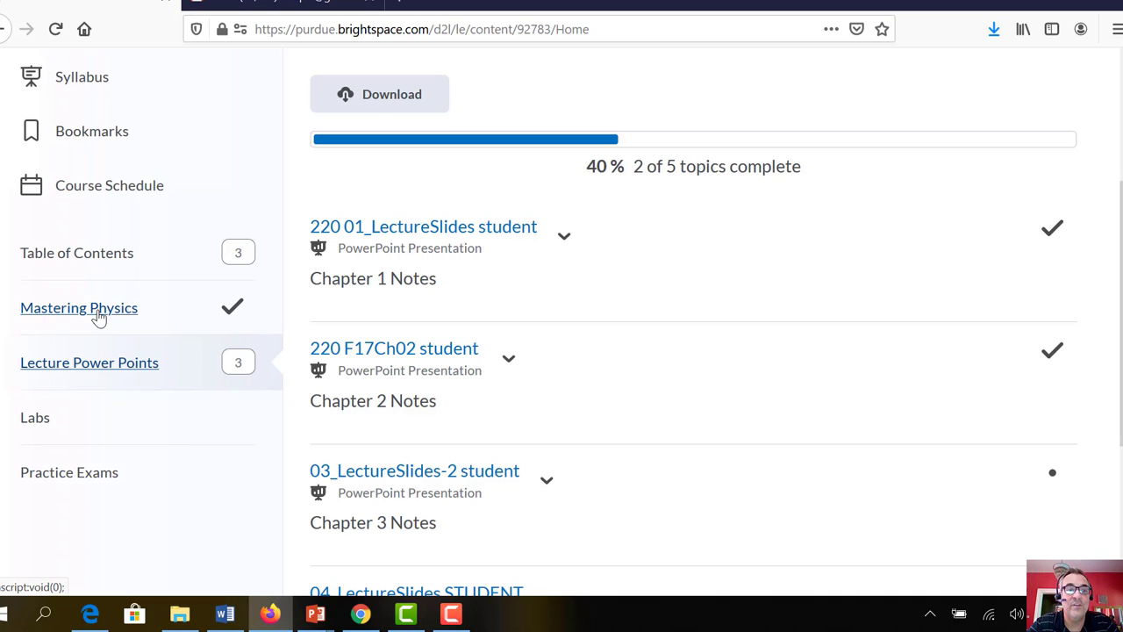
{"action": "mouse_move", "coordinate": [85, 312]}
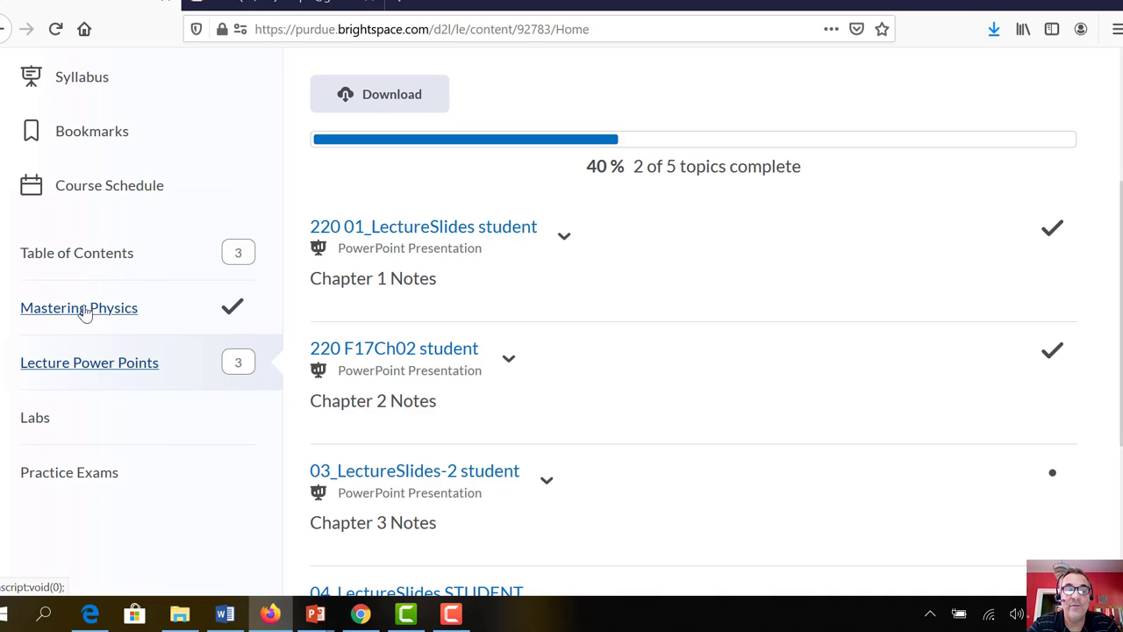
{"action": "mouse_move", "coordinate": [99, 309]}
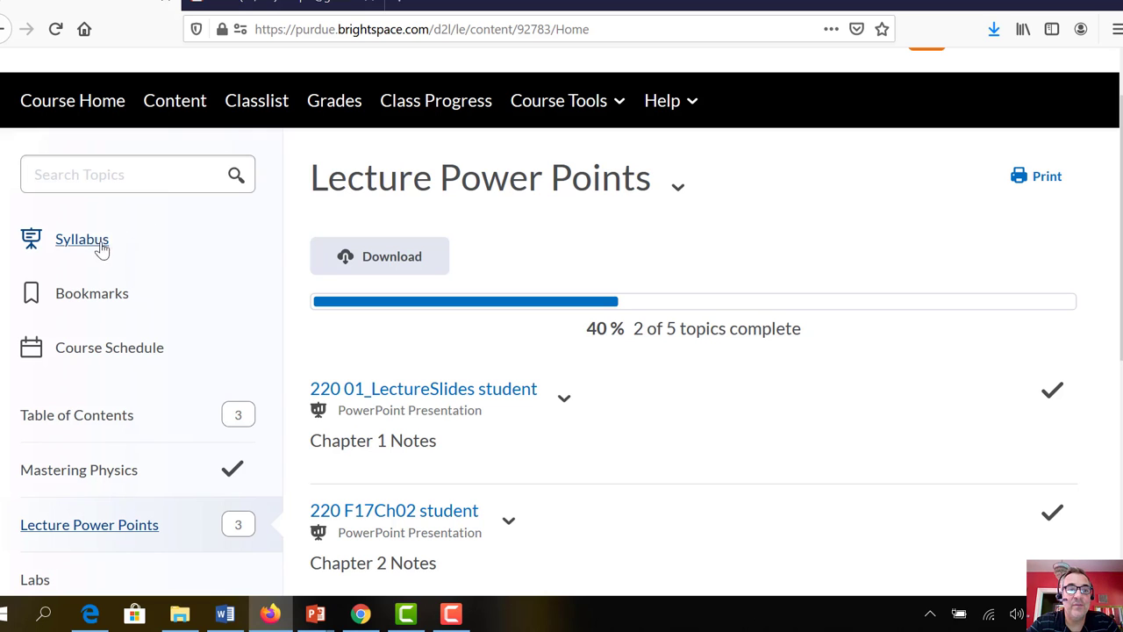
Show the Syllabus PDF with instructor contact, course information and prerequisites
{"action": "left_click", "coordinate": [82, 239]}
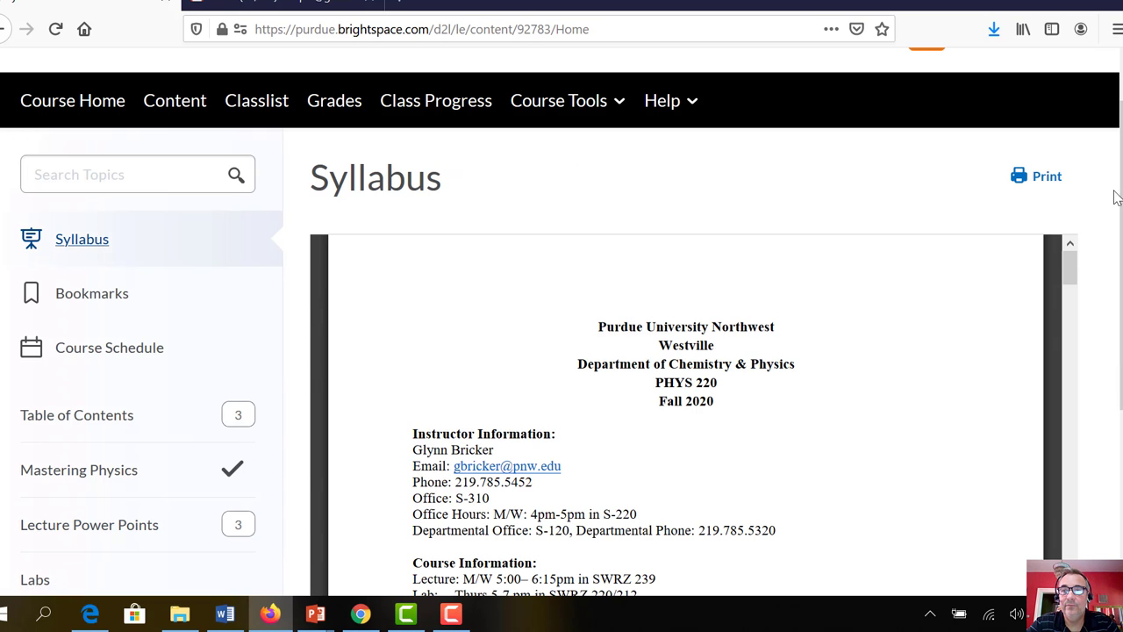
{"action": "scroll", "scroll_direction": "down", "scroll_amount": 3}
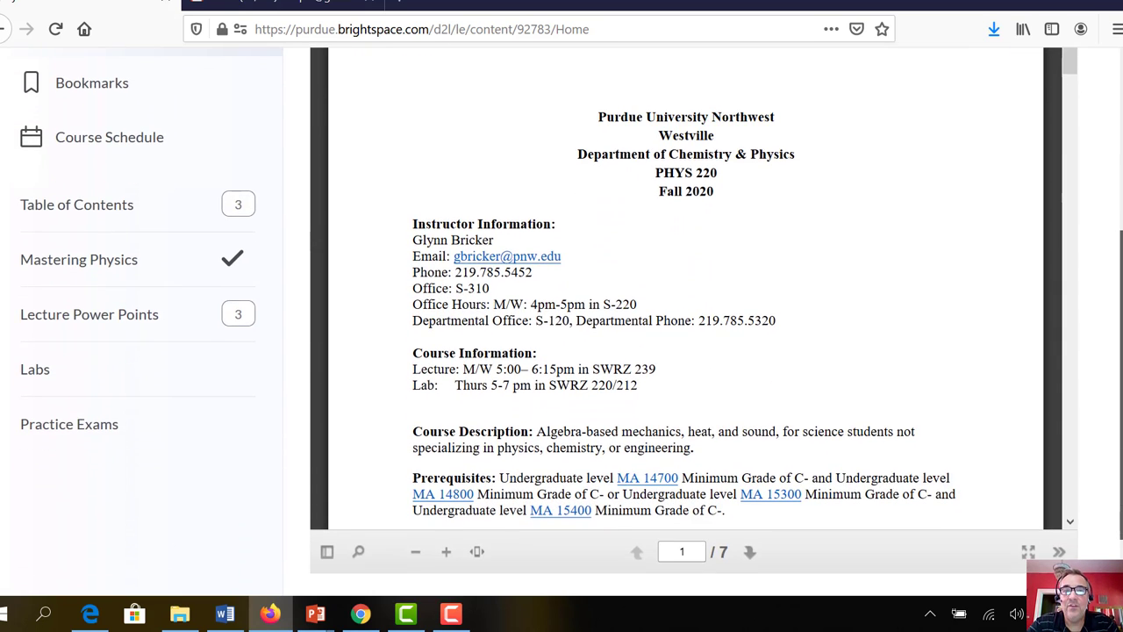
{"action": "scroll", "scroll_direction": "down", "scroll_amount": 3}
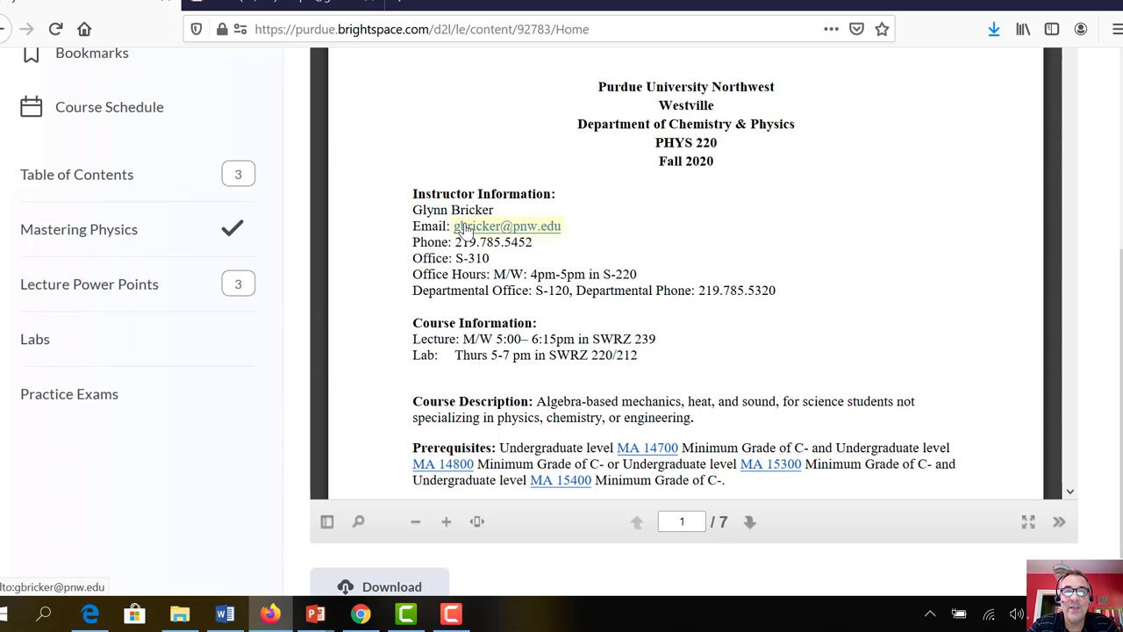
{"action": "mouse_move", "coordinate": [577, 239]}
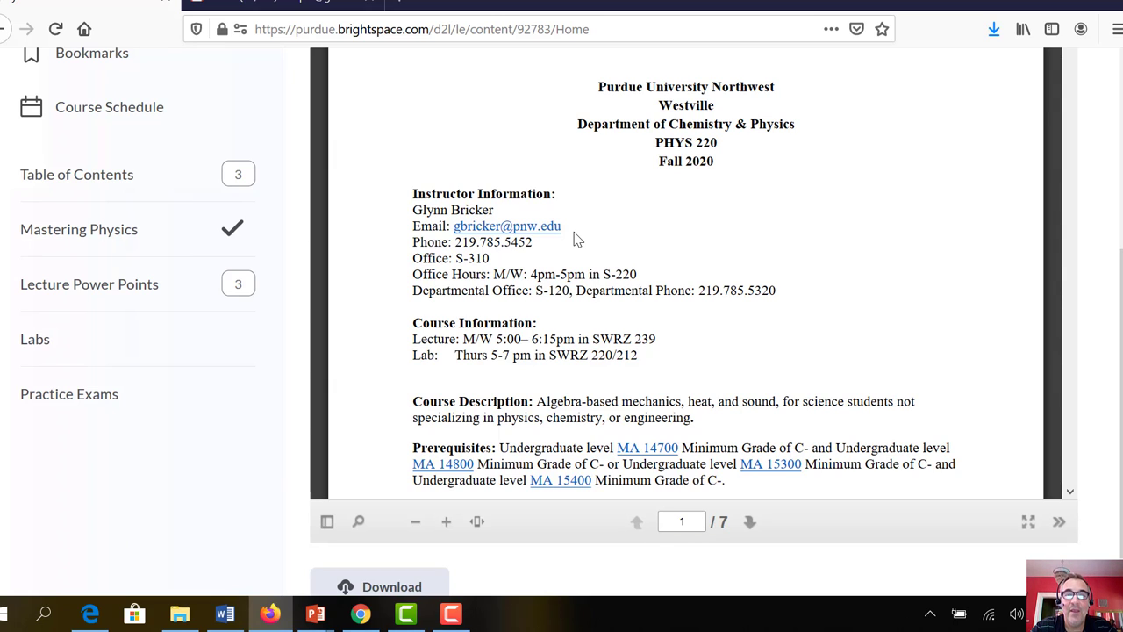
{"action": "mouse_move", "coordinate": [531, 244]}
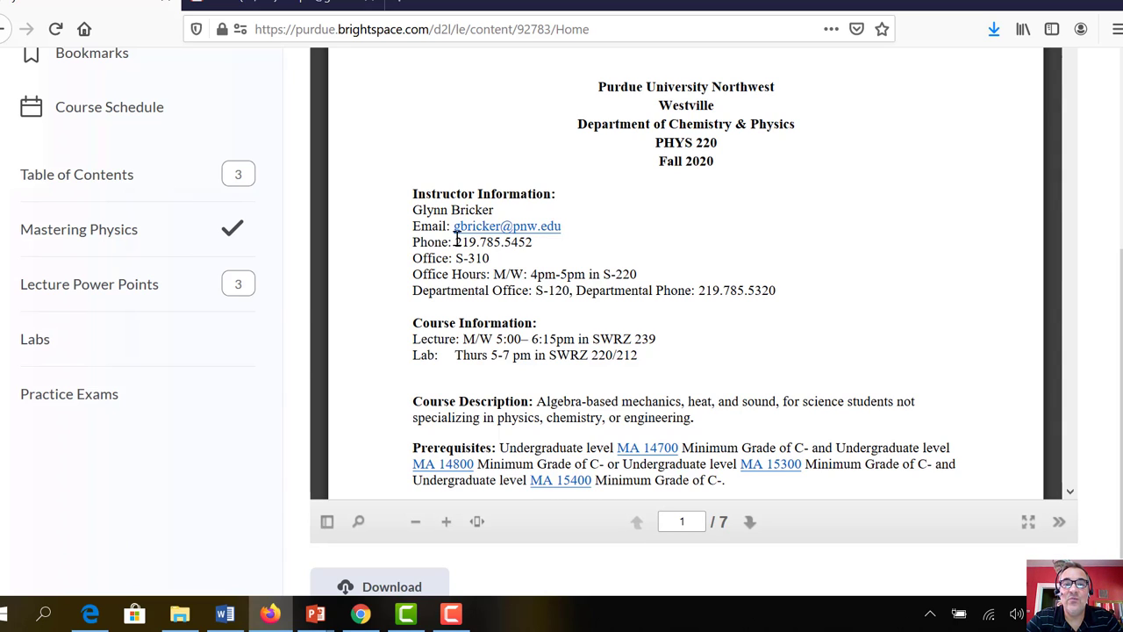
{"action": "mouse_move", "coordinate": [595, 243]}
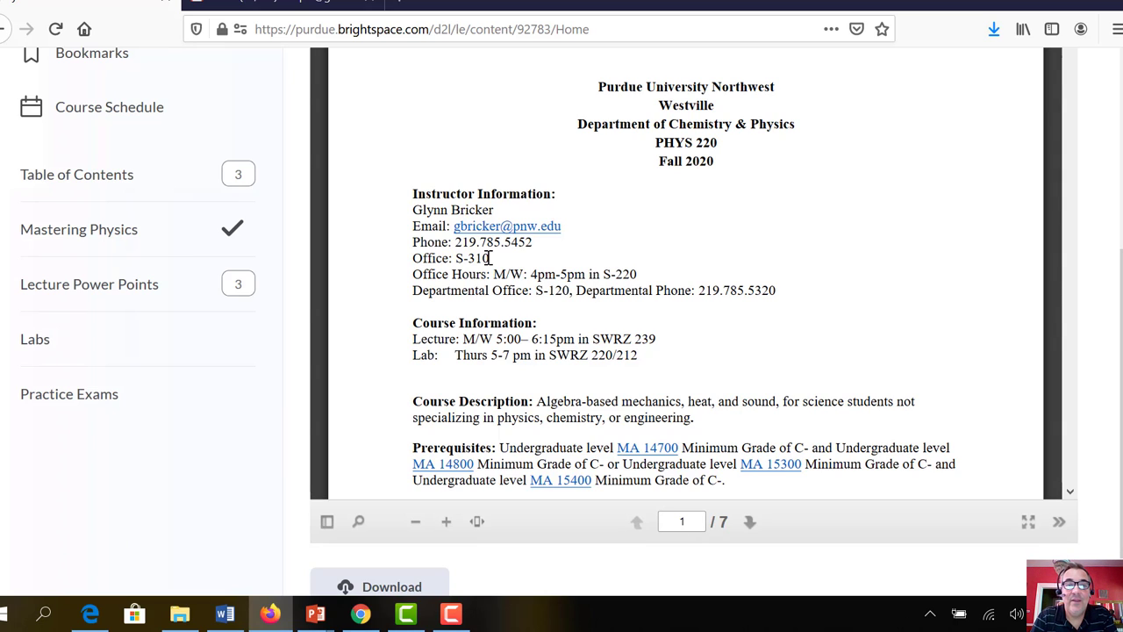
{"action": "mouse_move", "coordinate": [524, 276]}
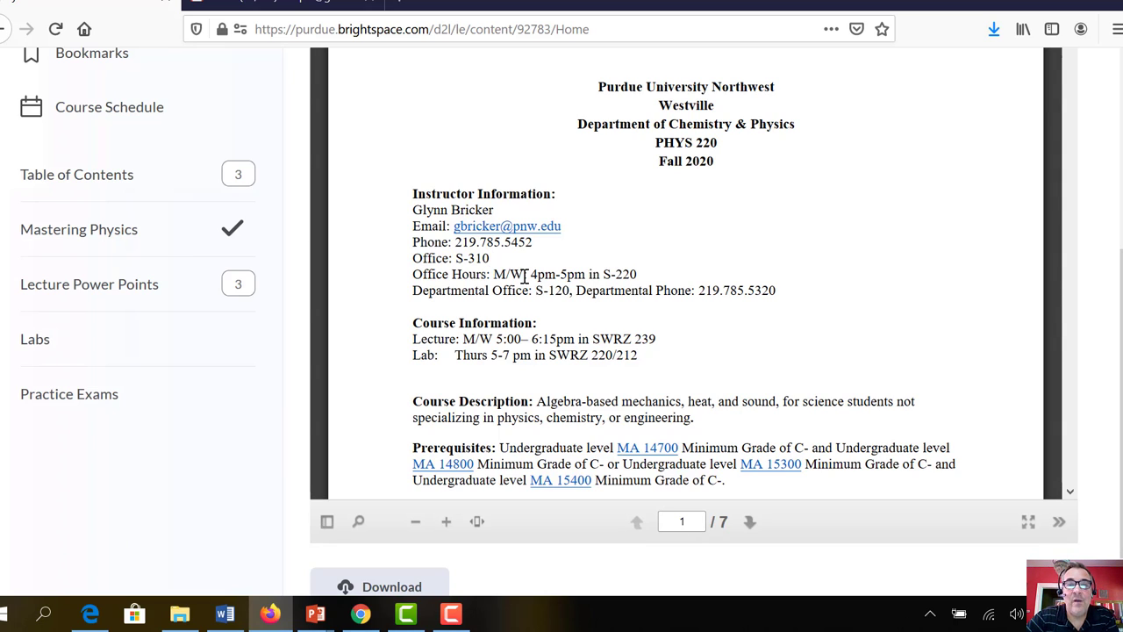
{"action": "mouse_move", "coordinate": [619, 267]}
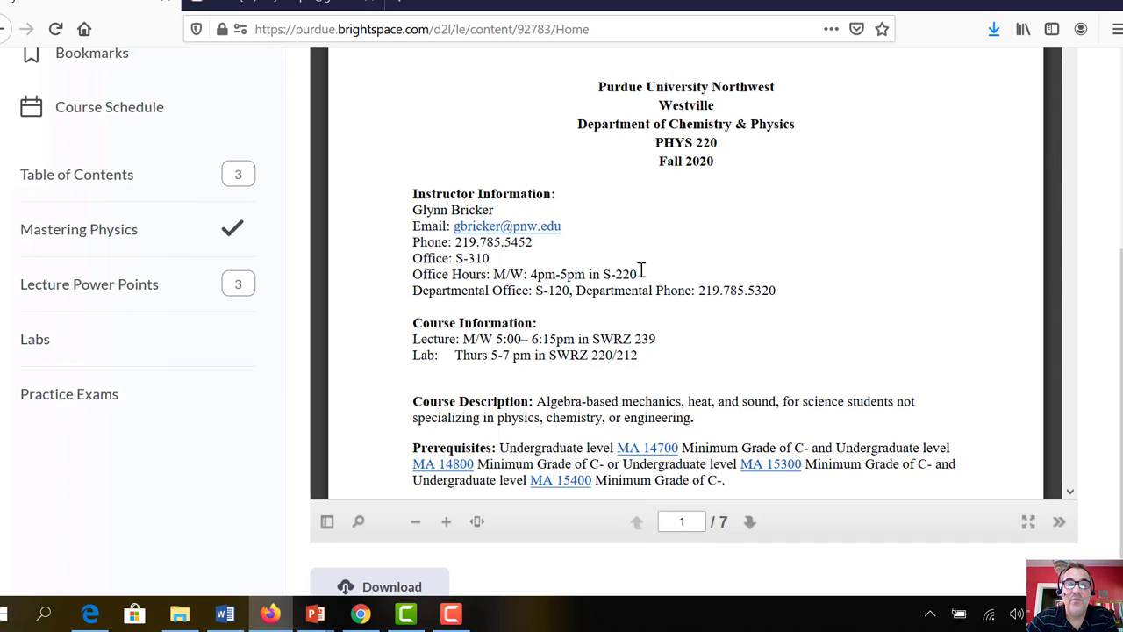
{"action": "mouse_move", "coordinate": [542, 281]}
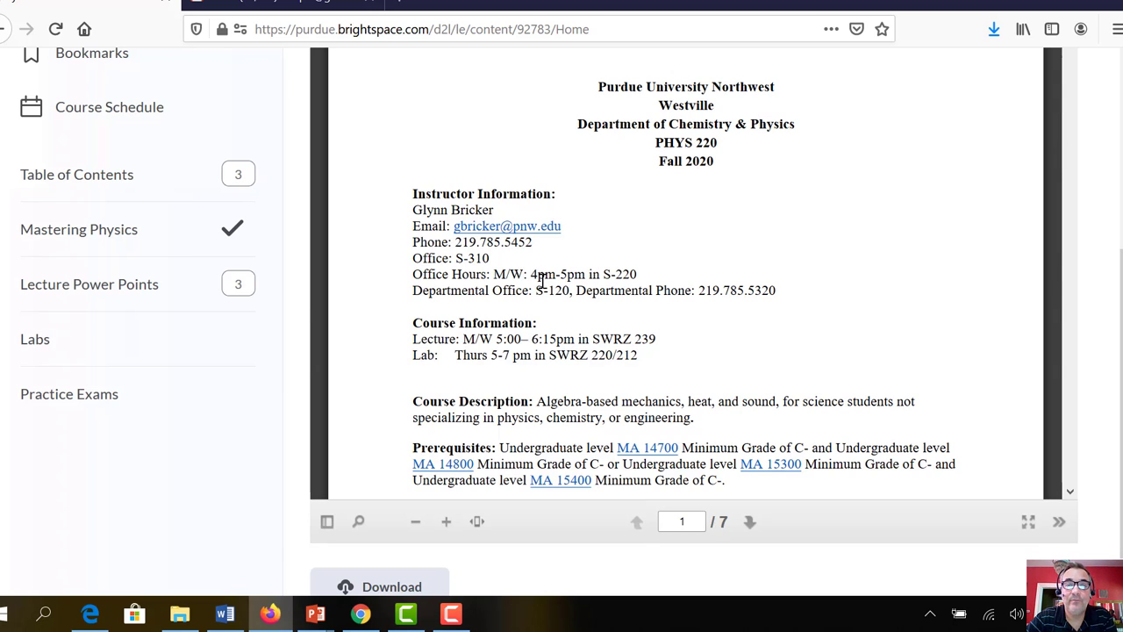
{"action": "mouse_move", "coordinate": [675, 307]}
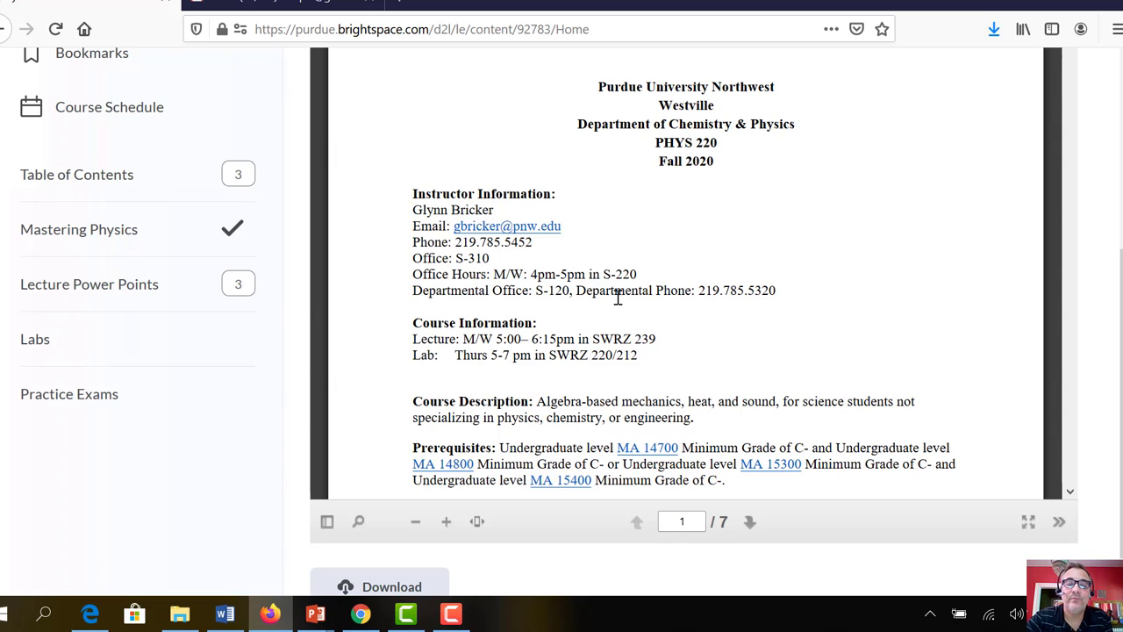
{"action": "mouse_move", "coordinate": [485, 343]}
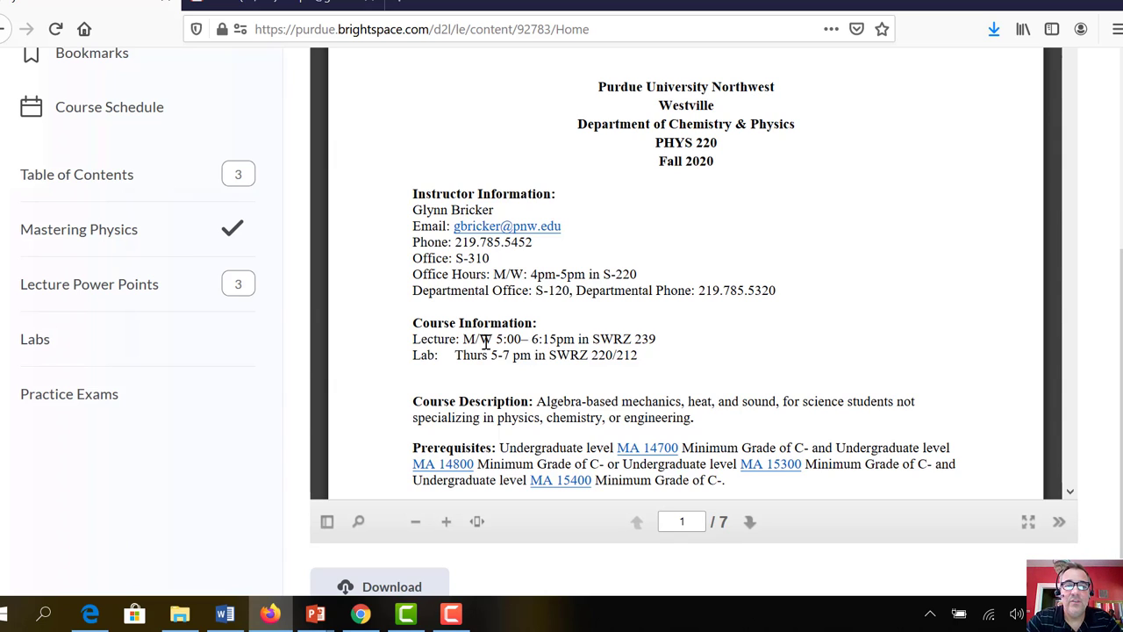
{"action": "mouse_move", "coordinate": [565, 355]}
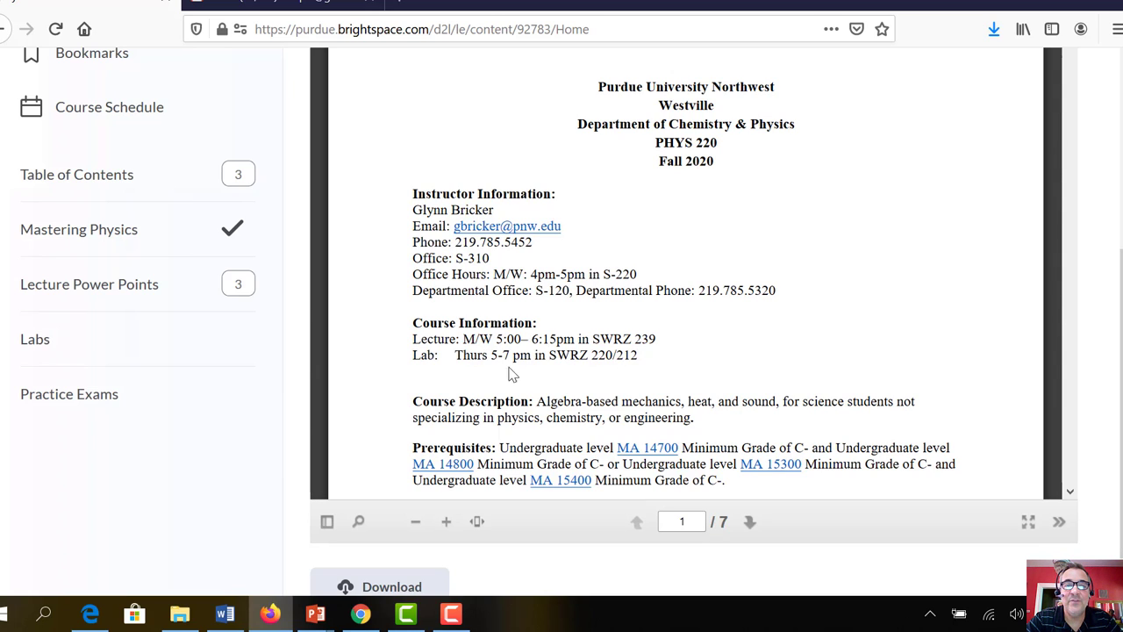
{"action": "mouse_move", "coordinate": [544, 373]}
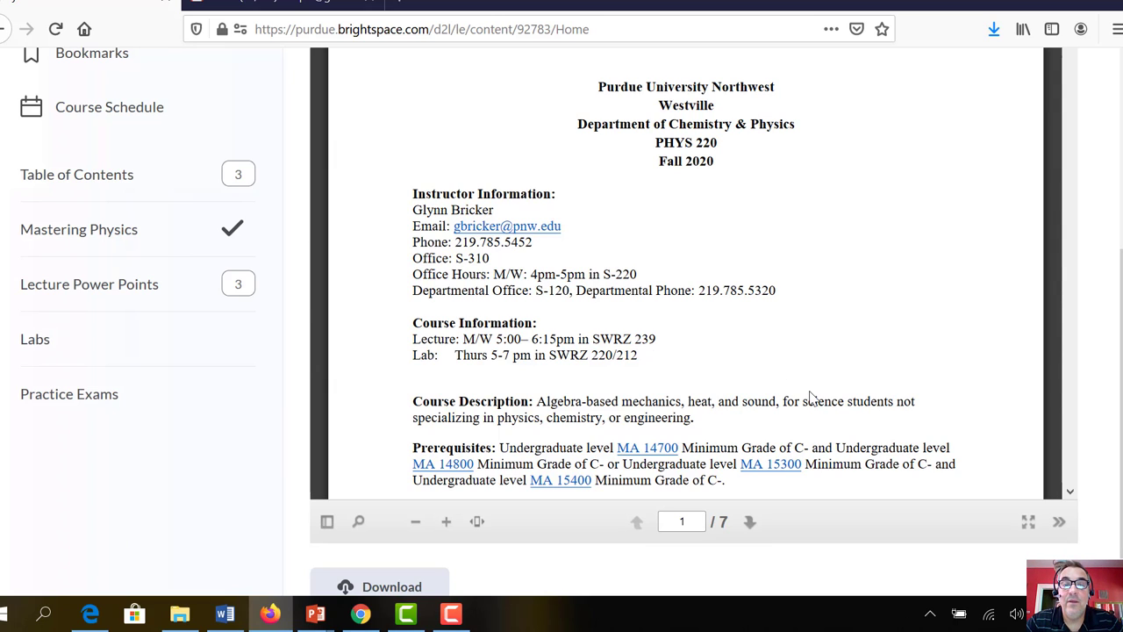
{"action": "mouse_move", "coordinate": [616, 377]}
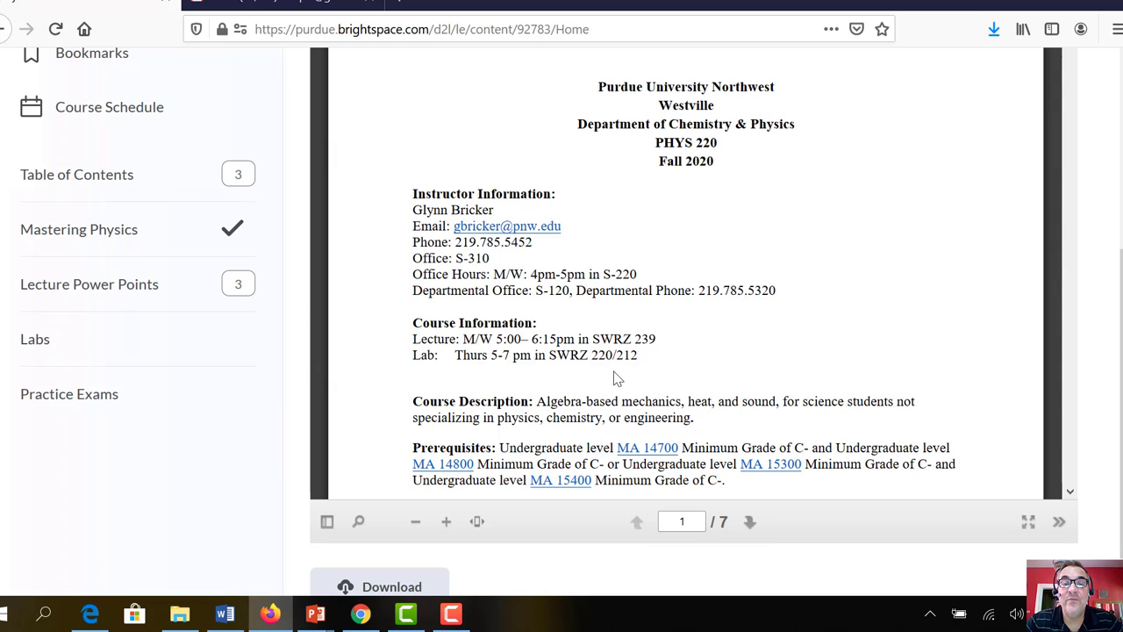
{"action": "mouse_move", "coordinate": [1075, 496]}
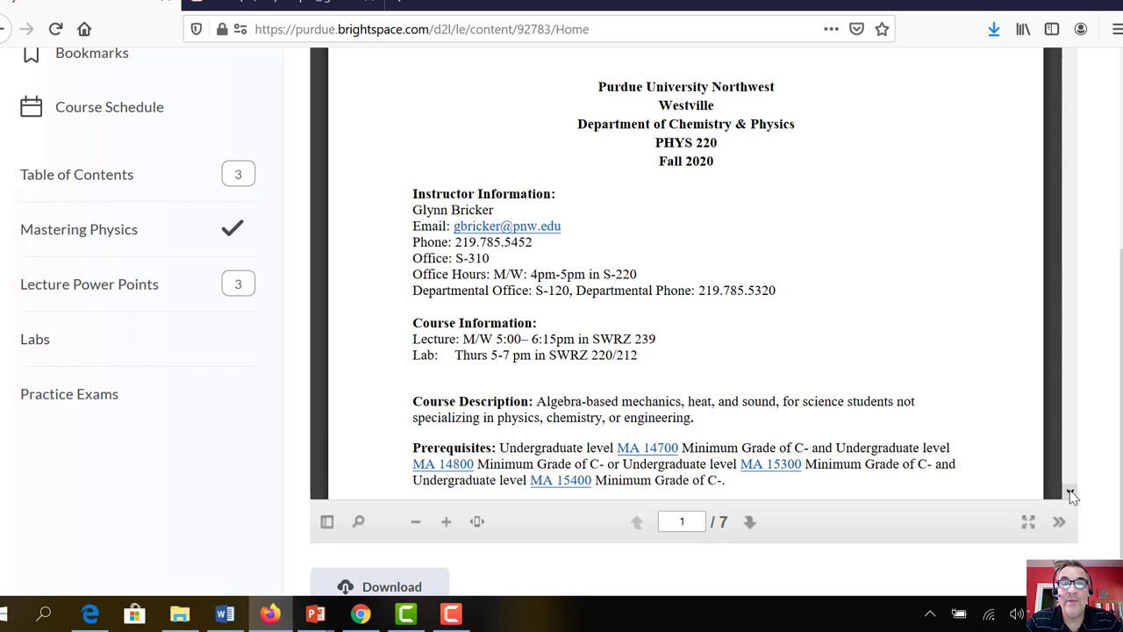
Read through learning outcomes, required textbook and homework policy to page one's end
{"action": "scroll", "scroll_direction": "down", "scroll_amount": 3}
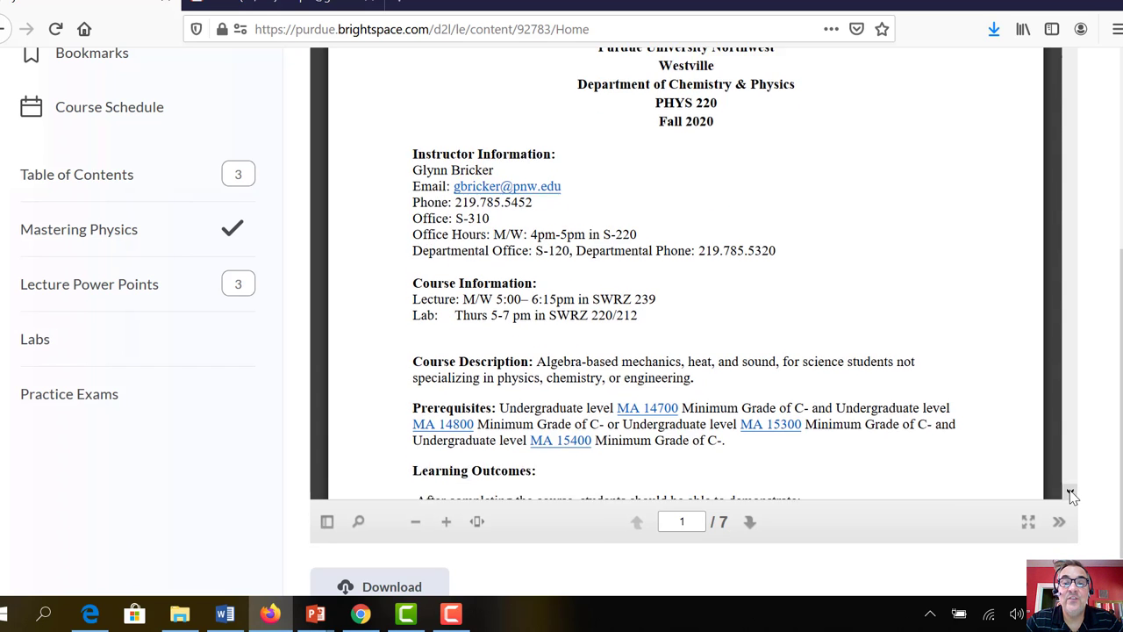
{"action": "scroll", "scroll_direction": "down", "scroll_amount": 3}
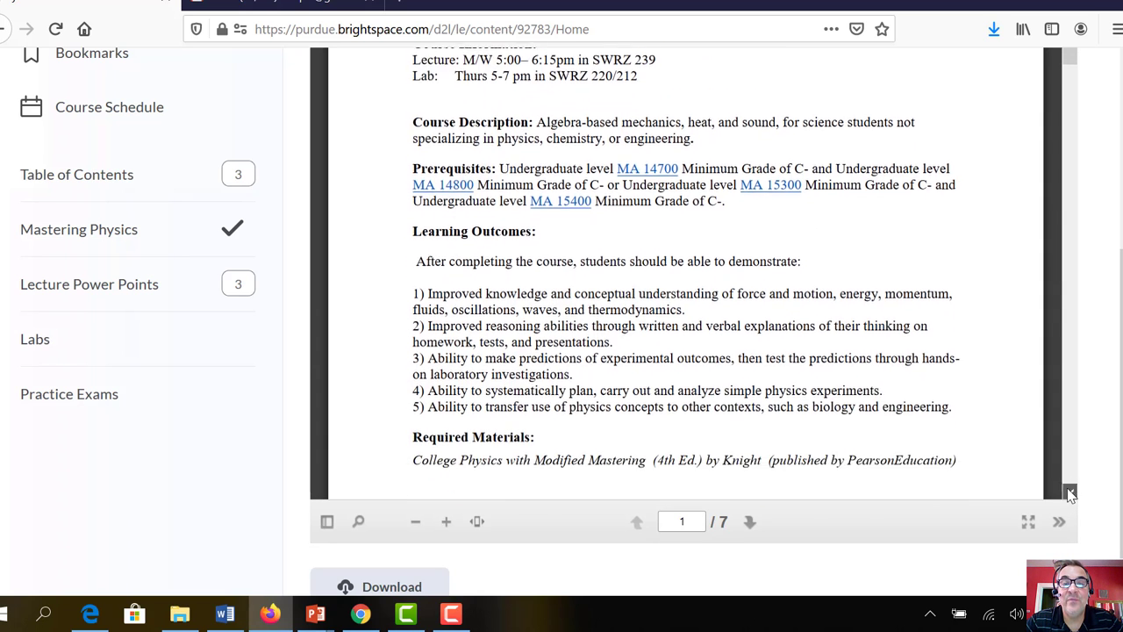
{"action": "scroll", "scroll_direction": "down", "scroll_amount": 3}
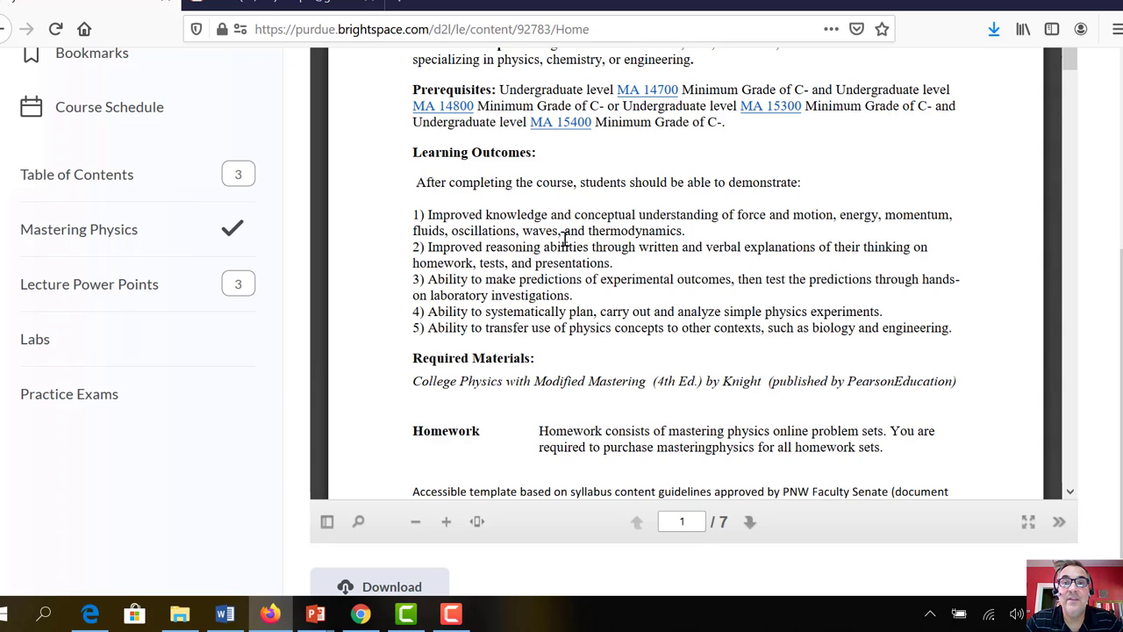
{"action": "mouse_move", "coordinate": [493, 247]}
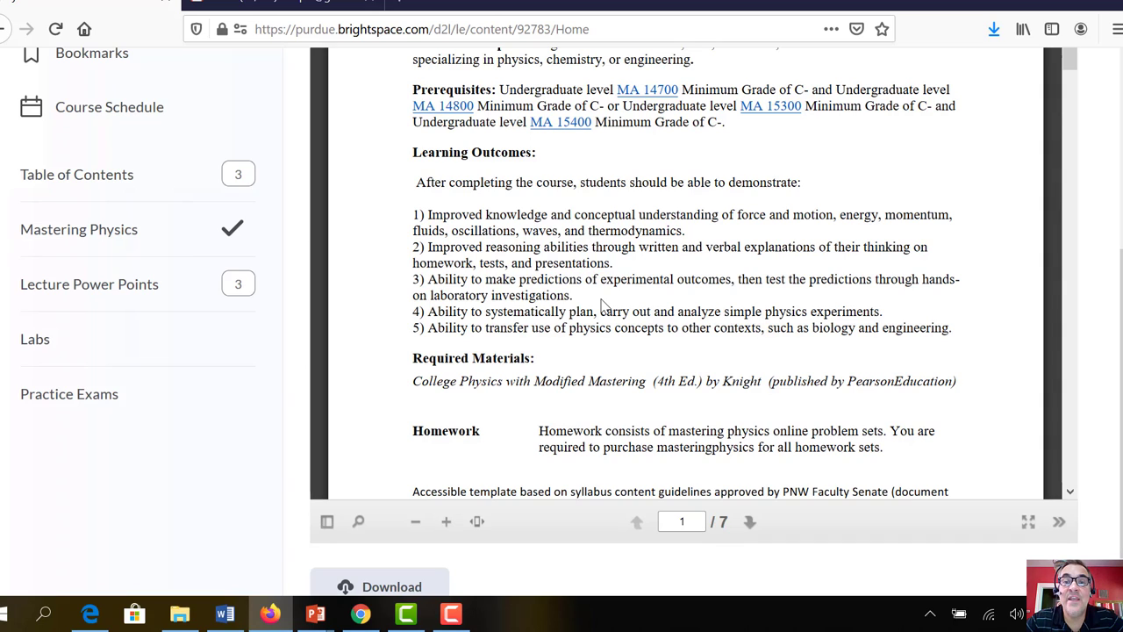
{"action": "mouse_move", "coordinate": [776, 352]}
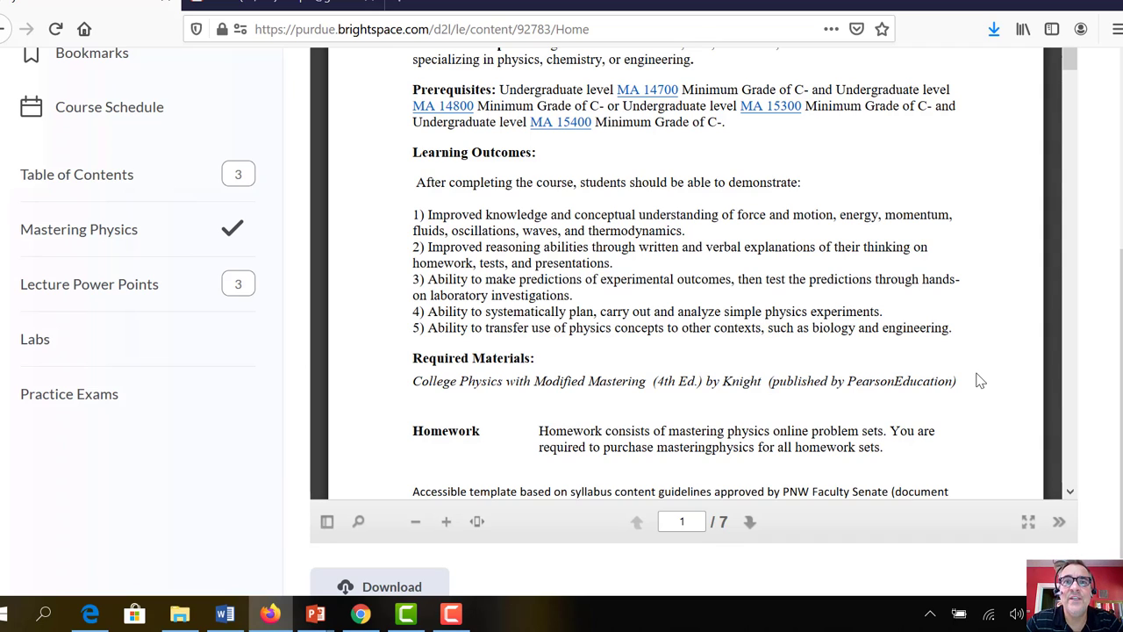
{"action": "mouse_move", "coordinate": [863, 333]}
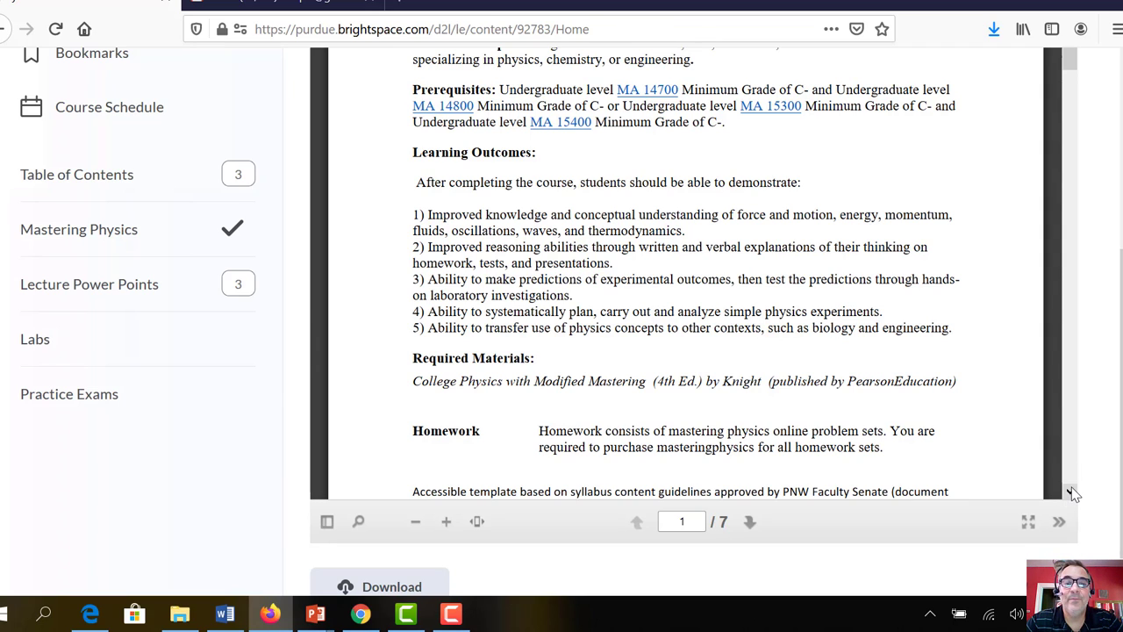
{"action": "scroll", "scroll_direction": "down", "scroll_amount": 3}
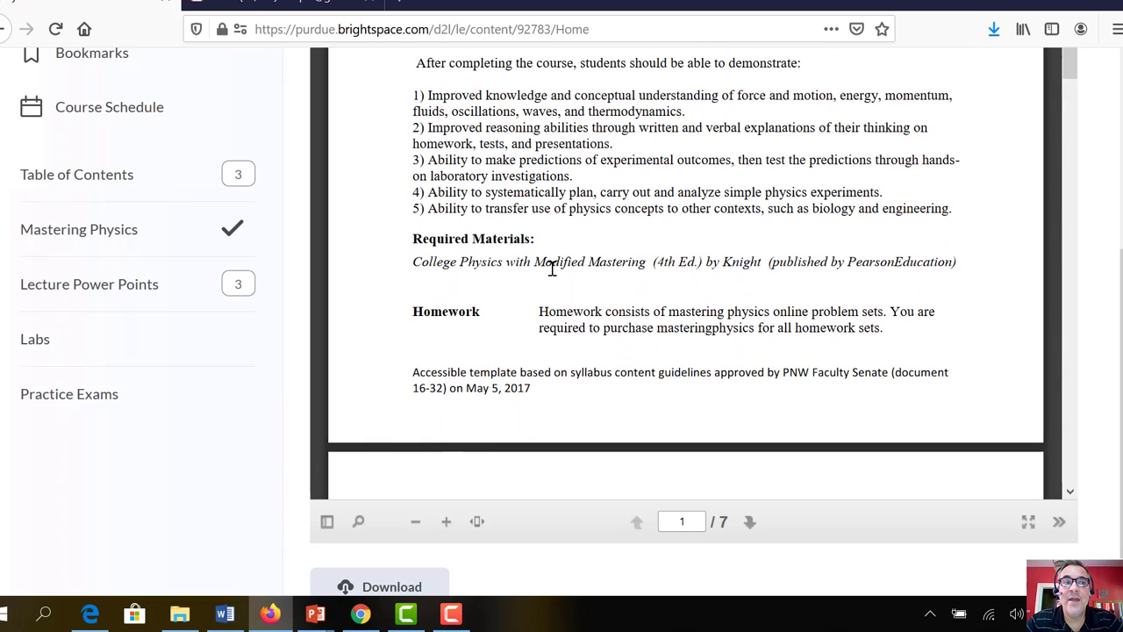
{"action": "mouse_move", "coordinate": [757, 285]}
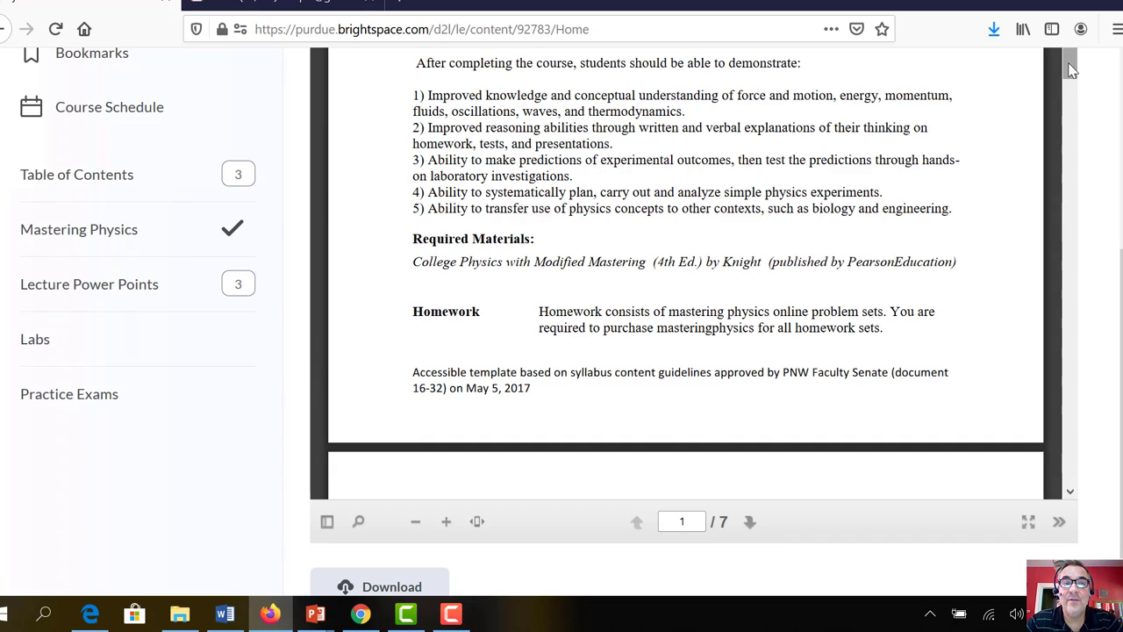
Drag the PDF viewer to page 7 of 7 with Pearson registration instructions
{"action": "left_click_drag", "start_coordinate": [1071, 69], "coordinate": [1071, 416]}
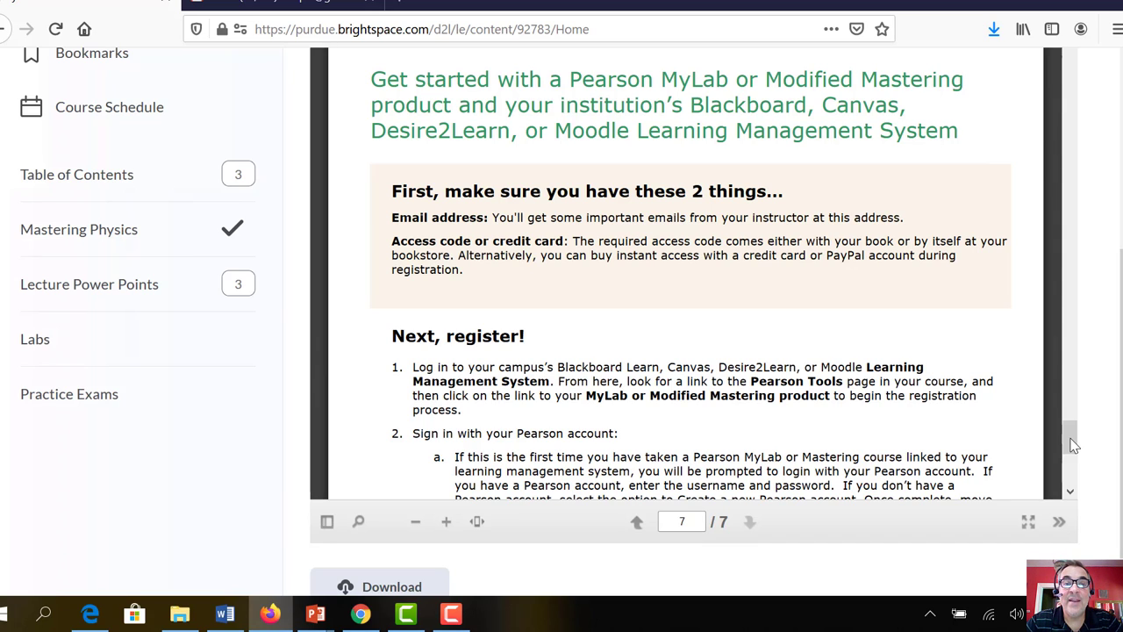
{"action": "mouse_move", "coordinate": [476, 254]}
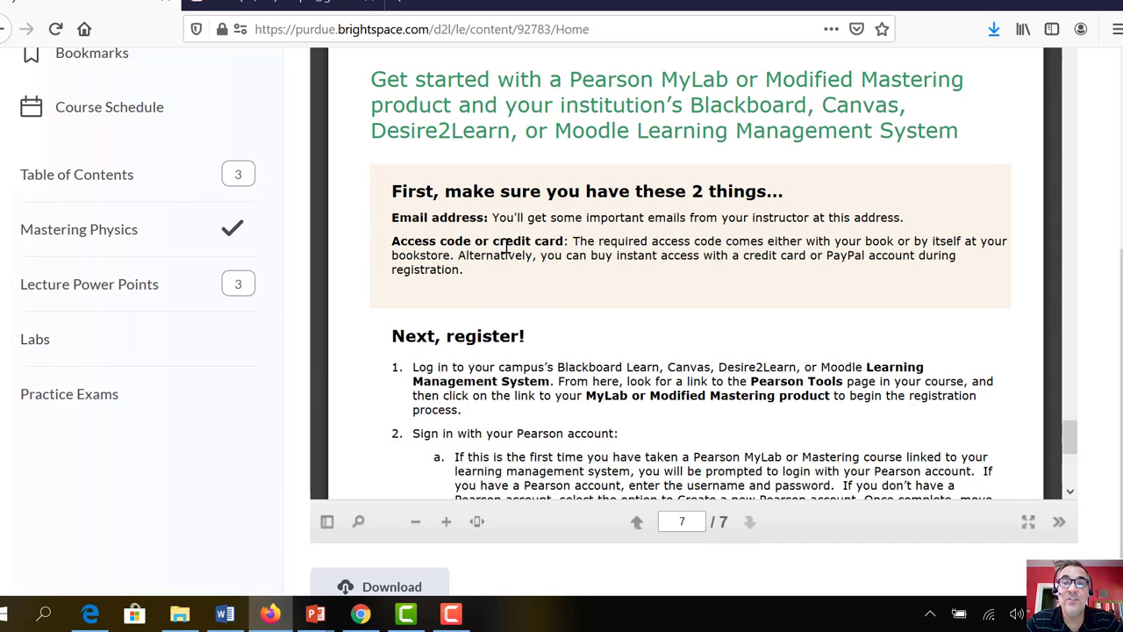
{"action": "mouse_move", "coordinate": [512, 242]}
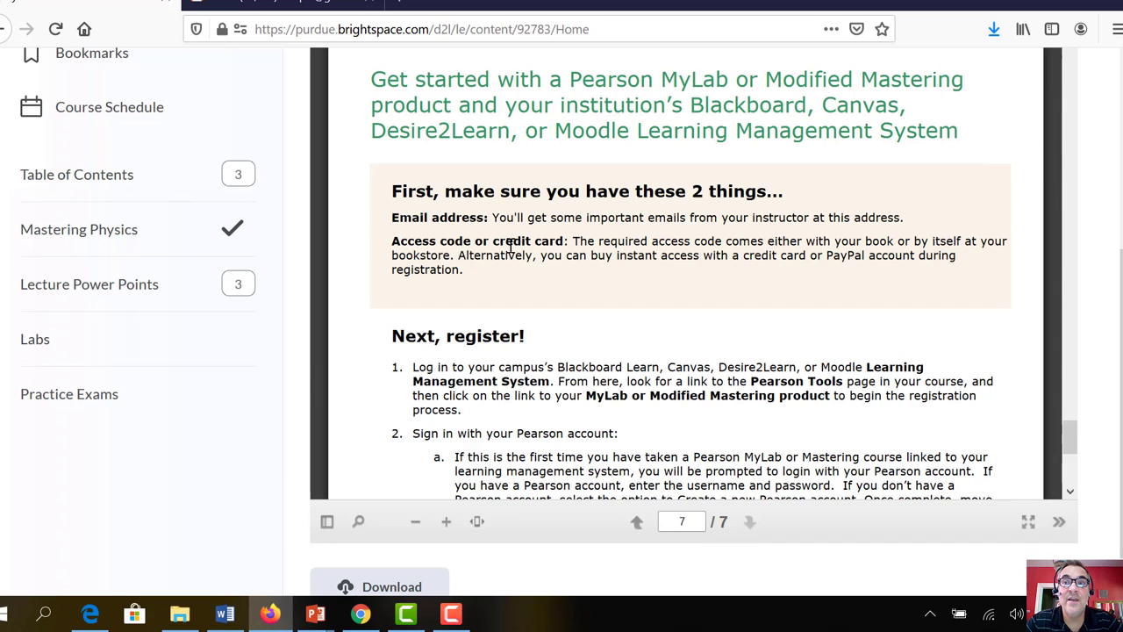
{"action": "mouse_move", "coordinate": [997, 370]}
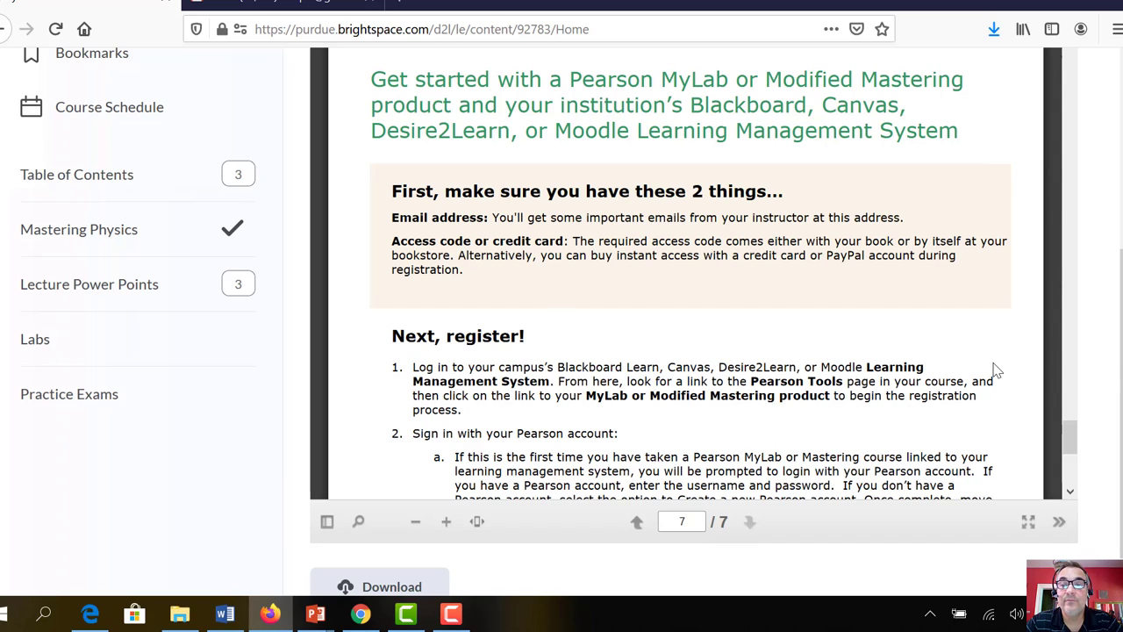
{"action": "mouse_move", "coordinate": [1070, 494]}
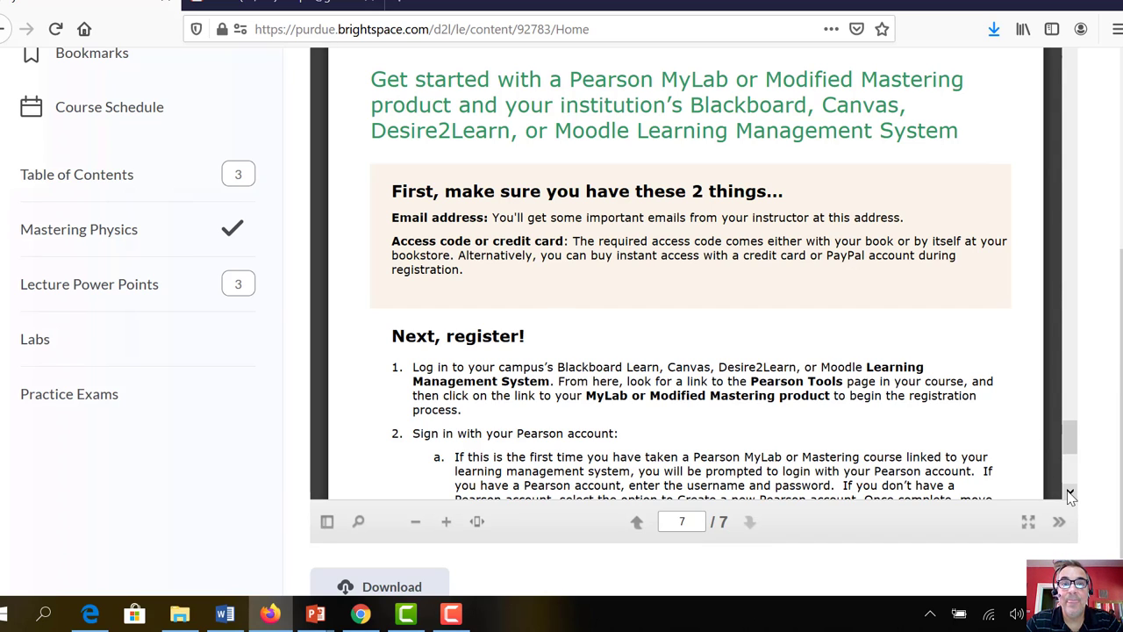
{"action": "mouse_move", "coordinate": [781, 342]}
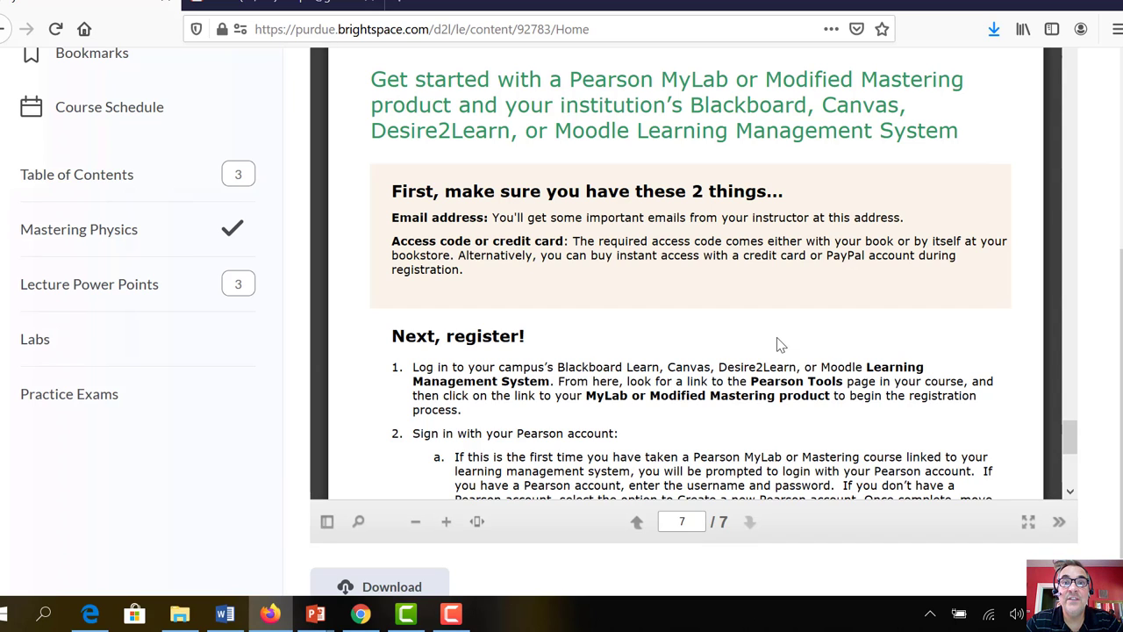
{"action": "mouse_move", "coordinate": [588, 288]}
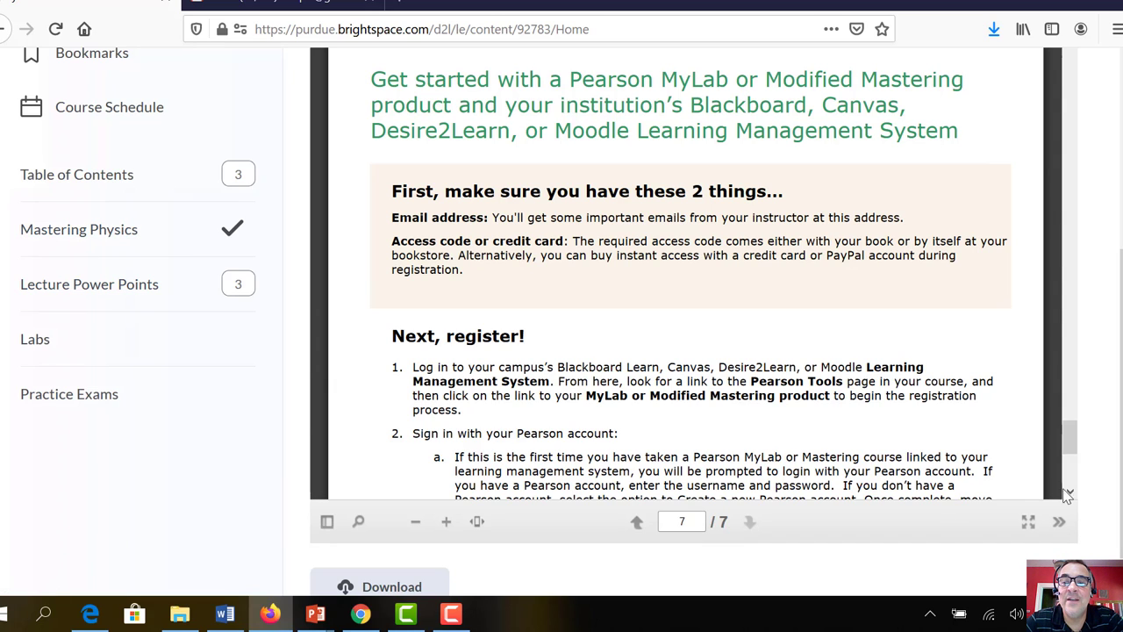
{"action": "mouse_move", "coordinate": [1069, 493]}
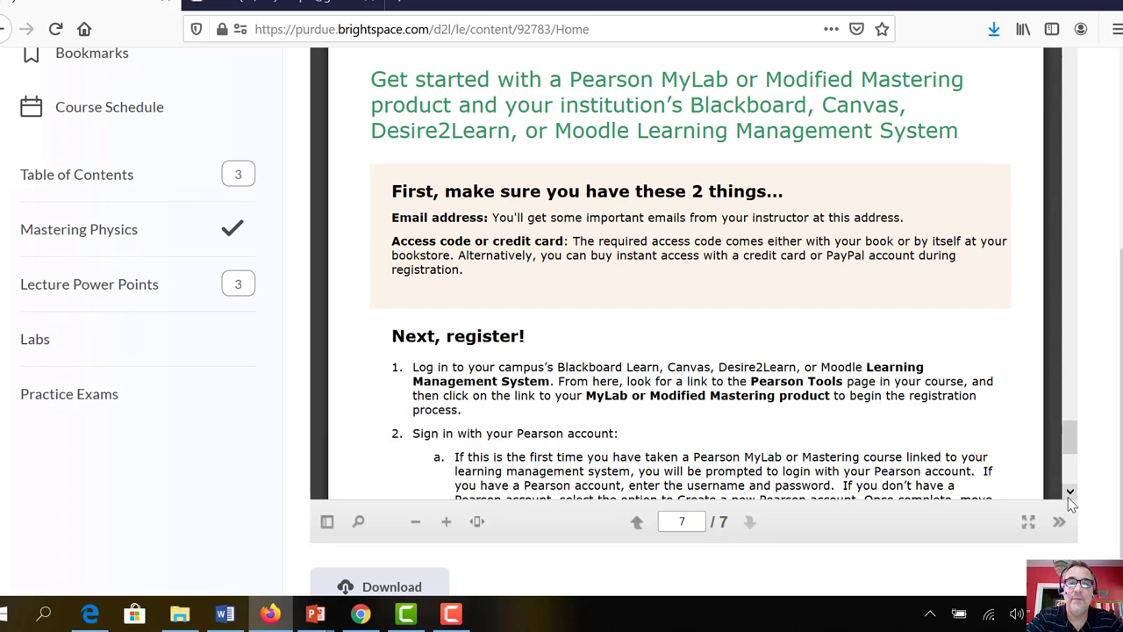
{"action": "mouse_move", "coordinate": [79, 229]}
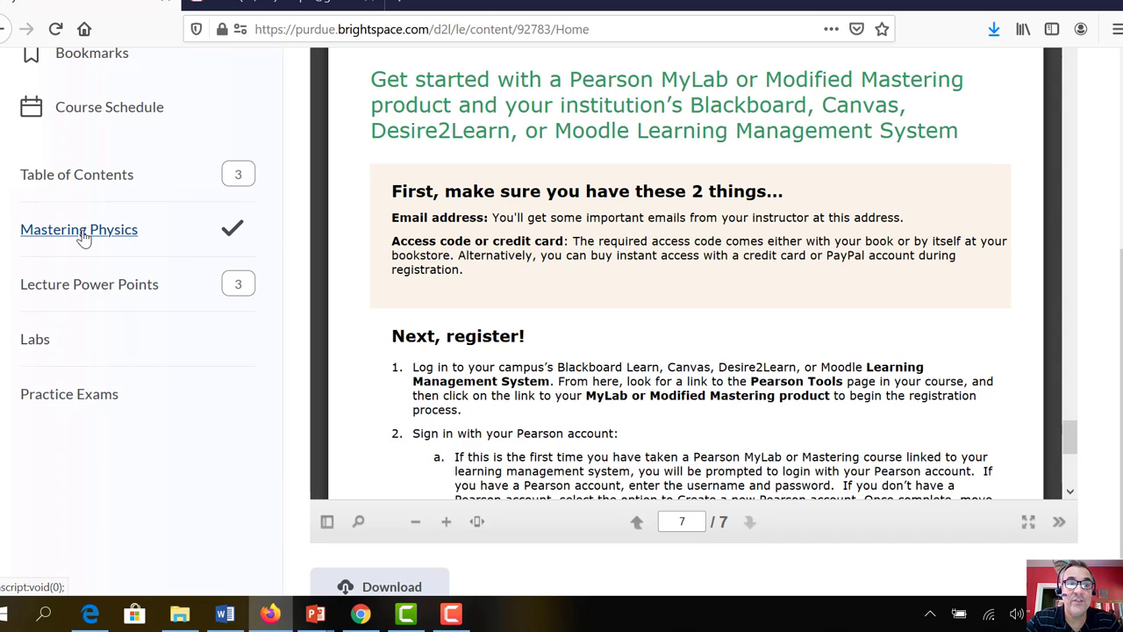
Go through the Mastering Physics module to the MyLab and Mastering - Basic tool
{"action": "left_click", "coordinate": [79, 230]}
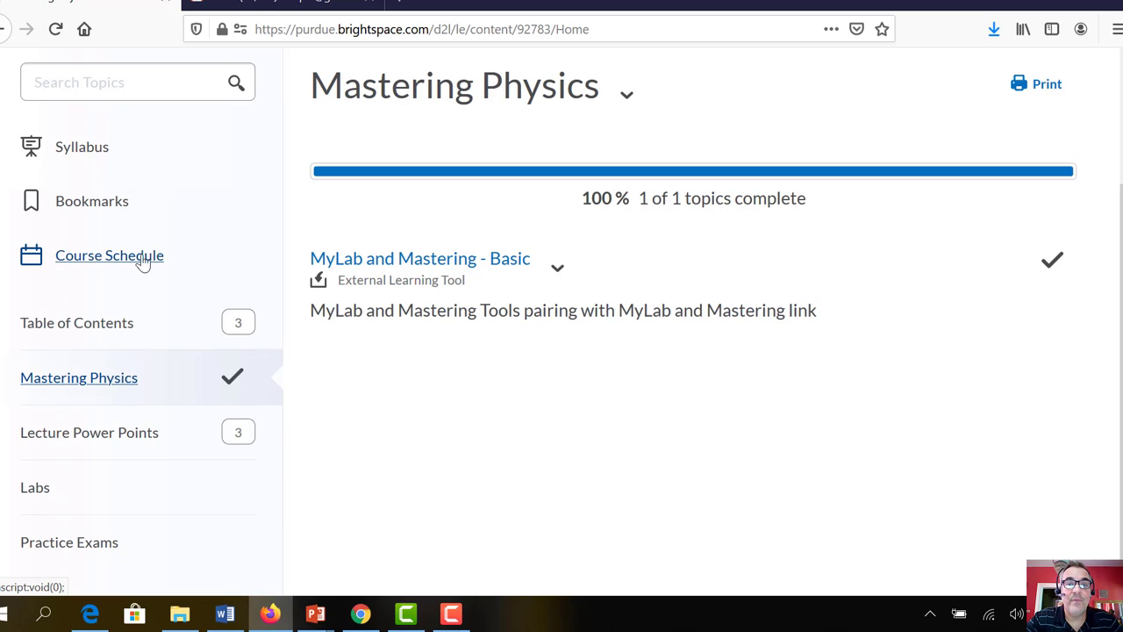
{"action": "mouse_move", "coordinate": [410, 258]}
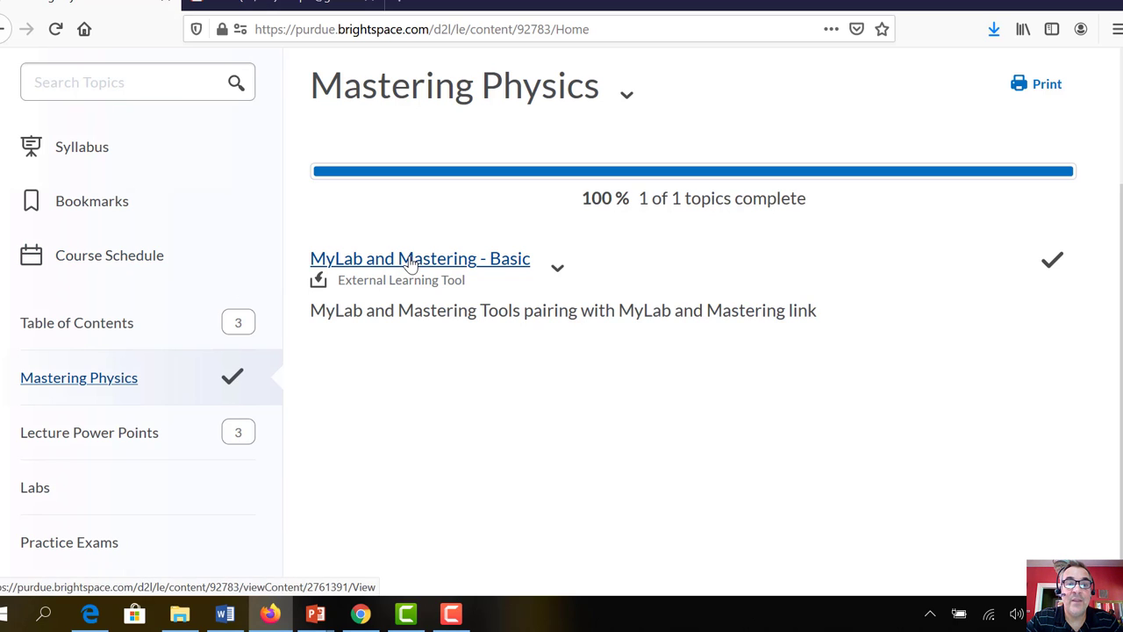
{"action": "left_click", "coordinate": [420, 258]}
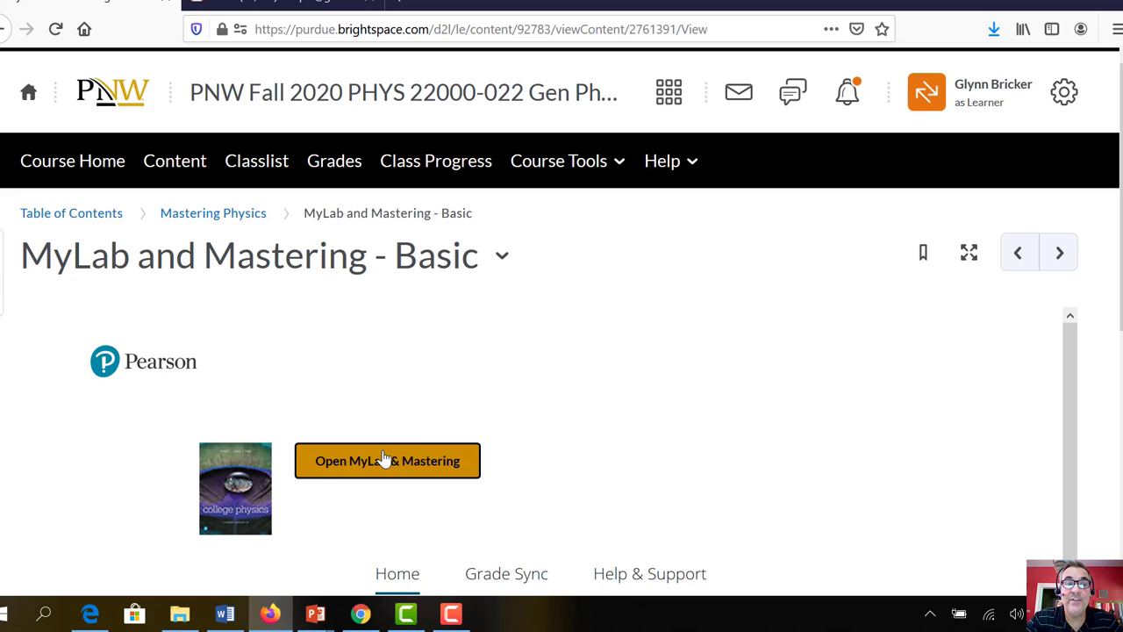
Launch MyLab & Mastering to reach the PHYSICS 220 Fall 2020 course home
{"action": "left_click", "coordinate": [387, 461]}
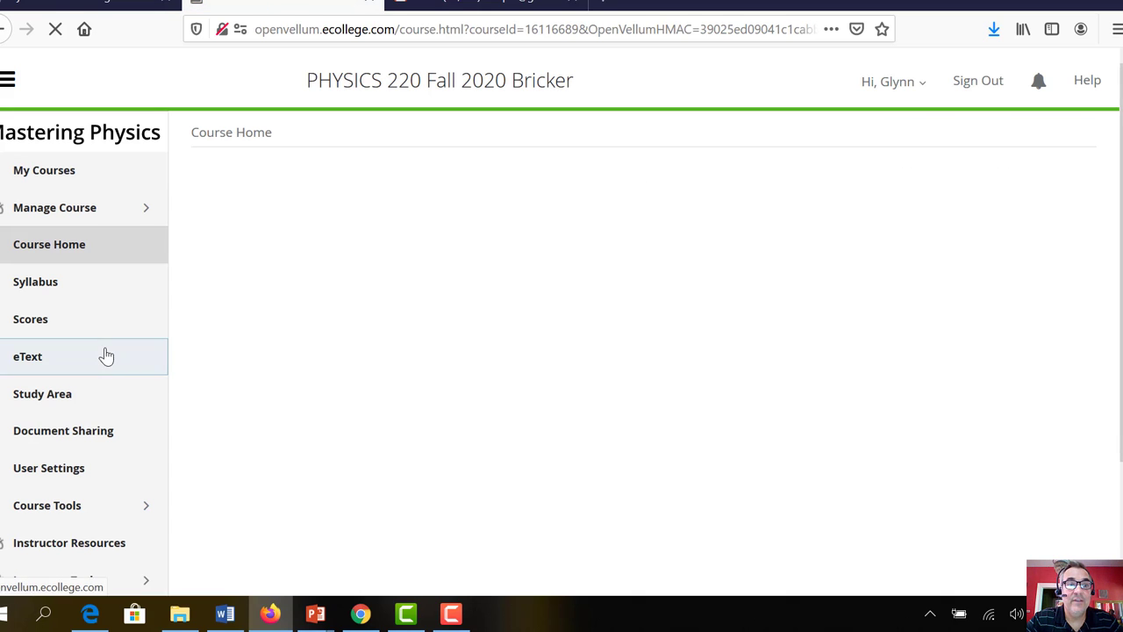
{"action": "mouse_move", "coordinate": [27, 360]}
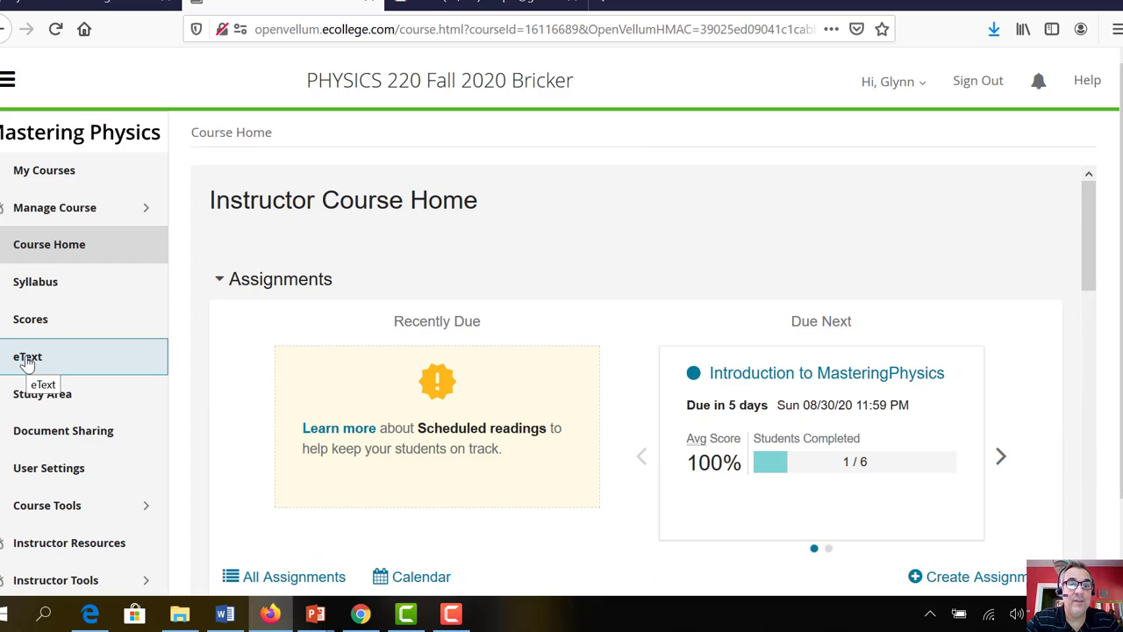
Open the College Physics eText and scroll its contents to Chapter 1: Representing Motion
{"action": "left_click", "coordinate": [27, 356]}
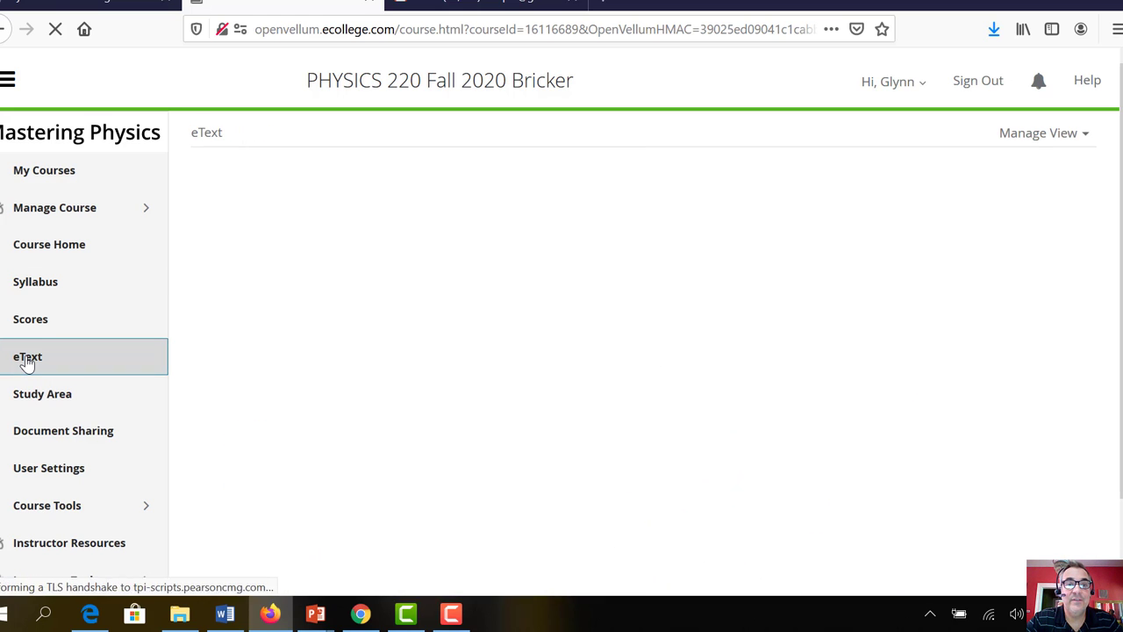
{"action": "left_click", "coordinate": [27, 356]}
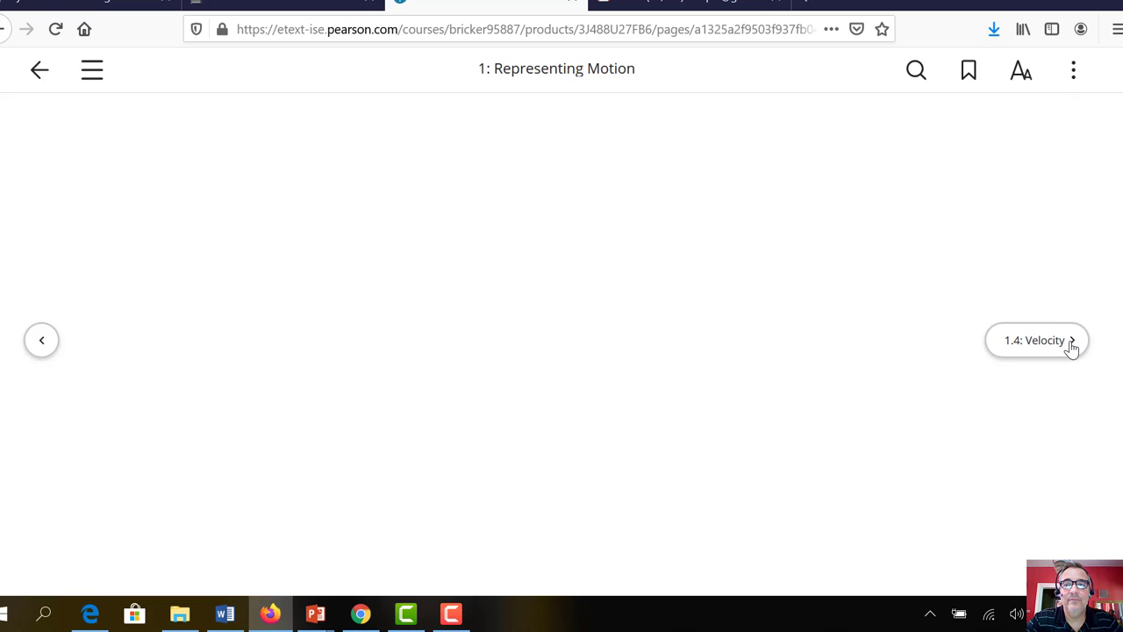
{"action": "mouse_move", "coordinate": [308, 189]}
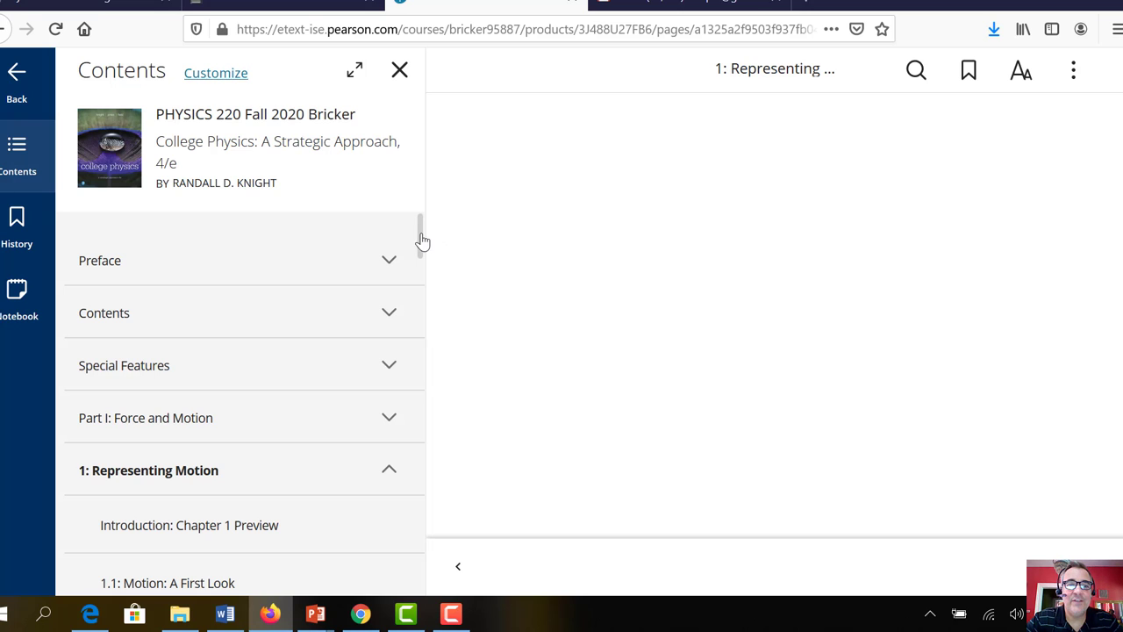
{"action": "scroll", "scroll_direction": "down", "scroll_amount": 3}
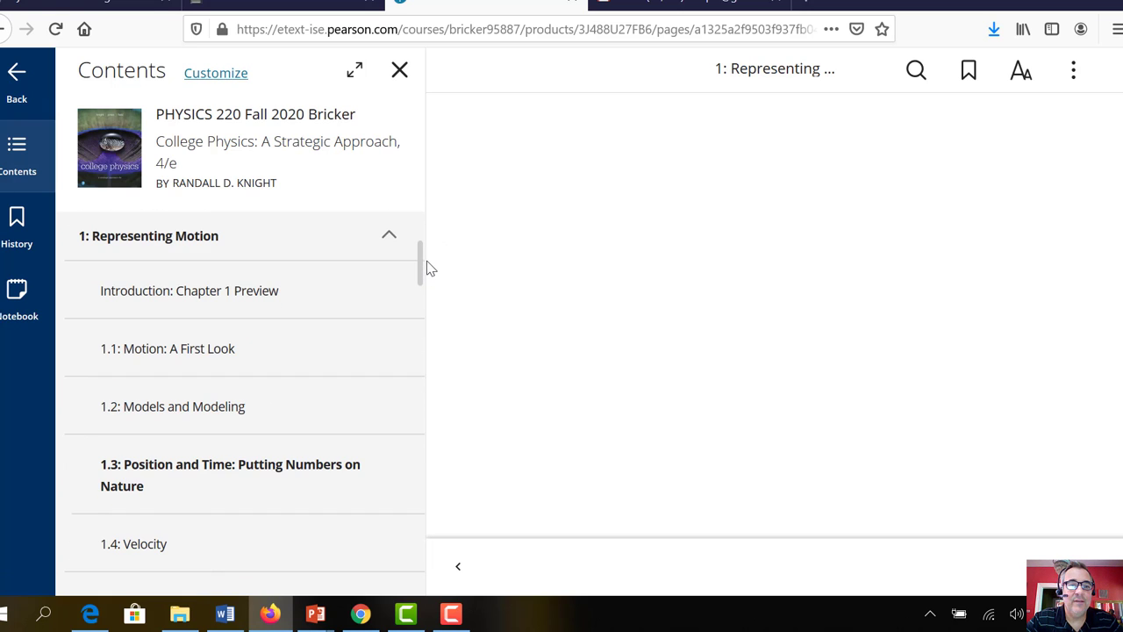
{"action": "mouse_move", "coordinate": [161, 473]}
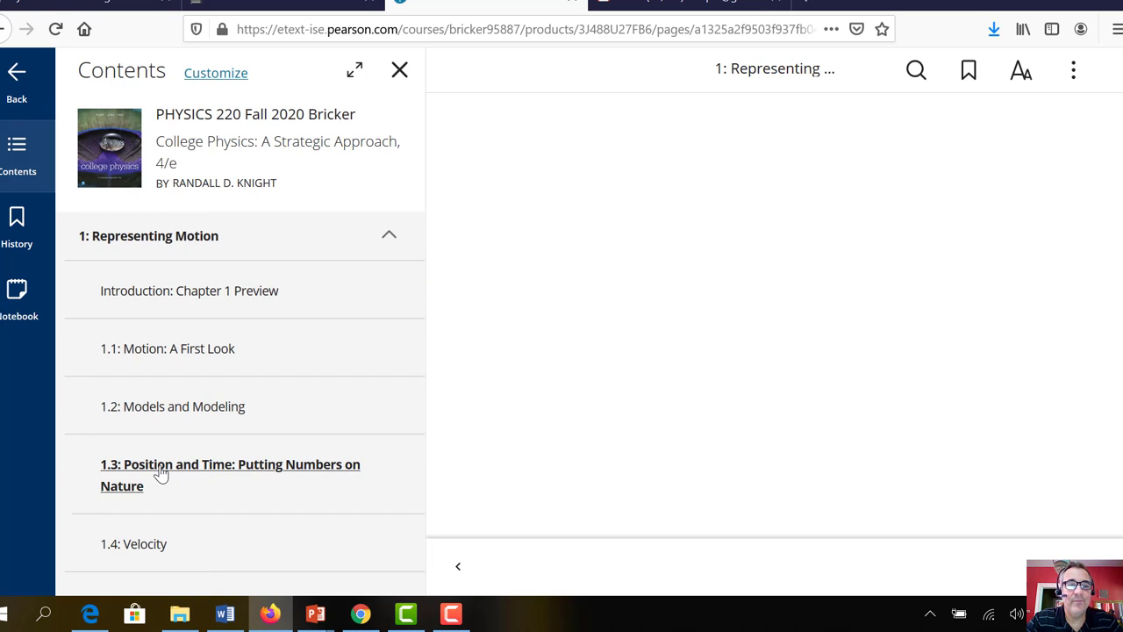
Open section 1.3 Position and Time, then play and pause its prelecture video
{"action": "left_click", "coordinate": [230, 464]}
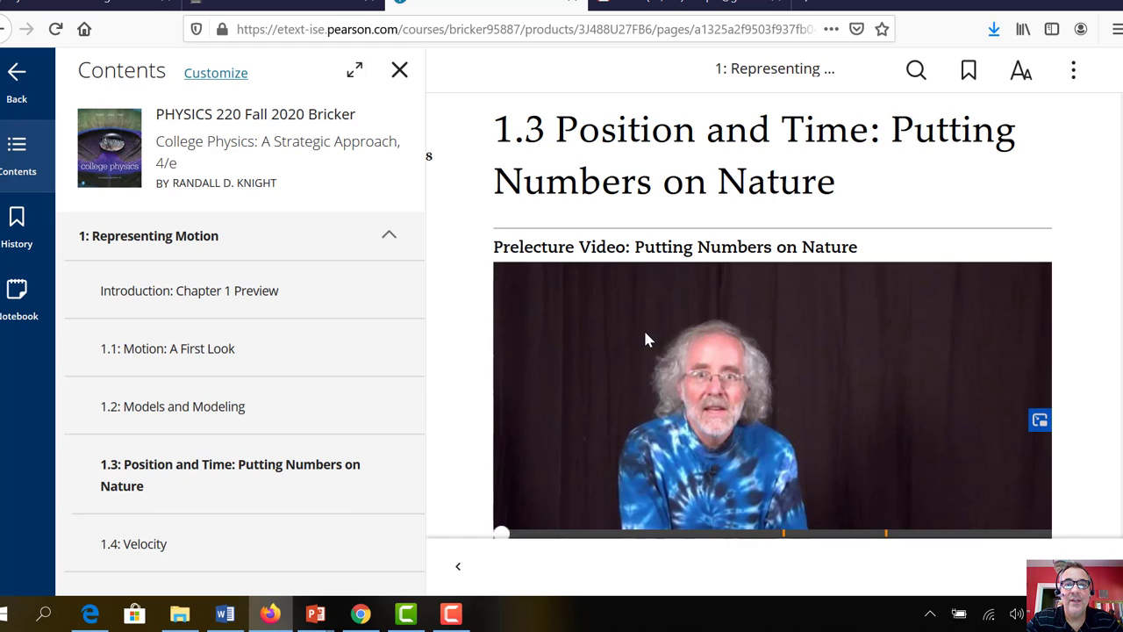
{"action": "mouse_move", "coordinate": [933, 174]}
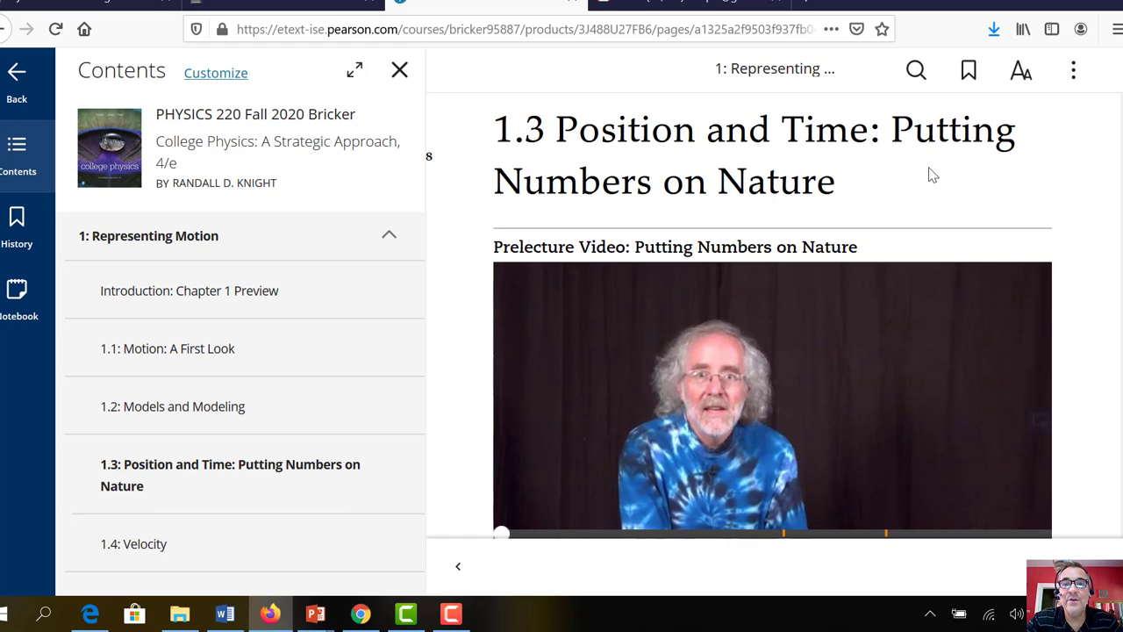
{"action": "mouse_move", "coordinate": [939, 226]}
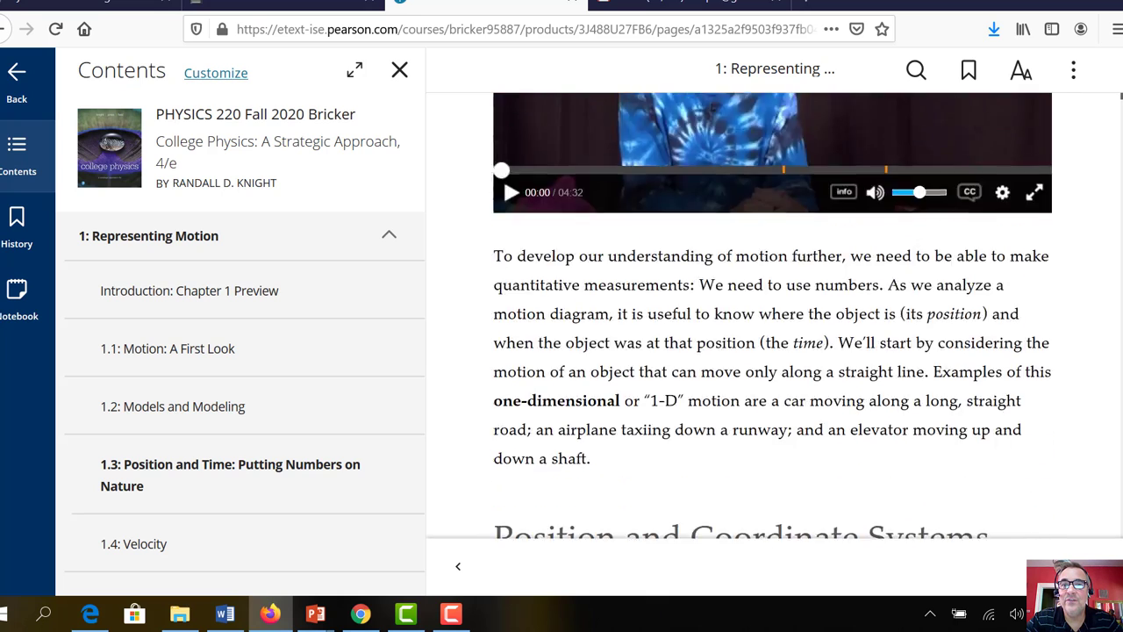
{"action": "left_click", "coordinate": [512, 192]}
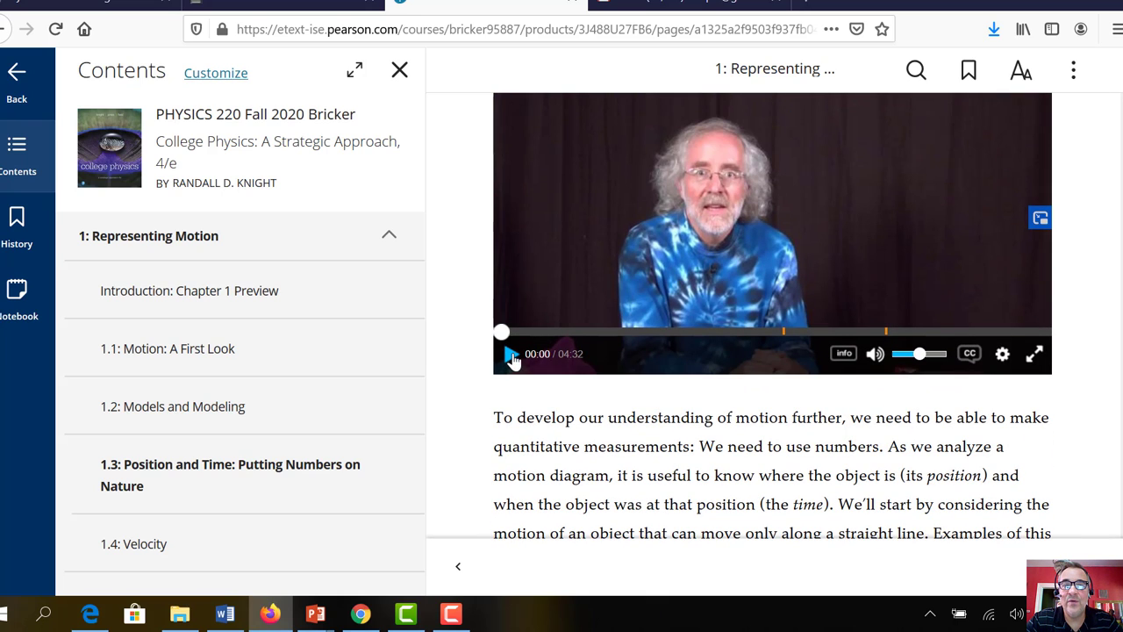
{"action": "left_click", "coordinate": [512, 353]}
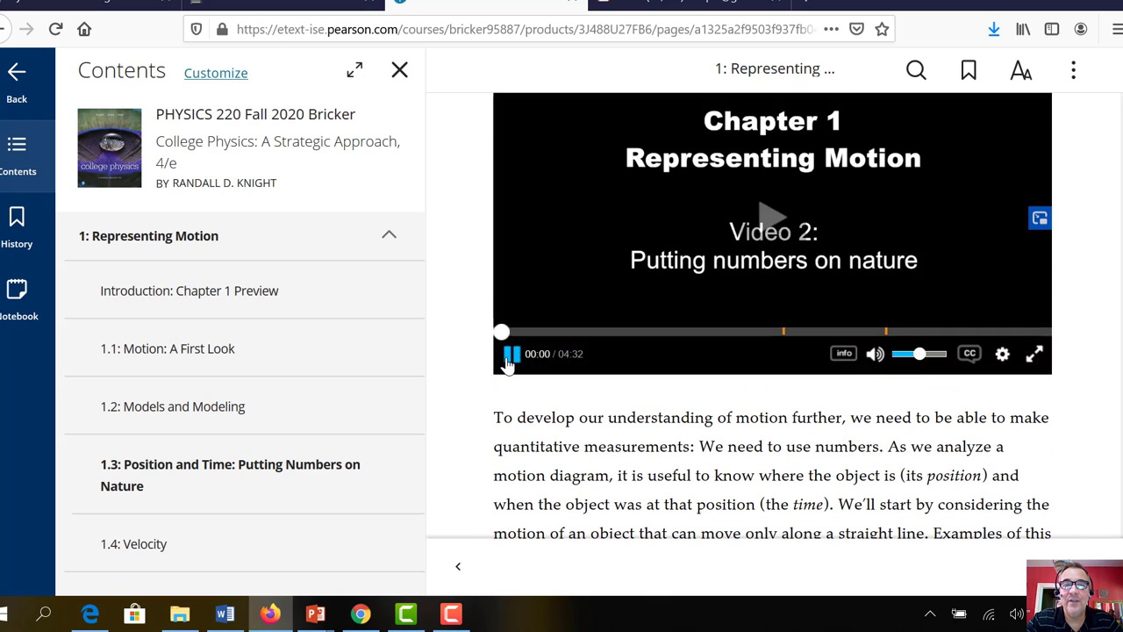
{"action": "left_click", "coordinate": [512, 353]}
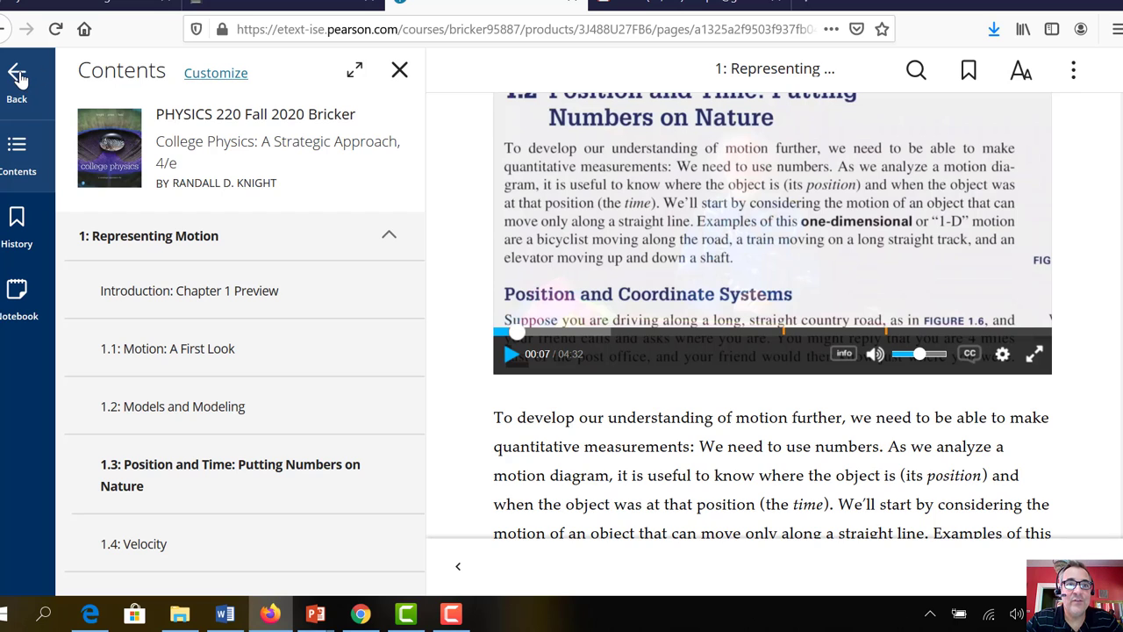
Leave the eText, return to PHYSICS 220 Course Home, and open the assignments calendar
{"action": "left_click", "coordinate": [16, 75]}
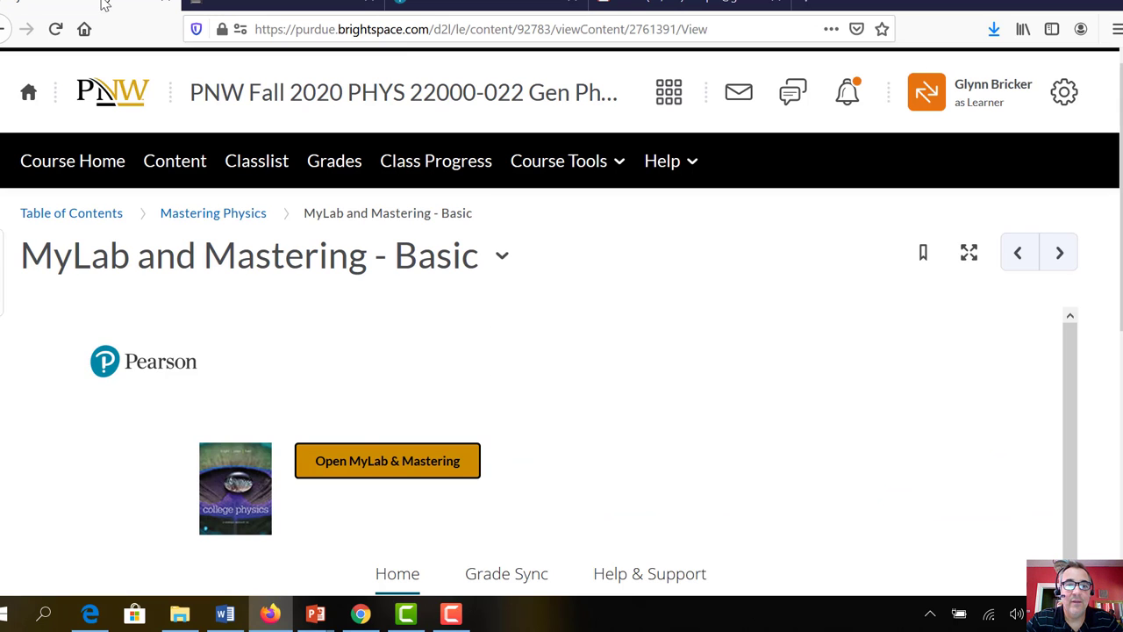
{"action": "left_click", "coordinate": [387, 460]}
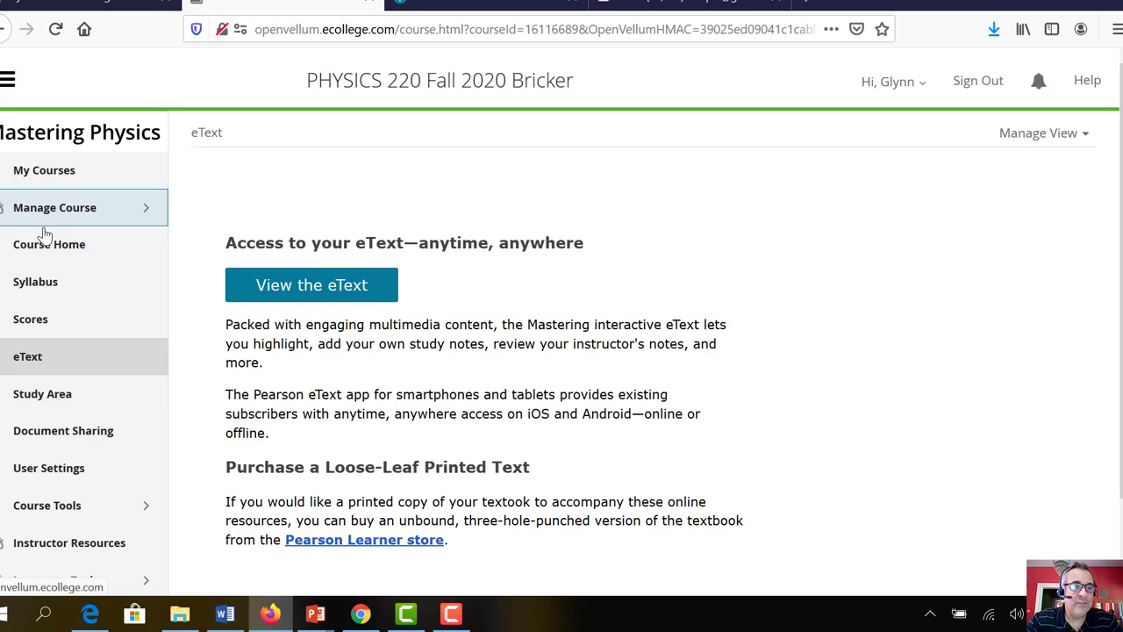
{"action": "left_click", "coordinate": [49, 244]}
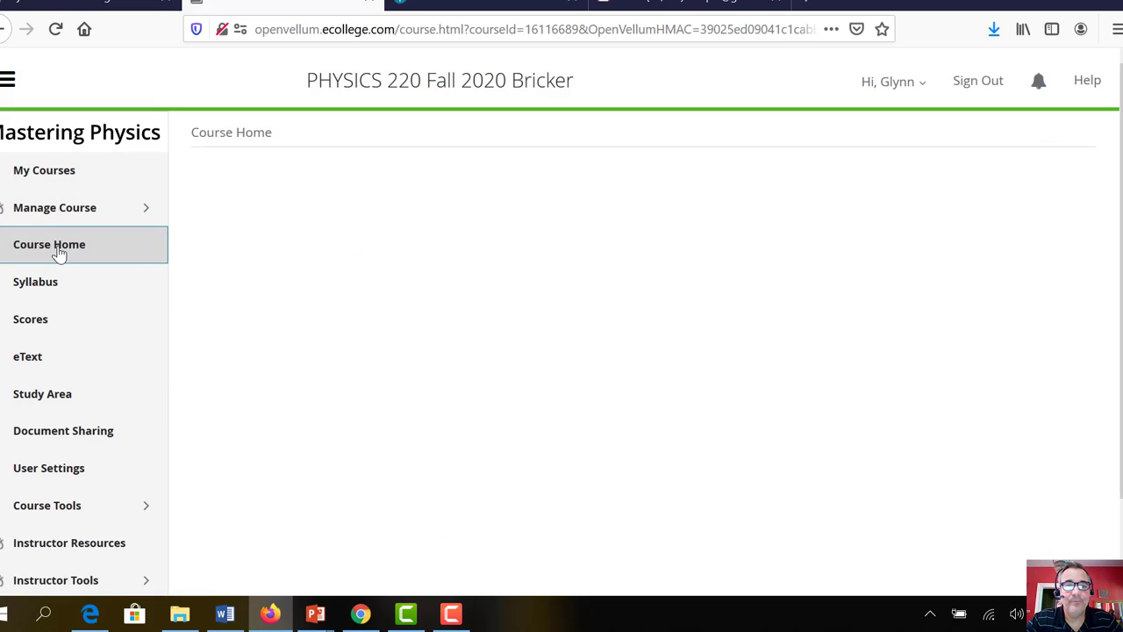
{"action": "left_click", "coordinate": [49, 244]}
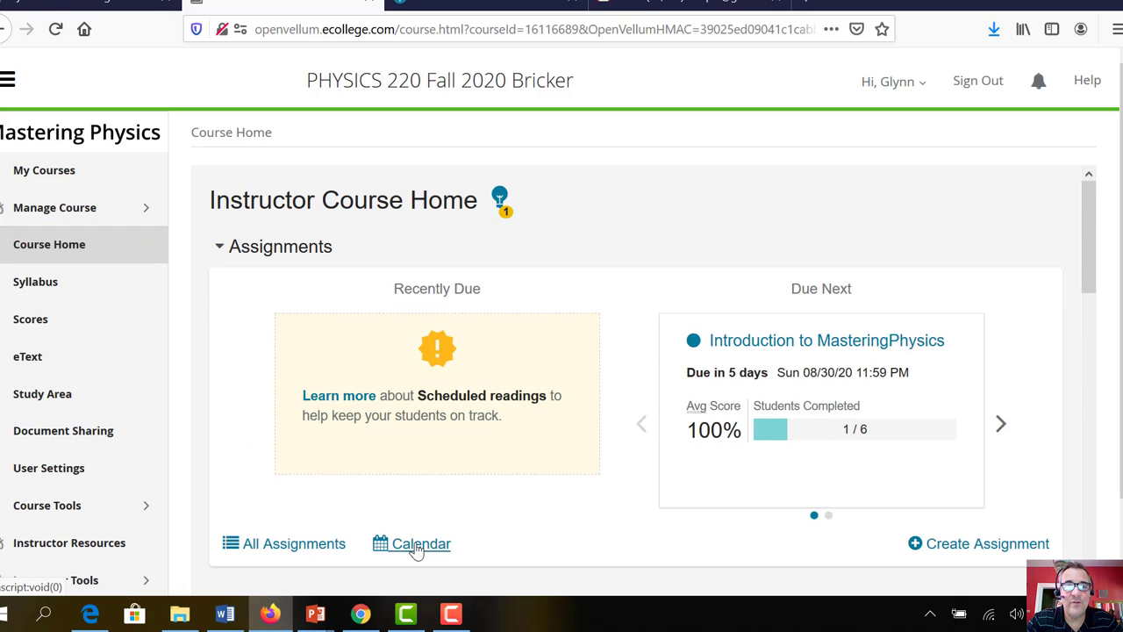
{"action": "left_click", "coordinate": [420, 543]}
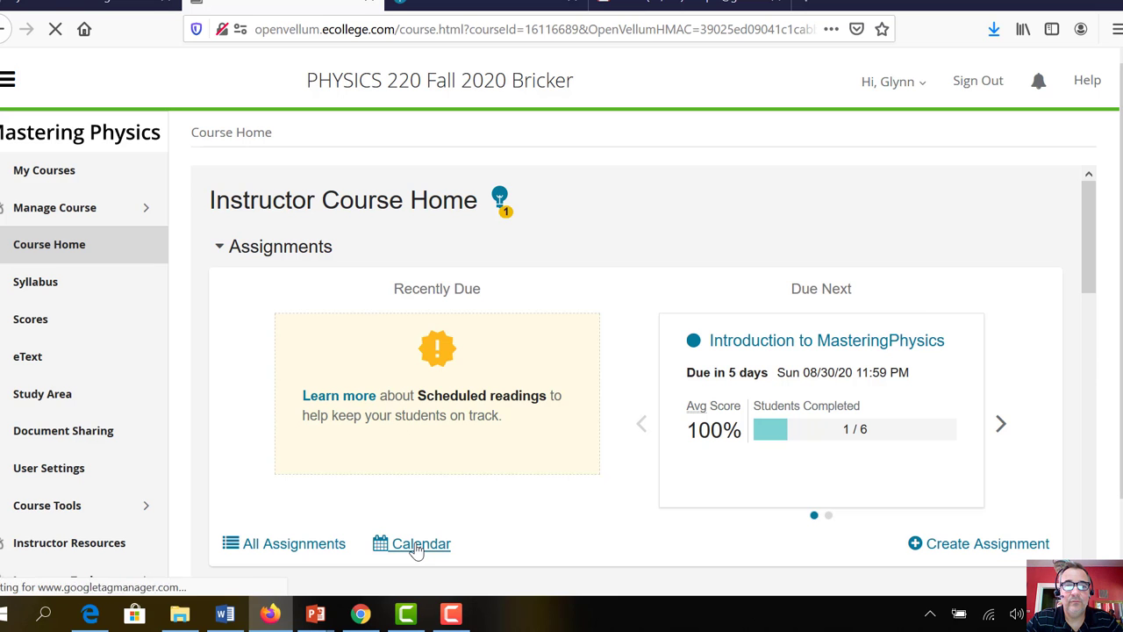
View the August 2020 calendar with Introduction on Aug 30 and Homework 1 on Sep 2
{"action": "left_click", "coordinate": [420, 543]}
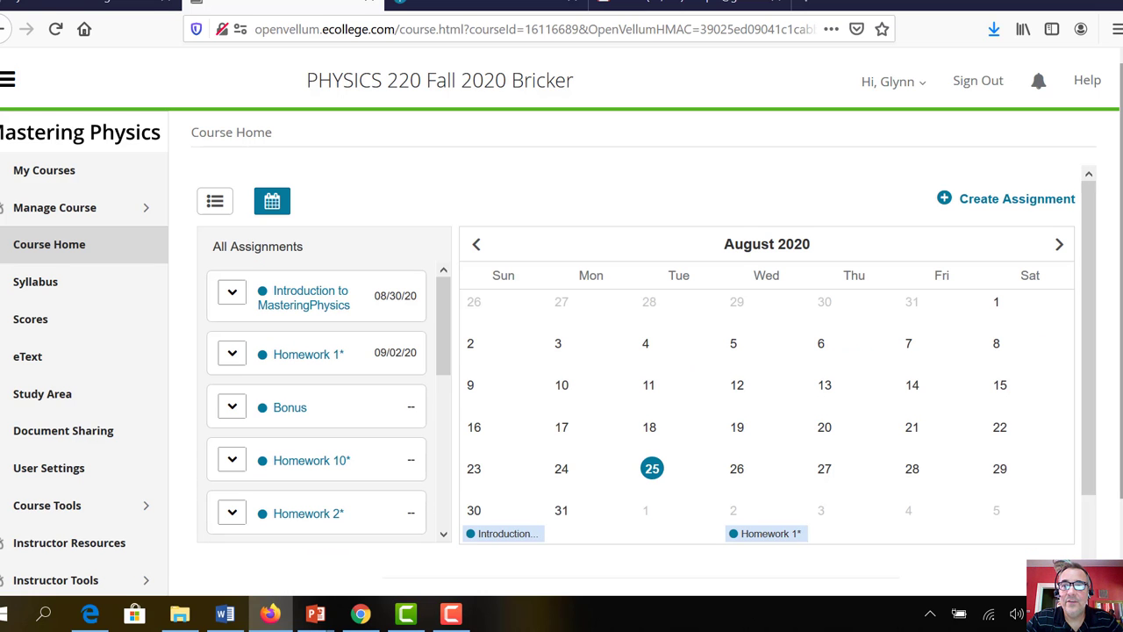
{"action": "scroll", "scroll_direction": "down", "scroll_amount": 3}
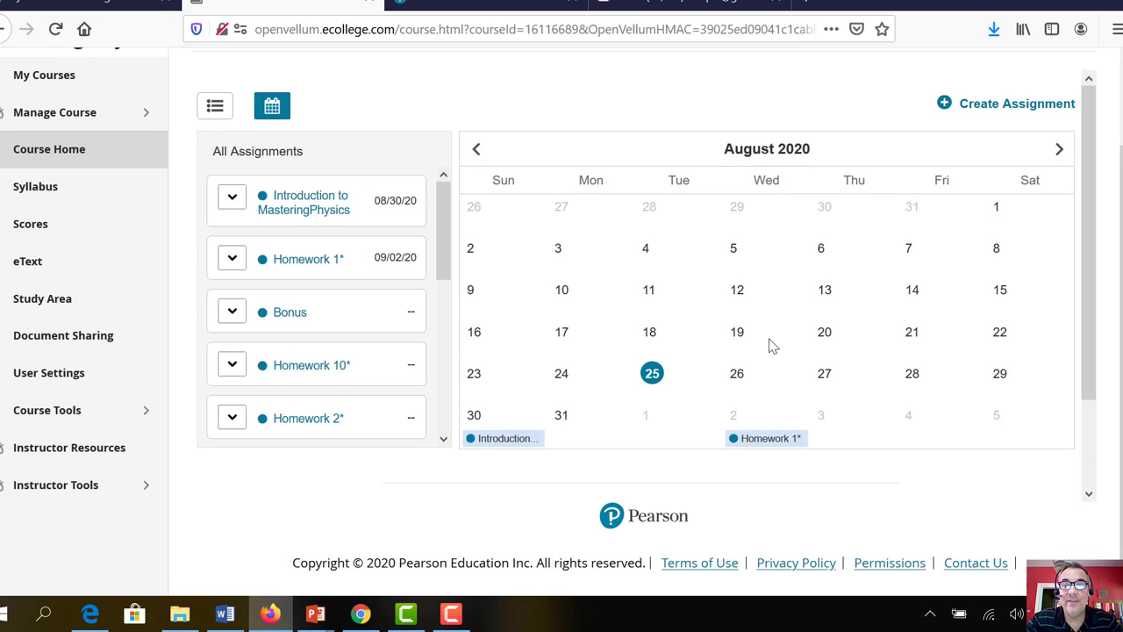
{"action": "mouse_move", "coordinate": [504, 438]}
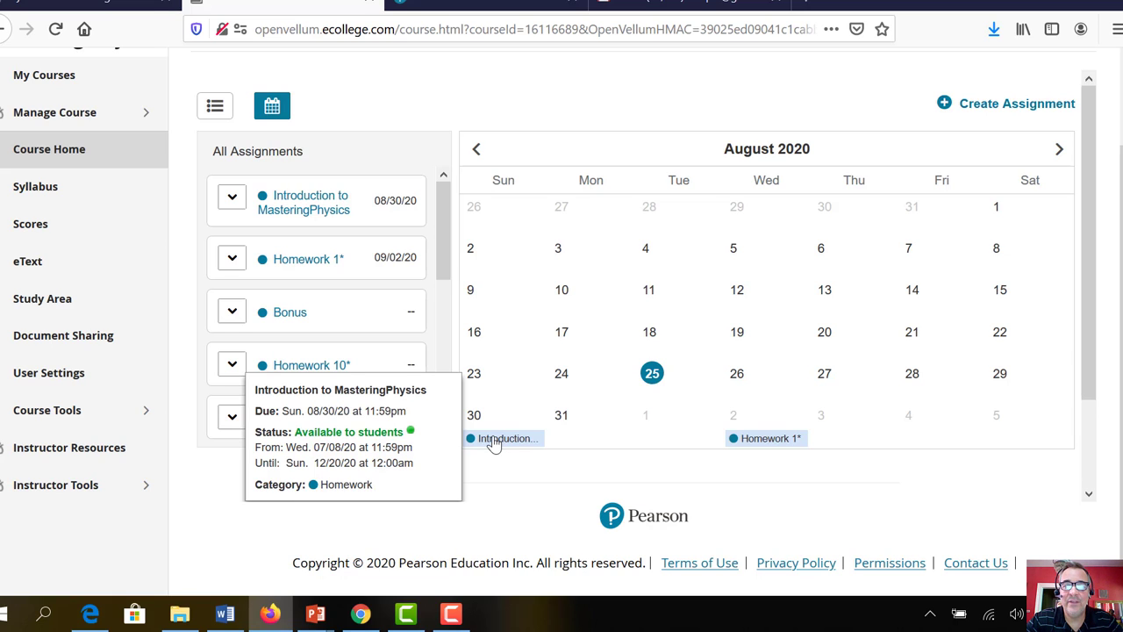
{"action": "mouse_move", "coordinate": [498, 478]}
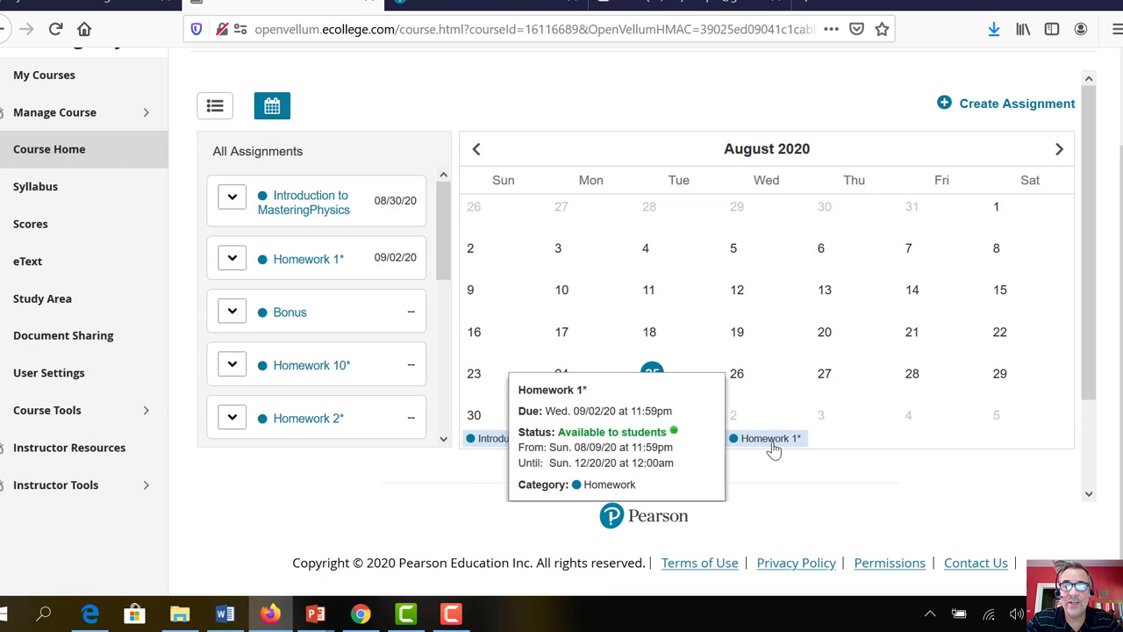
{"action": "mouse_move", "coordinate": [771, 446]}
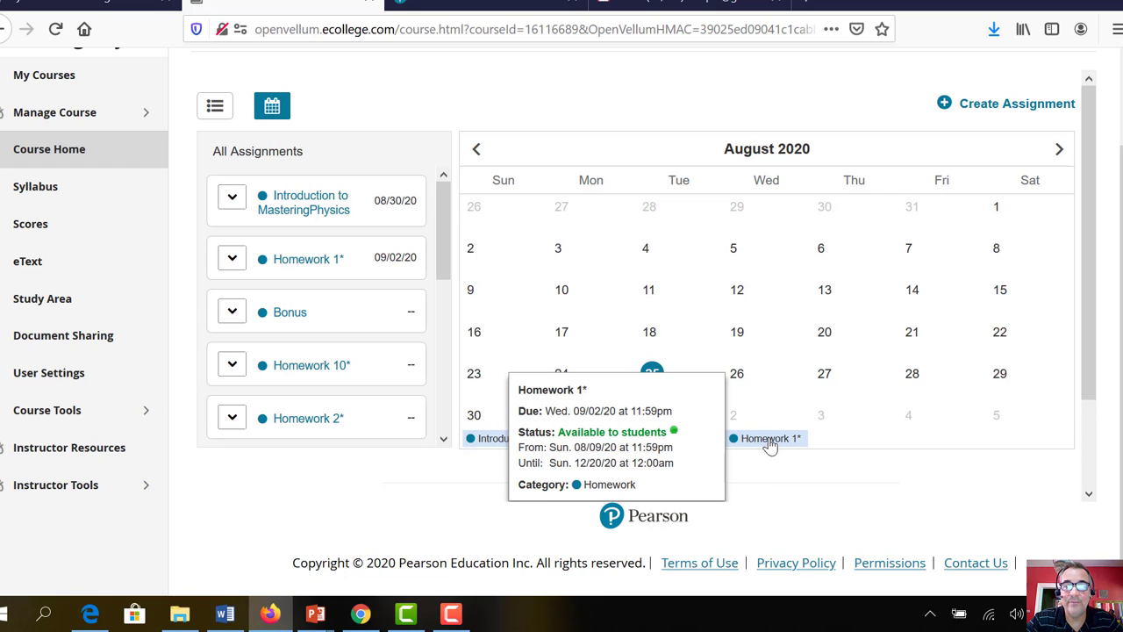
{"action": "mouse_move", "coordinate": [760, 443]}
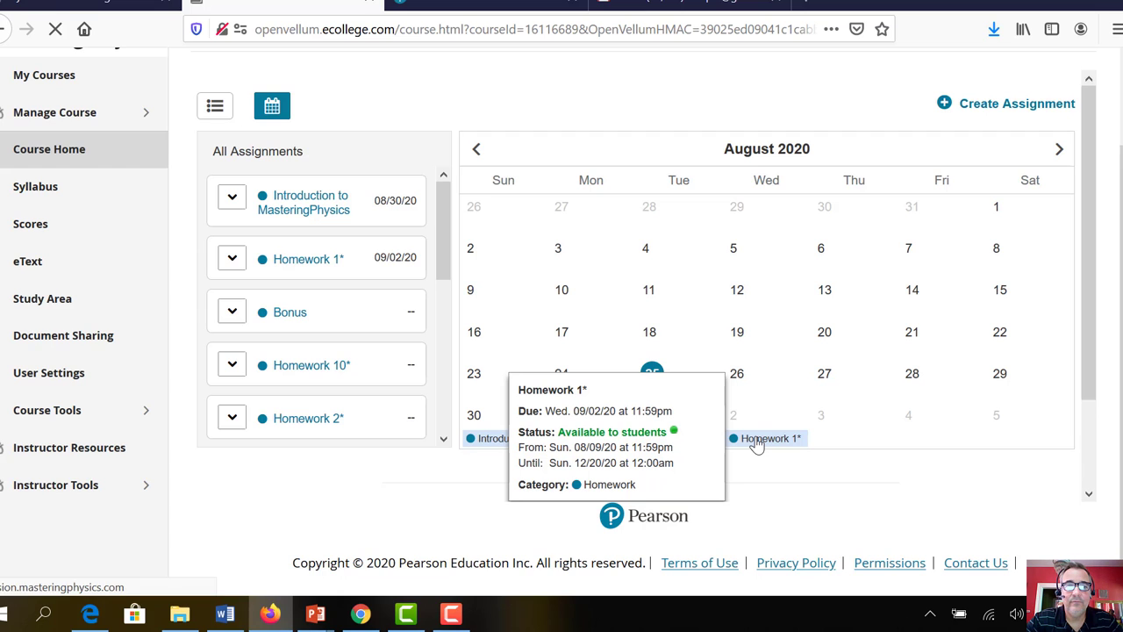
Open Homework 1's 17-item list and select '1. Problem 1.7 - Enhanced - with Feedback'
{"action": "left_click", "coordinate": [771, 437]}
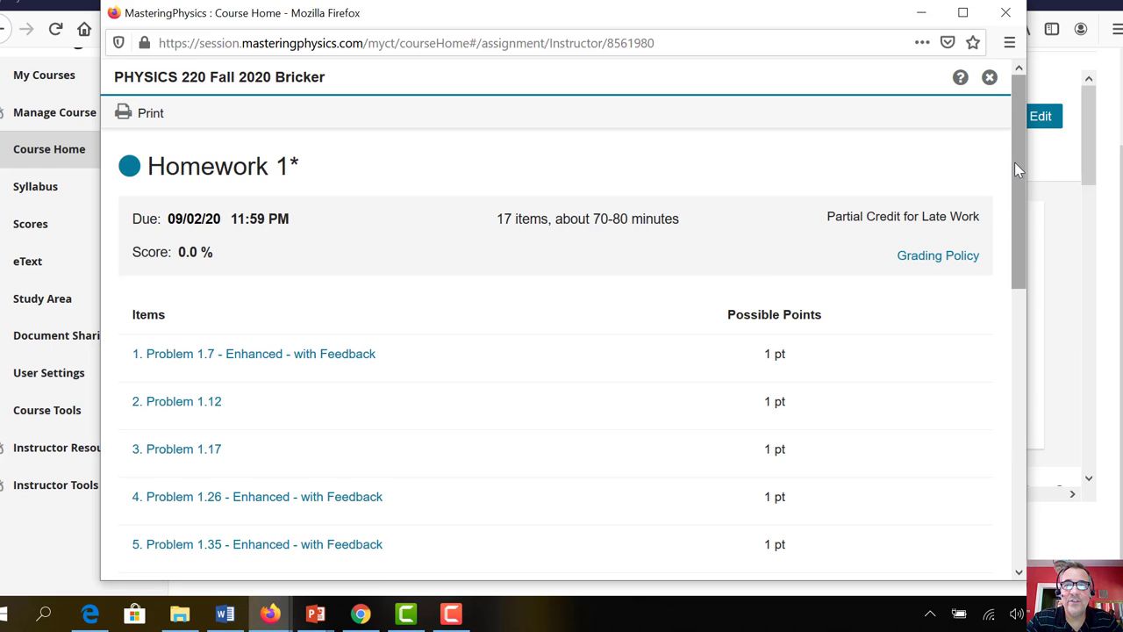
{"action": "scroll", "scroll_direction": "down", "scroll_amount": 3}
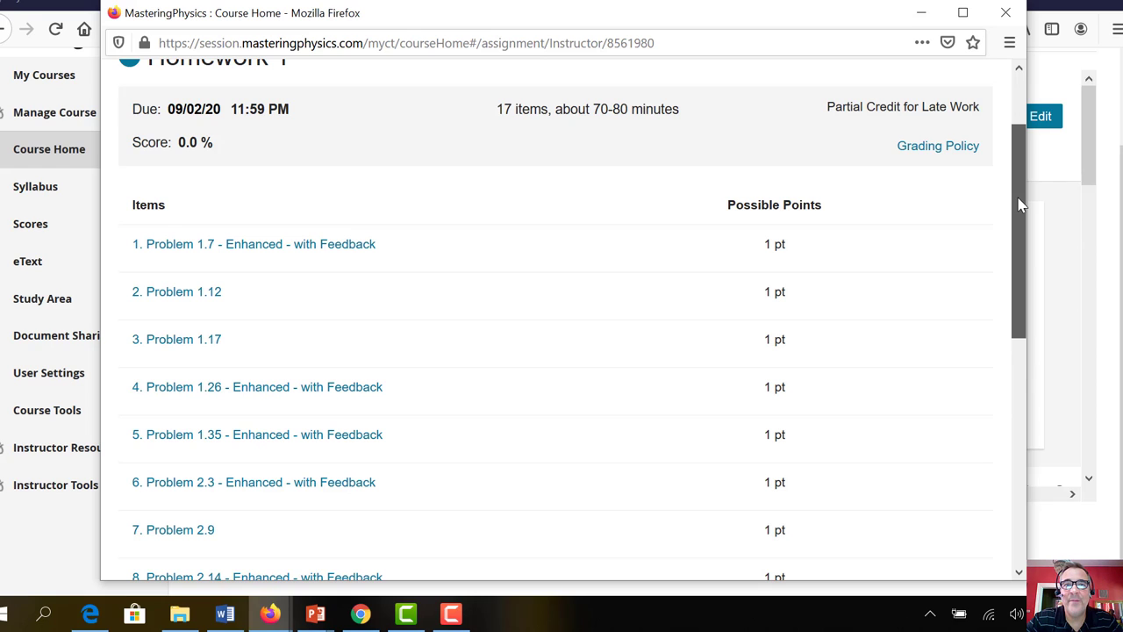
{"action": "scroll", "scroll_direction": "down", "scroll_amount": 3}
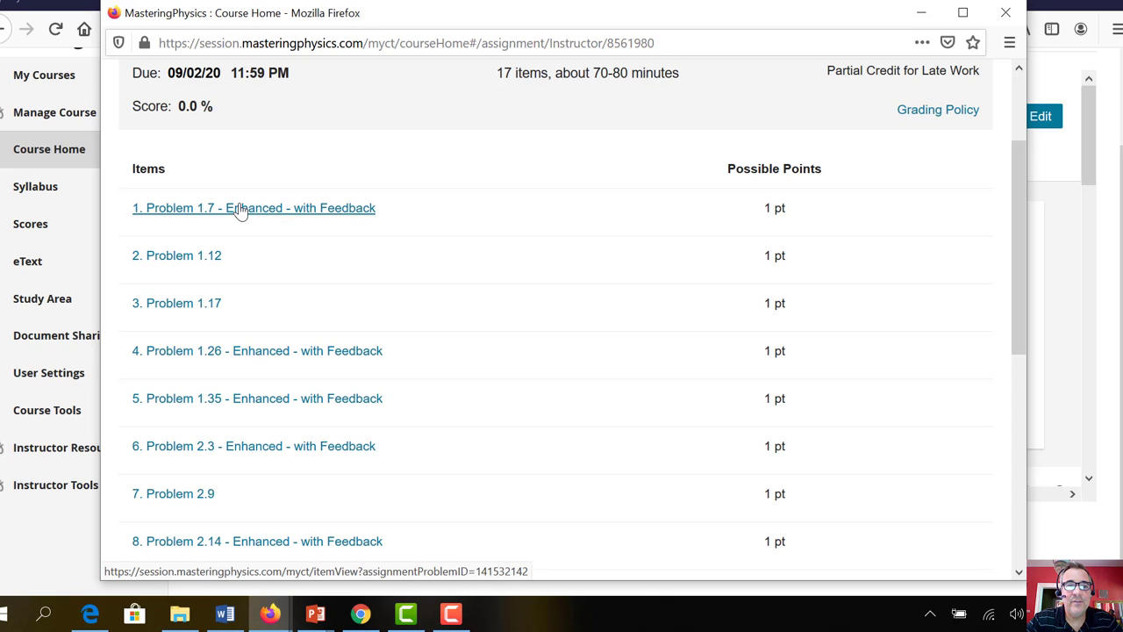
{"action": "left_click", "coordinate": [253, 208]}
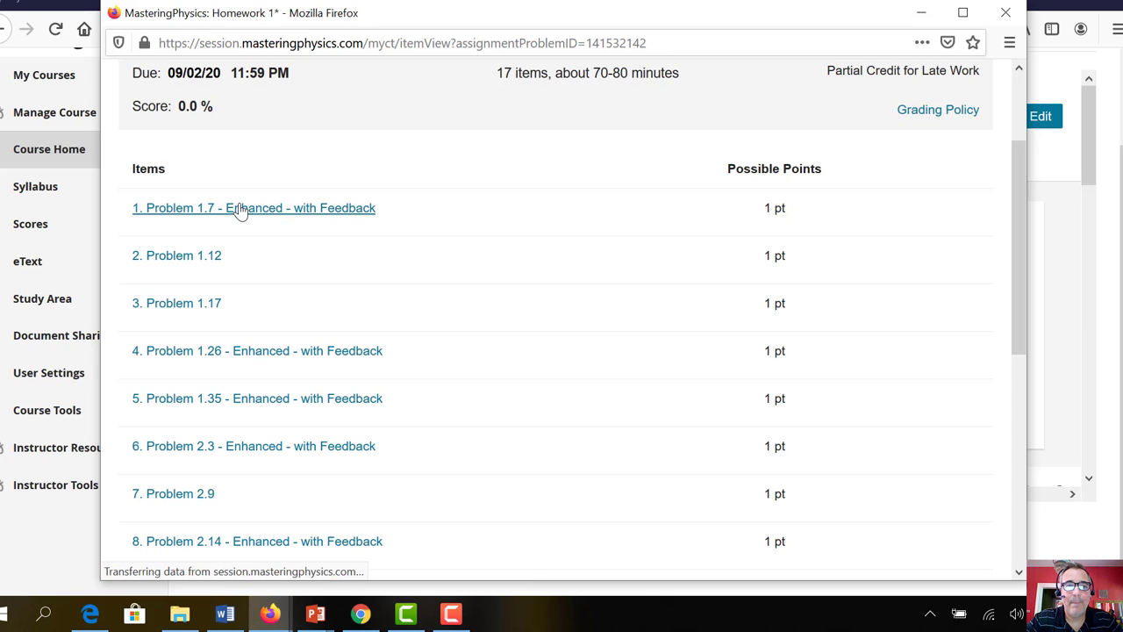
{"action": "left_click", "coordinate": [254, 208]}
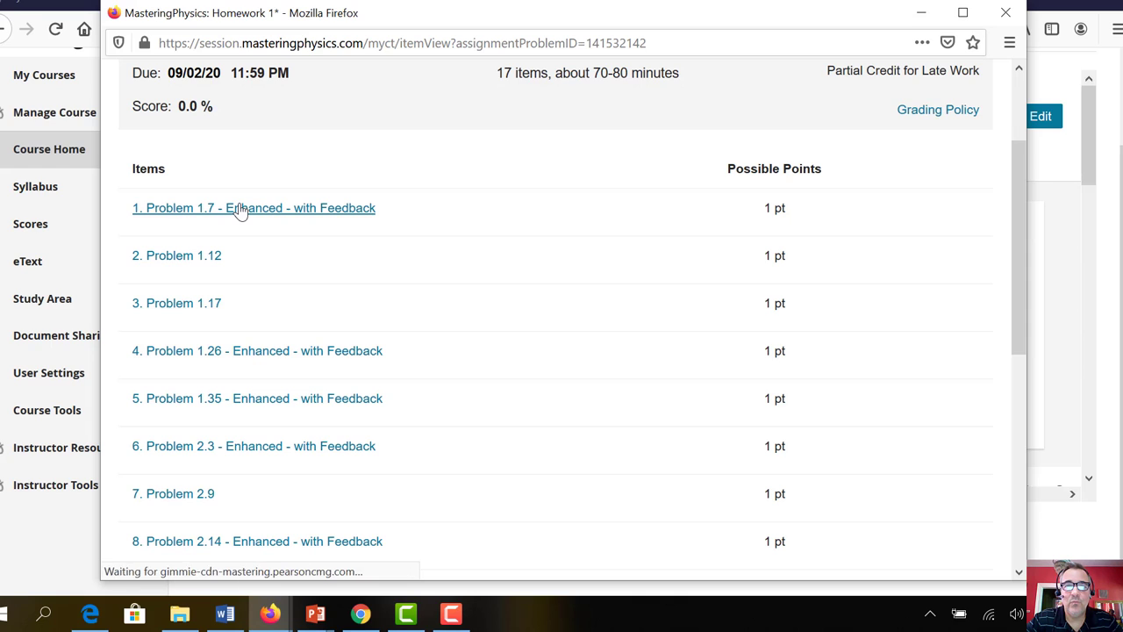
Focus Problem 1.7's Part A final-position answer field, answered in meters
{"action": "left_click", "coordinate": [253, 208]}
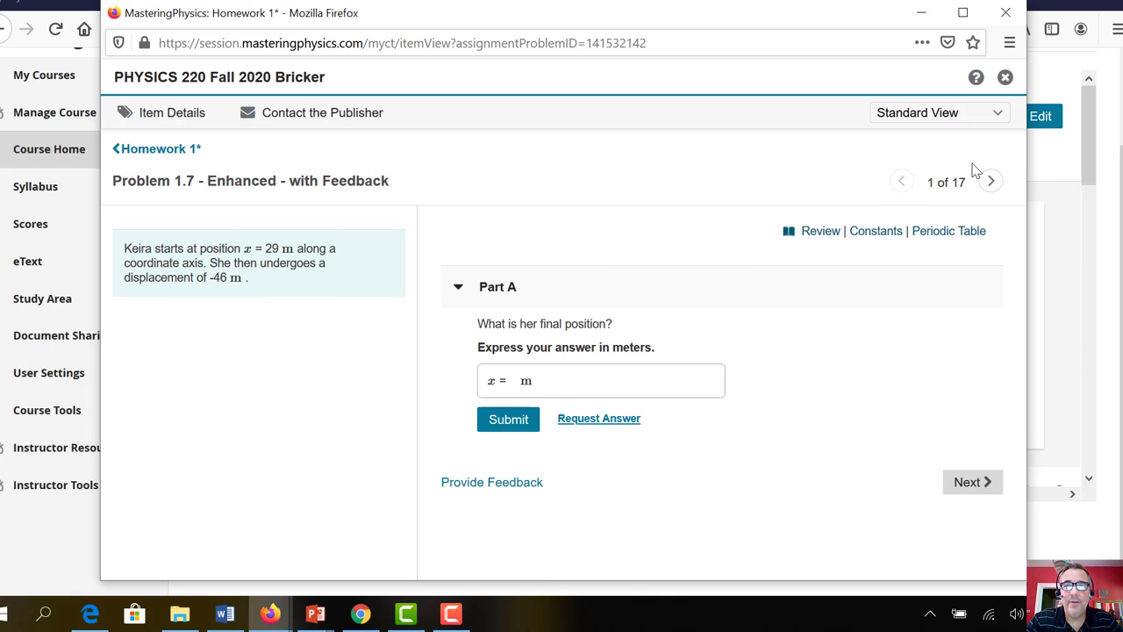
{"action": "left_click", "coordinate": [601, 380]}
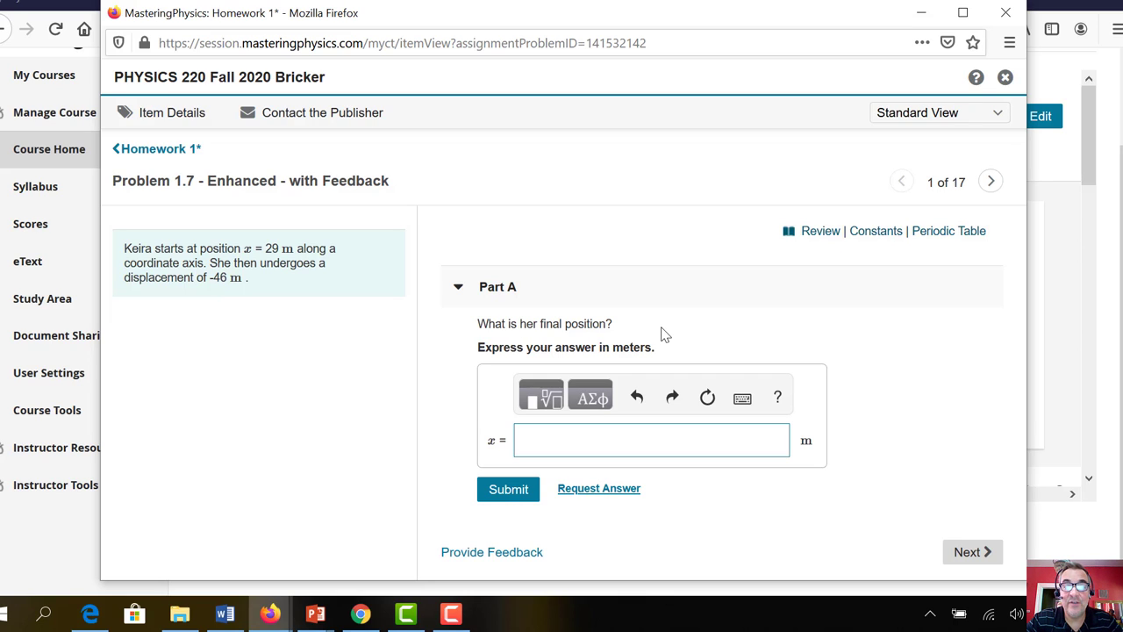
{"action": "mouse_move", "coordinate": [566, 446]}
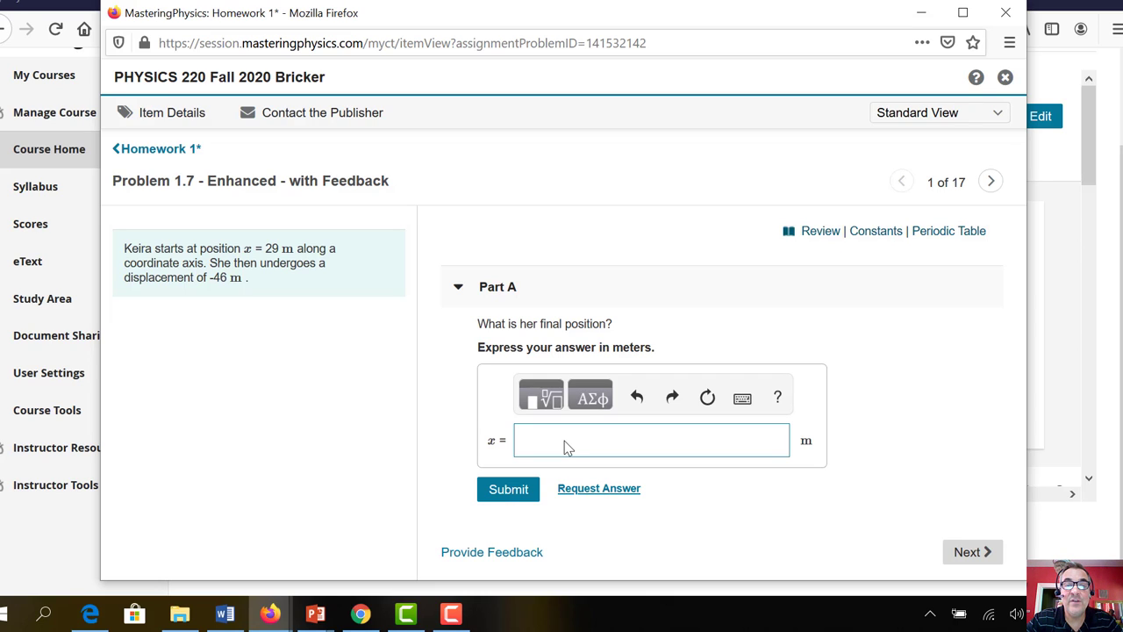
{"action": "left_click", "coordinate": [651, 439]}
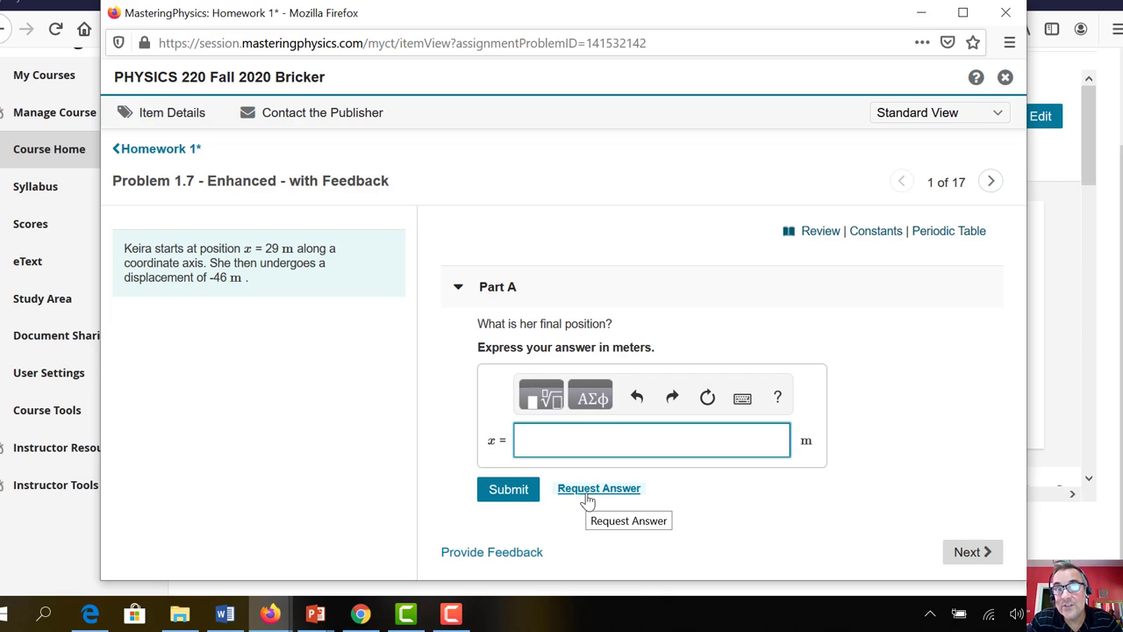
{"action": "left_click", "coordinate": [651, 439]}
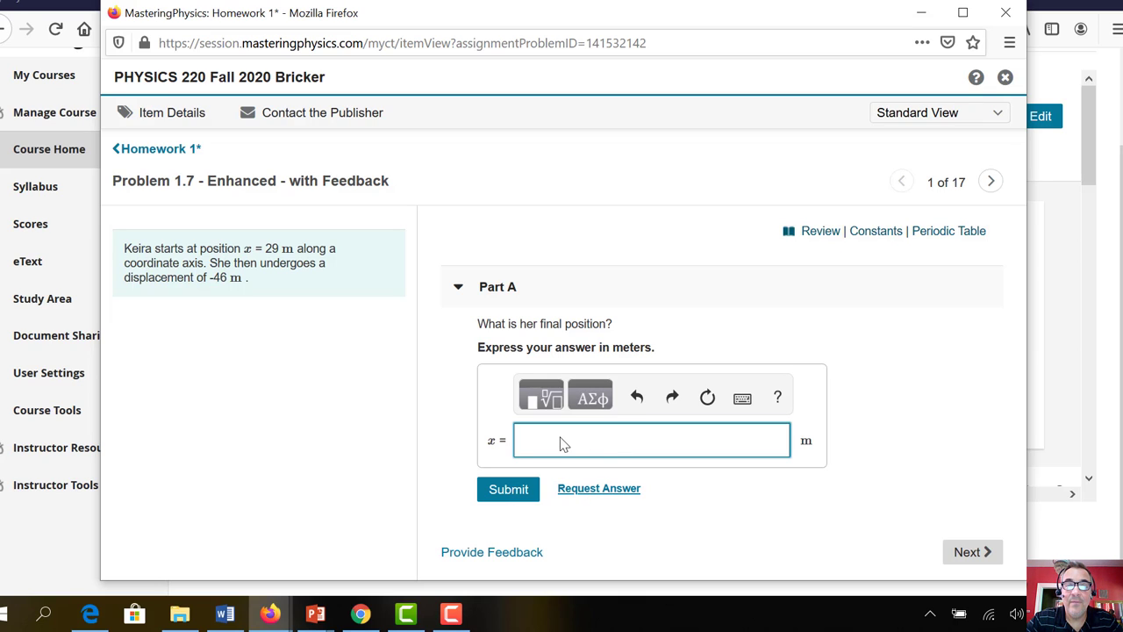
{"action": "mouse_move", "coordinate": [627, 443]}
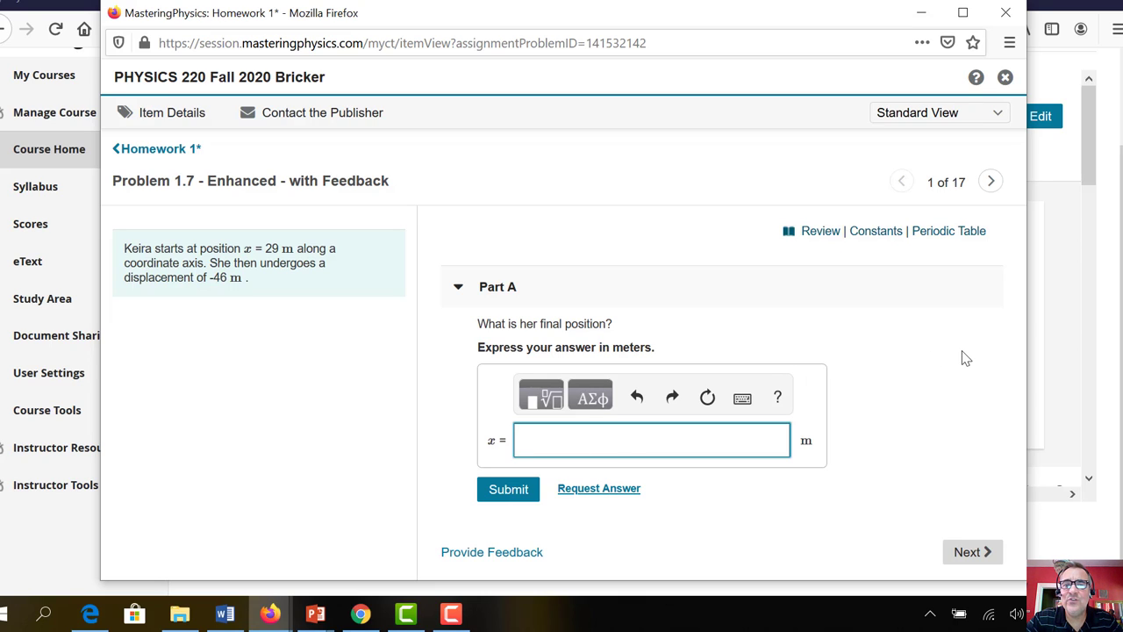
{"action": "mouse_move", "coordinate": [890, 378]}
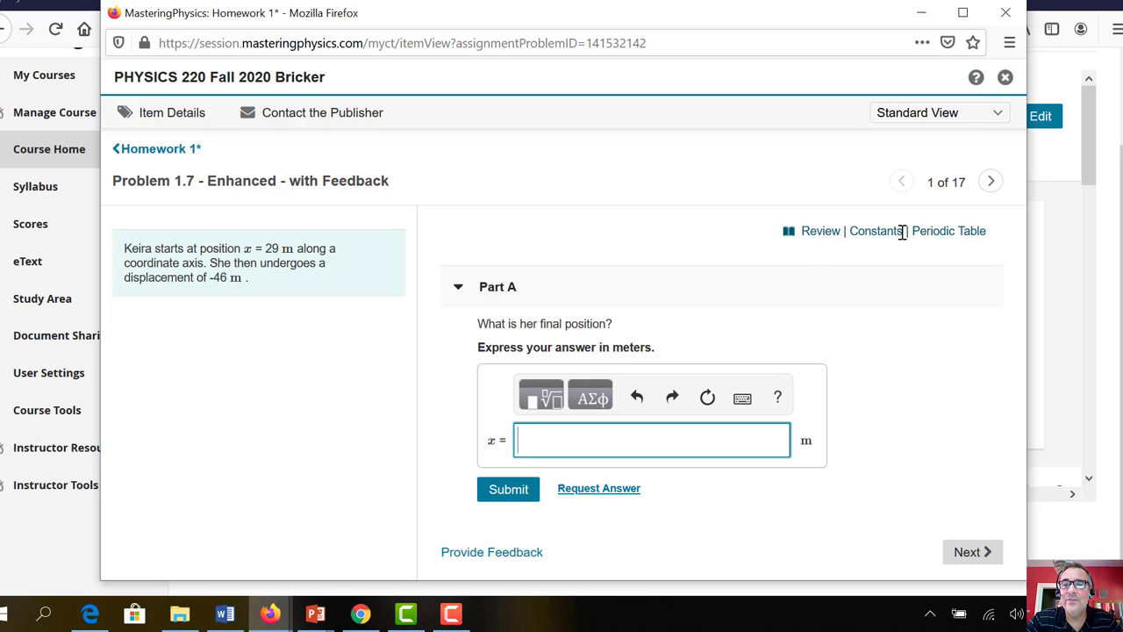
{"action": "left_click", "coordinate": [820, 231]}
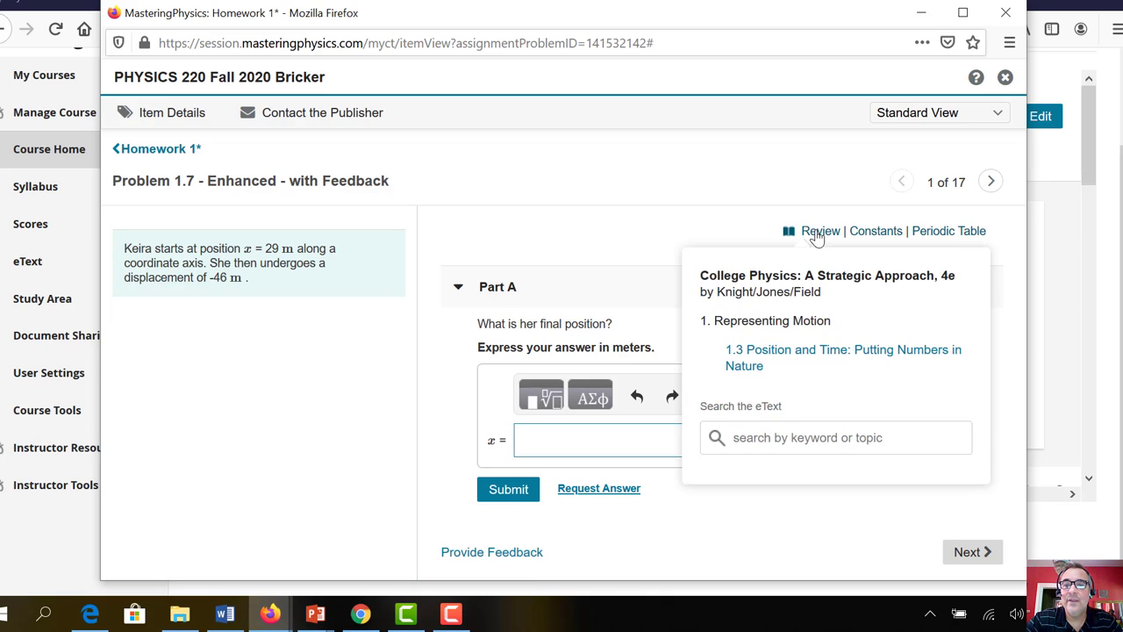
{"action": "mouse_move", "coordinate": [773, 354]}
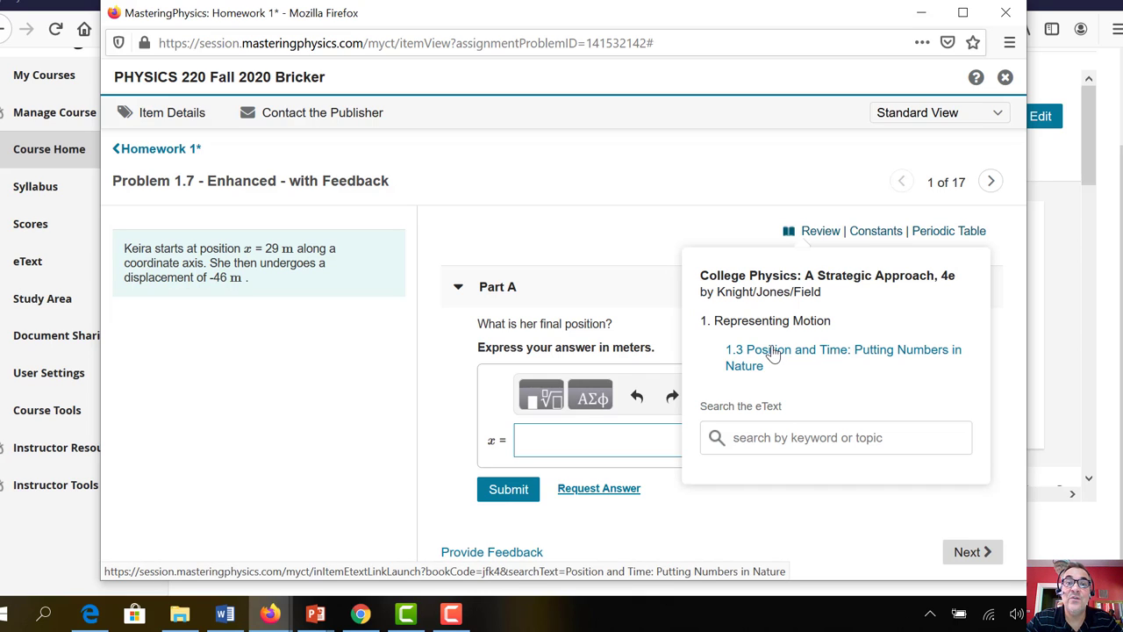
{"action": "mouse_move", "coordinate": [699, 194]}
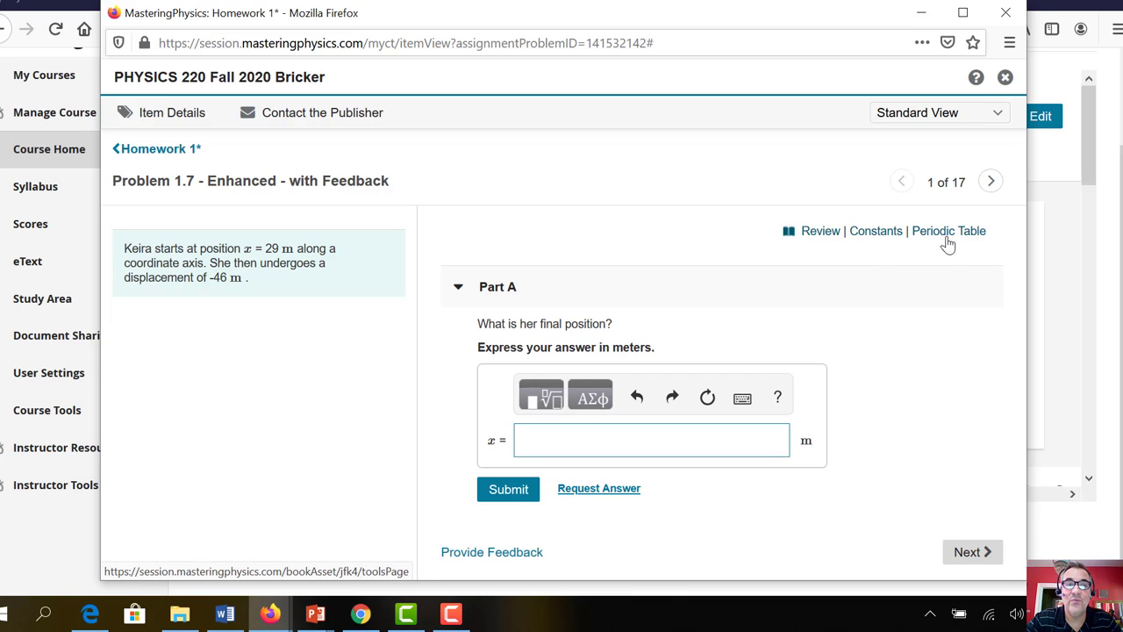
{"action": "mouse_move", "coordinate": [794, 342]}
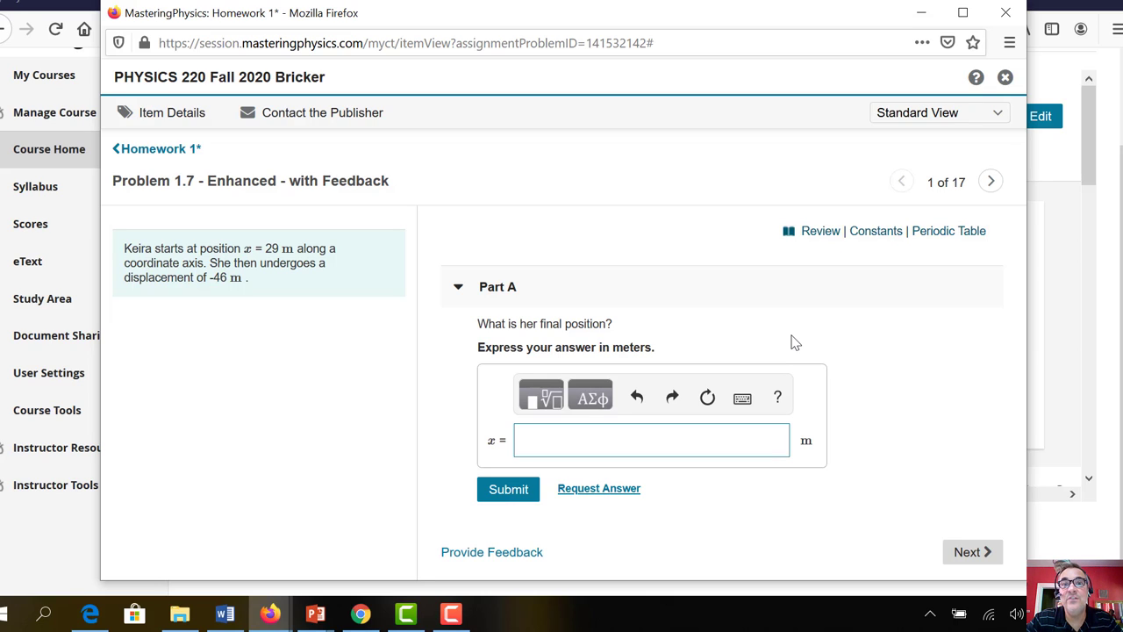
{"action": "mouse_move", "coordinate": [500, 437]}
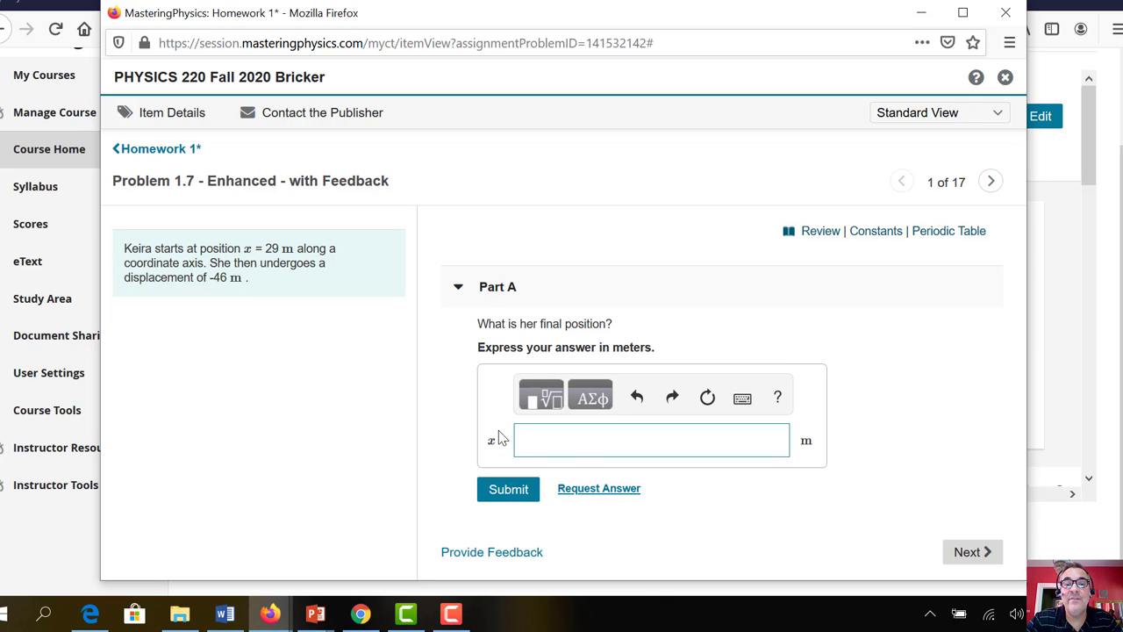
{"action": "left_click", "coordinate": [650, 440]}
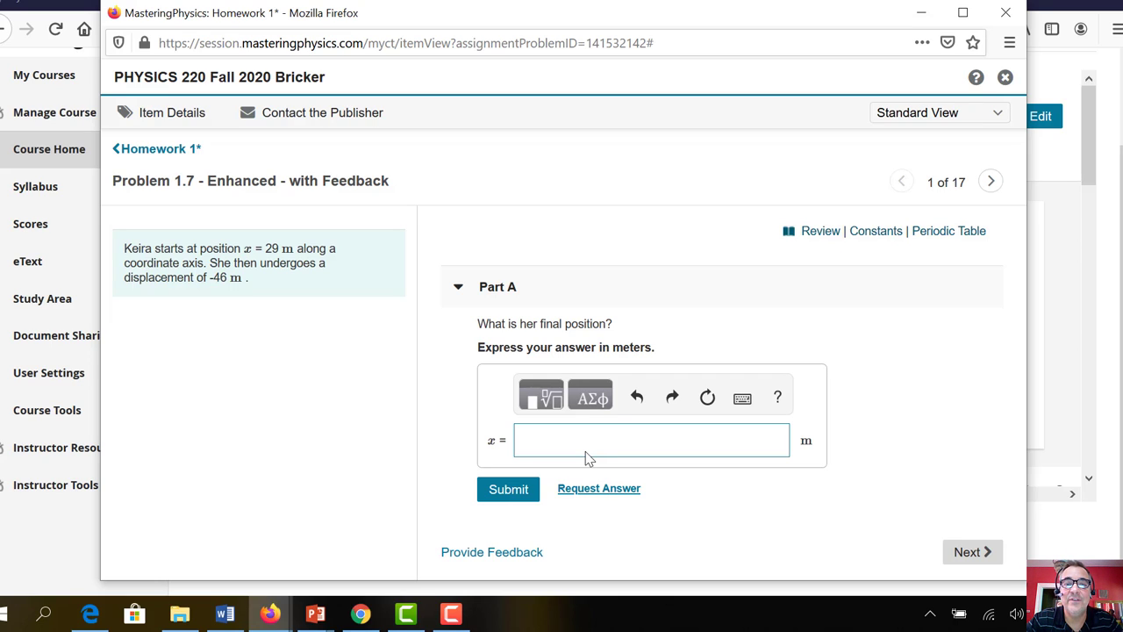
{"action": "mouse_move", "coordinate": [566, 446]}
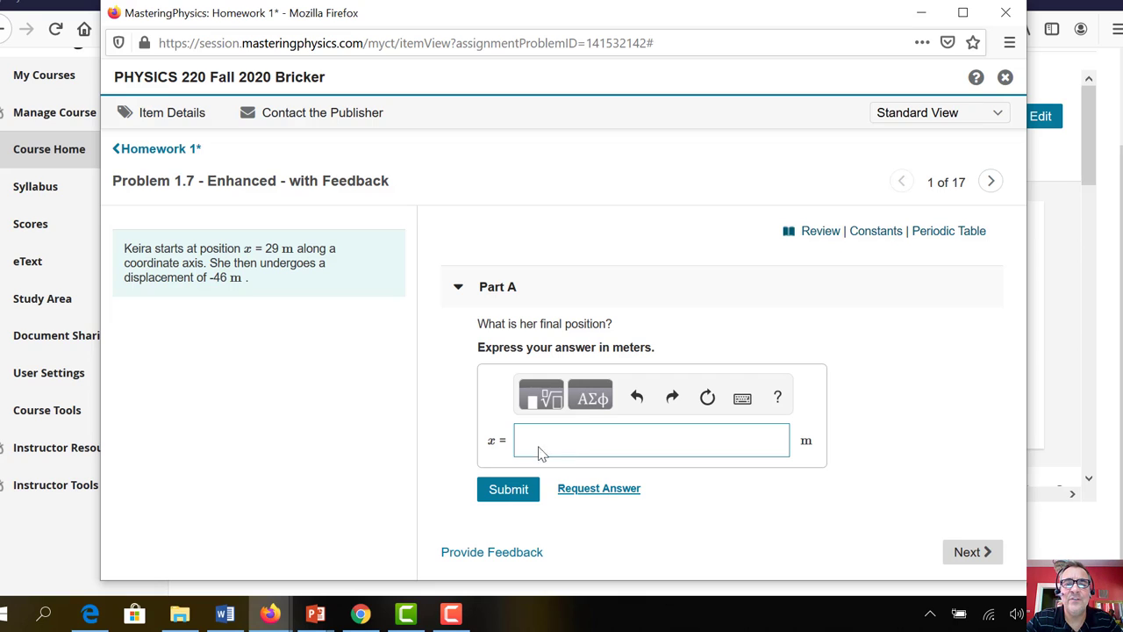
{"action": "mouse_move", "coordinate": [617, 450]}
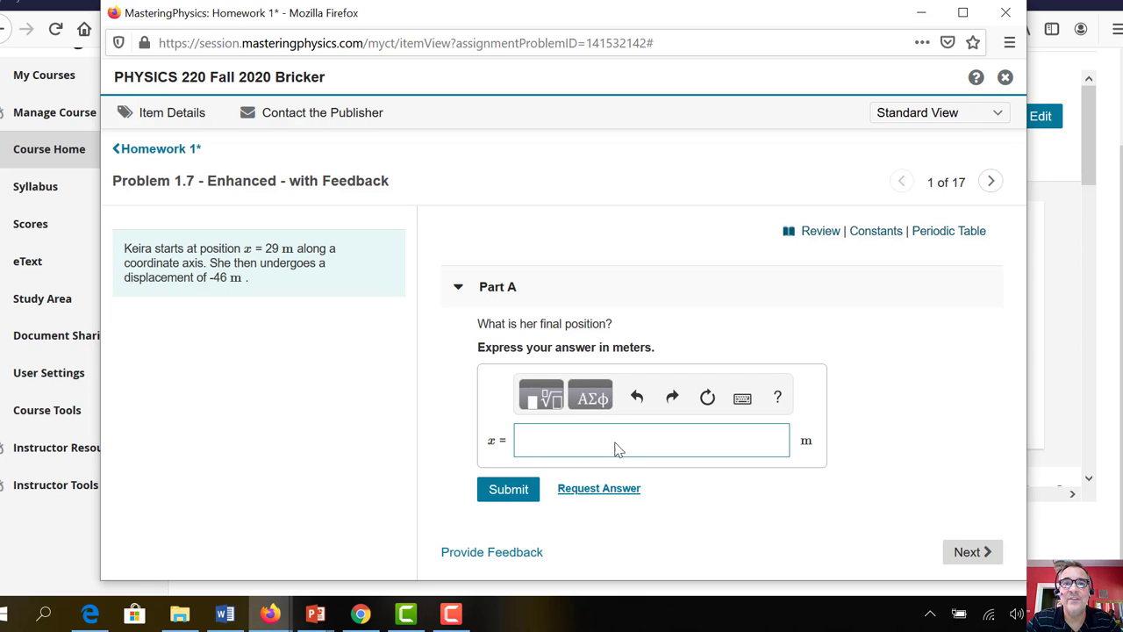
{"action": "mouse_move", "coordinate": [630, 446]}
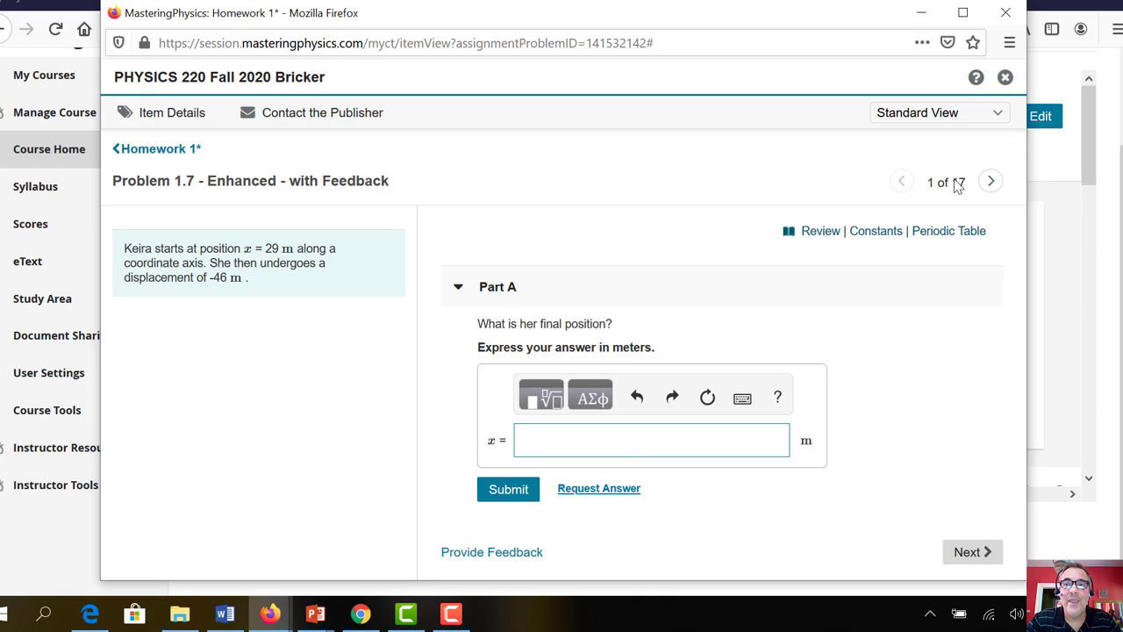
Skip past the unfinished problem to preview Problem 1.12's horse velocity question
{"action": "left_click", "coordinate": [991, 181]}
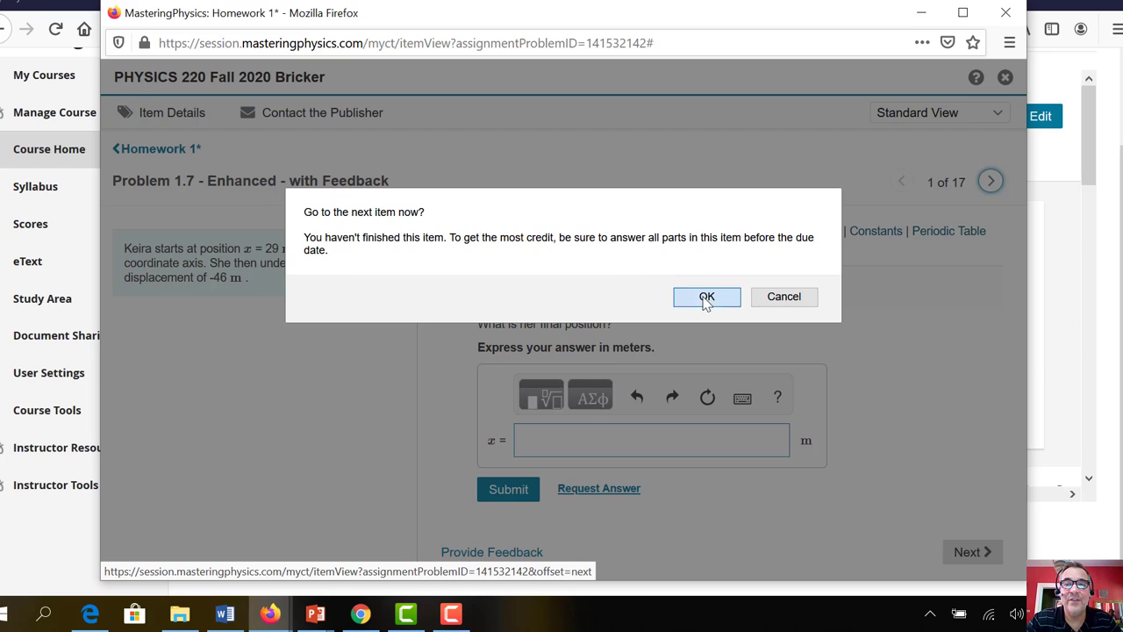
{"action": "left_click", "coordinate": [707, 297]}
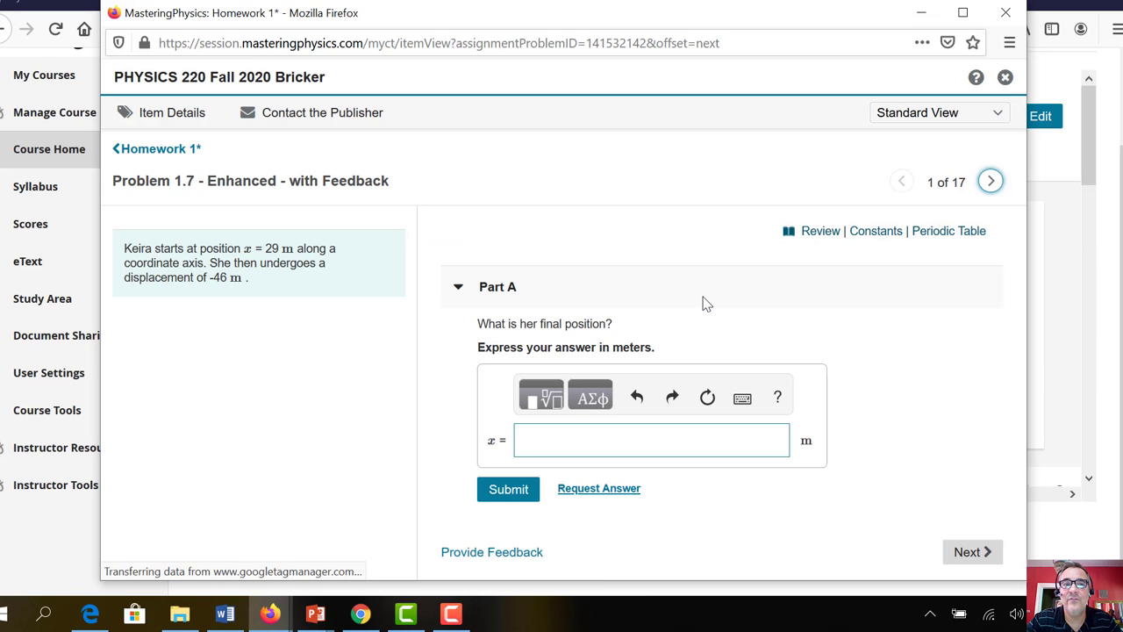
{"action": "left_click", "coordinate": [990, 181]}
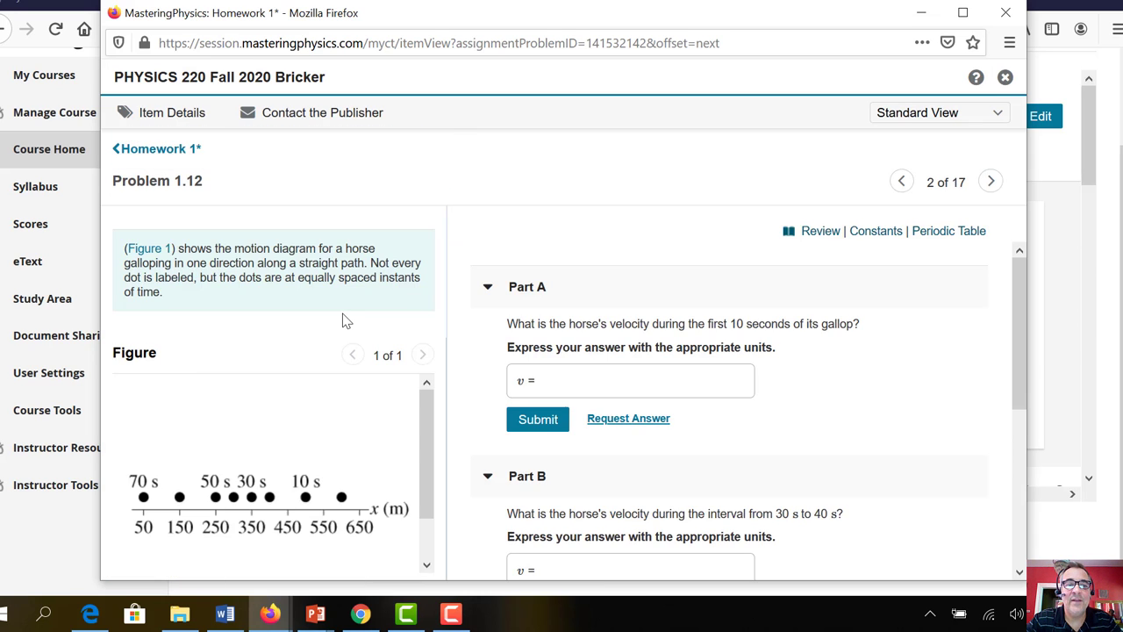
{"action": "left_click", "coordinate": [630, 380]}
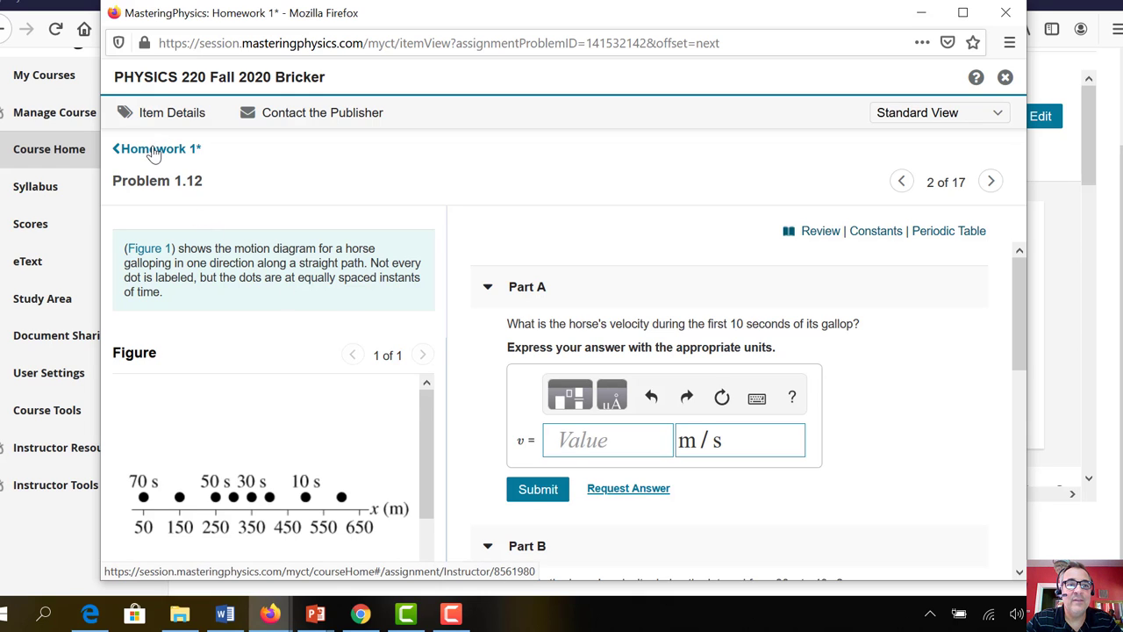
Return to the Homework 1 item list and open its overview, due 09/02/20
{"action": "left_click", "coordinate": [156, 149]}
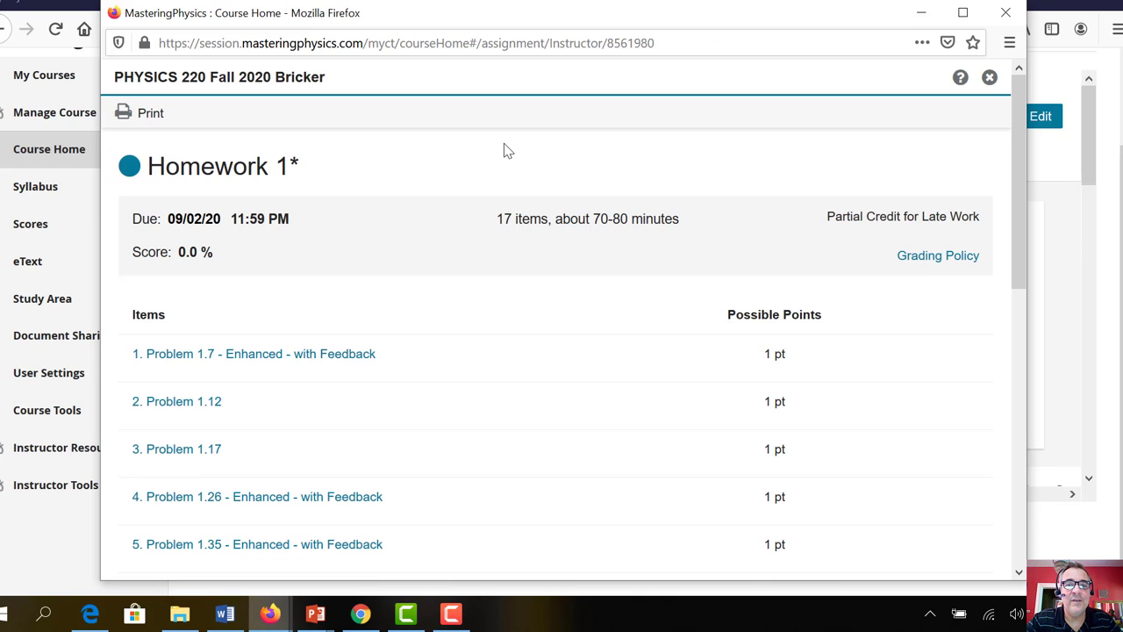
{"action": "scroll", "scroll_direction": "down", "scroll_amount": 3}
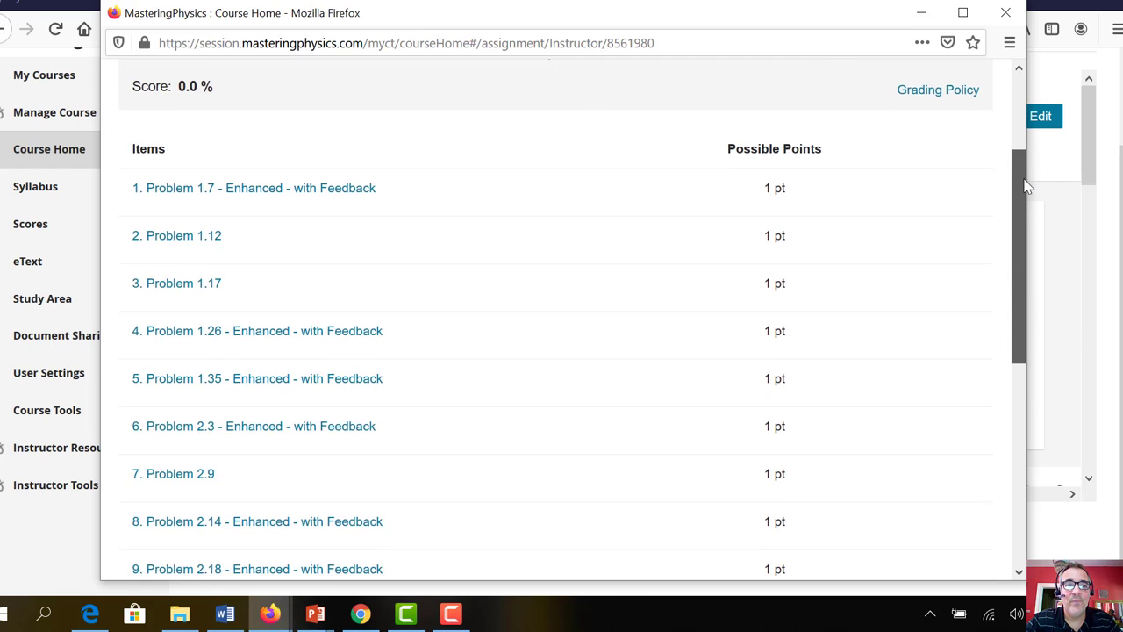
{"action": "scroll", "scroll_direction": "down", "scroll_amount": 3}
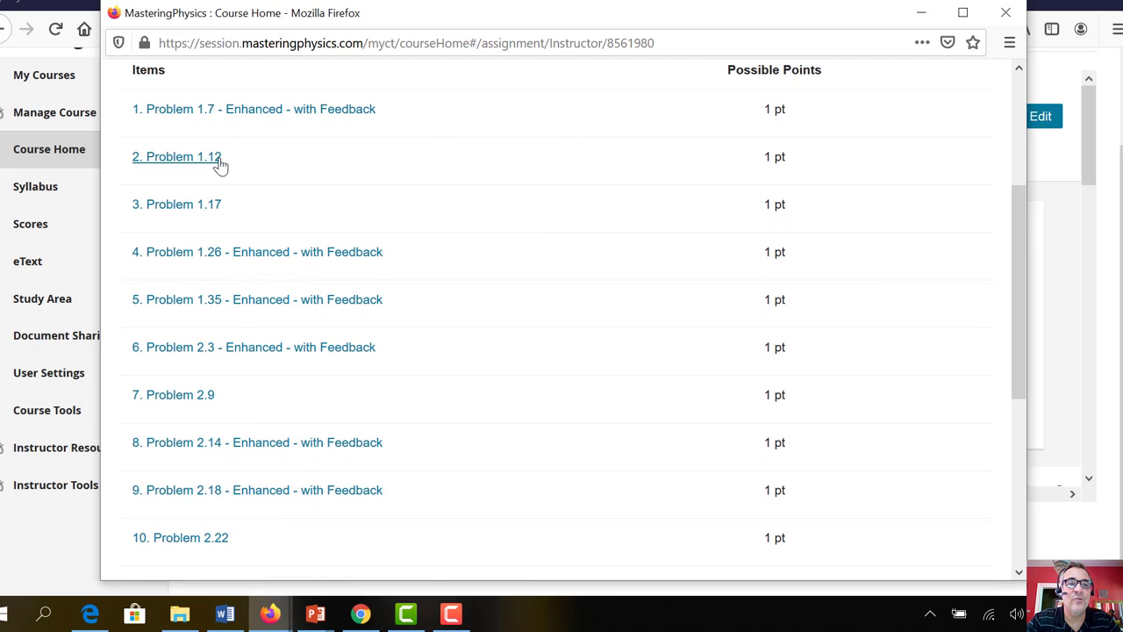
{"action": "mouse_move", "coordinate": [272, 459]}
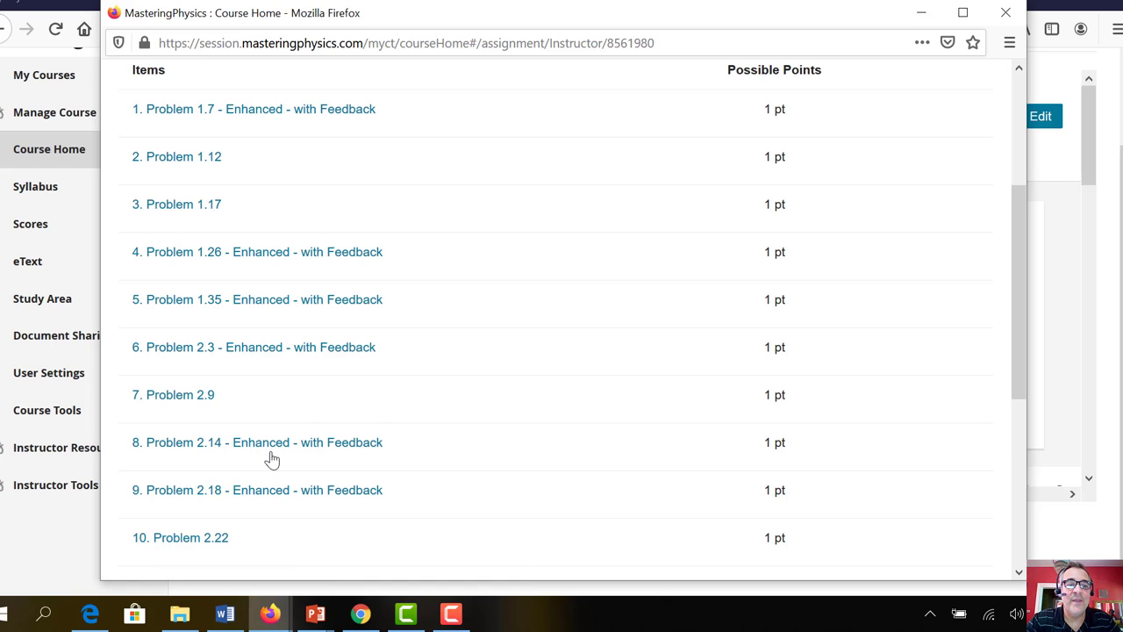
{"action": "scroll", "scroll_direction": "down", "scroll_amount": 3}
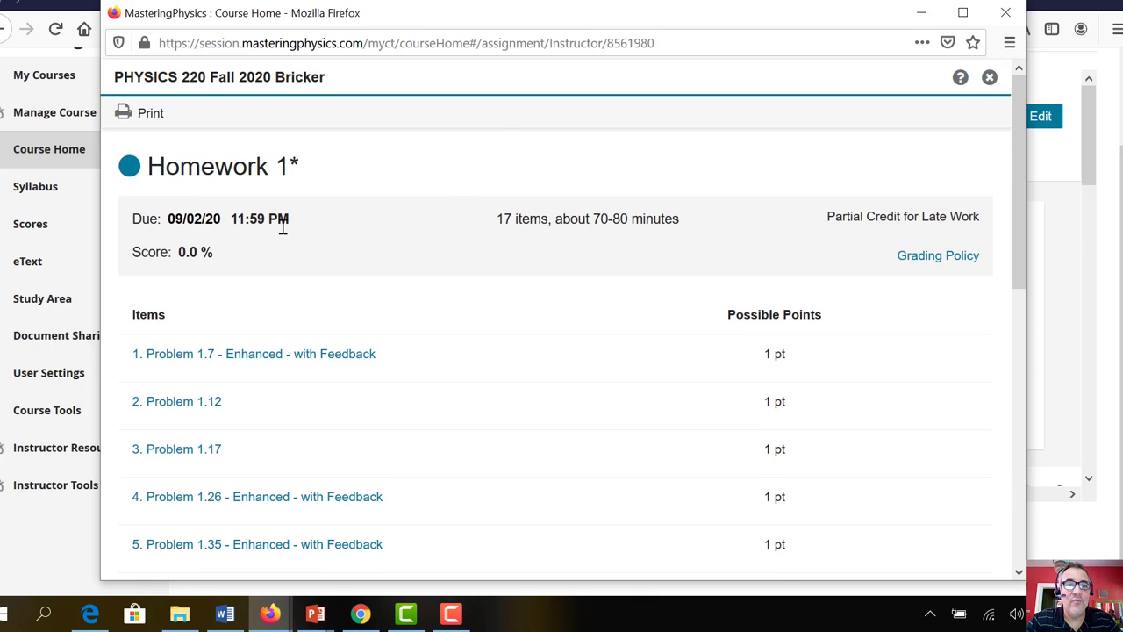
{"action": "mouse_move", "coordinate": [246, 238]}
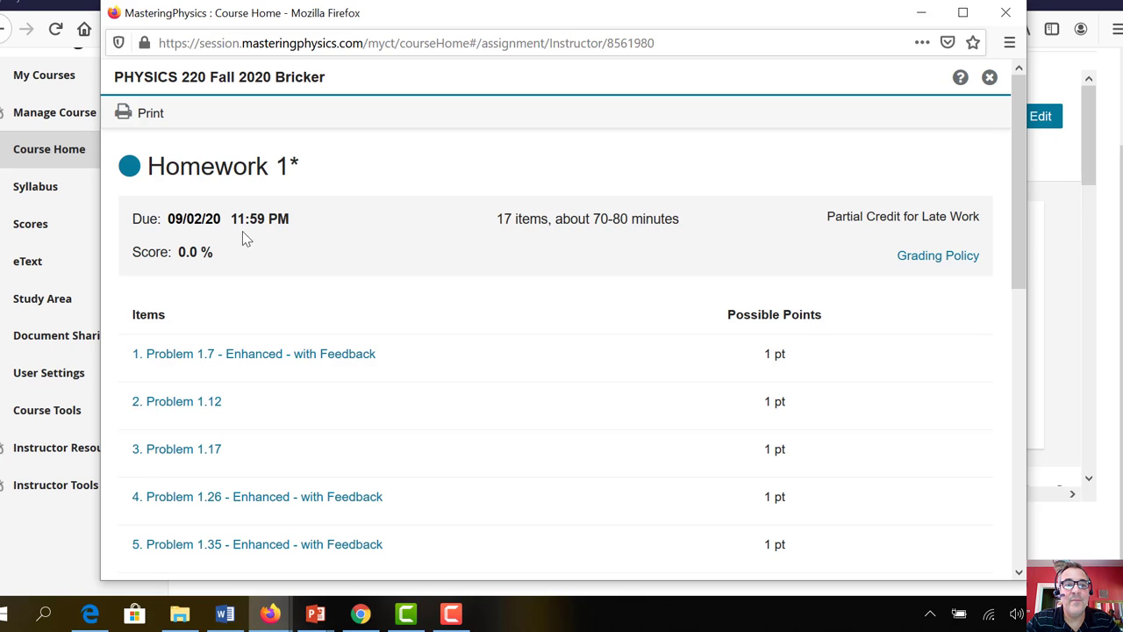
{"action": "double_click", "coordinate": [259, 219]}
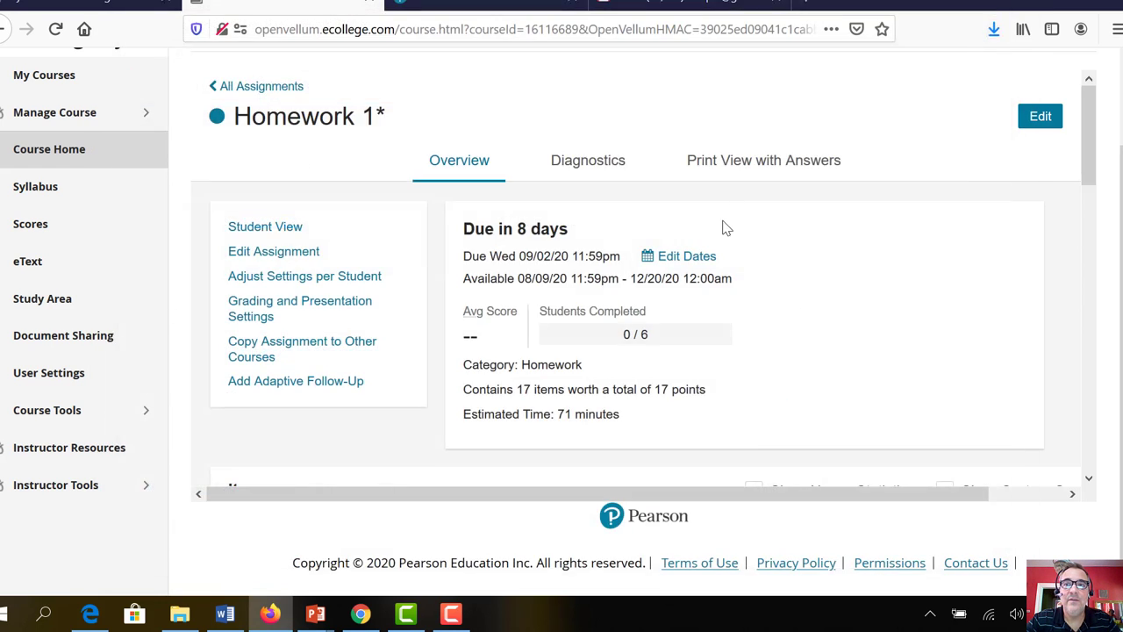
{"action": "mouse_move", "coordinate": [652, 367]}
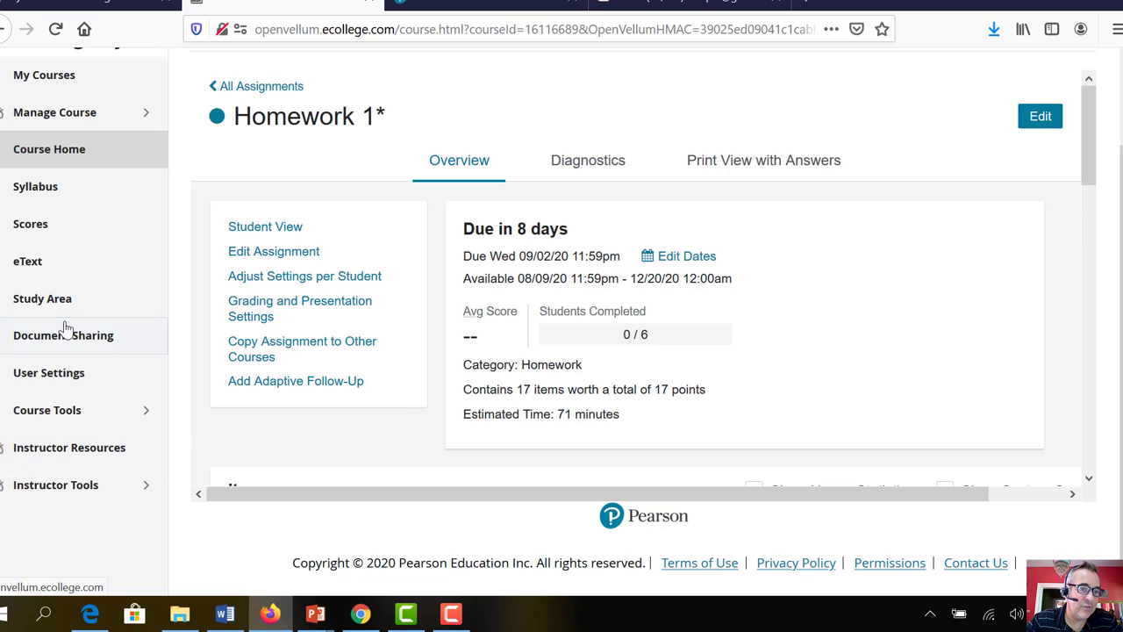
{"action": "mouse_move", "coordinate": [57, 281]}
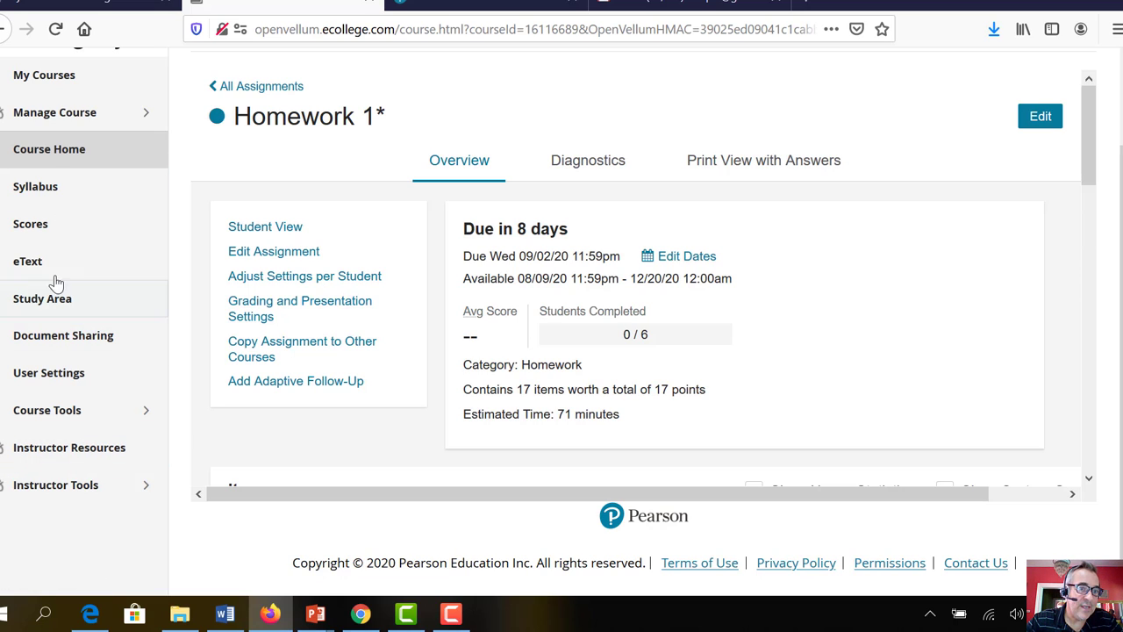
{"action": "mouse_move", "coordinate": [27, 260]}
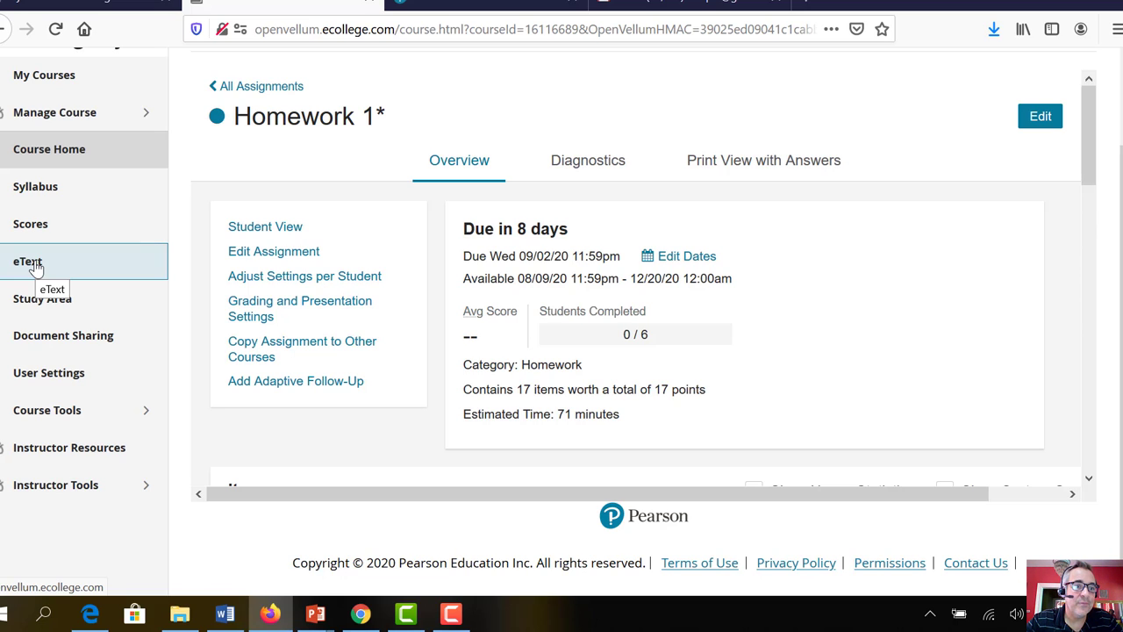
{"action": "mouse_move", "coordinate": [42, 298]}
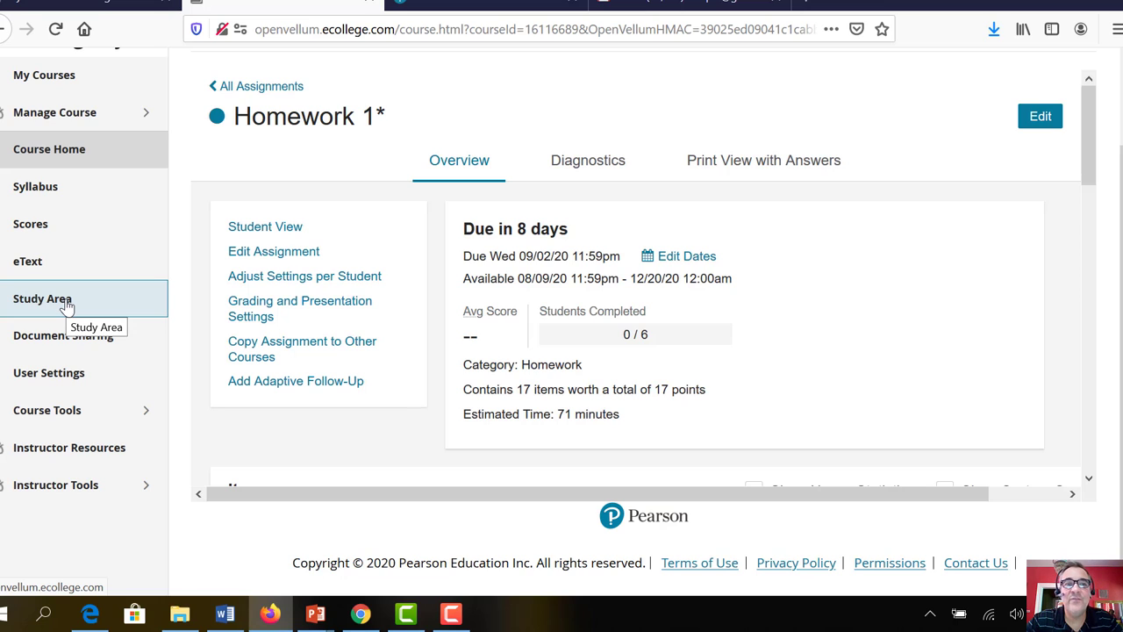
Launch the College Physics, 4th Edition Study Area from the course's Study Area page
{"action": "left_click", "coordinate": [42, 298]}
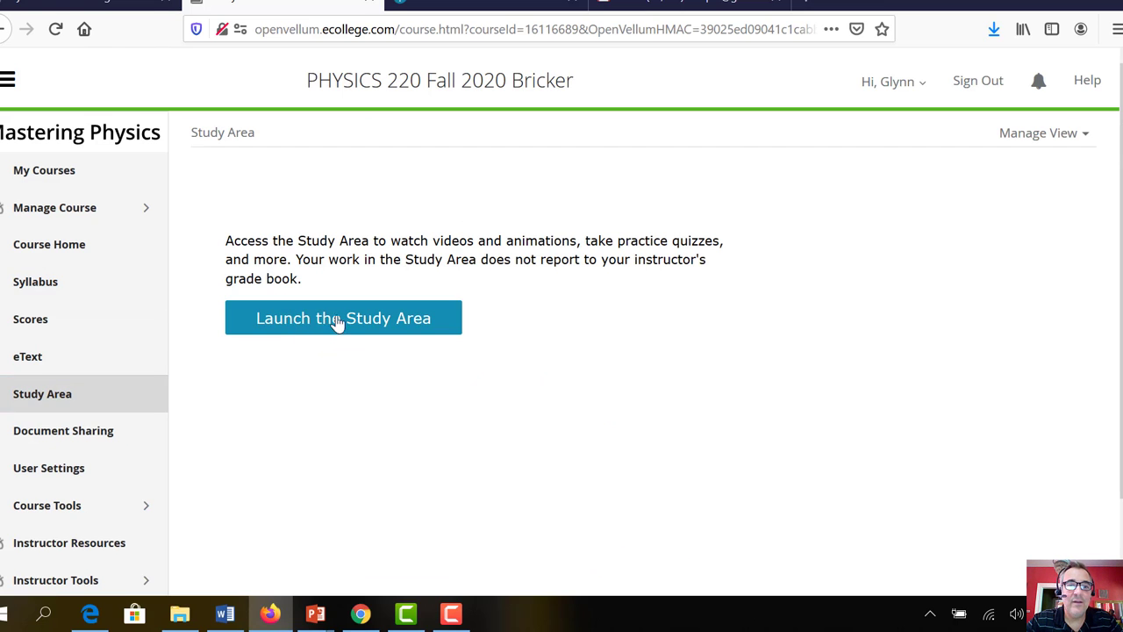
{"action": "left_click", "coordinate": [343, 318]}
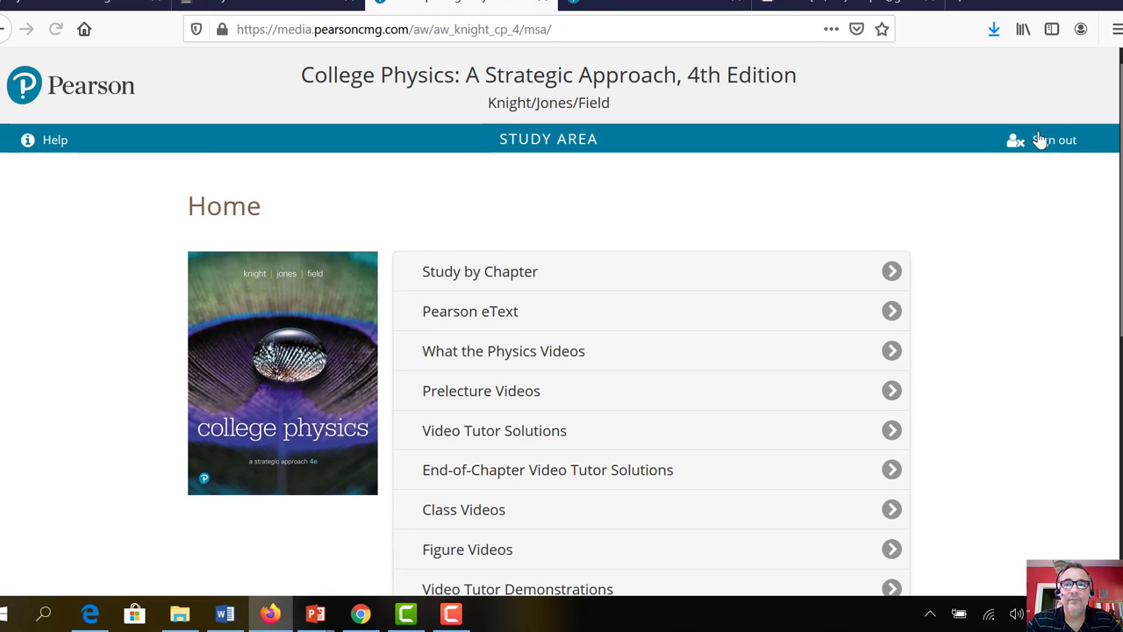
{"action": "scroll", "scroll_direction": "down", "scroll_amount": 3}
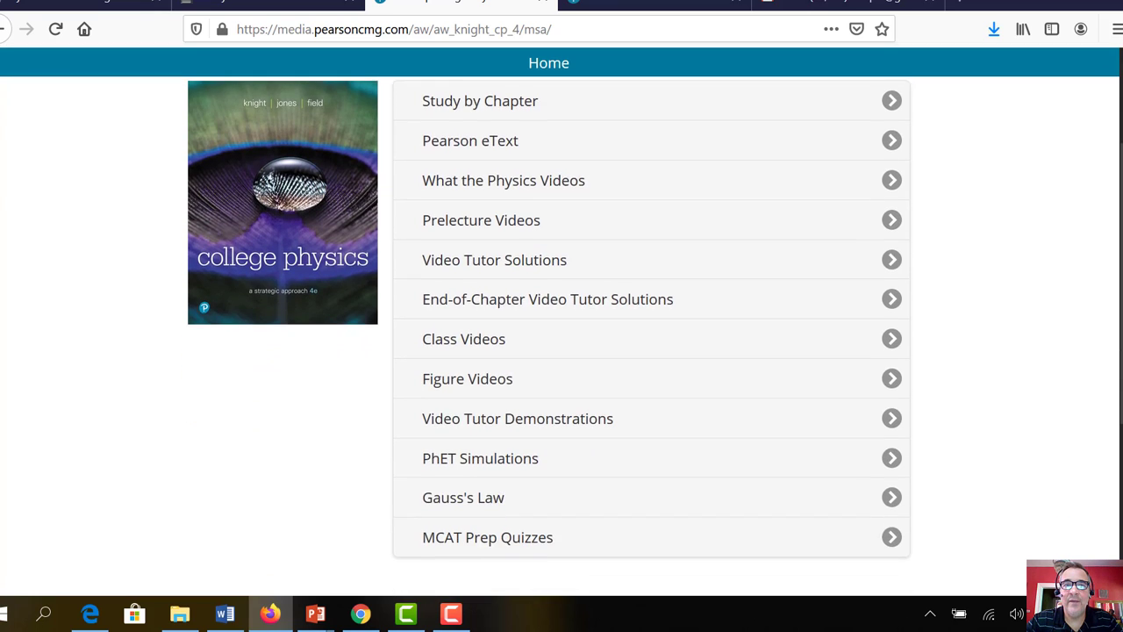
{"action": "scroll", "scroll_direction": "down", "scroll_amount": 3}
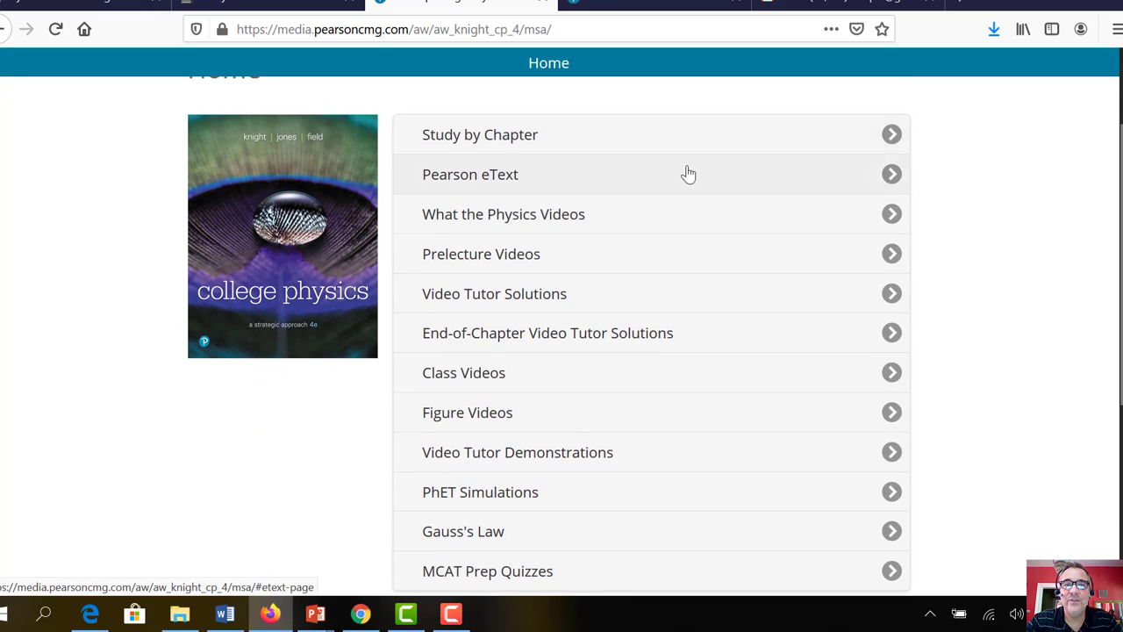
{"action": "mouse_move", "coordinate": [767, 184]}
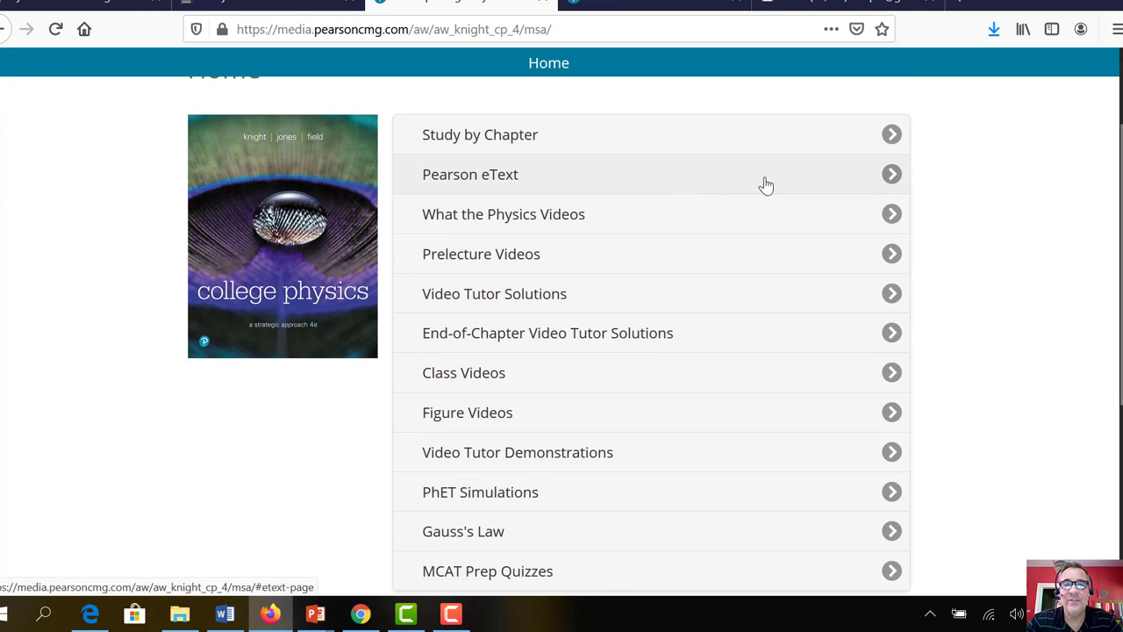
{"action": "mouse_move", "coordinate": [605, 260]}
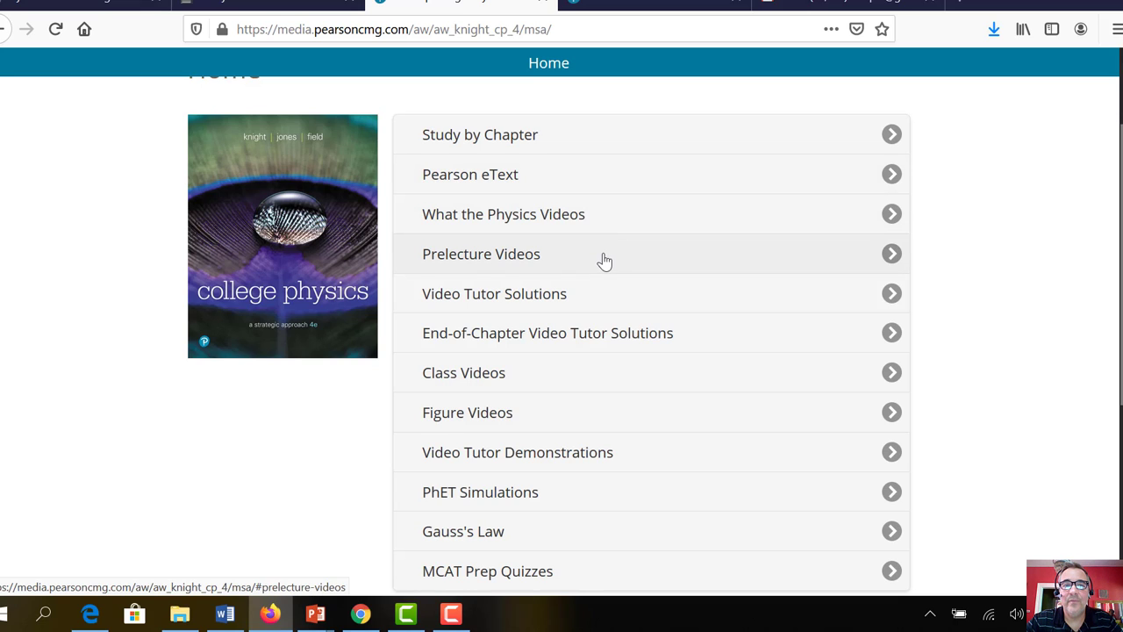
{"action": "mouse_move", "coordinate": [678, 261]}
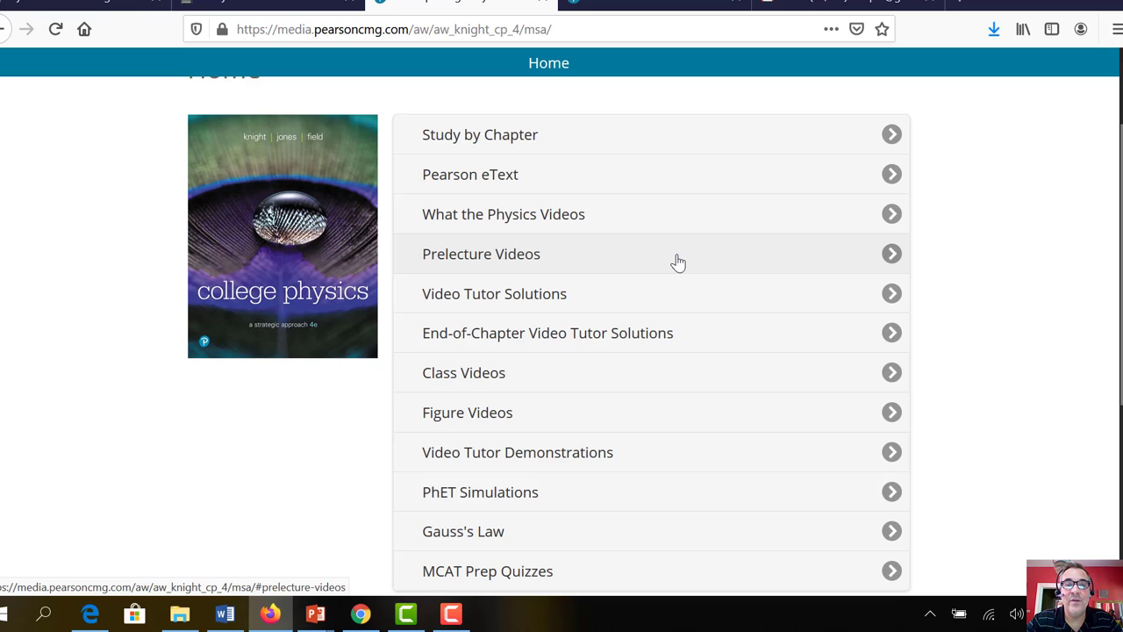
Browse the Prelecture Videos list, then return to the study area home list
{"action": "left_click", "coordinate": [481, 253]}
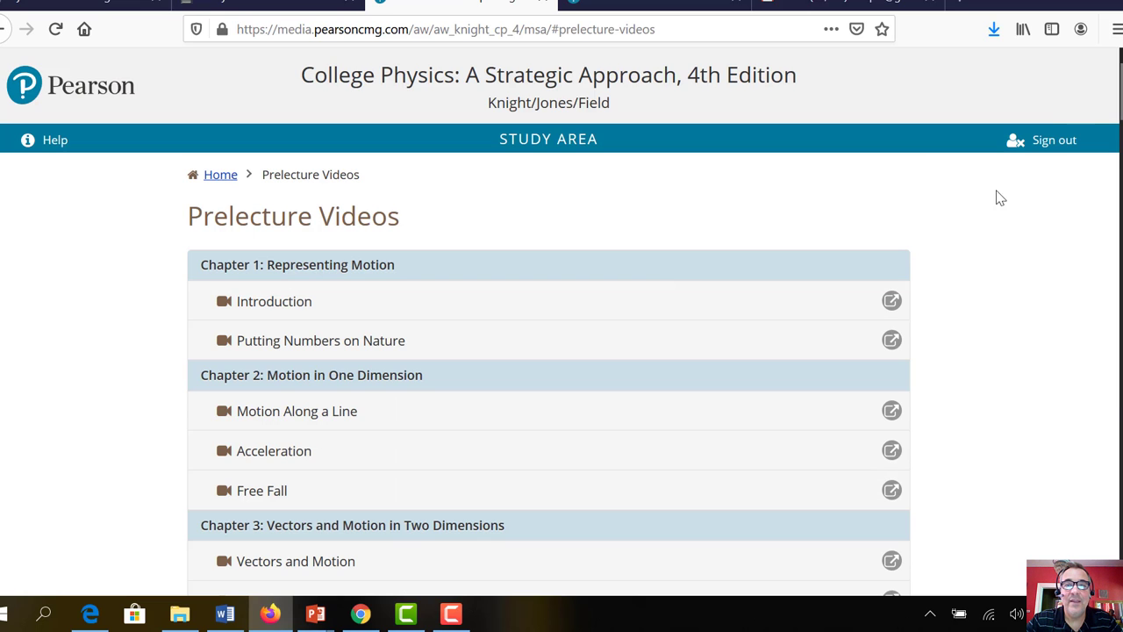
{"action": "scroll", "scroll_direction": "down", "scroll_amount": 3}
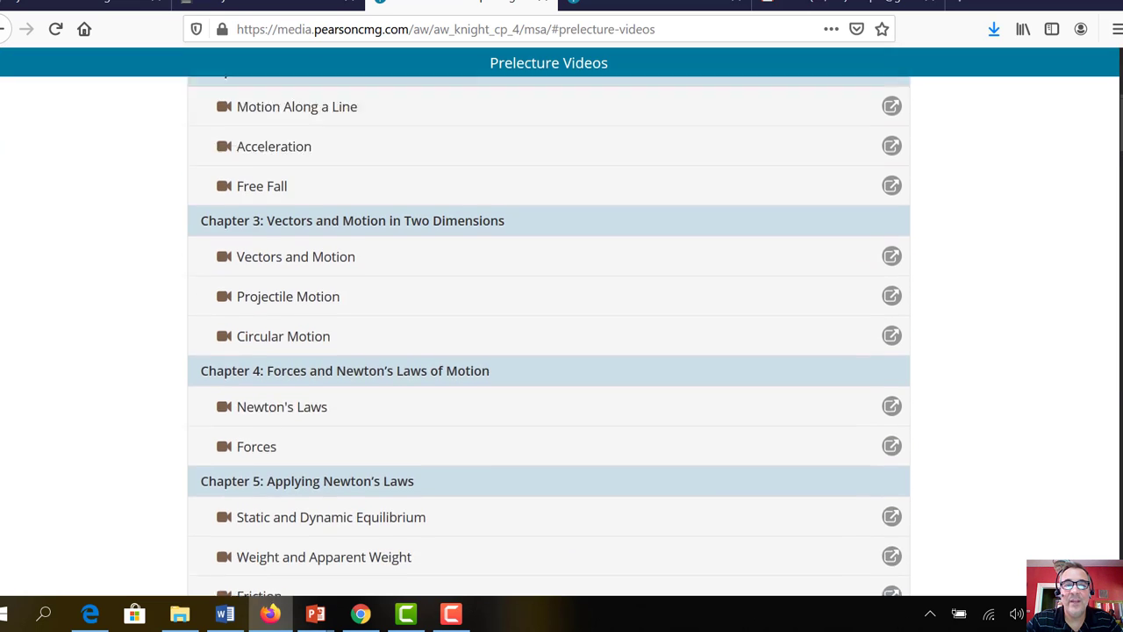
{"action": "scroll", "scroll_direction": "up", "scroll_amount": 3}
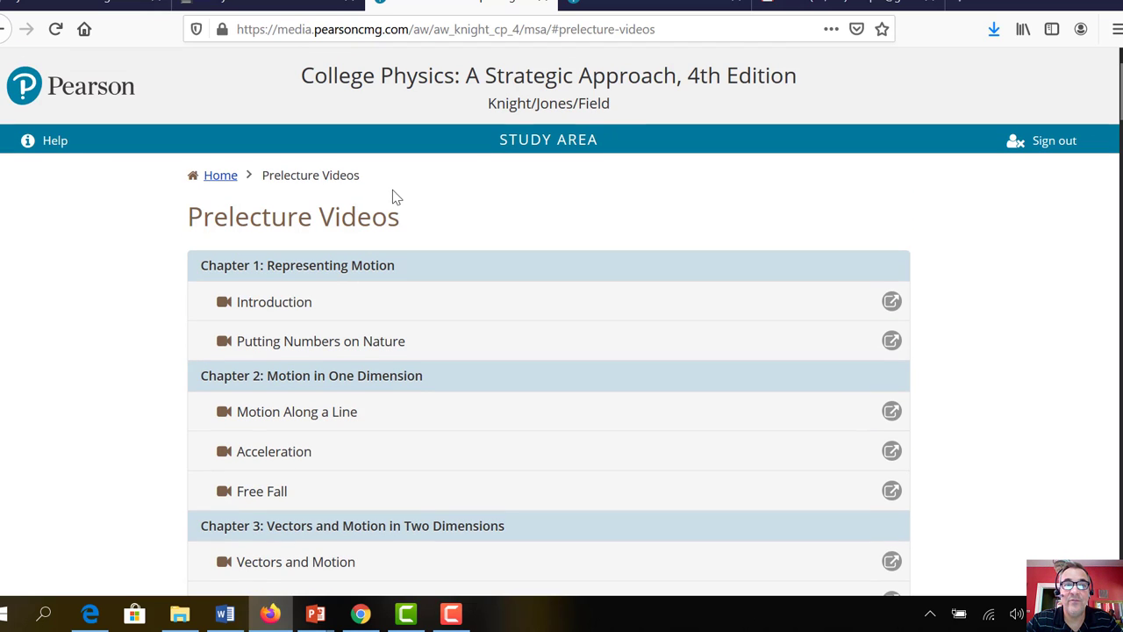
{"action": "left_click", "coordinate": [221, 175]}
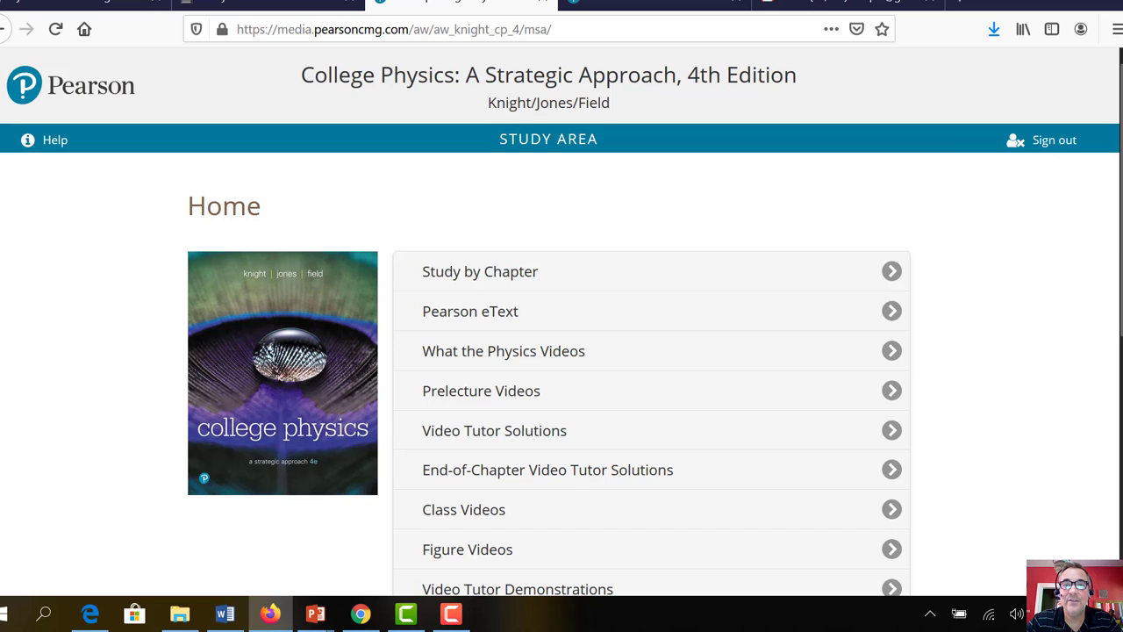
{"action": "scroll", "scroll_direction": "down", "scroll_amount": 3}
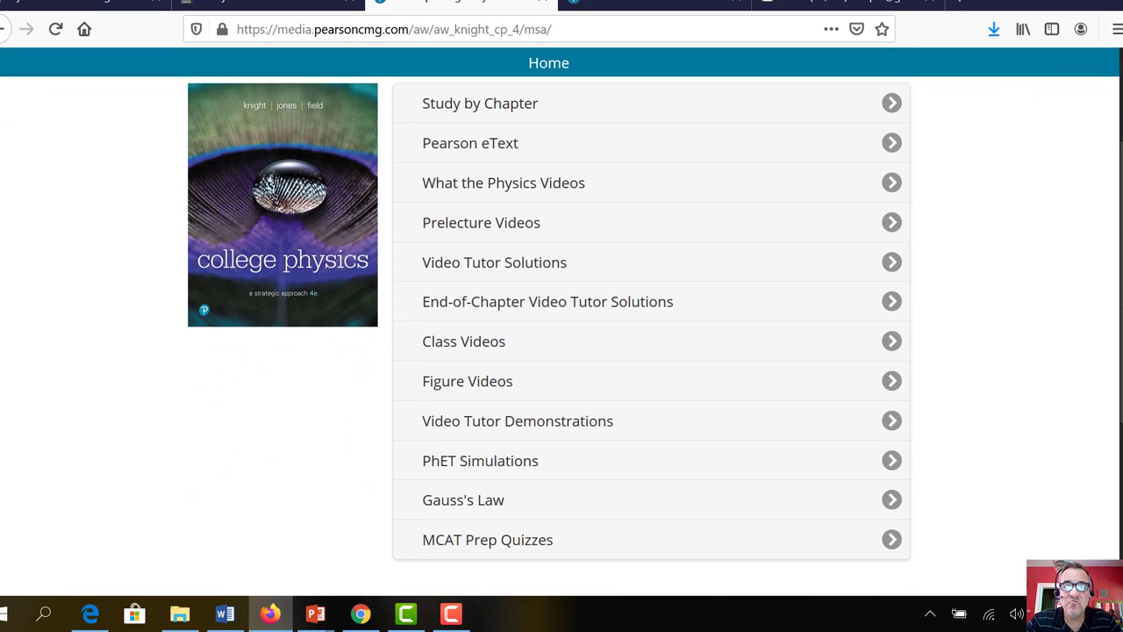
{"action": "scroll", "scroll_direction": "down", "scroll_amount": 3}
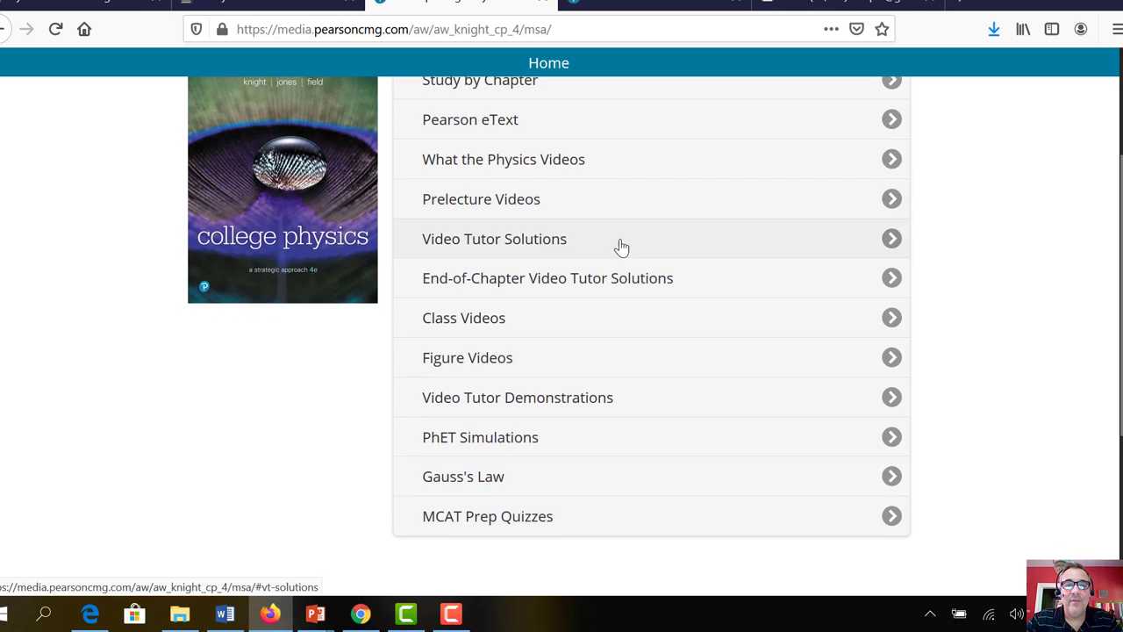
{"action": "mouse_move", "coordinate": [549, 247]}
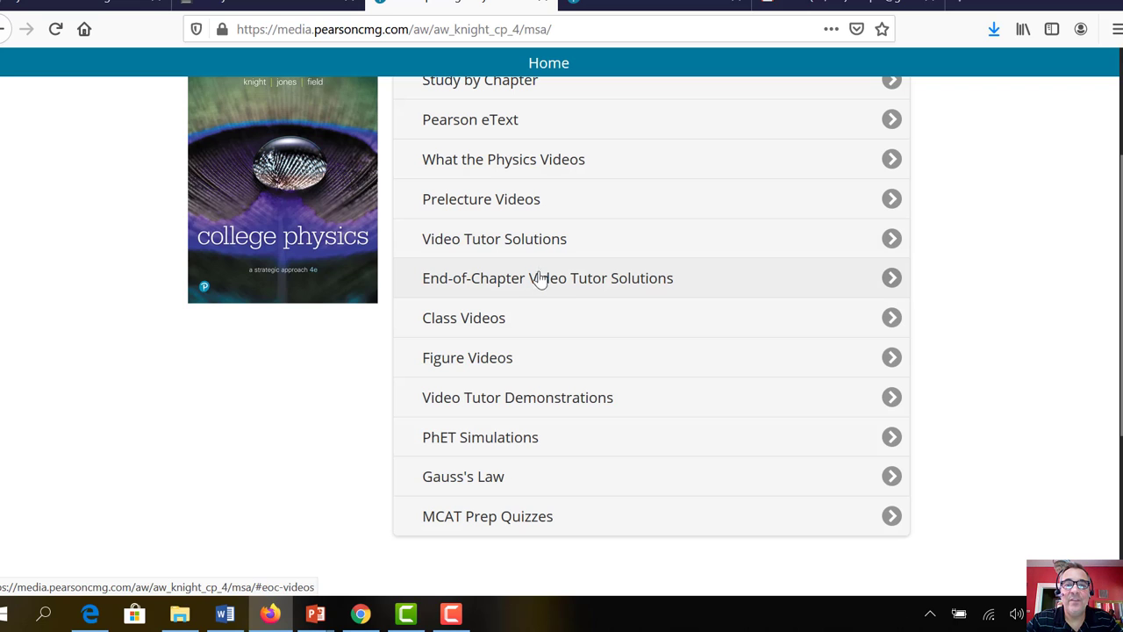
{"action": "mouse_move", "coordinate": [571, 289]}
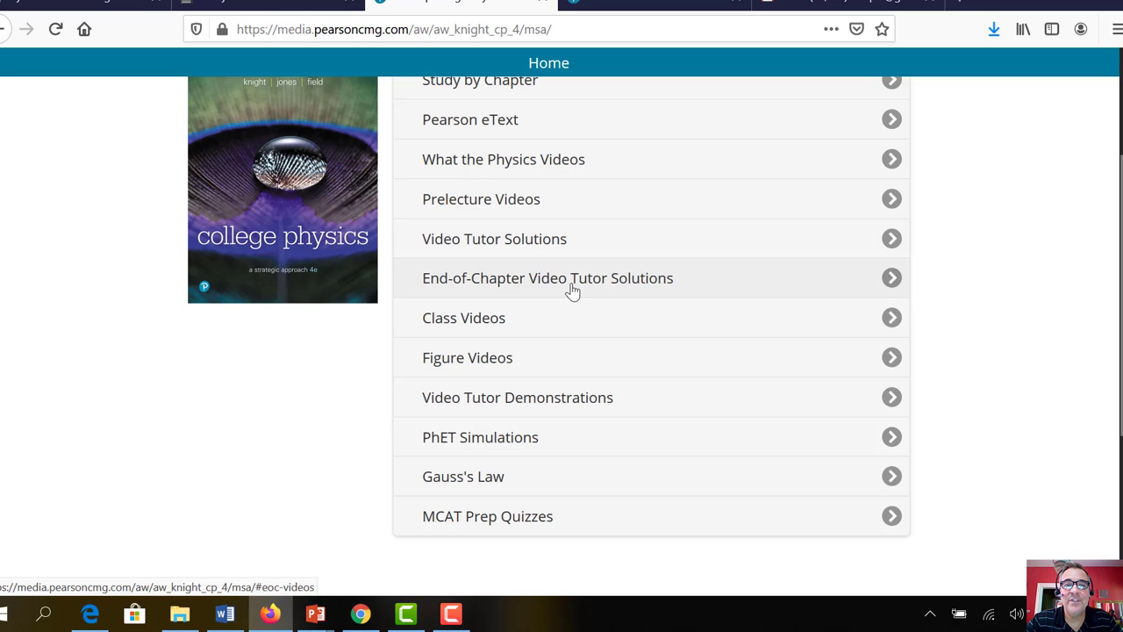
{"action": "mouse_move", "coordinate": [452, 320]}
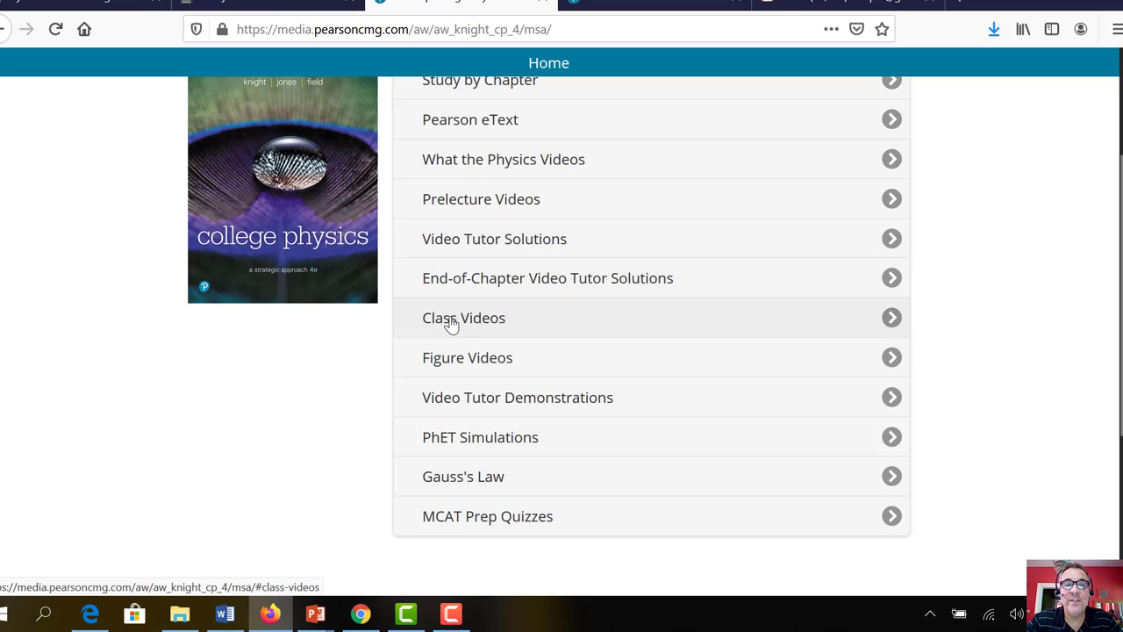
Open Motion Along a Straight Line from Class Videos, play it to 0:05, then pause
{"action": "left_click", "coordinate": [463, 318]}
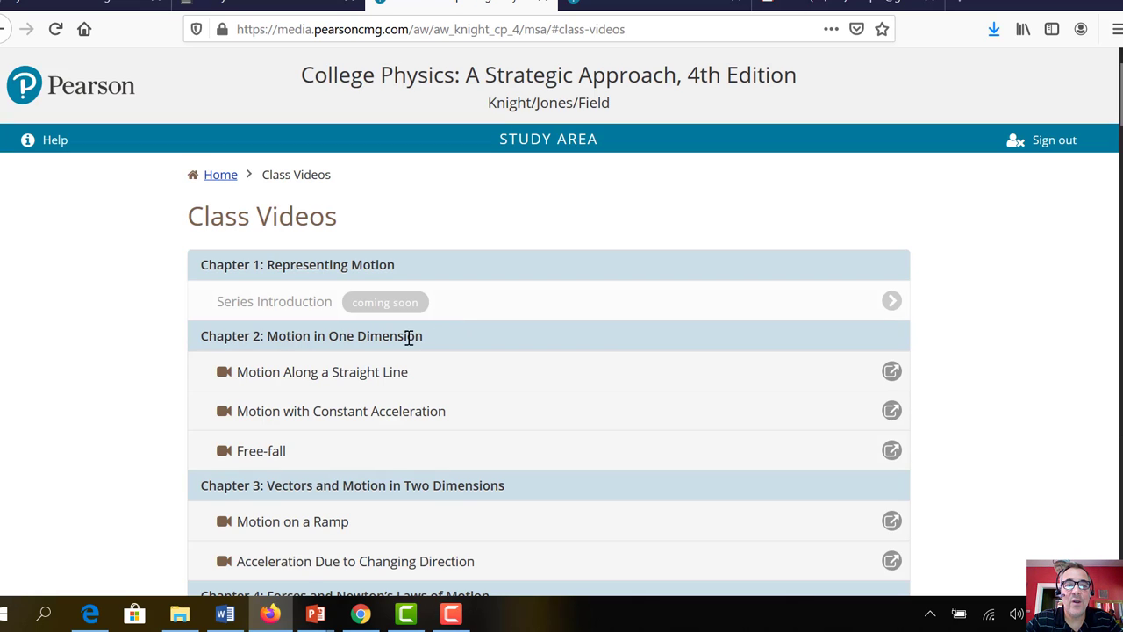
{"action": "left_click", "coordinate": [322, 372]}
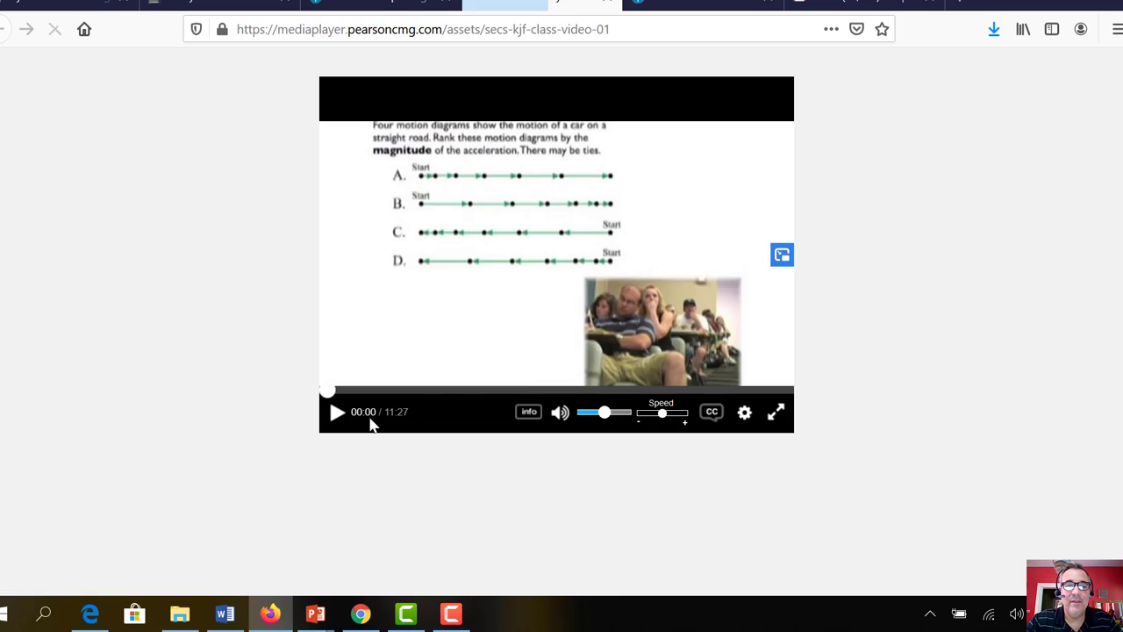
{"action": "left_click", "coordinate": [337, 412]}
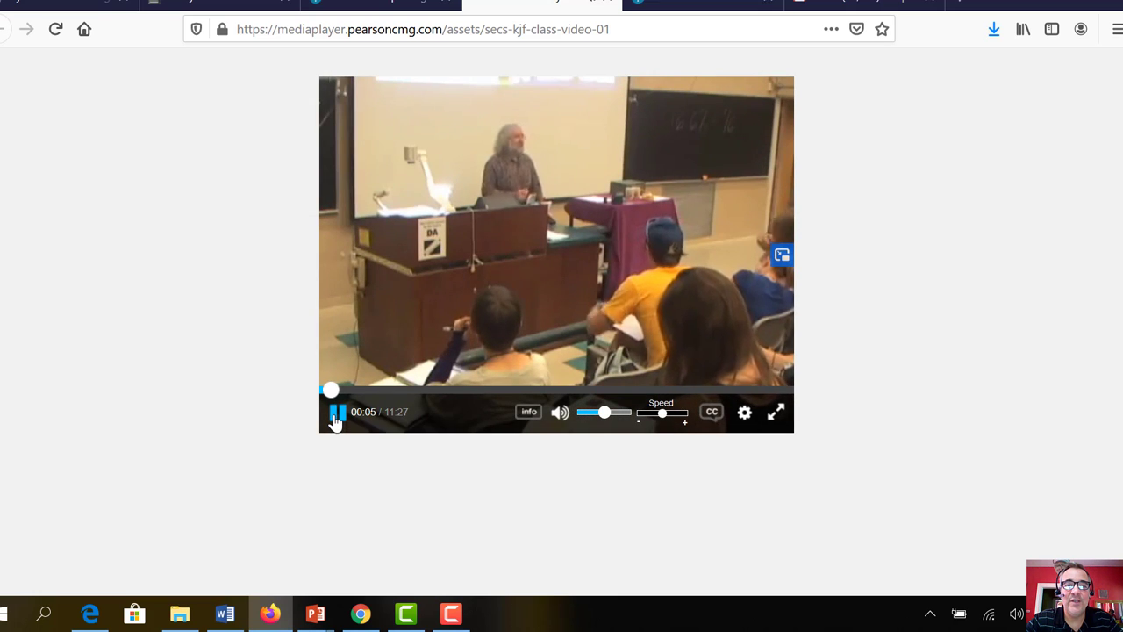
{"action": "left_click", "coordinate": [337, 411]}
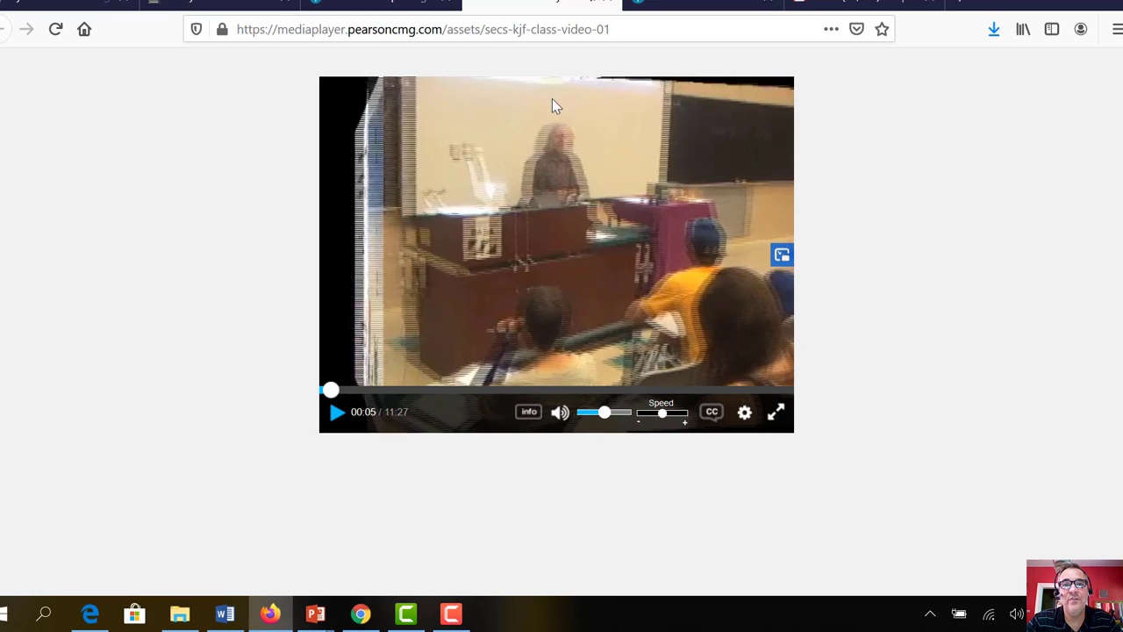
{"action": "mouse_move", "coordinate": [608, 4]}
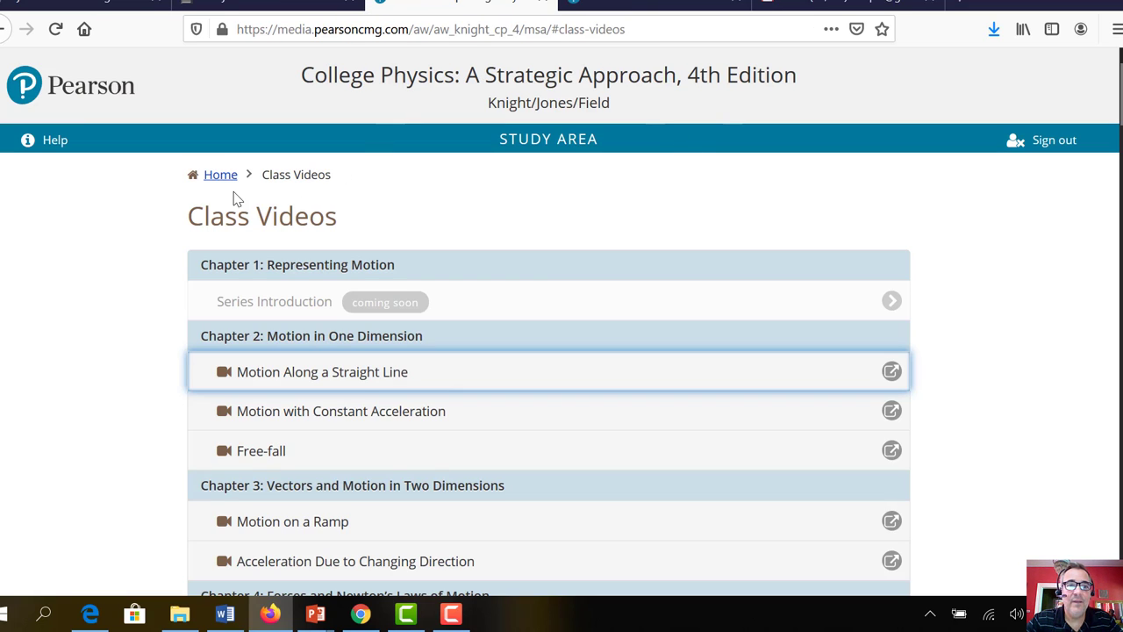
Return to the study area home and open MCAT Prep Quizzes, listing categories 4A–5E
{"action": "left_click", "coordinate": [221, 174]}
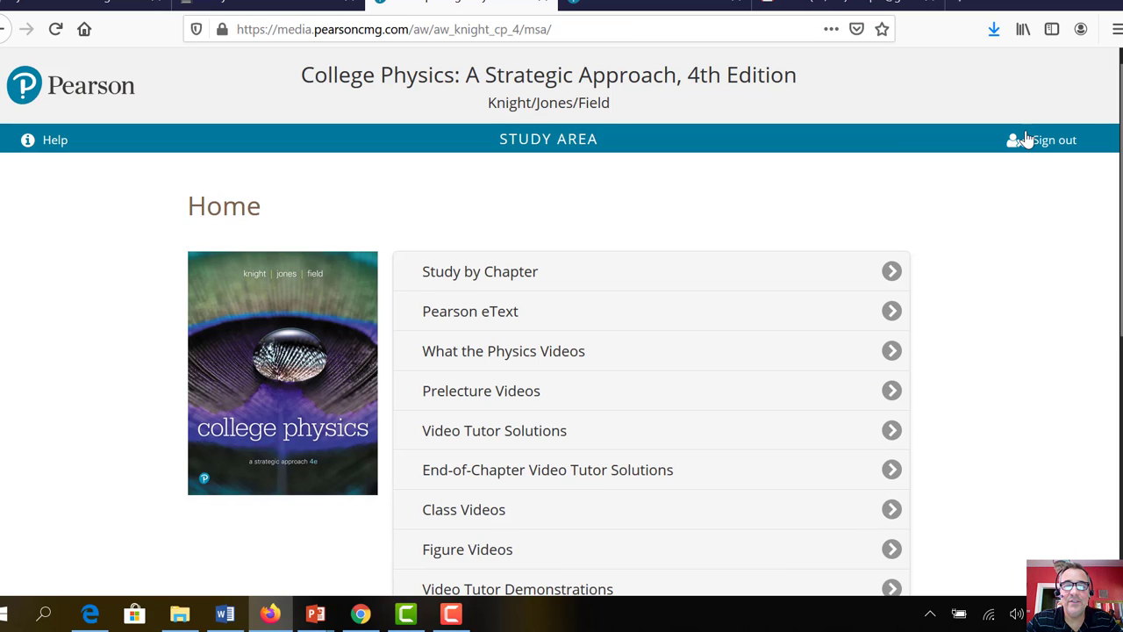
{"action": "scroll", "scroll_direction": "down", "scroll_amount": 3}
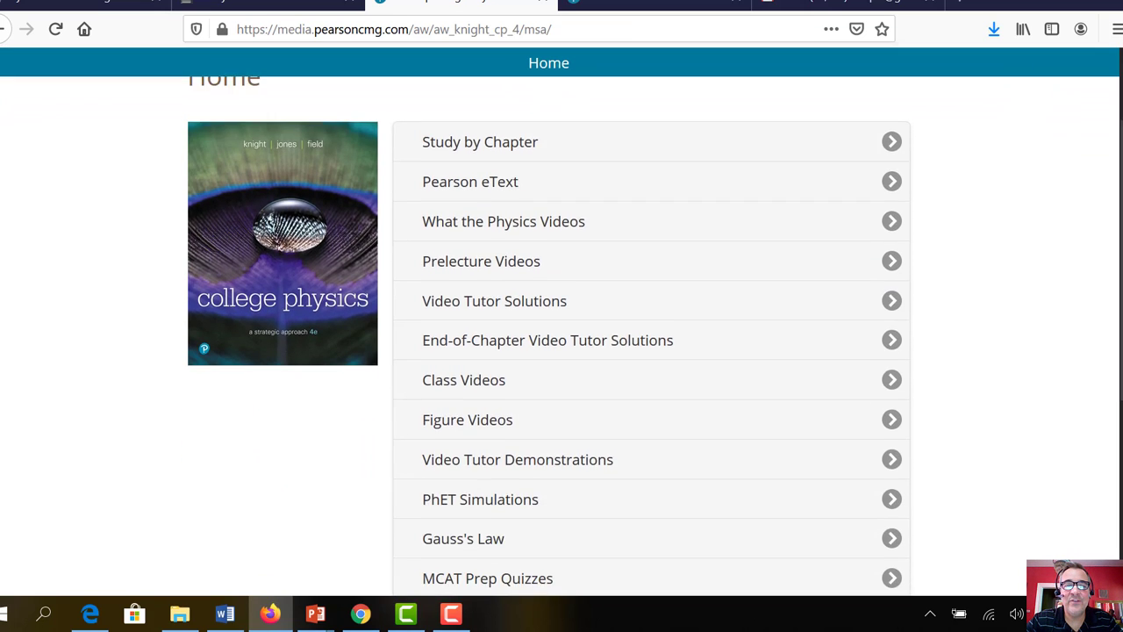
{"action": "scroll", "scroll_direction": "down", "scroll_amount": 3}
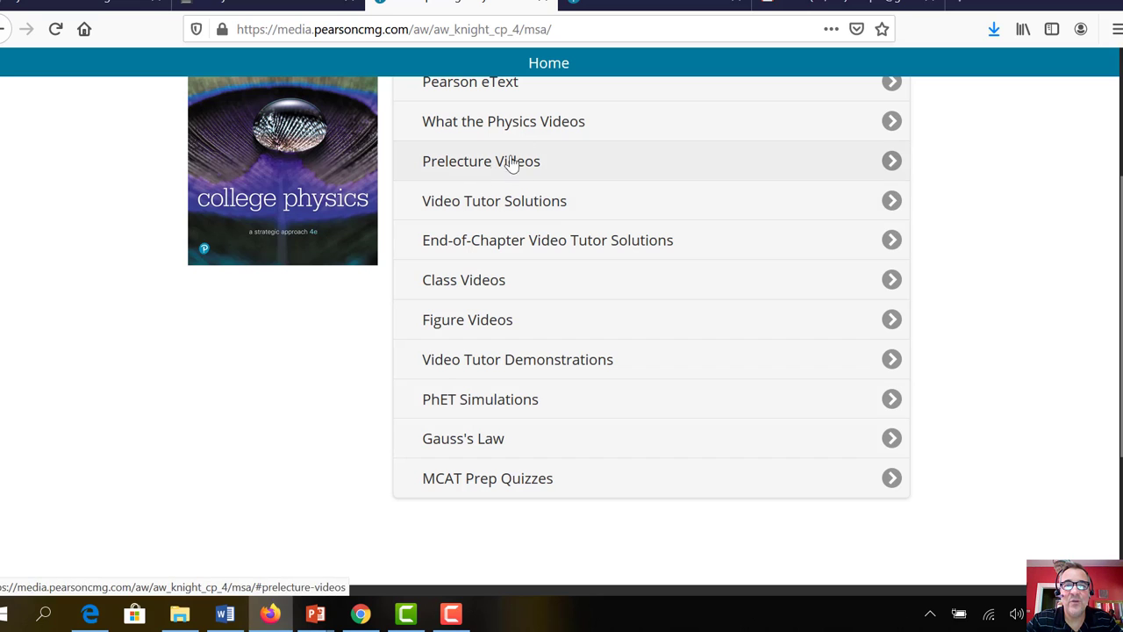
{"action": "mouse_move", "coordinate": [517, 359]}
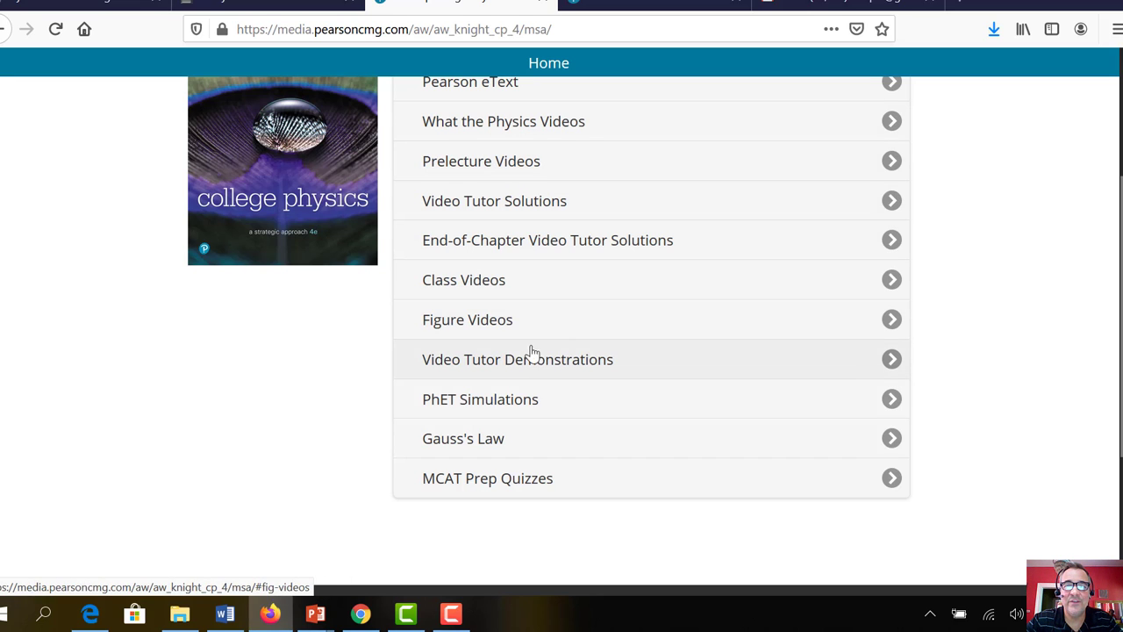
{"action": "mouse_move", "coordinate": [635, 365]}
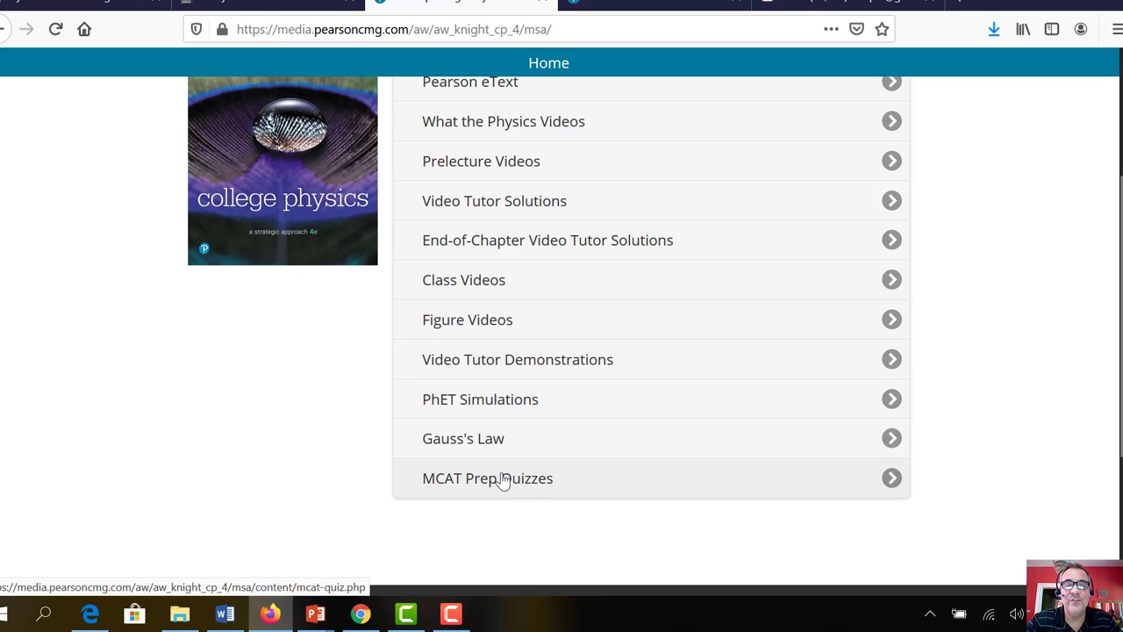
{"action": "left_click", "coordinate": [487, 478]}
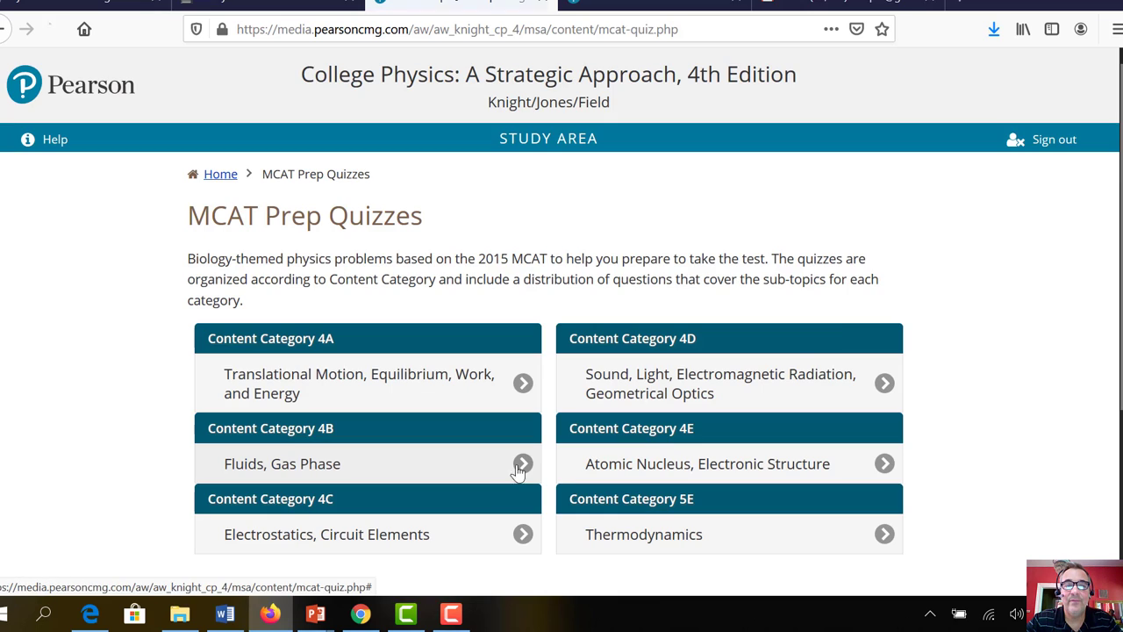
{"action": "scroll", "scroll_direction": "down", "scroll_amount": 3}
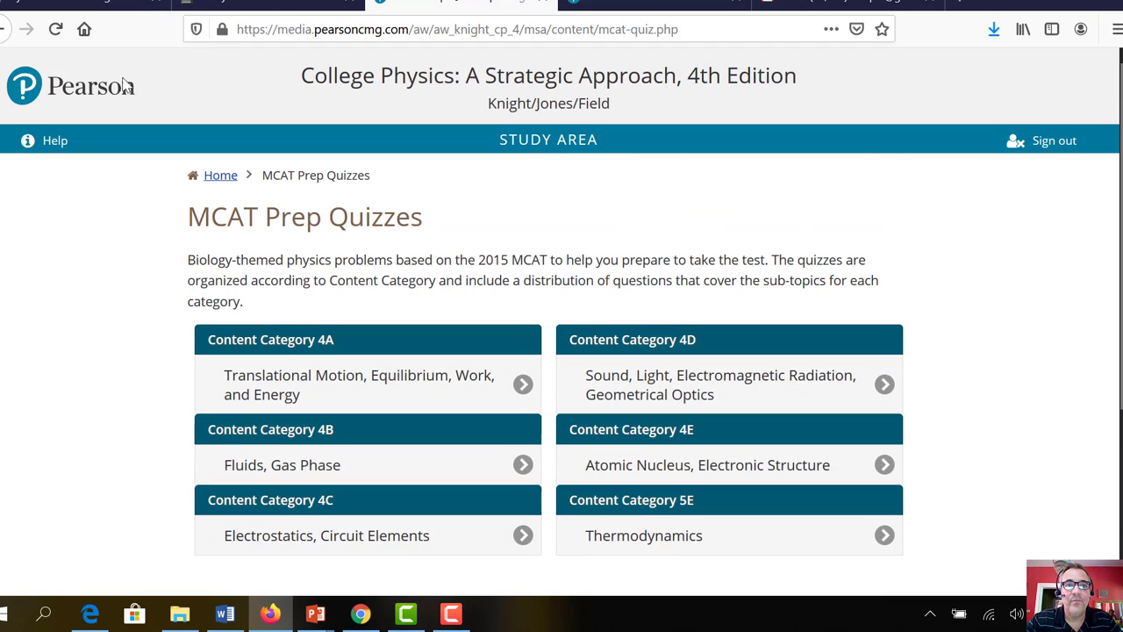
{"action": "mouse_move", "coordinate": [426, 9]}
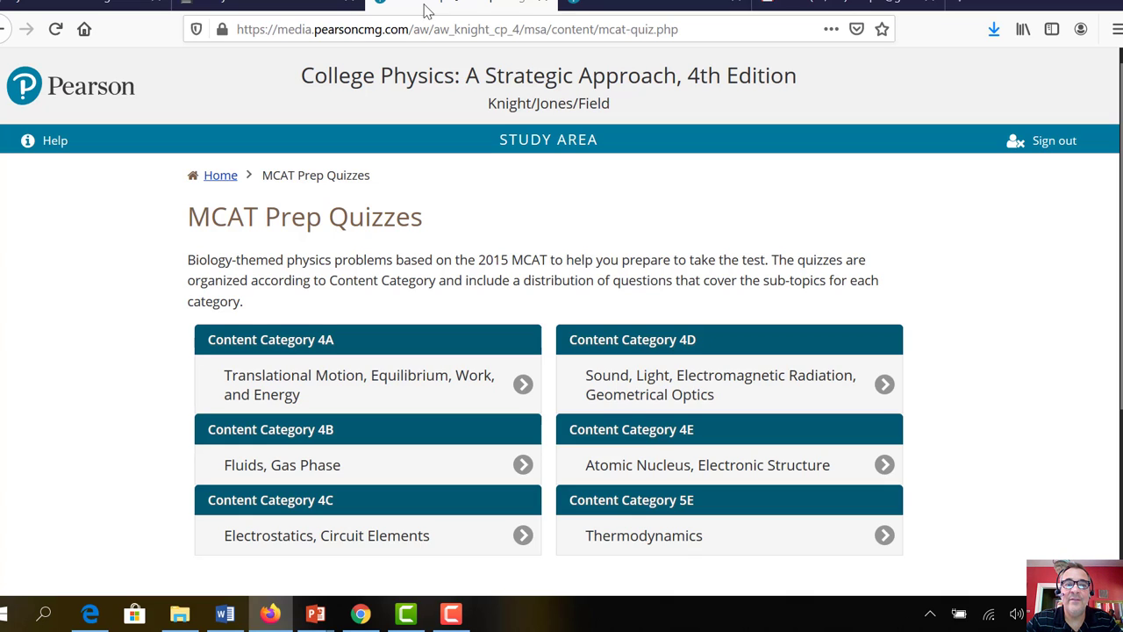
{"action": "mouse_move", "coordinate": [544, 7]}
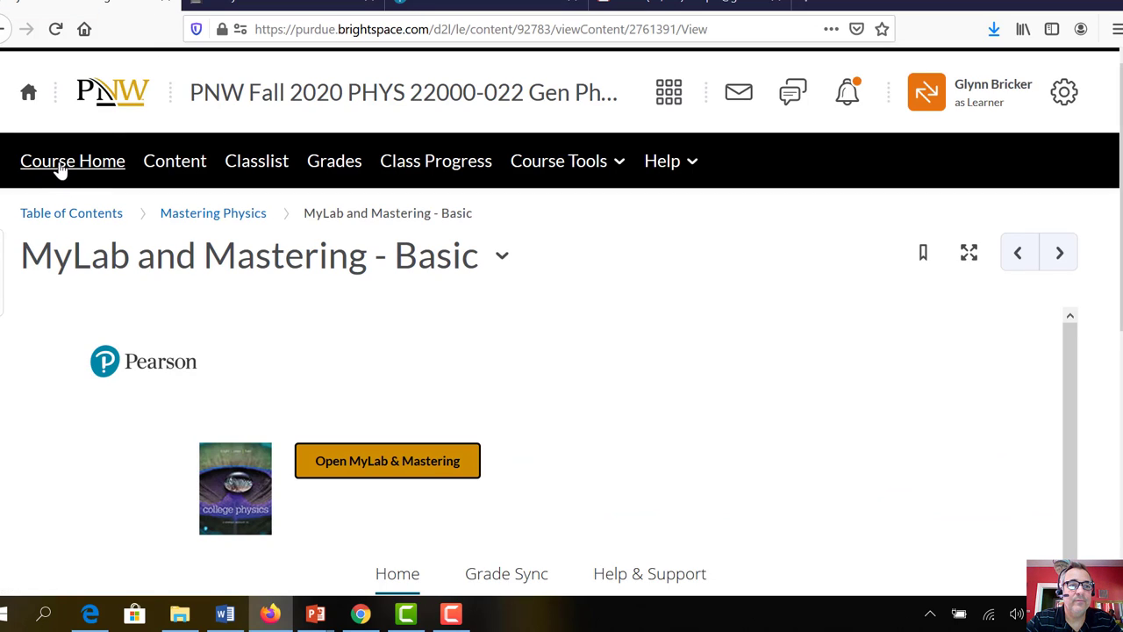
Open the PHYS 220 Syllabus document from the course Content area
{"action": "left_click", "coordinate": [174, 160]}
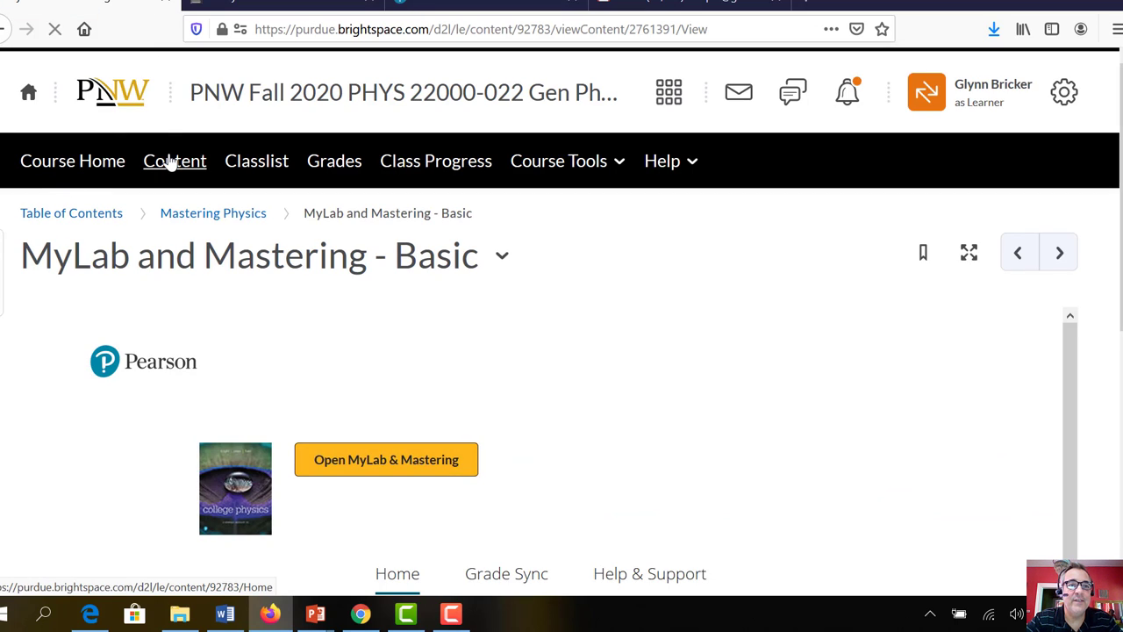
{"action": "left_click", "coordinate": [175, 161]}
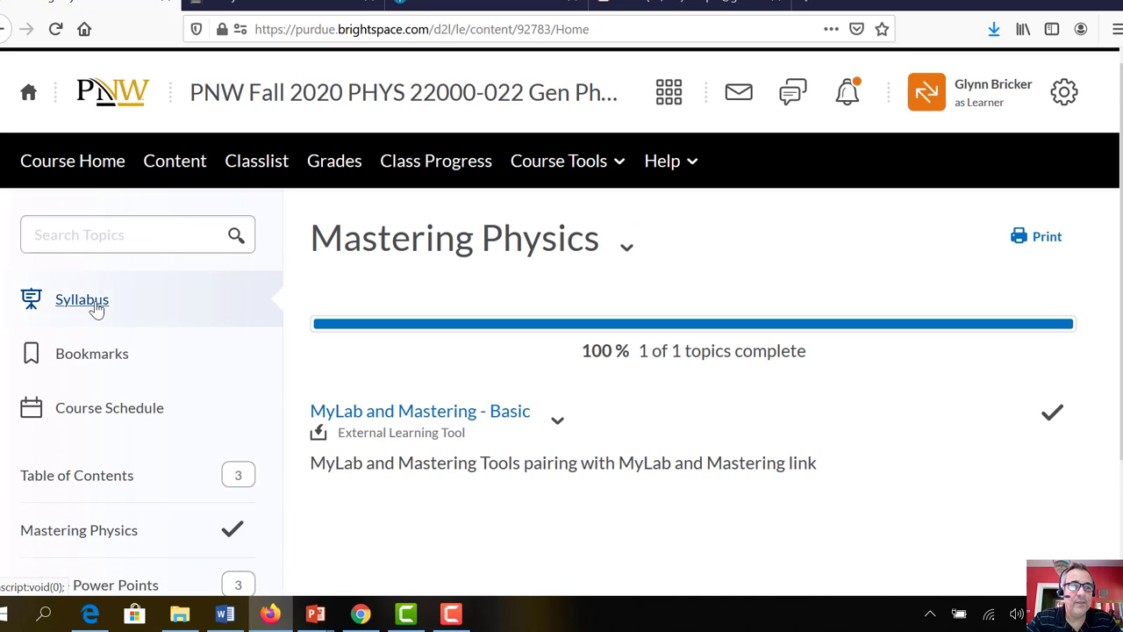
{"action": "left_click", "coordinate": [81, 300]}
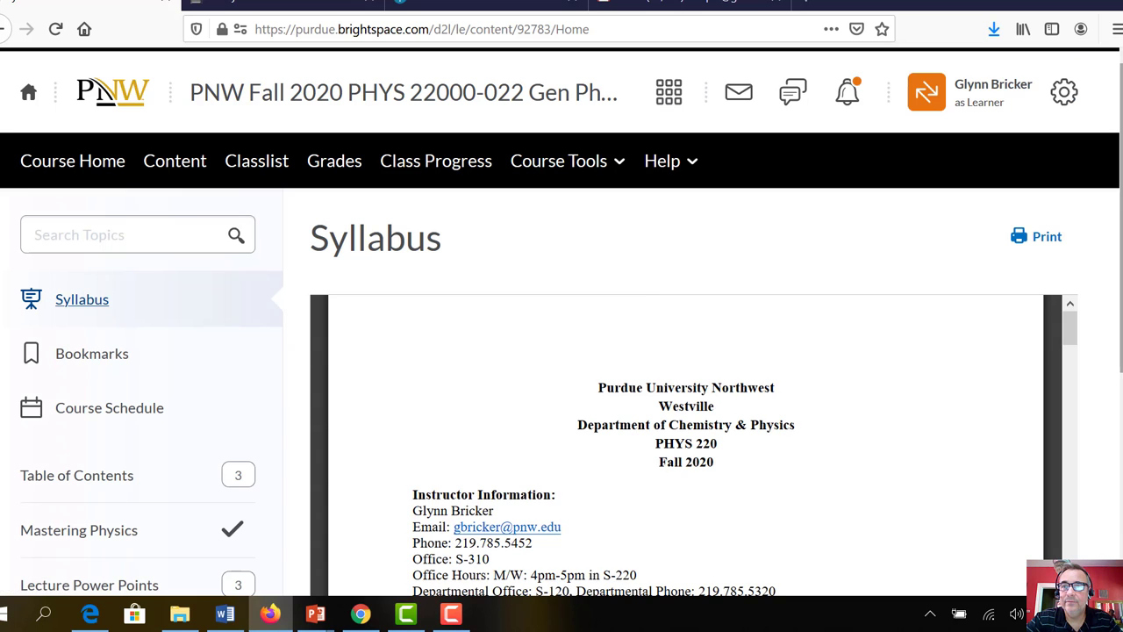
Scroll to page 2's grading policy and select the attendance contact address
{"action": "scroll", "scroll_direction": "down", "scroll_amount": 3}
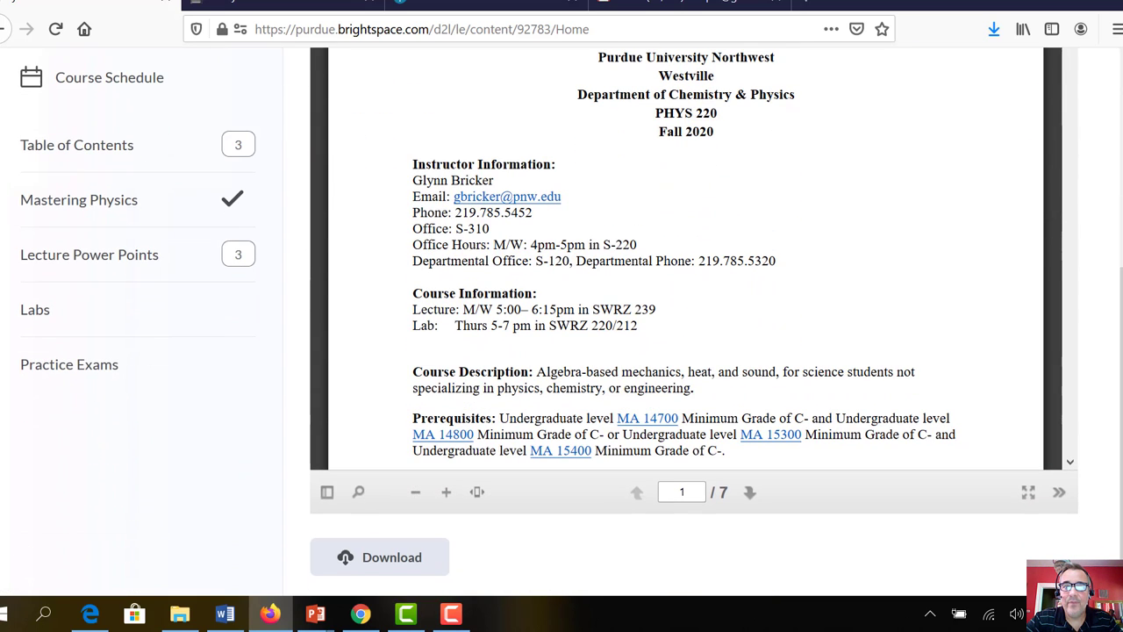
{"action": "mouse_move", "coordinate": [79, 199]}
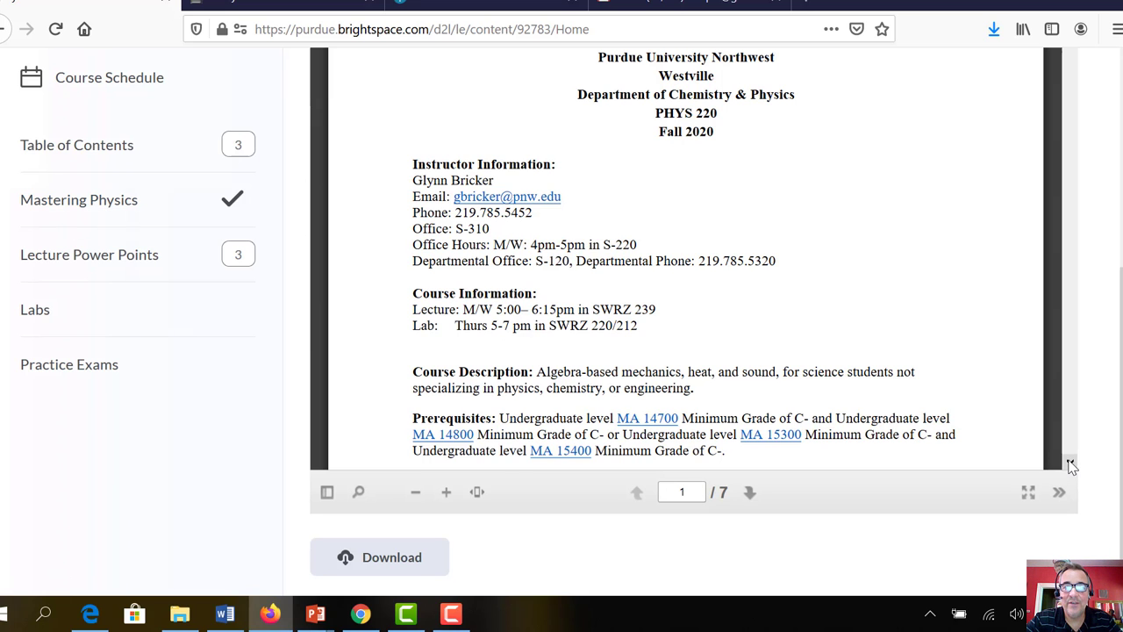
{"action": "scroll", "scroll_direction": "down", "scroll_amount": 3}
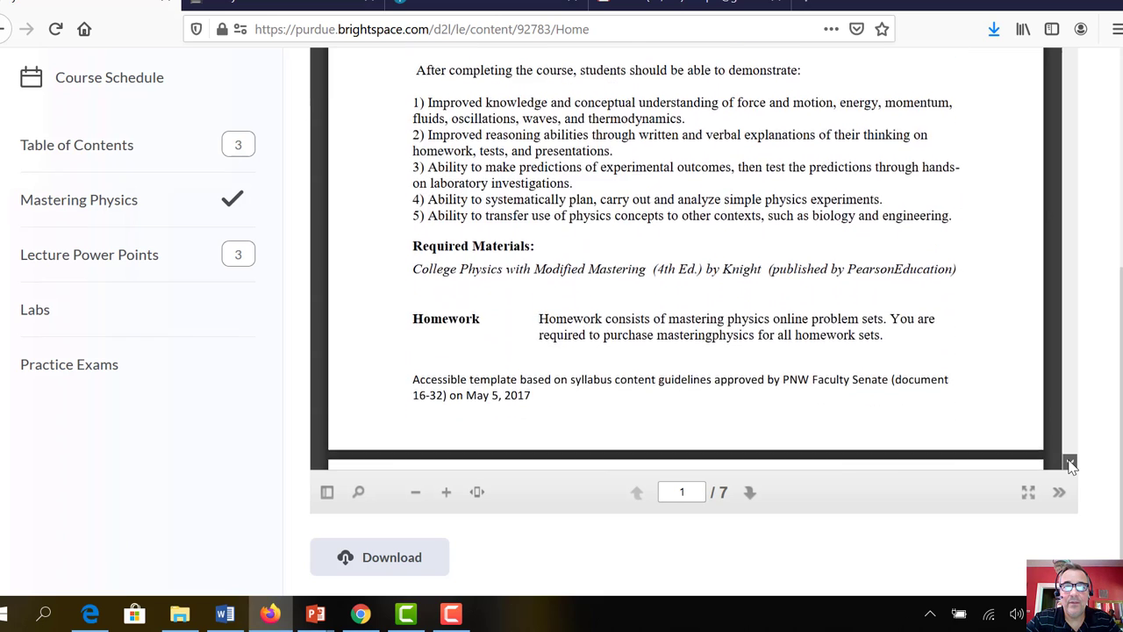
{"action": "scroll", "scroll_direction": "down", "scroll_amount": 3}
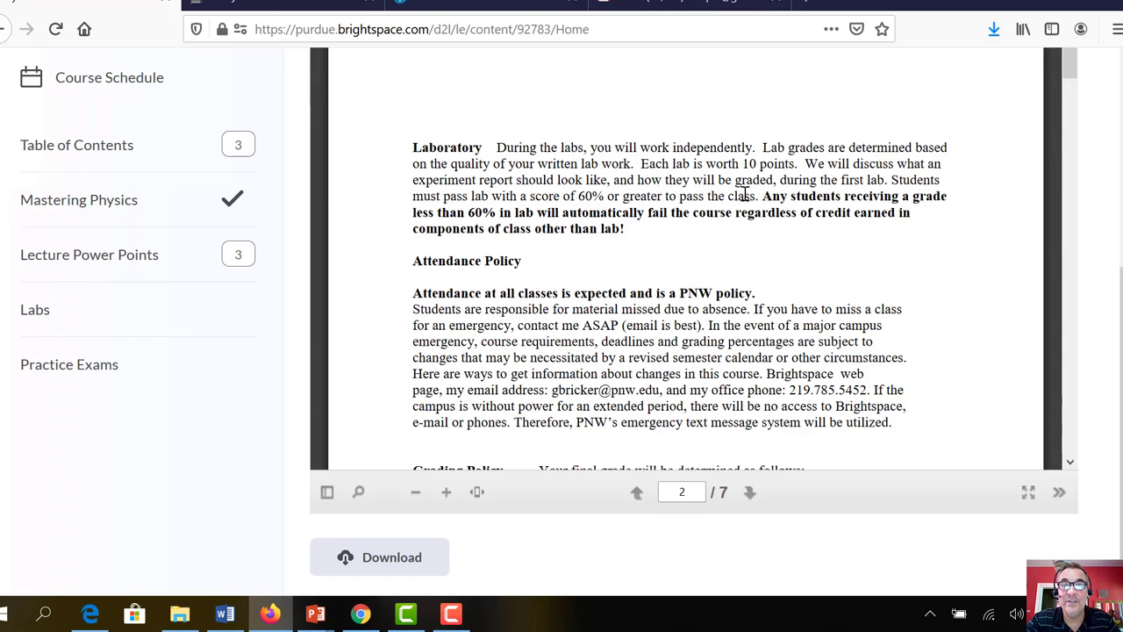
{"action": "mouse_move", "coordinate": [1050, 486]}
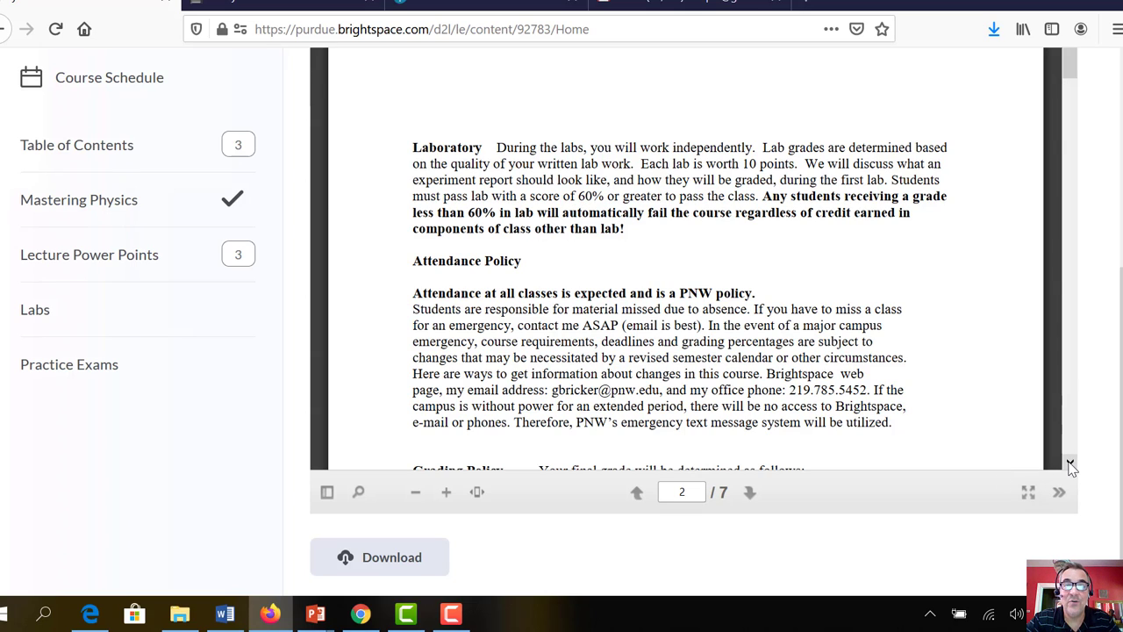
{"action": "scroll", "scroll_direction": "down", "scroll_amount": 3}
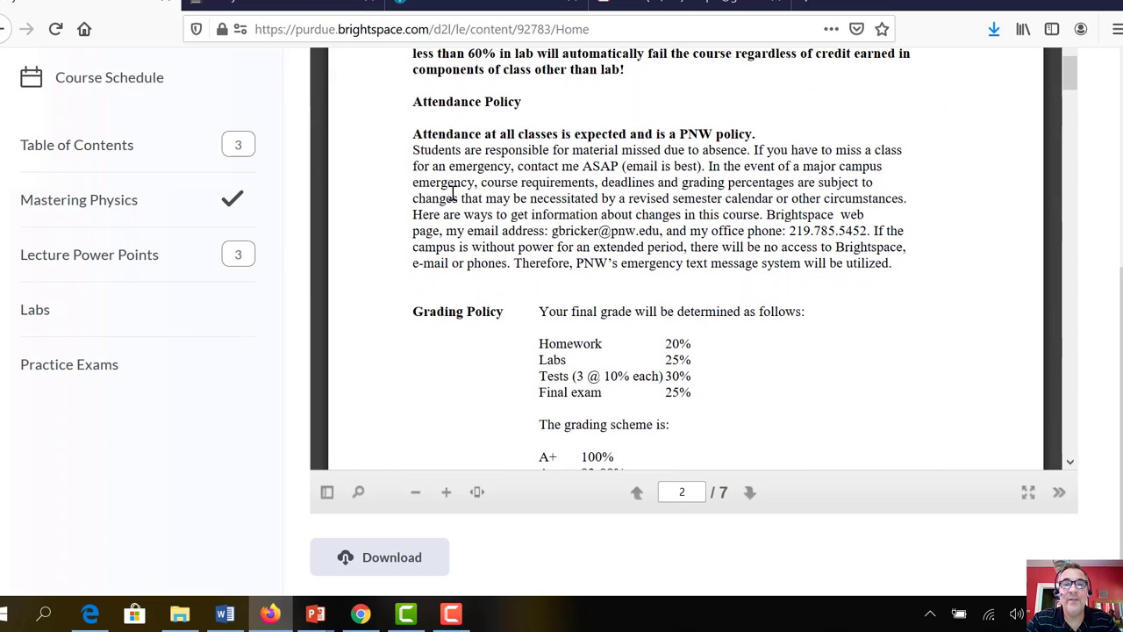
{"action": "mouse_move", "coordinate": [814, 233]}
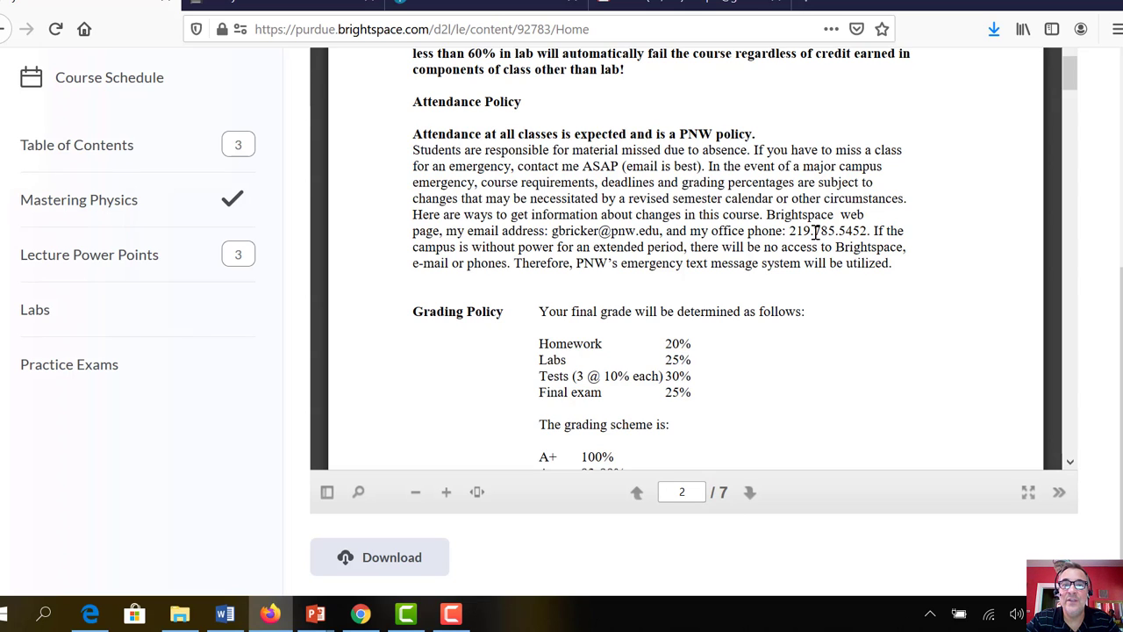
{"action": "mouse_move", "coordinate": [604, 230]}
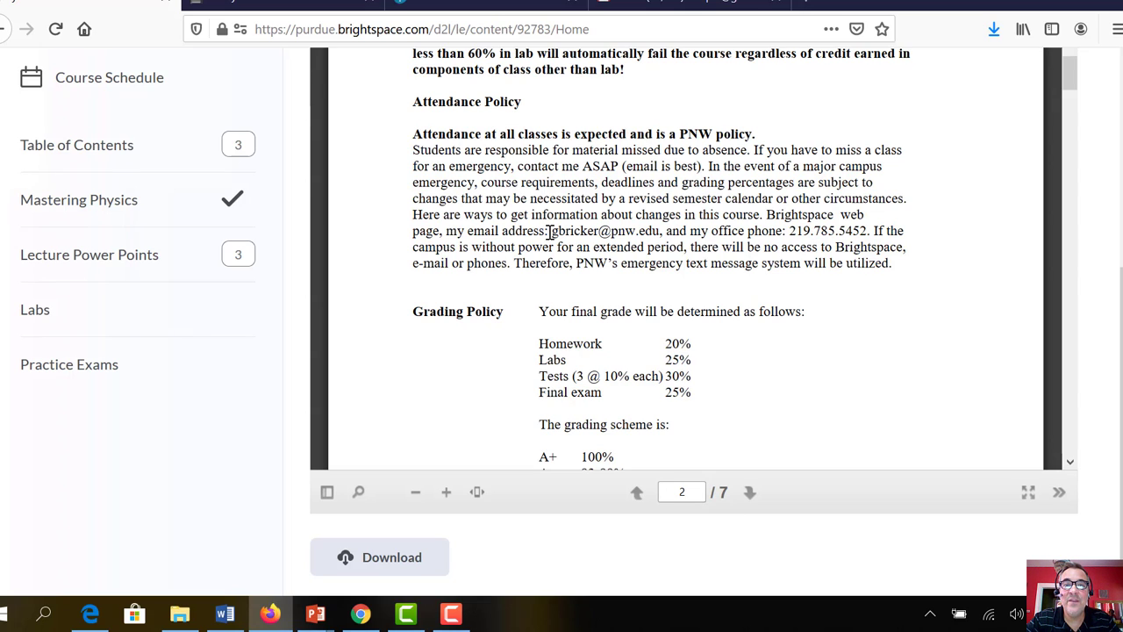
{"action": "double_click", "coordinate": [604, 231]}
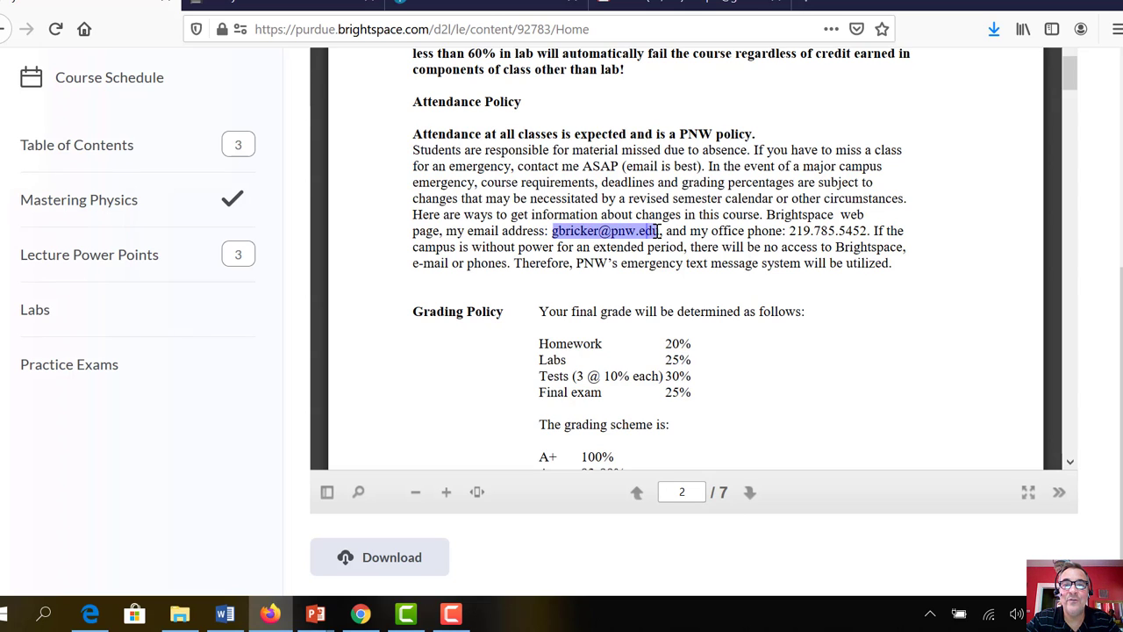
{"action": "mouse_move", "coordinate": [863, 354]}
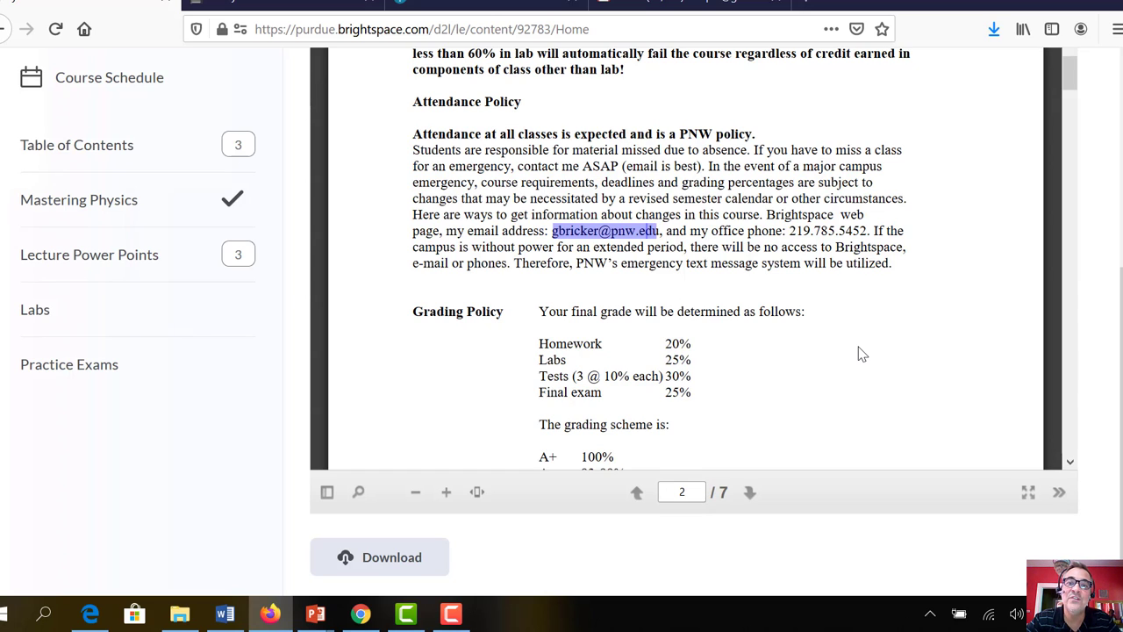
{"action": "mouse_move", "coordinate": [978, 356]}
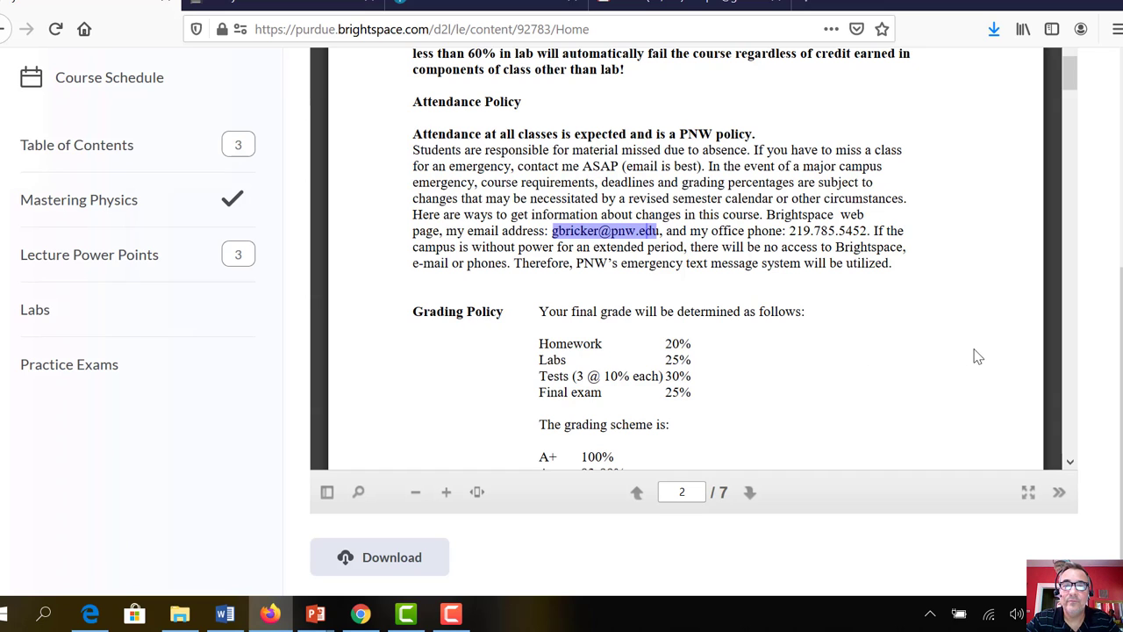
{"action": "mouse_move", "coordinate": [1071, 465]}
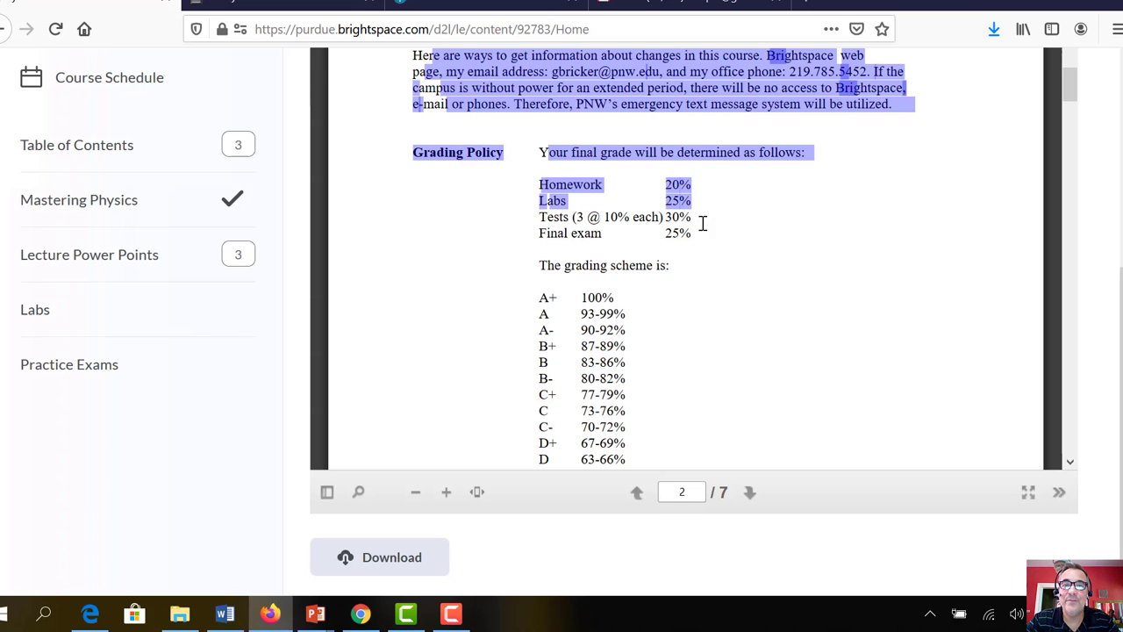
{"action": "mouse_move", "coordinate": [811, 287]}
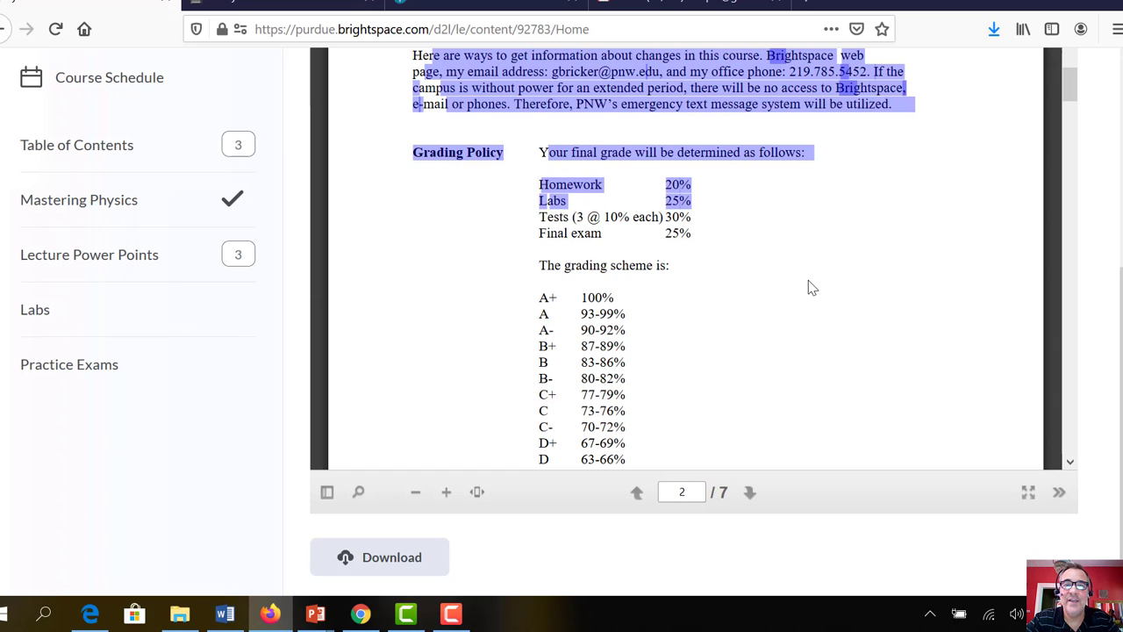
{"action": "mouse_move", "coordinate": [789, 243]}
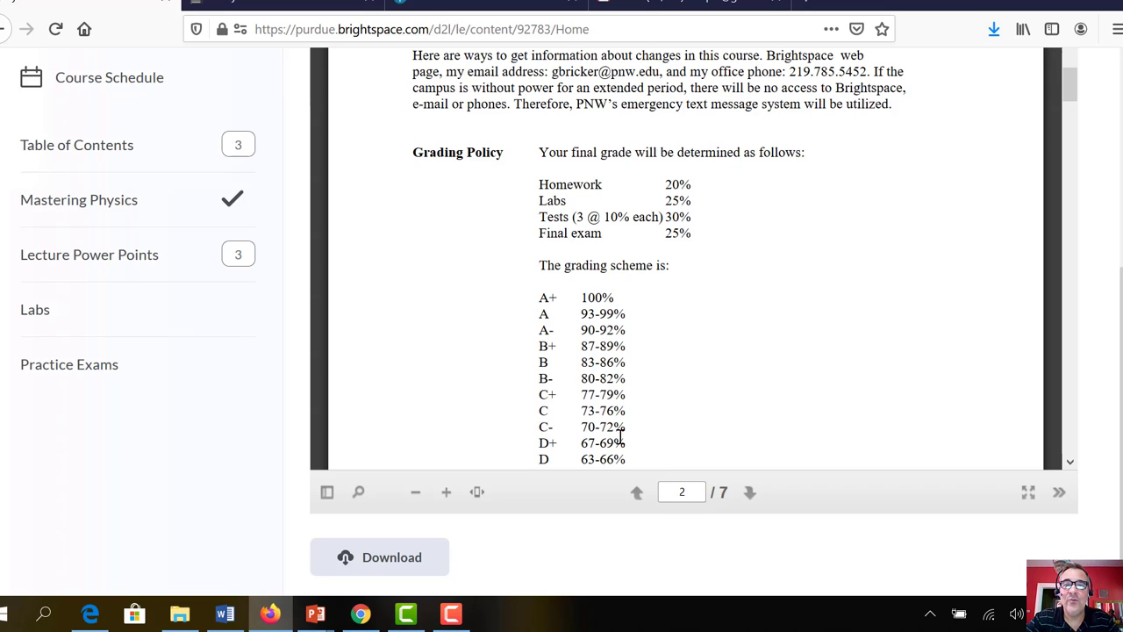
Scroll to page 3's Missed Tests, calculator and Students with Disabilities sections
{"action": "scroll", "scroll_direction": "down", "scroll_amount": 3}
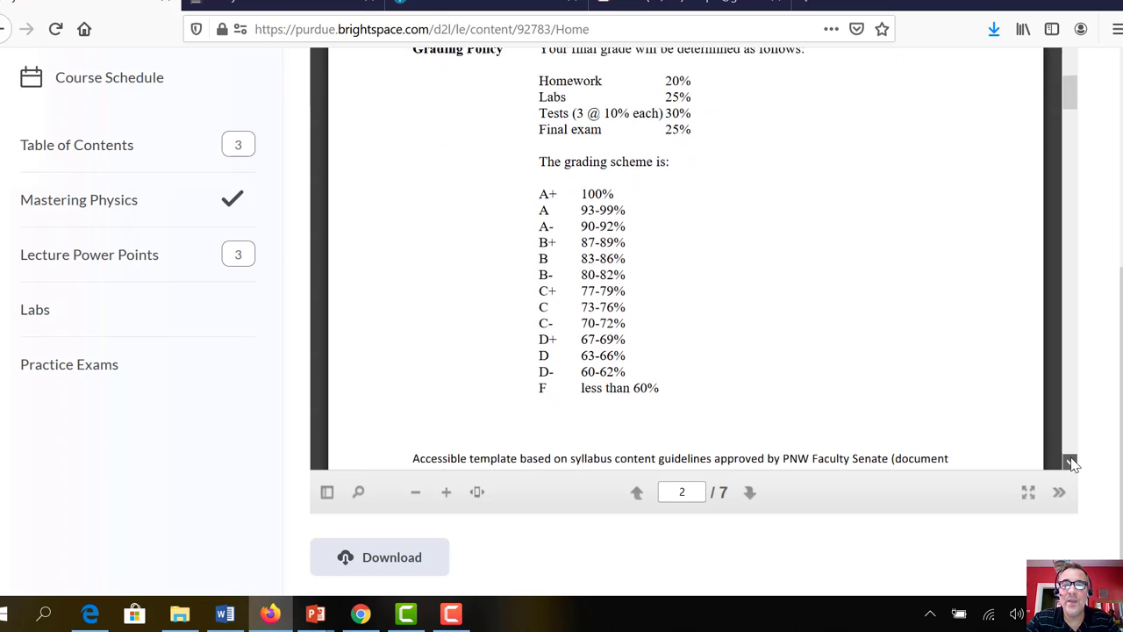
{"action": "scroll", "scroll_direction": "down", "scroll_amount": 3}
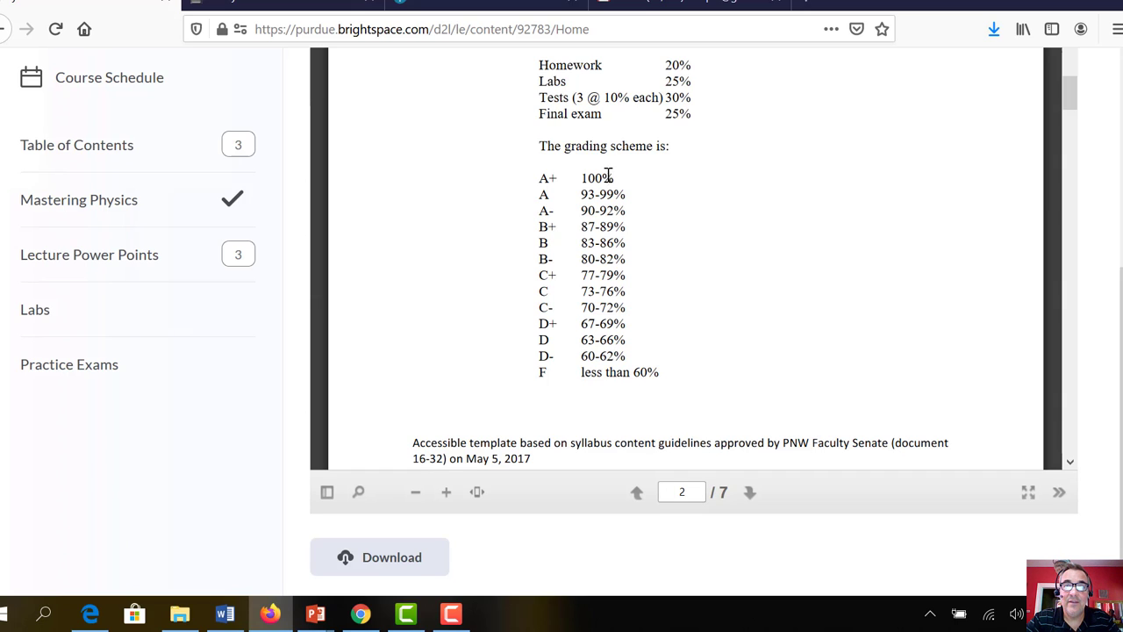
{"action": "mouse_move", "coordinate": [607, 202]}
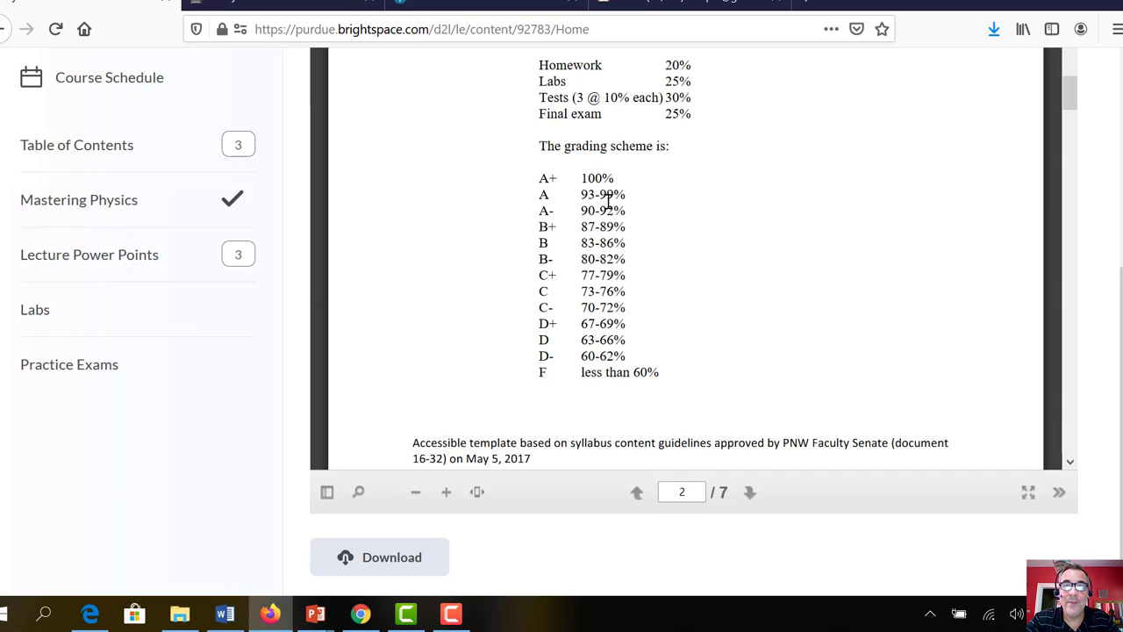
{"action": "mouse_move", "coordinate": [621, 219]}
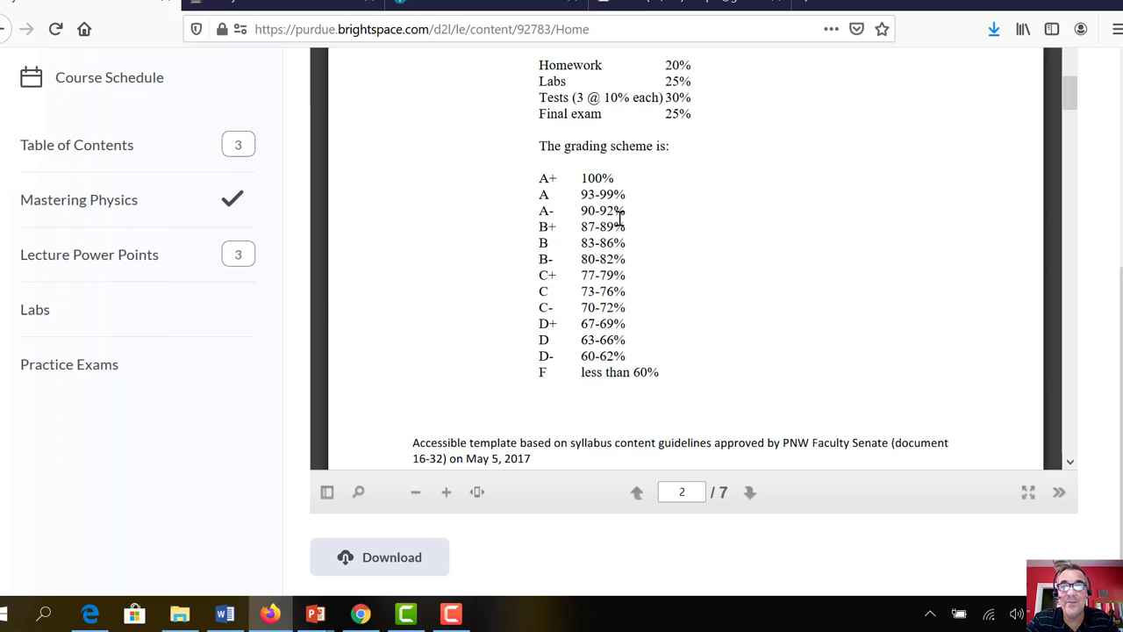
{"action": "mouse_move", "coordinate": [572, 175]}
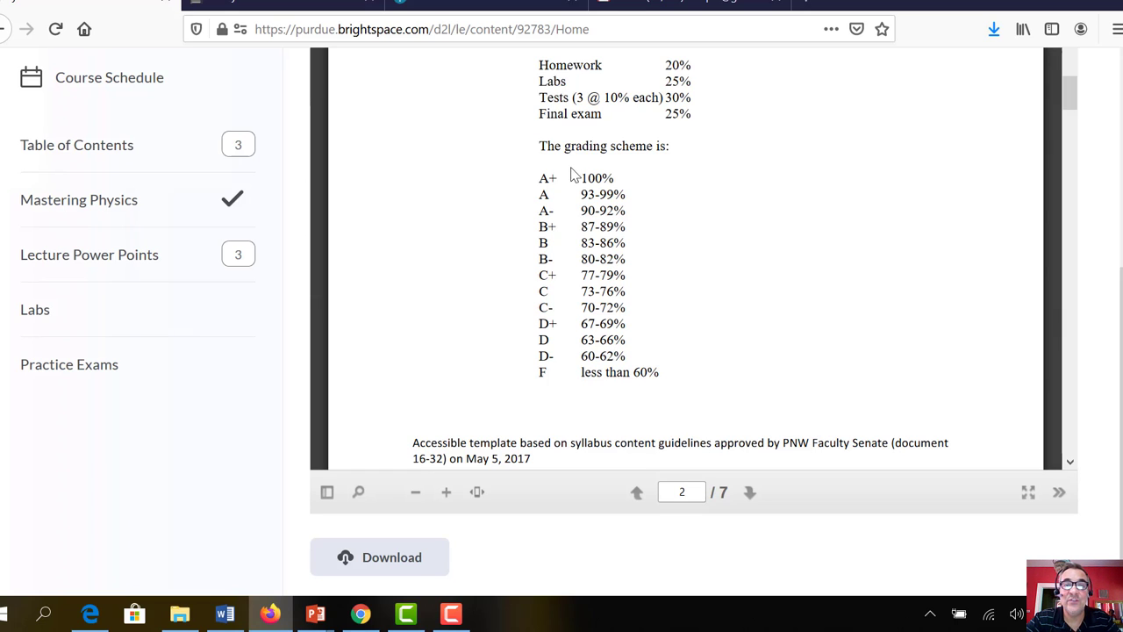
{"action": "mouse_move", "coordinate": [618, 274]}
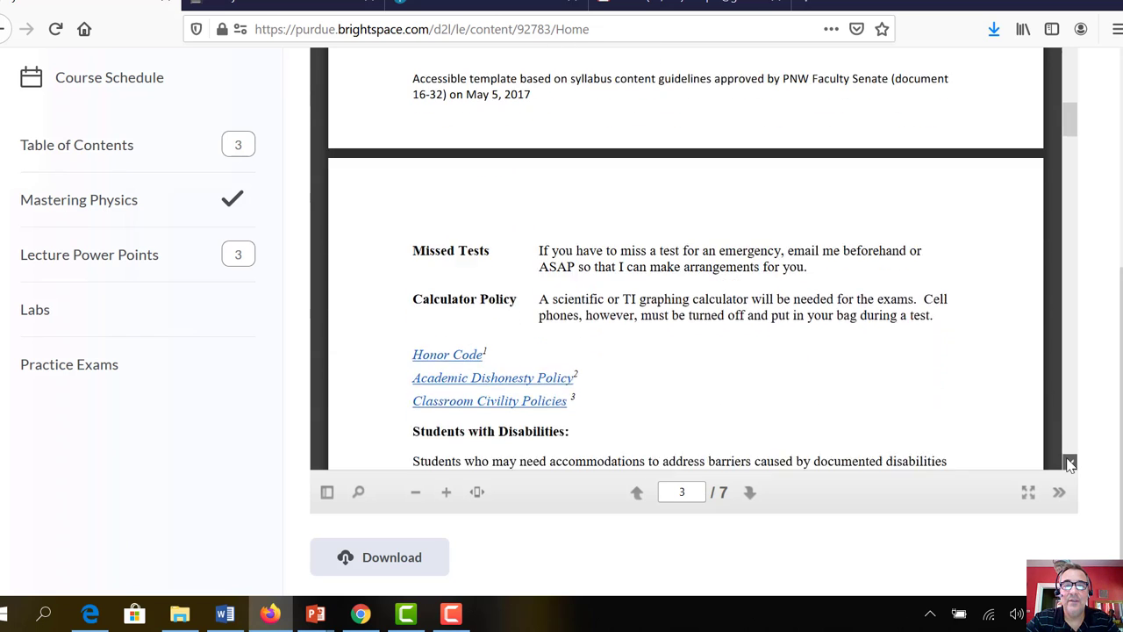
{"action": "scroll", "scroll_direction": "down", "scroll_amount": 3}
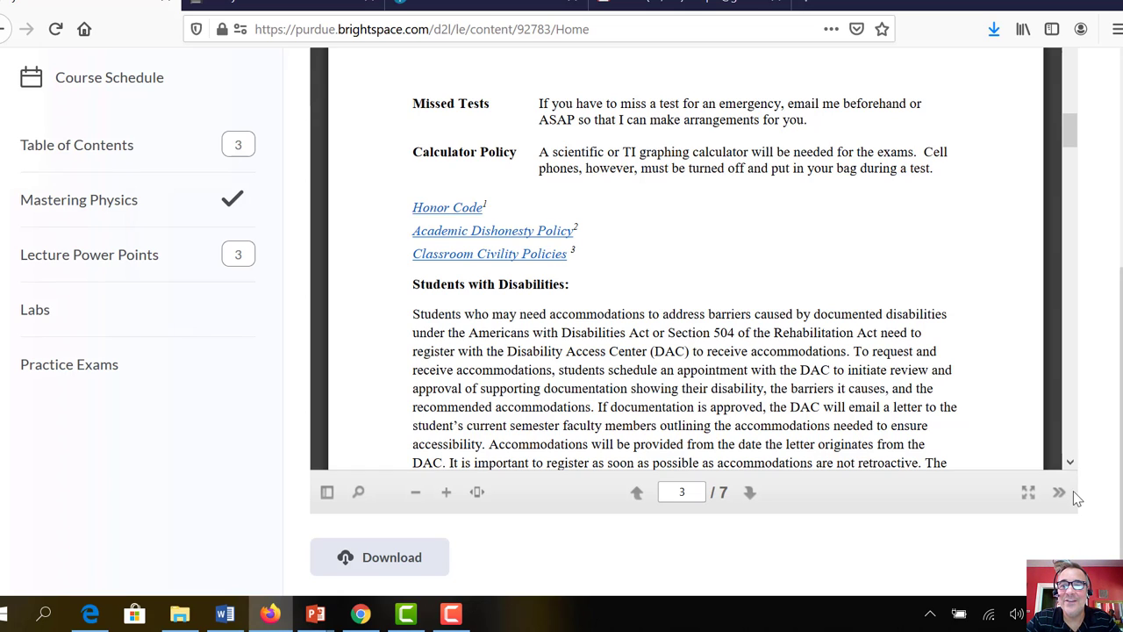
{"action": "mouse_move", "coordinate": [1071, 465]}
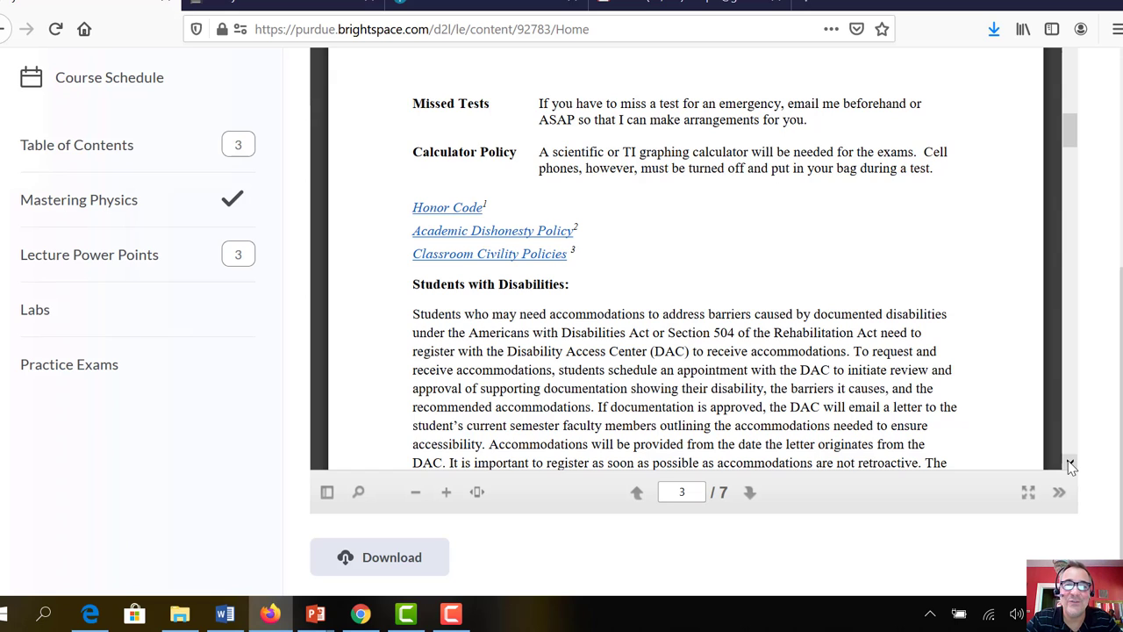
{"action": "scroll", "scroll_direction": "down", "scroll_amount": 3}
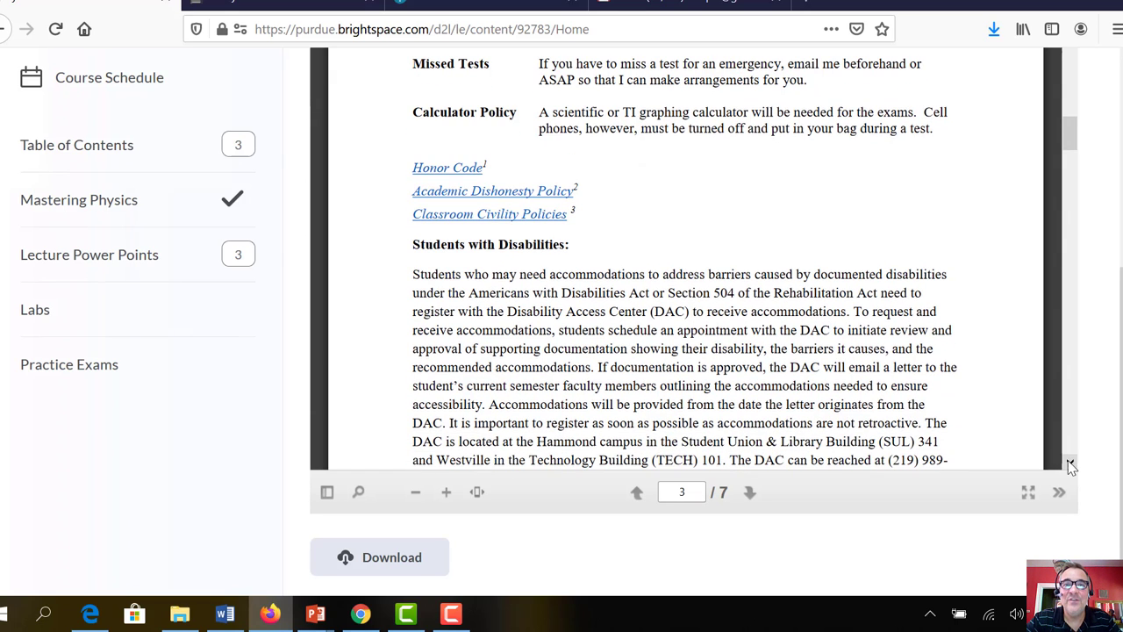
{"action": "mouse_move", "coordinate": [639, 154]}
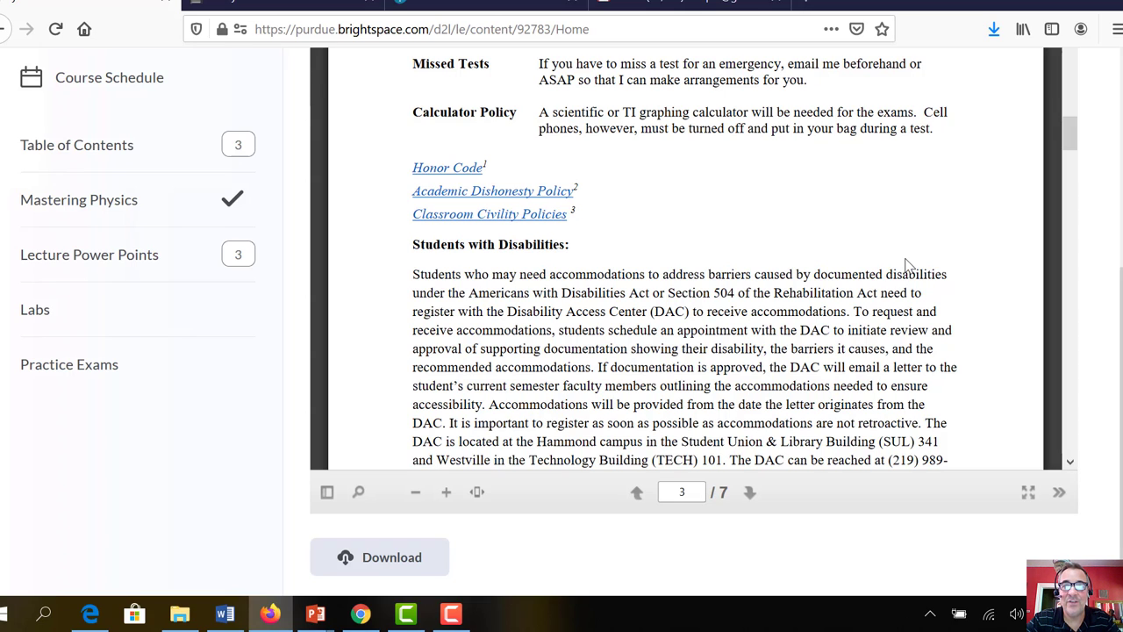
{"action": "mouse_move", "coordinate": [1071, 464]}
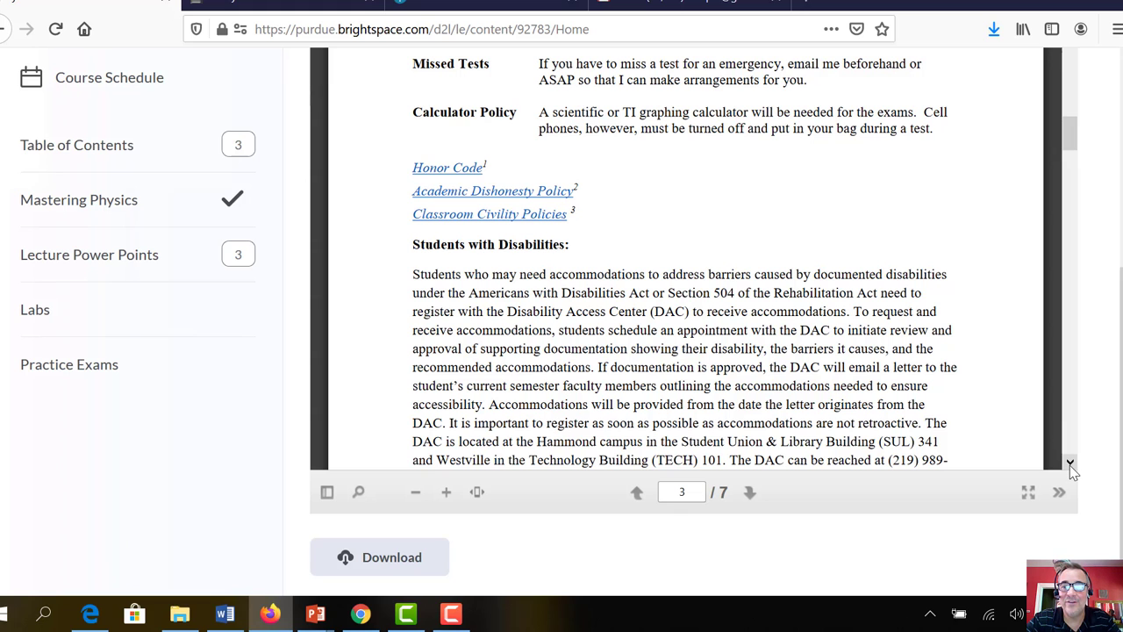
Scroll past the COVID-19 and Zoom etiquette sections to page 6's Schedule table
{"action": "scroll", "scroll_direction": "down", "scroll_amount": 3}
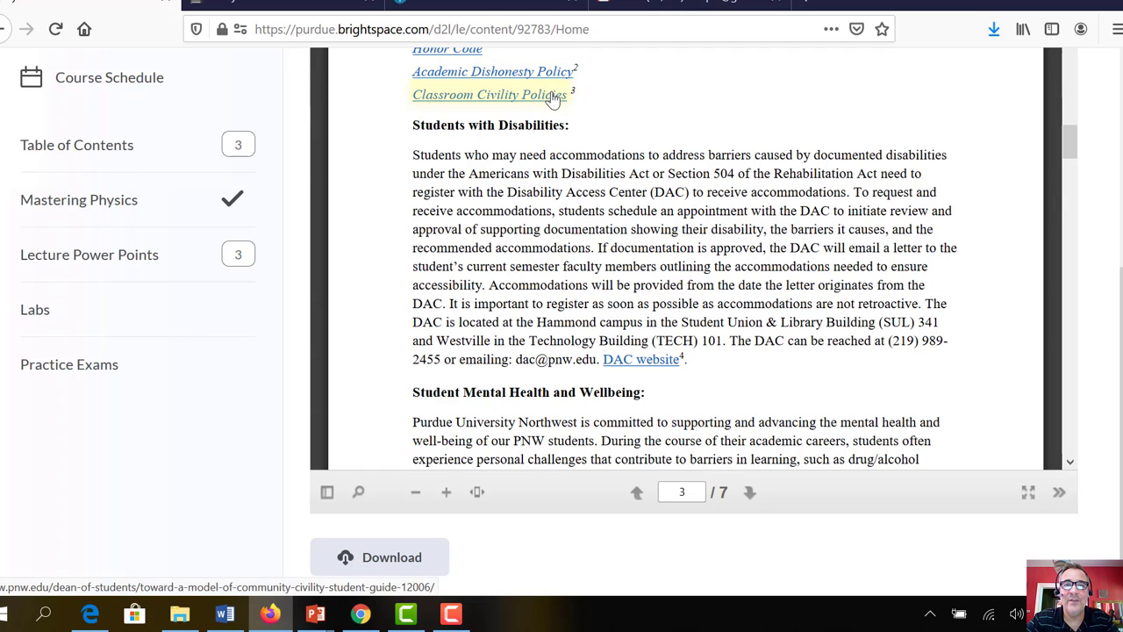
{"action": "mouse_move", "coordinate": [768, 379]}
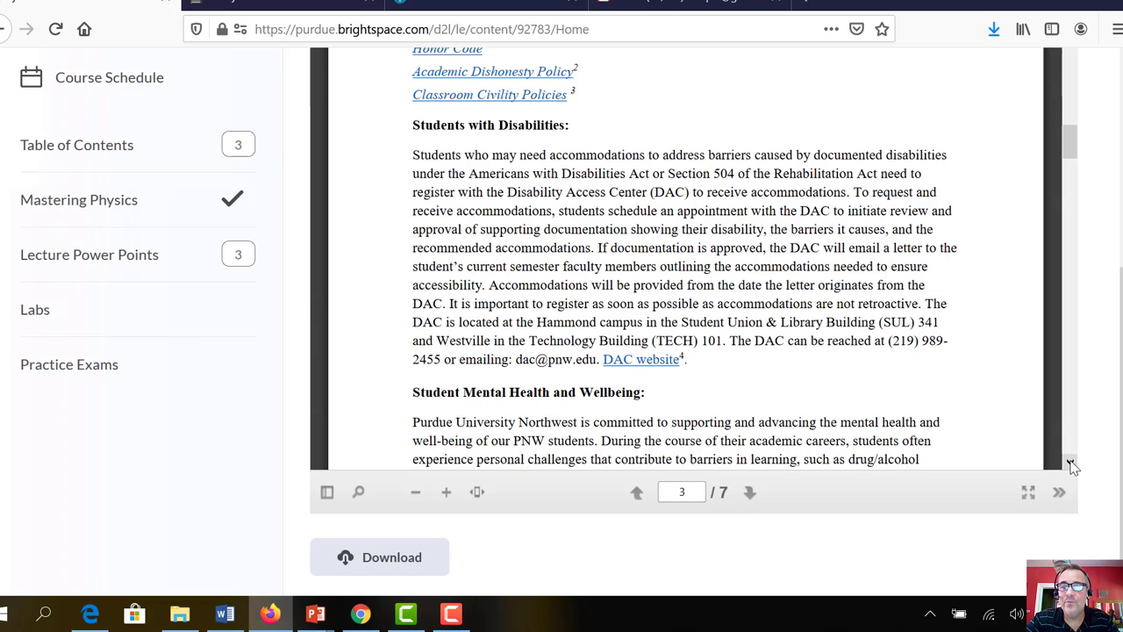
{"action": "scroll", "scroll_direction": "down", "scroll_amount": 3}
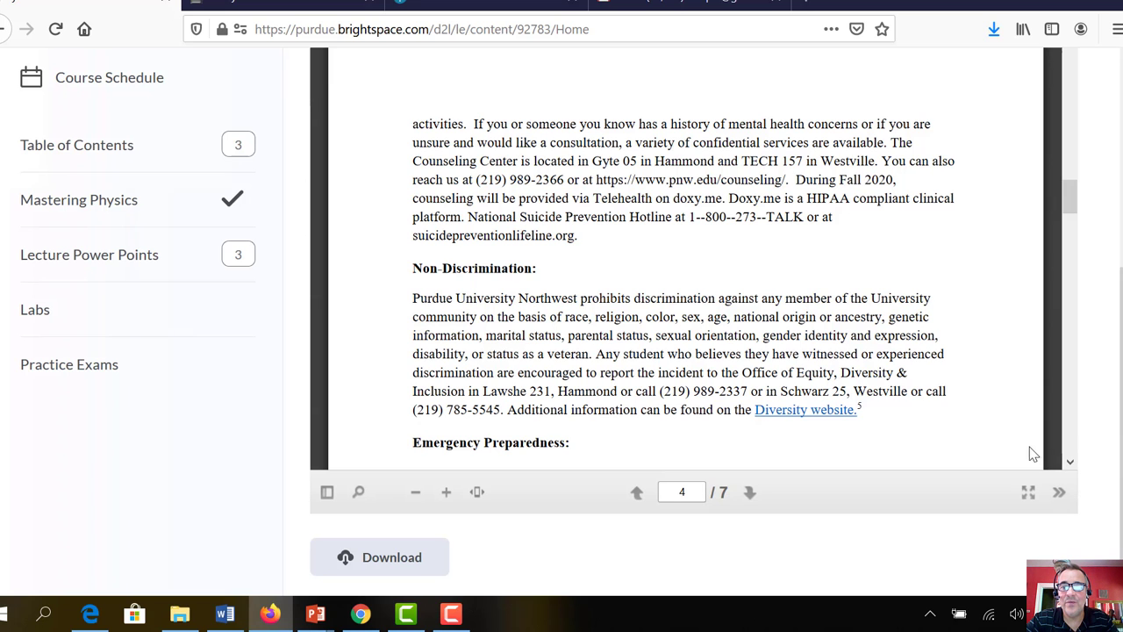
{"action": "scroll", "scroll_direction": "down", "scroll_amount": 3}
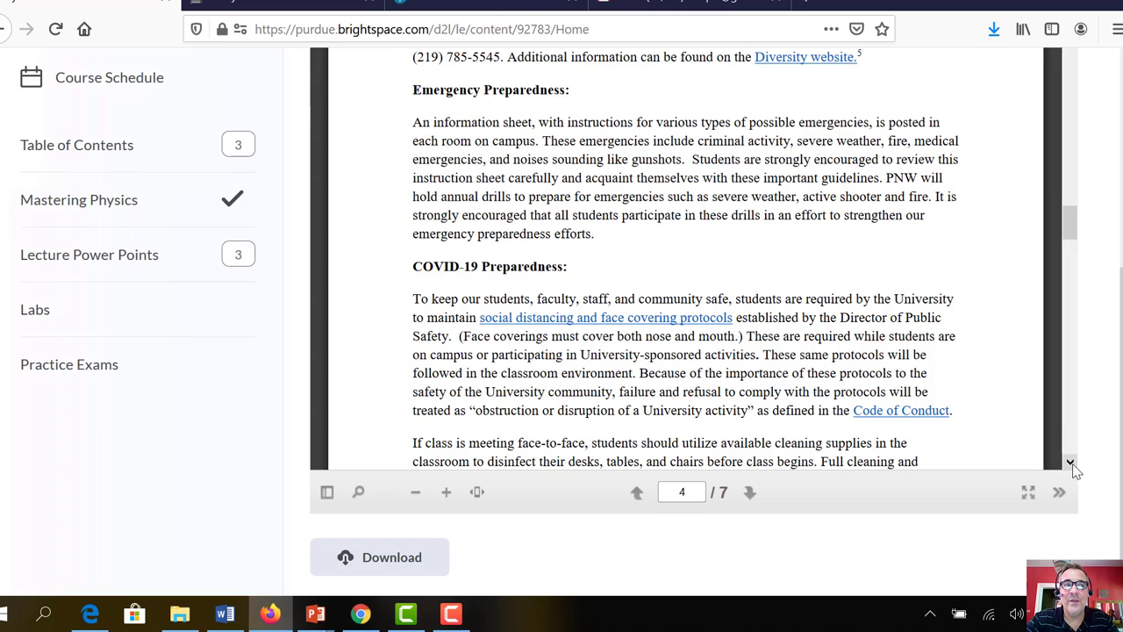
{"action": "mouse_move", "coordinate": [908, 283]}
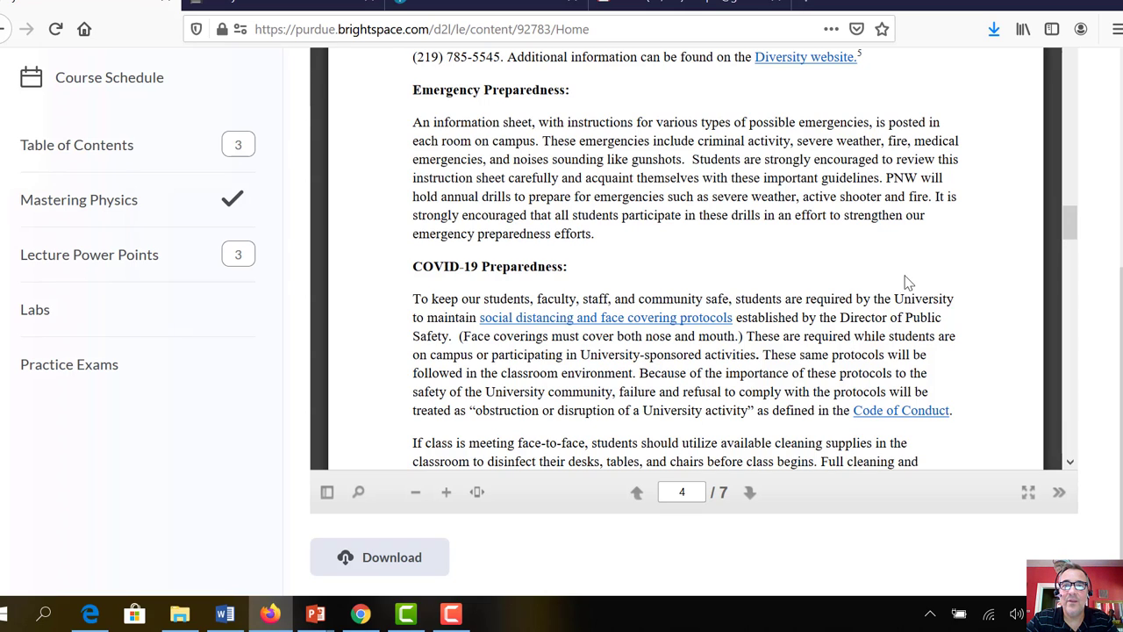
{"action": "mouse_move", "coordinate": [757, 216]}
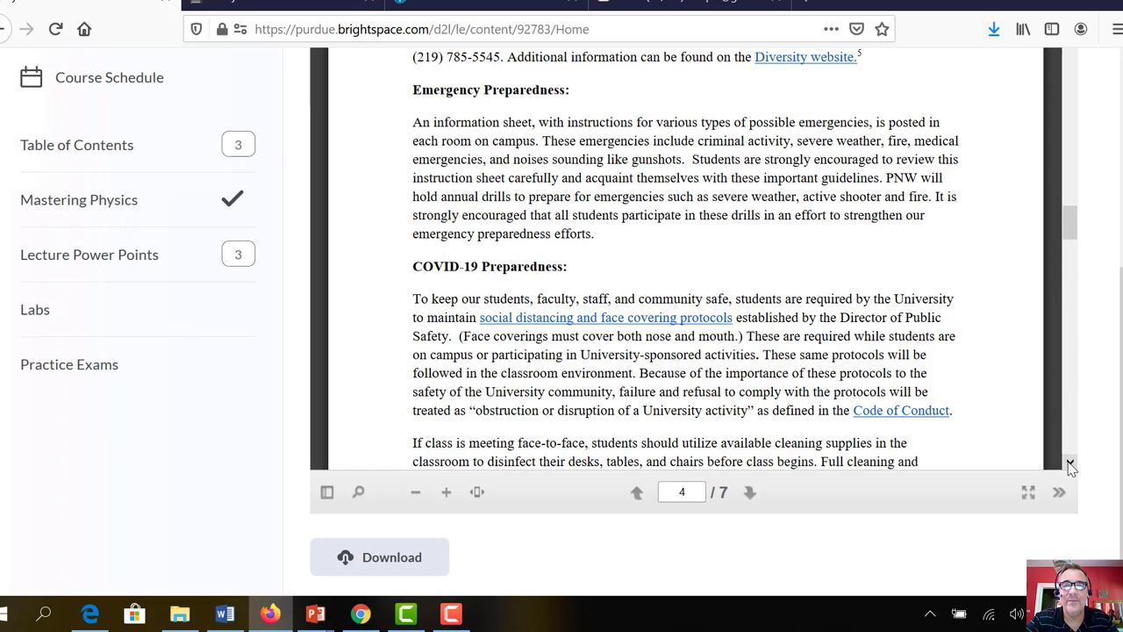
{"action": "scroll", "scroll_direction": "down", "scroll_amount": 3}
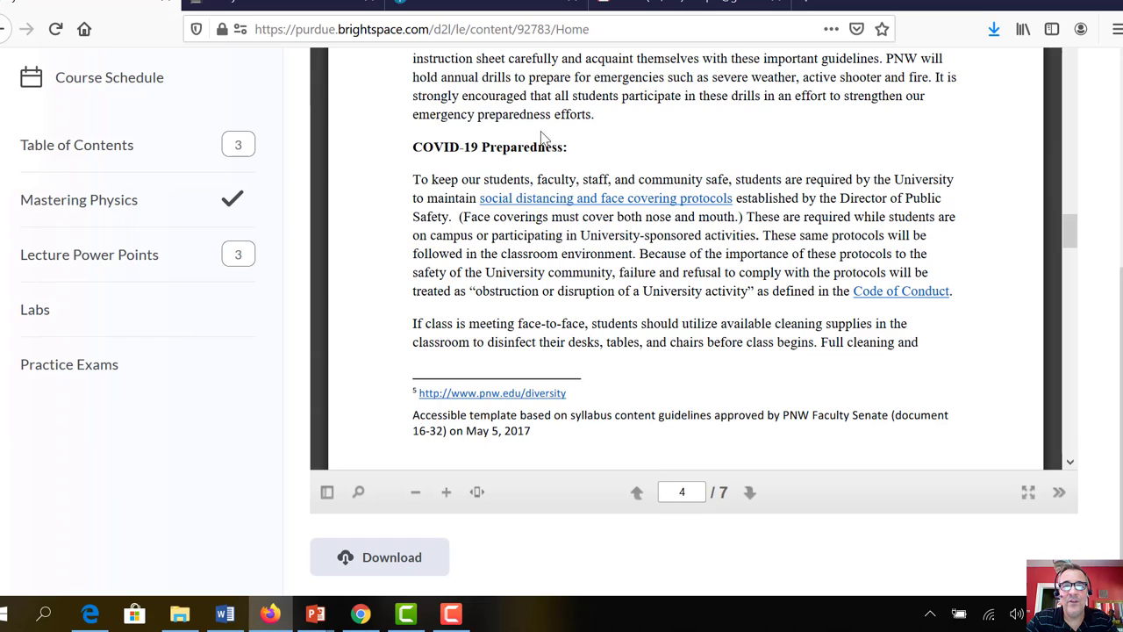
{"action": "mouse_move", "coordinate": [691, 230]}
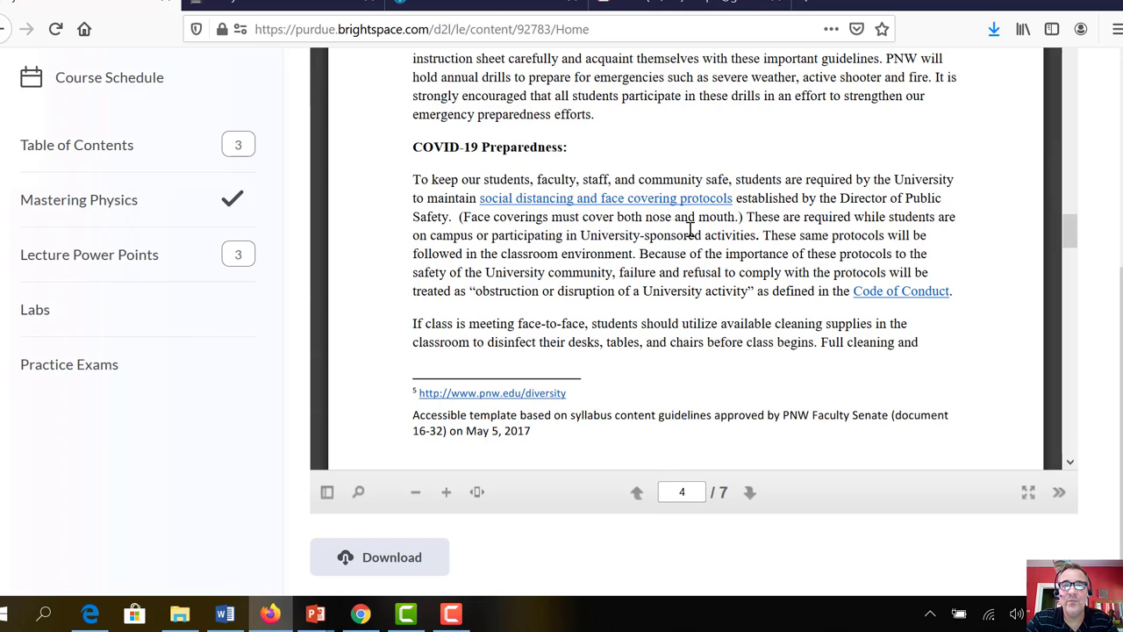
{"action": "mouse_move", "coordinate": [1003, 387]}
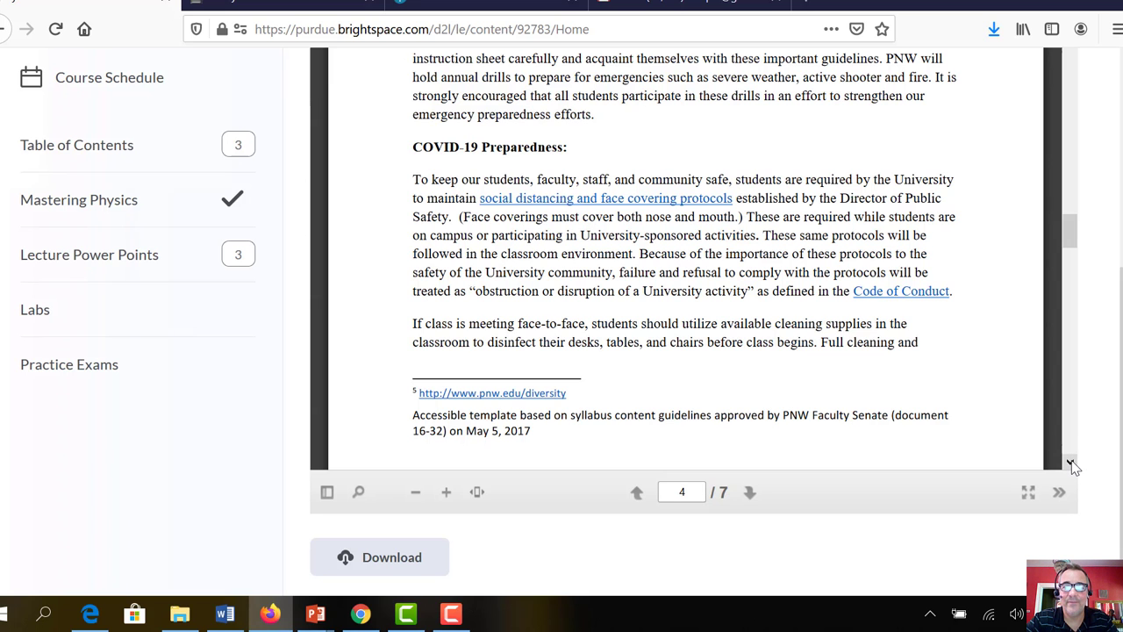
{"action": "scroll", "scroll_direction": "down", "scroll_amount": 3}
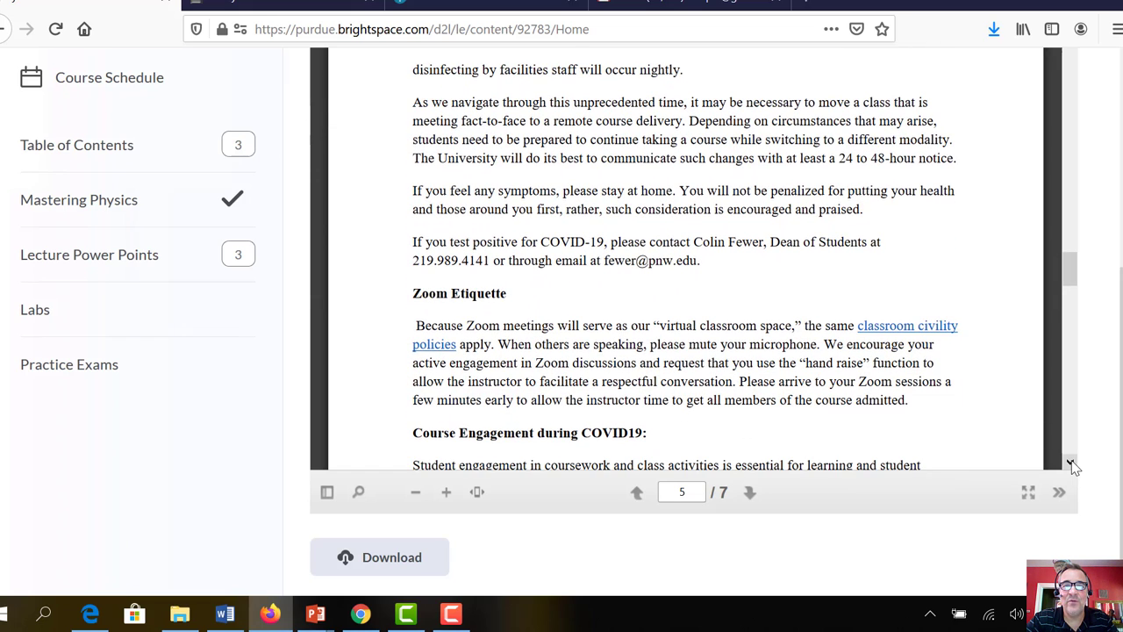
{"action": "scroll", "scroll_direction": "down", "scroll_amount": 3}
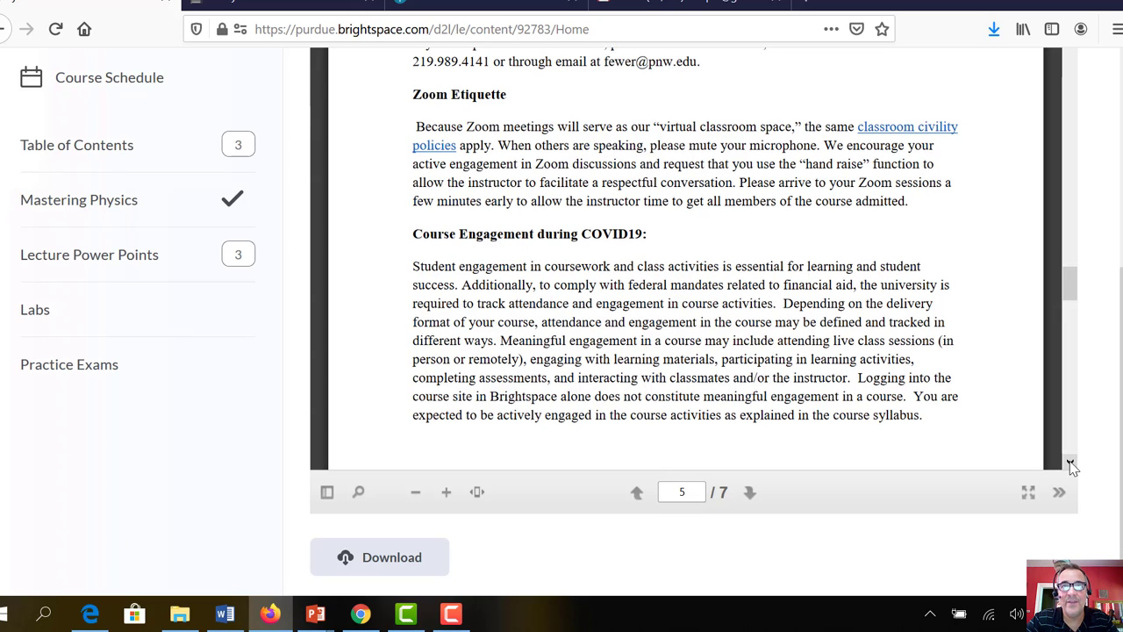
{"action": "scroll", "scroll_direction": "down", "scroll_amount": 3}
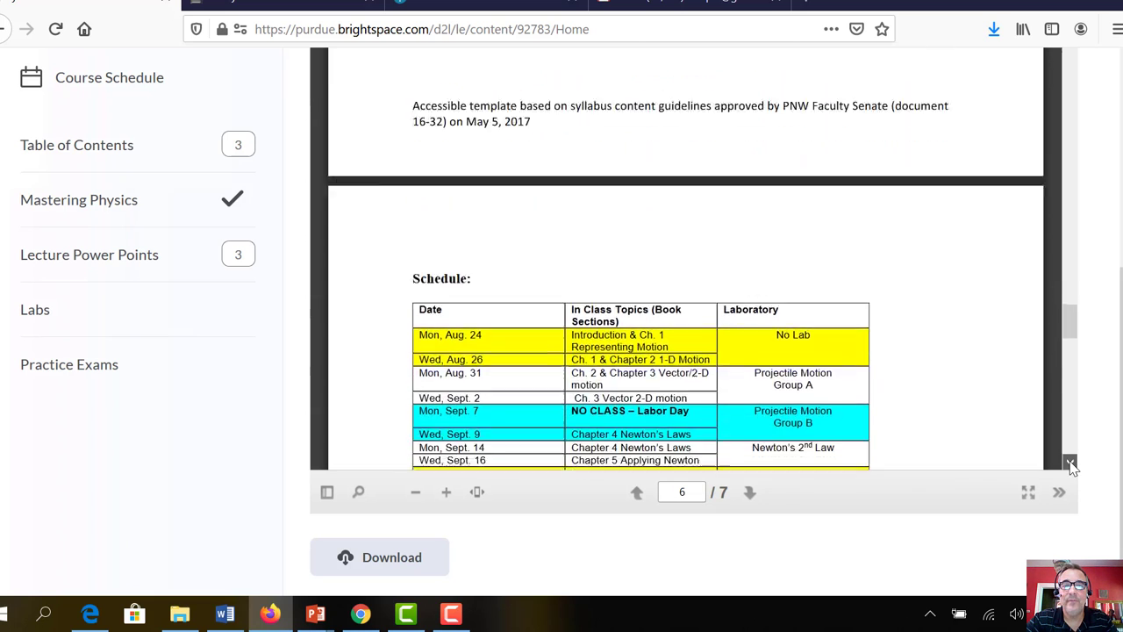
{"action": "scroll", "scroll_direction": "down", "scroll_amount": 3}
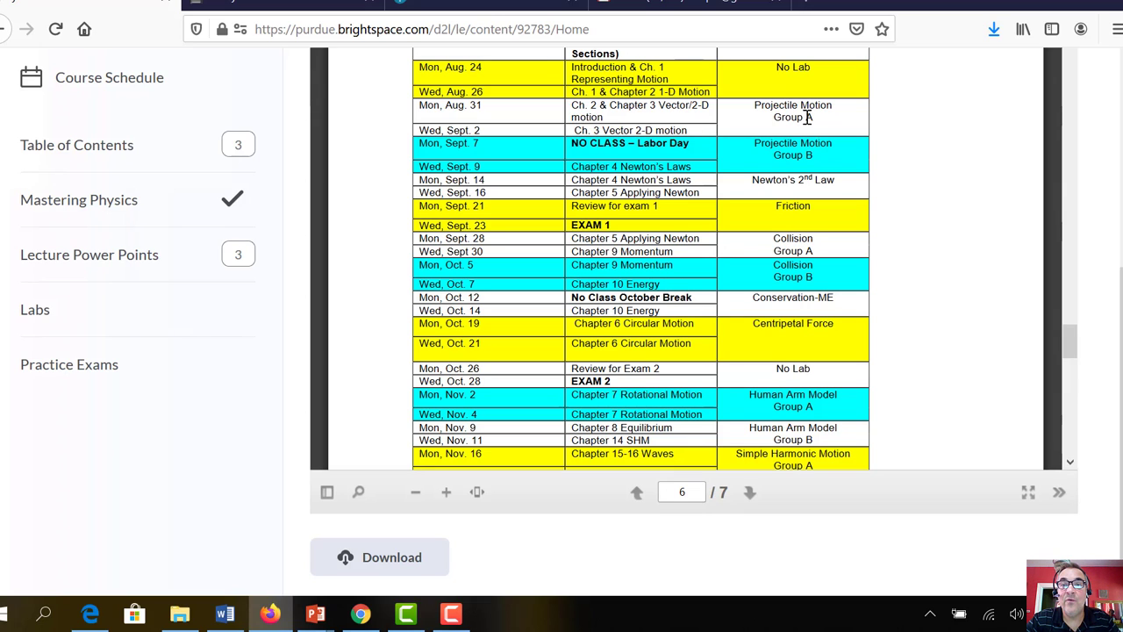
{"action": "mouse_move", "coordinate": [794, 119]}
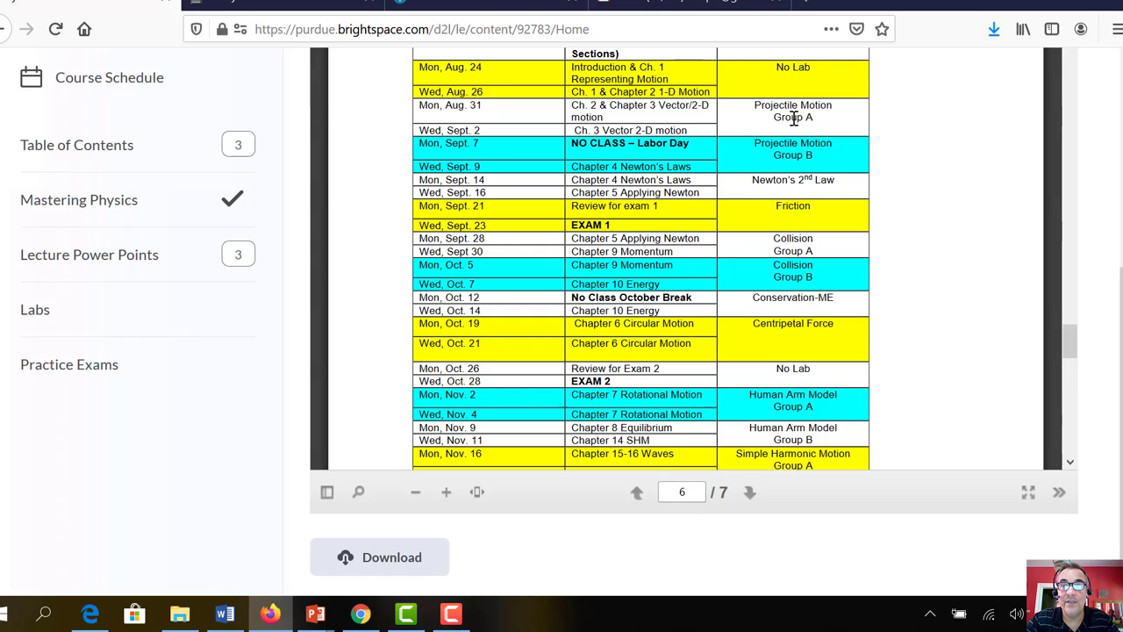
{"action": "mouse_move", "coordinate": [779, 90]}
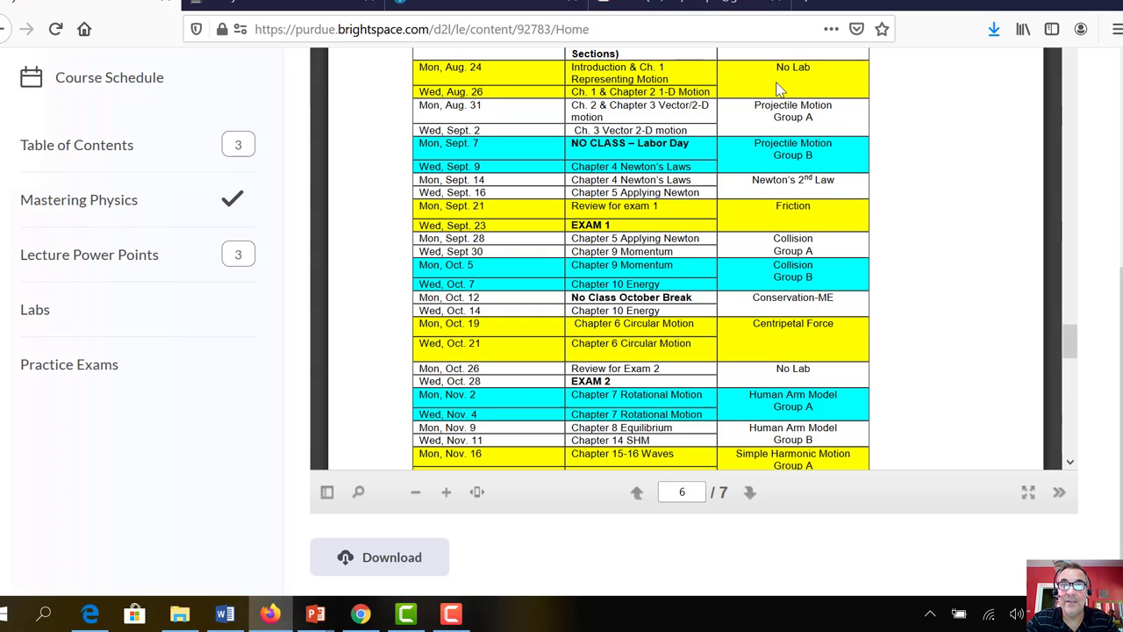
{"action": "mouse_move", "coordinate": [785, 83]}
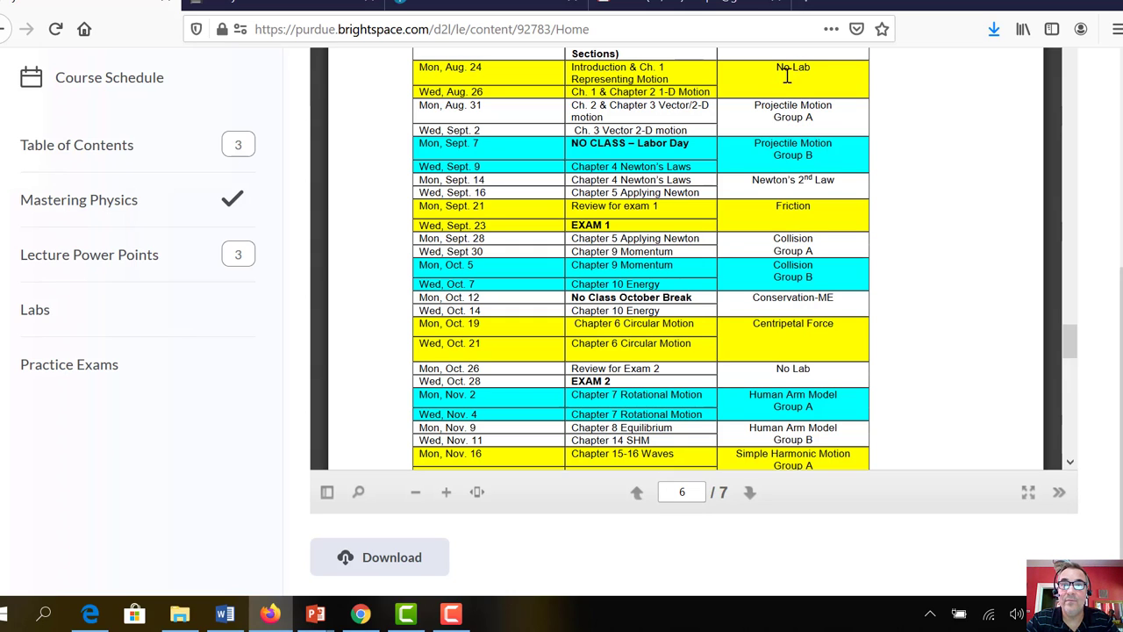
{"action": "mouse_move", "coordinate": [784, 73]}
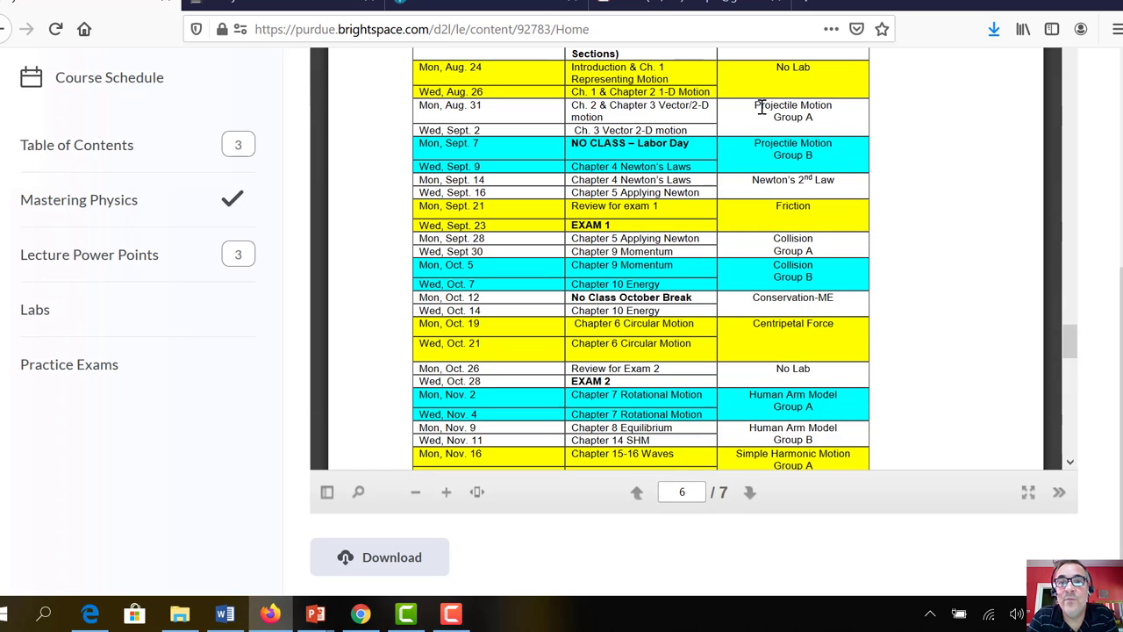
{"action": "mouse_move", "coordinate": [794, 115]}
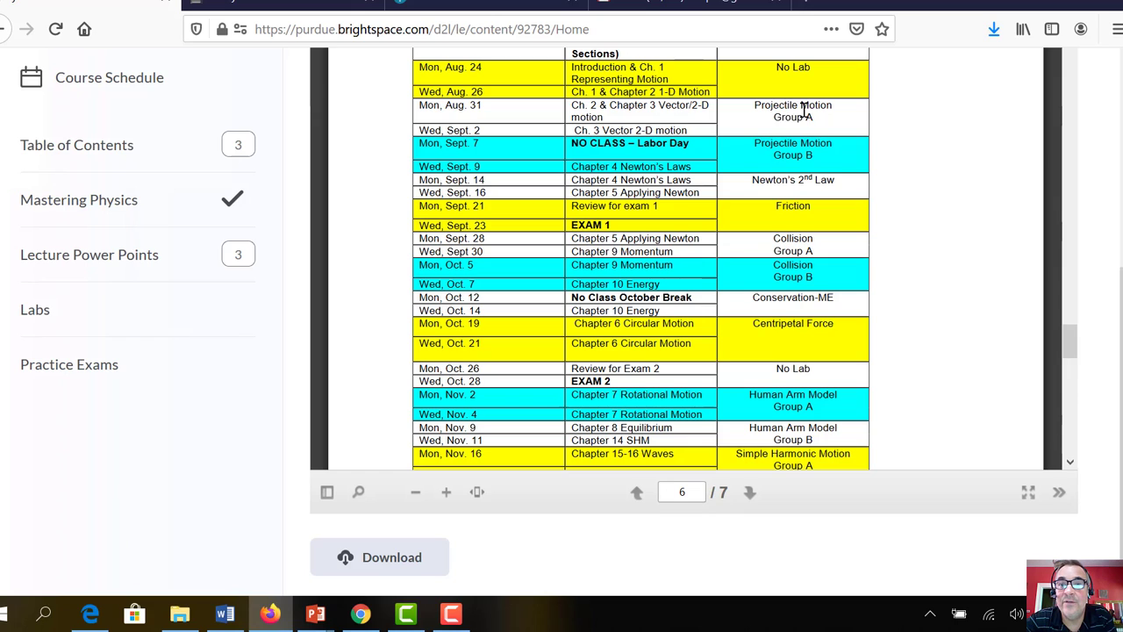
{"action": "mouse_move", "coordinate": [806, 156]}
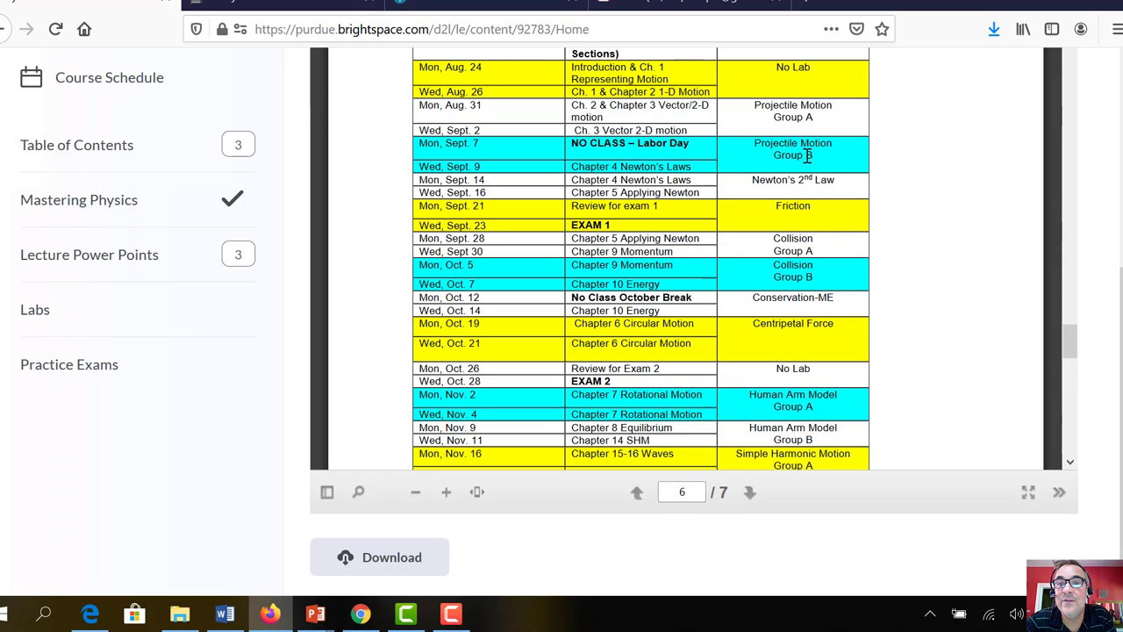
{"action": "mouse_move", "coordinate": [816, 160]}
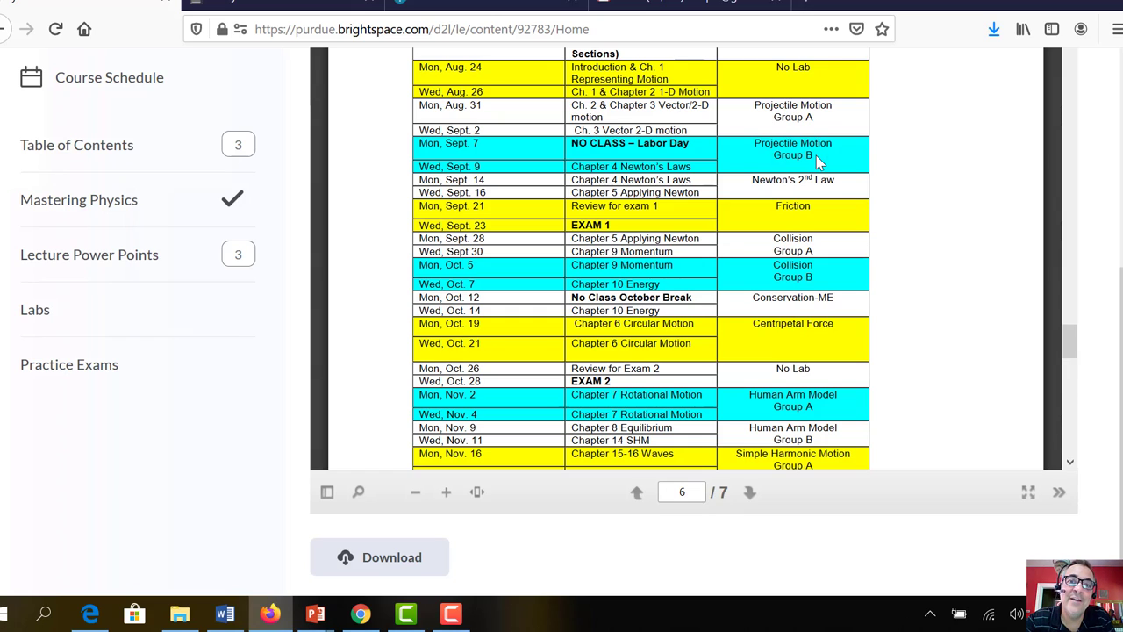
{"action": "mouse_move", "coordinate": [794, 109]}
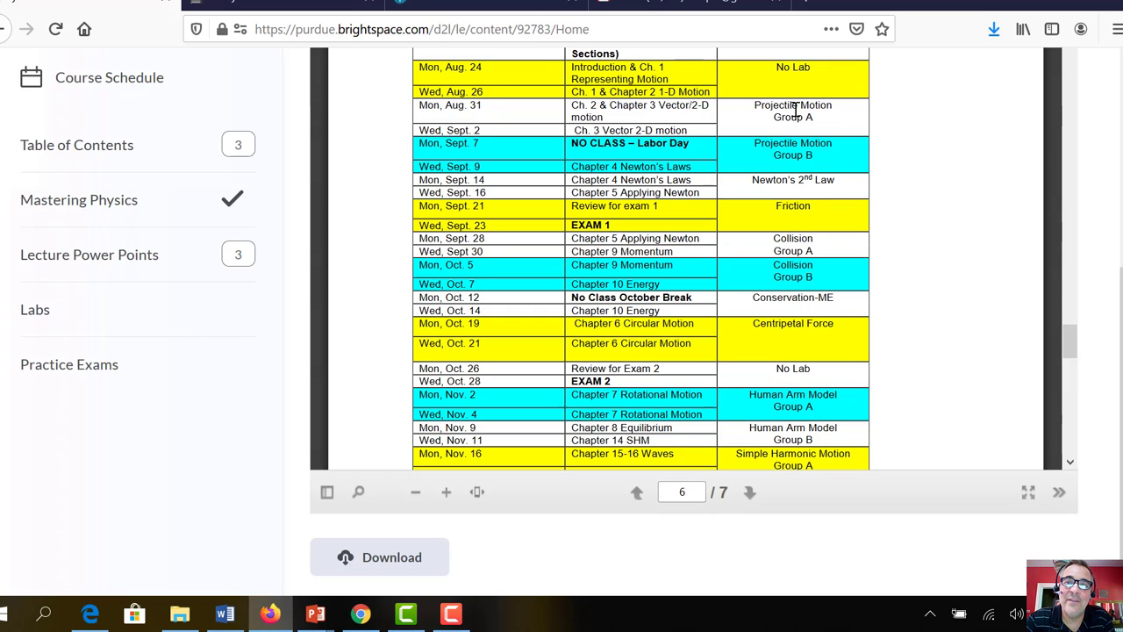
{"action": "mouse_move", "coordinate": [779, 117]}
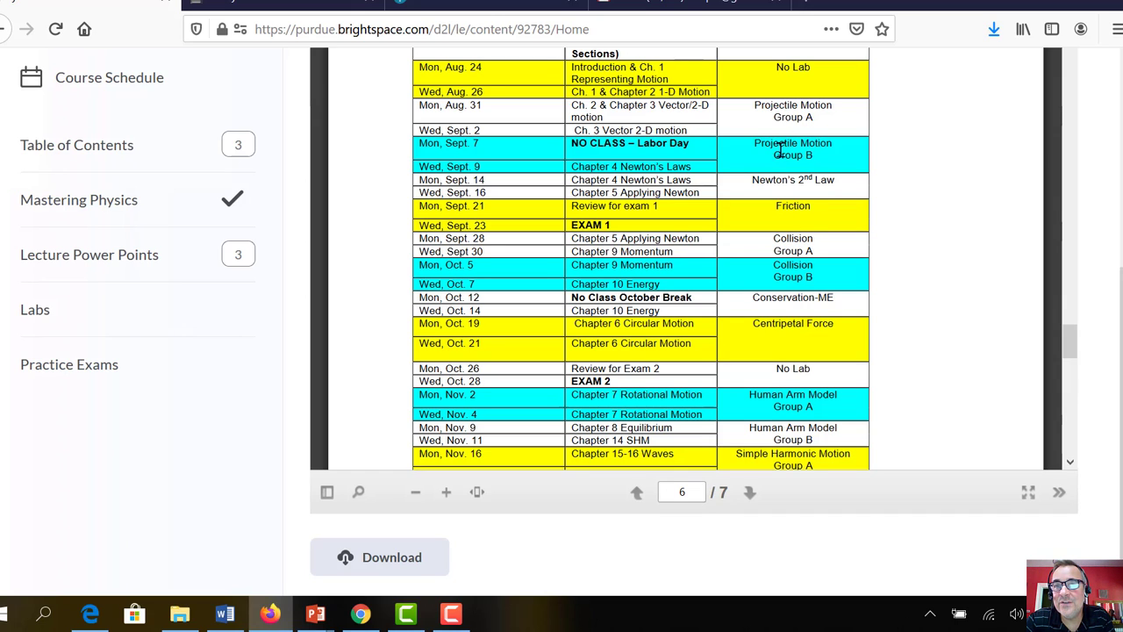
{"action": "mouse_move", "coordinate": [795, 158]}
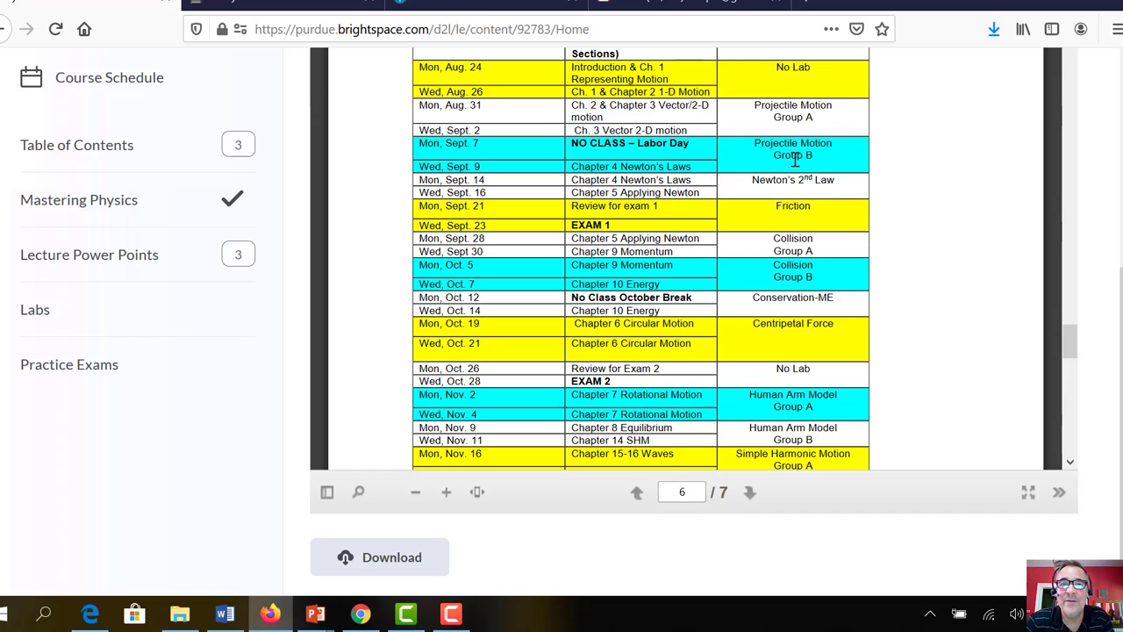
{"action": "mouse_move", "coordinate": [626, 143]}
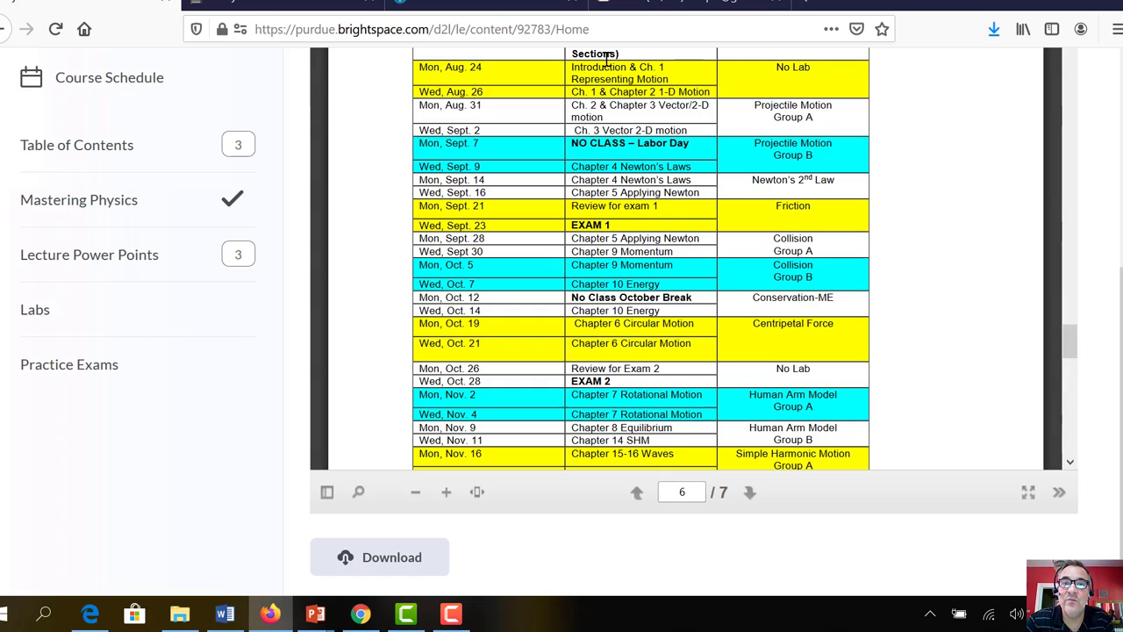
{"action": "mouse_move", "coordinate": [601, 92]}
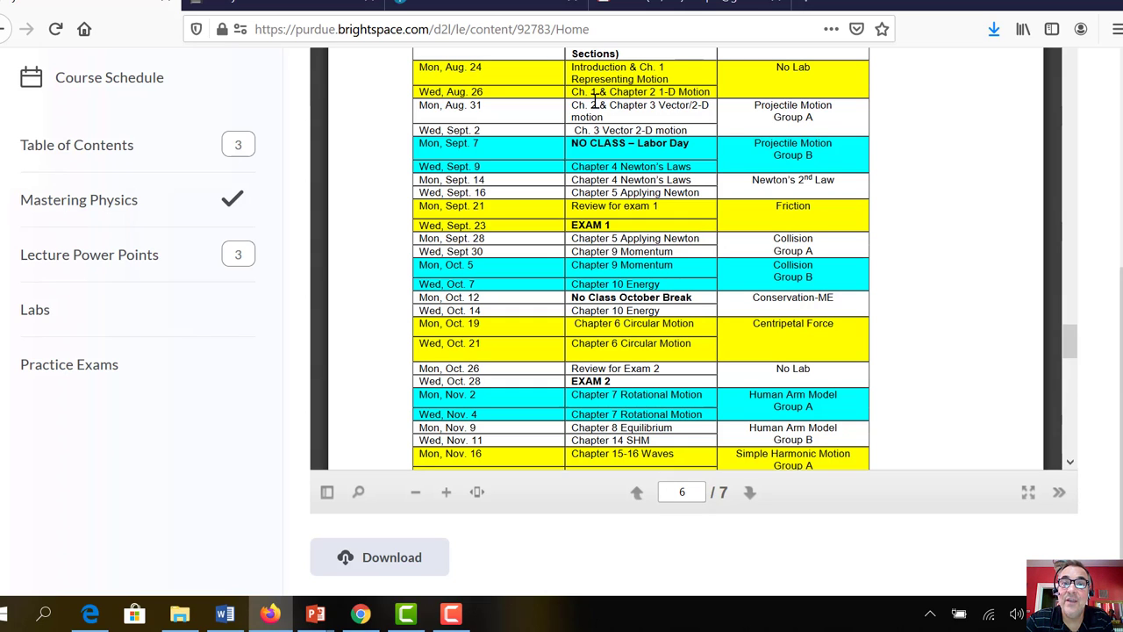
{"action": "mouse_move", "coordinate": [504, 107]}
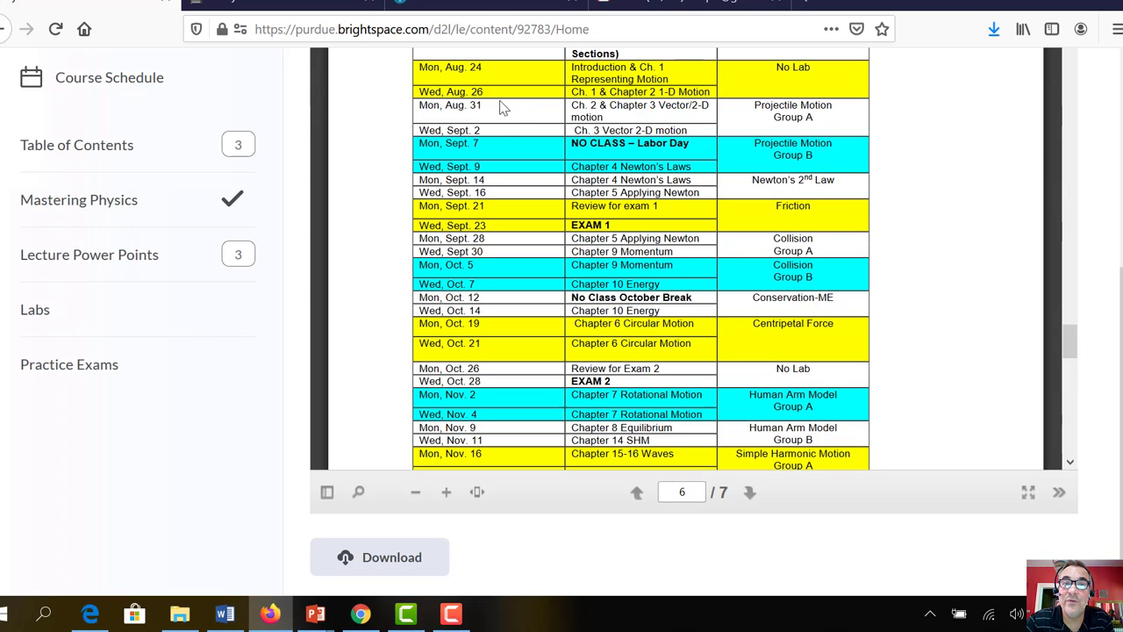
{"action": "mouse_move", "coordinate": [496, 123]}
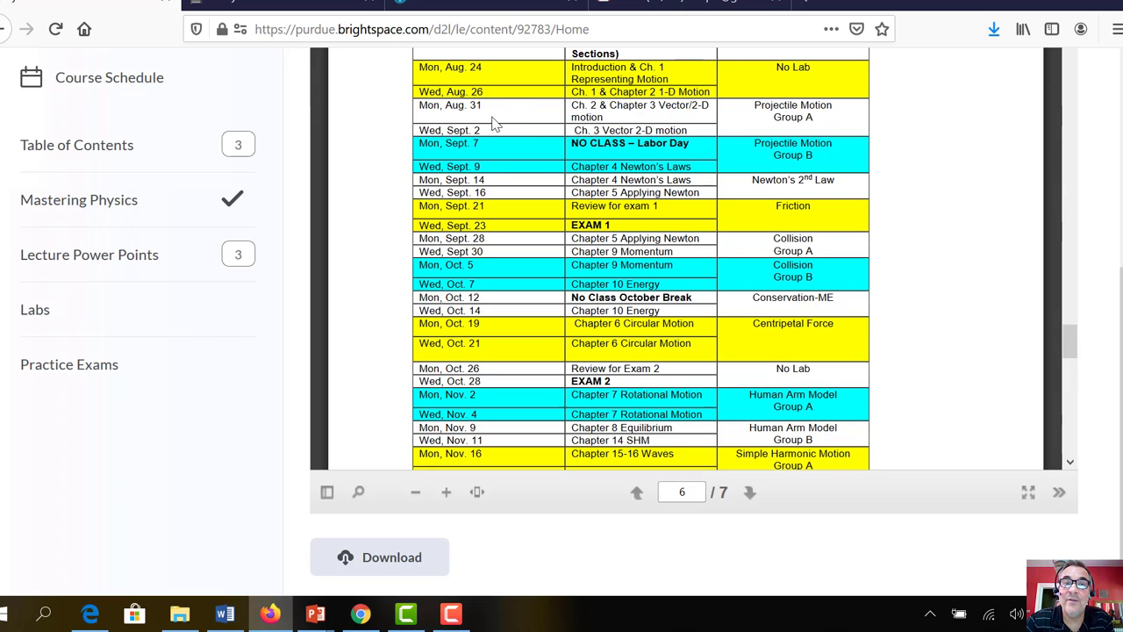
{"action": "mouse_move", "coordinate": [485, 143]}
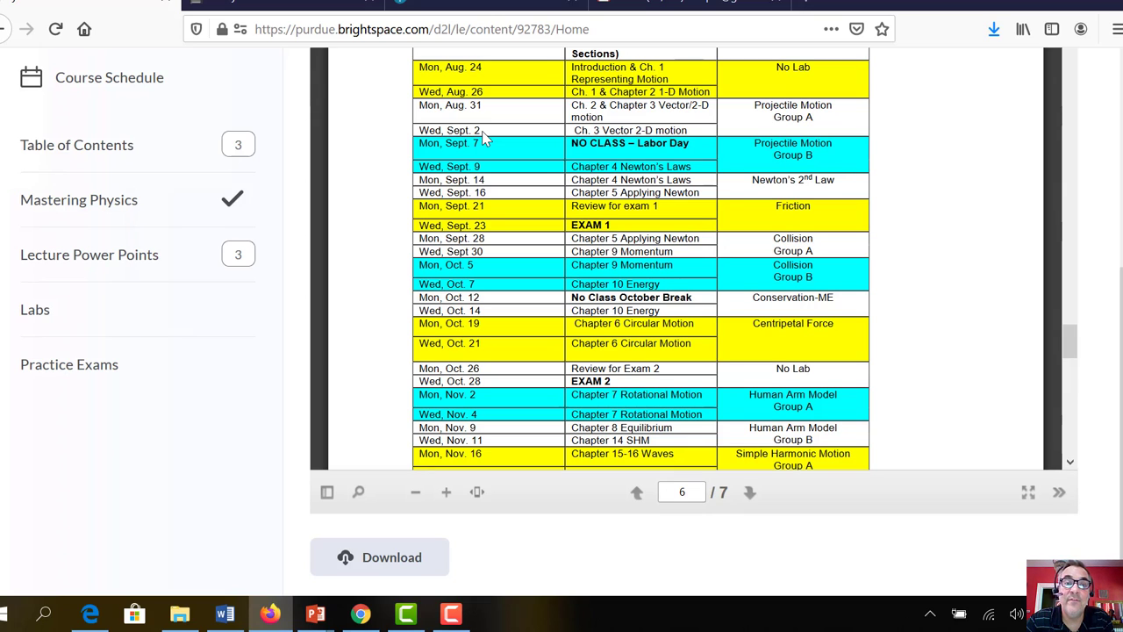
{"action": "mouse_move", "coordinate": [494, 218]}
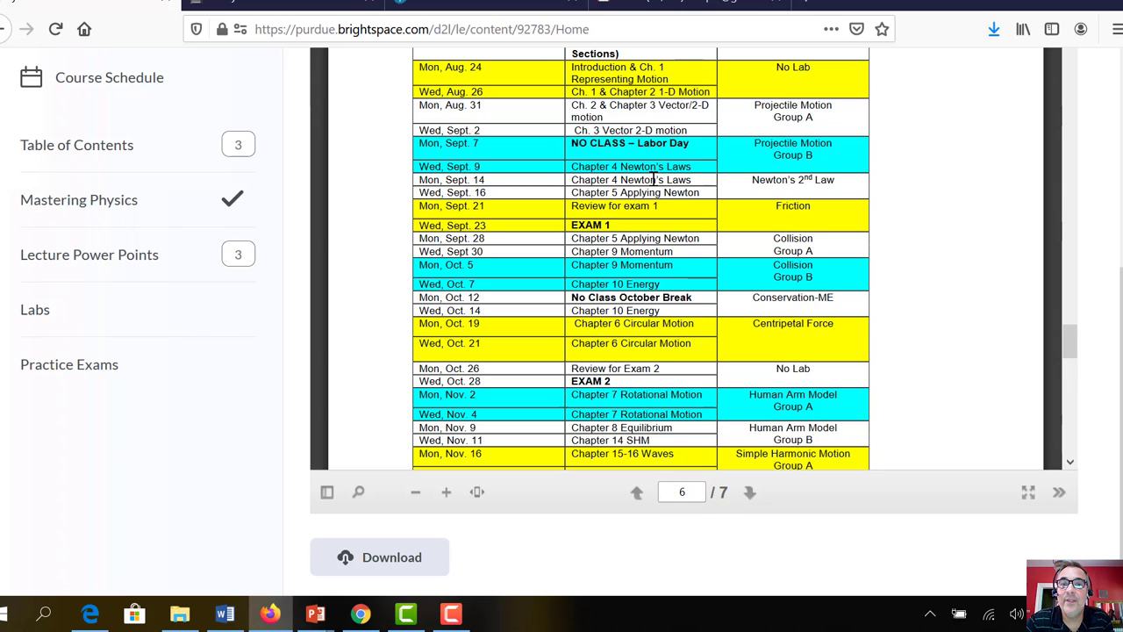
{"action": "mouse_move", "coordinate": [687, 146]}
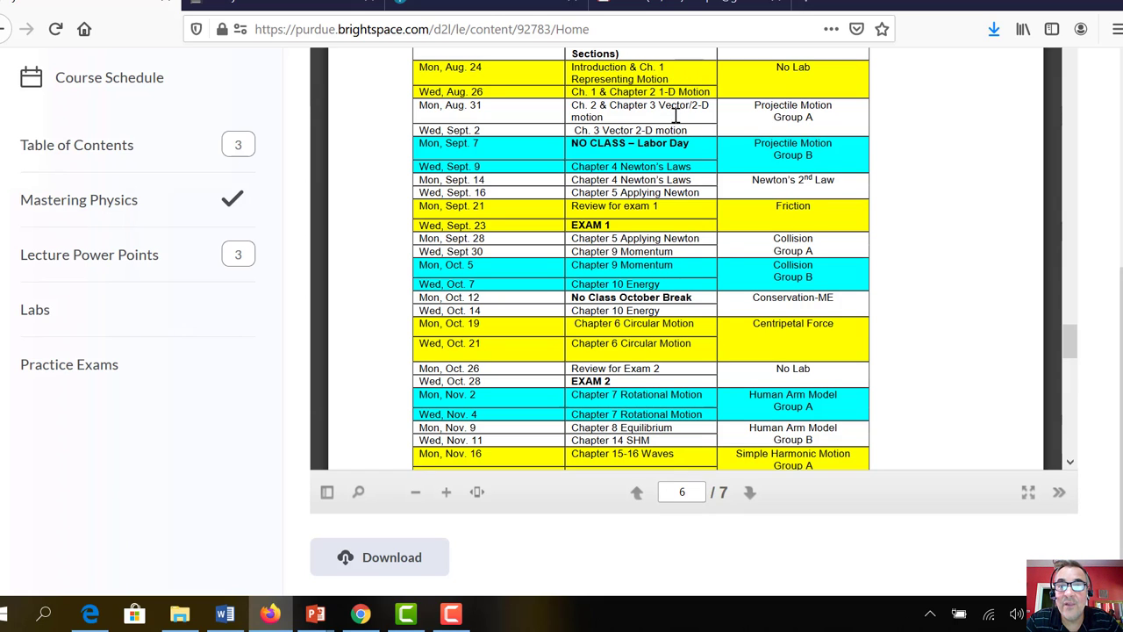
{"action": "mouse_move", "coordinate": [669, 136]}
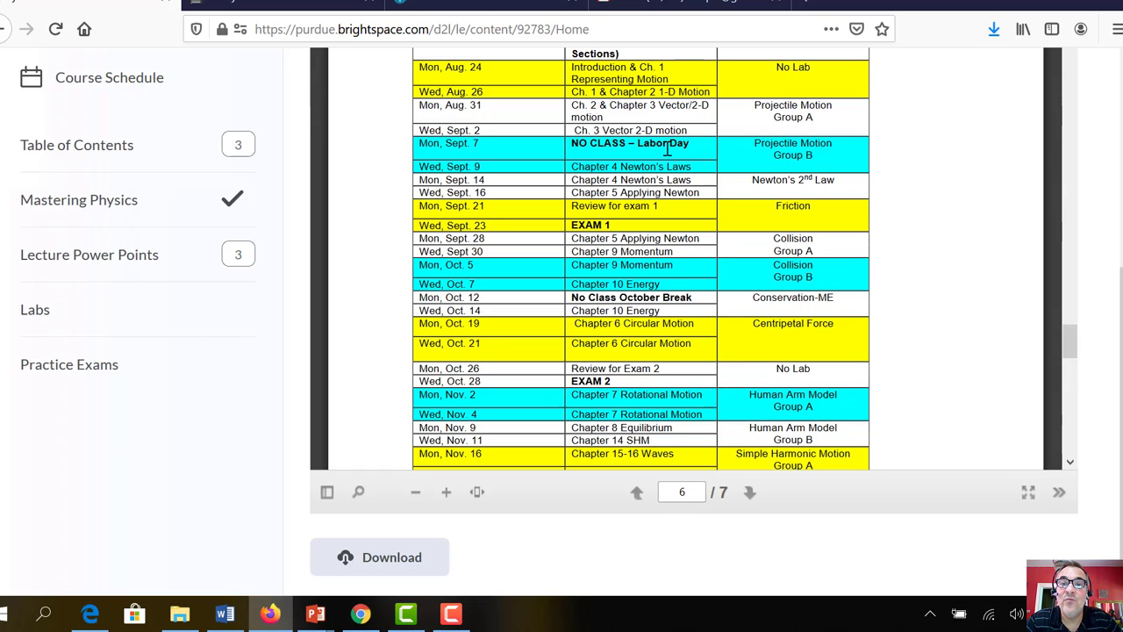
{"action": "mouse_move", "coordinate": [667, 193]}
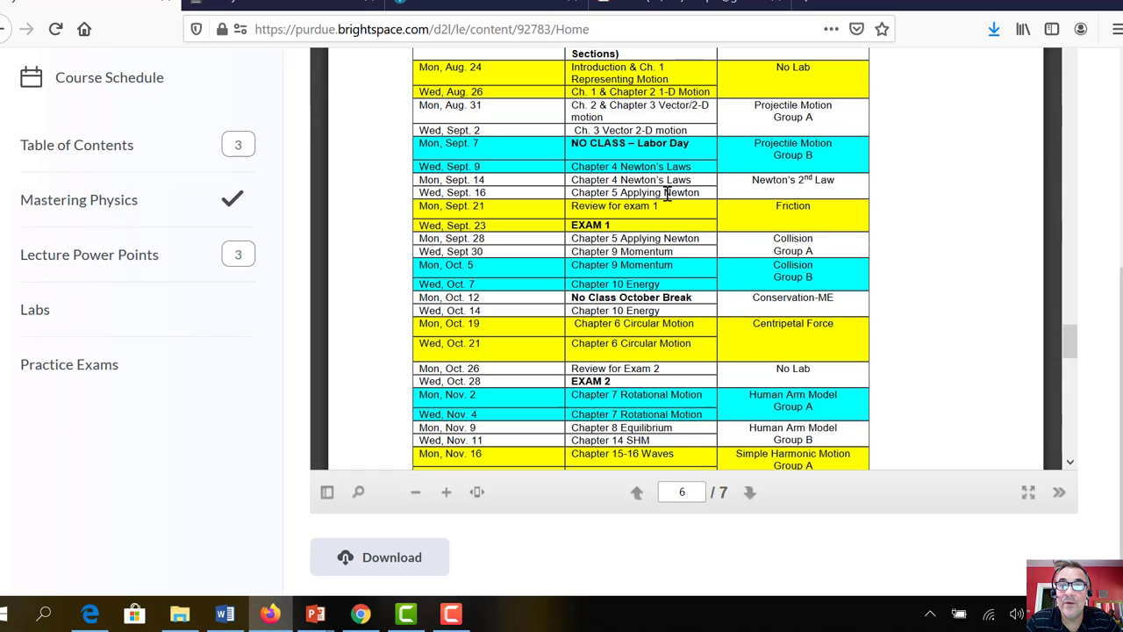
{"action": "mouse_move", "coordinate": [619, 210]}
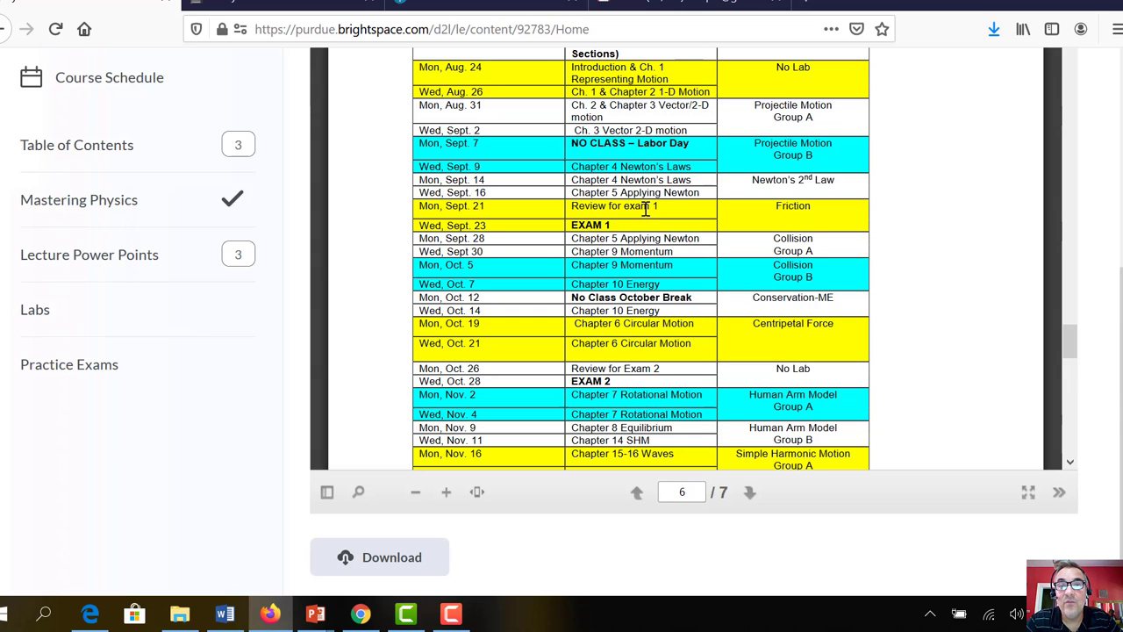
{"action": "mouse_move", "coordinate": [571, 217]}
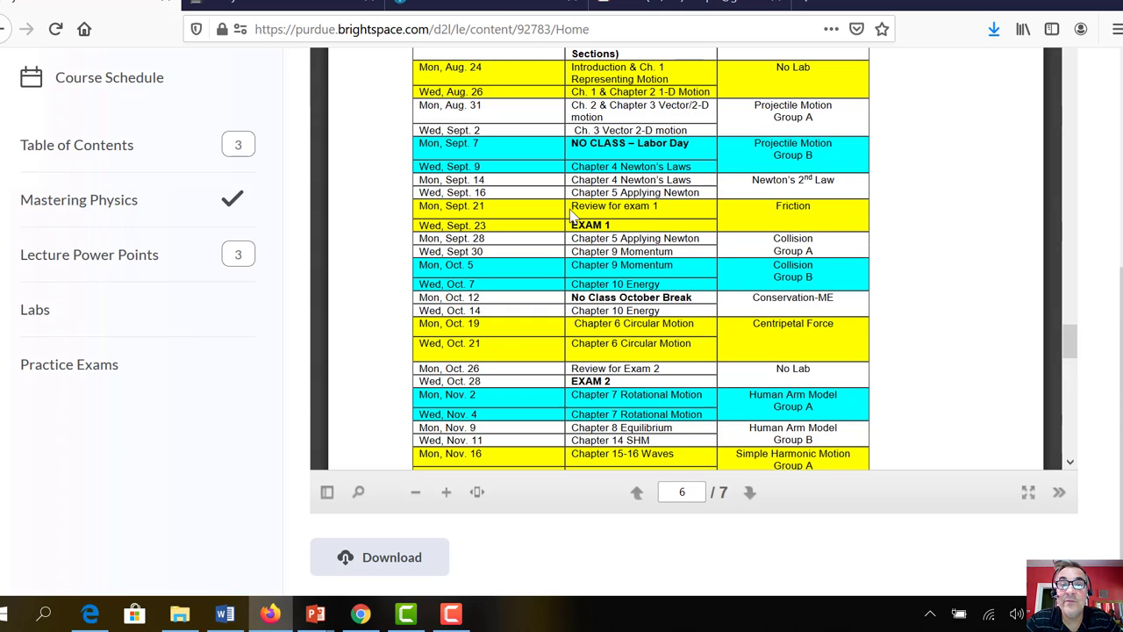
{"action": "mouse_move", "coordinate": [659, 205]}
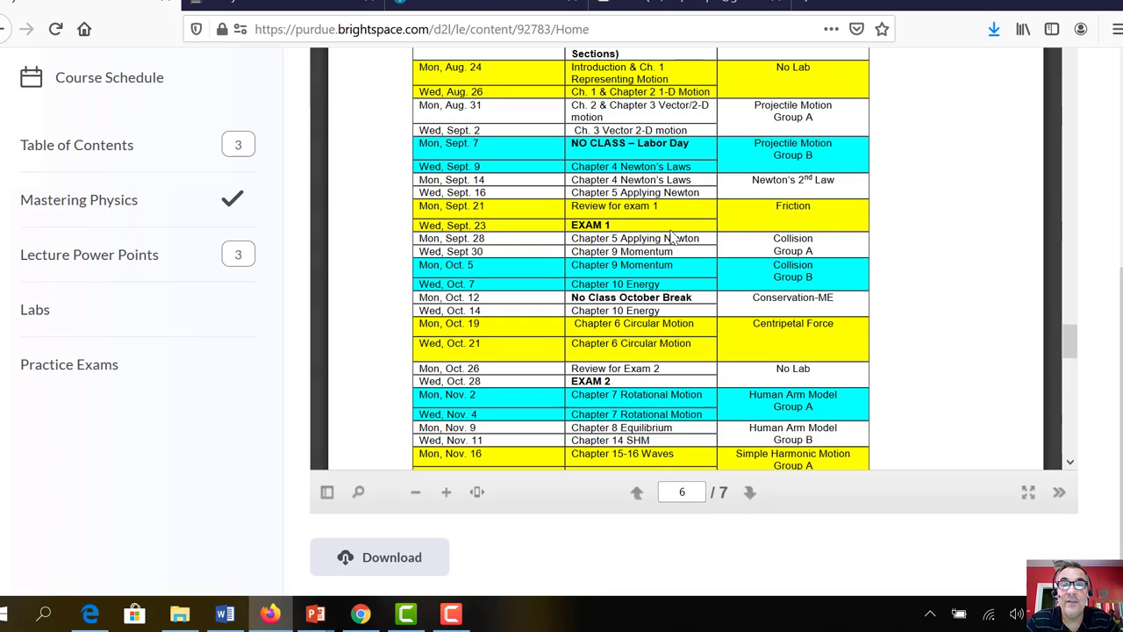
{"action": "mouse_move", "coordinate": [658, 146]}
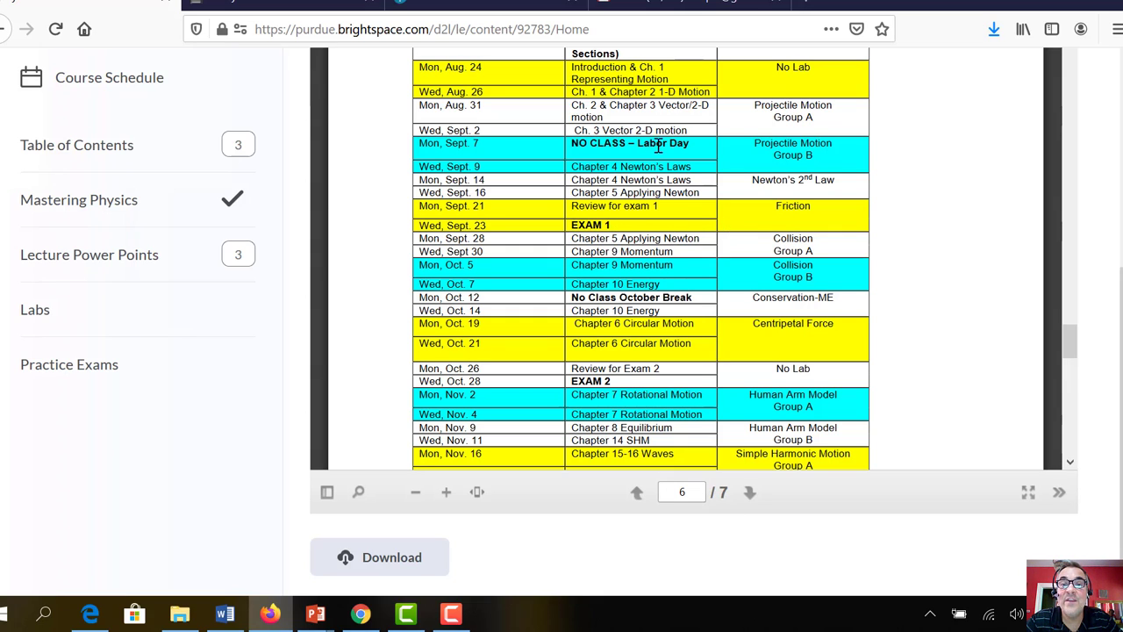
{"action": "mouse_move", "coordinate": [623, 238]}
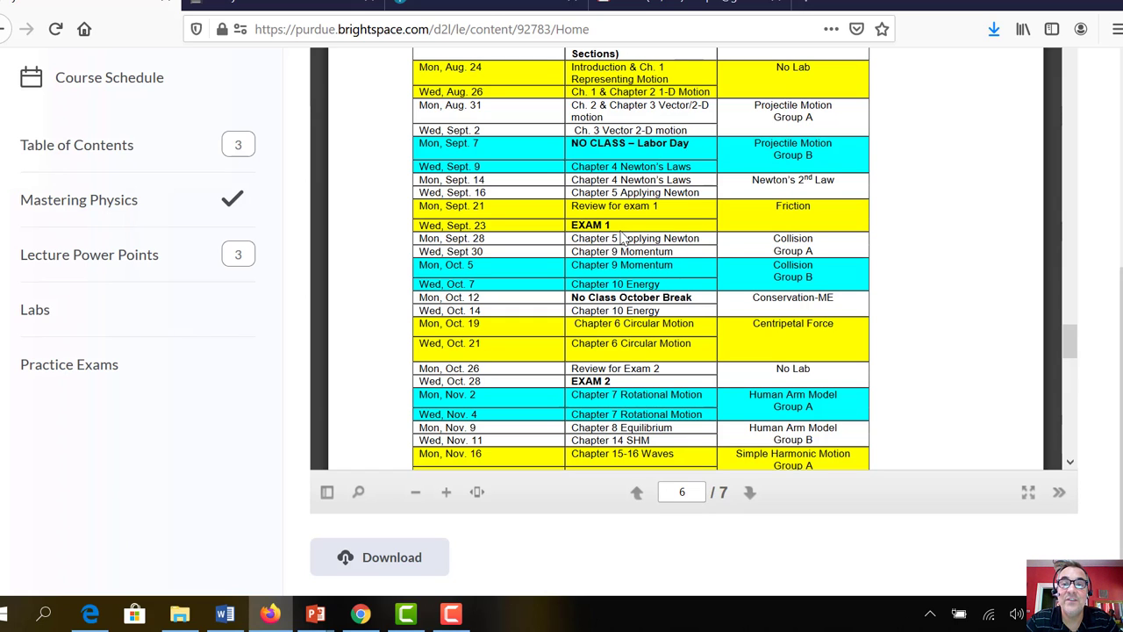
{"action": "mouse_move", "coordinate": [733, 194]}
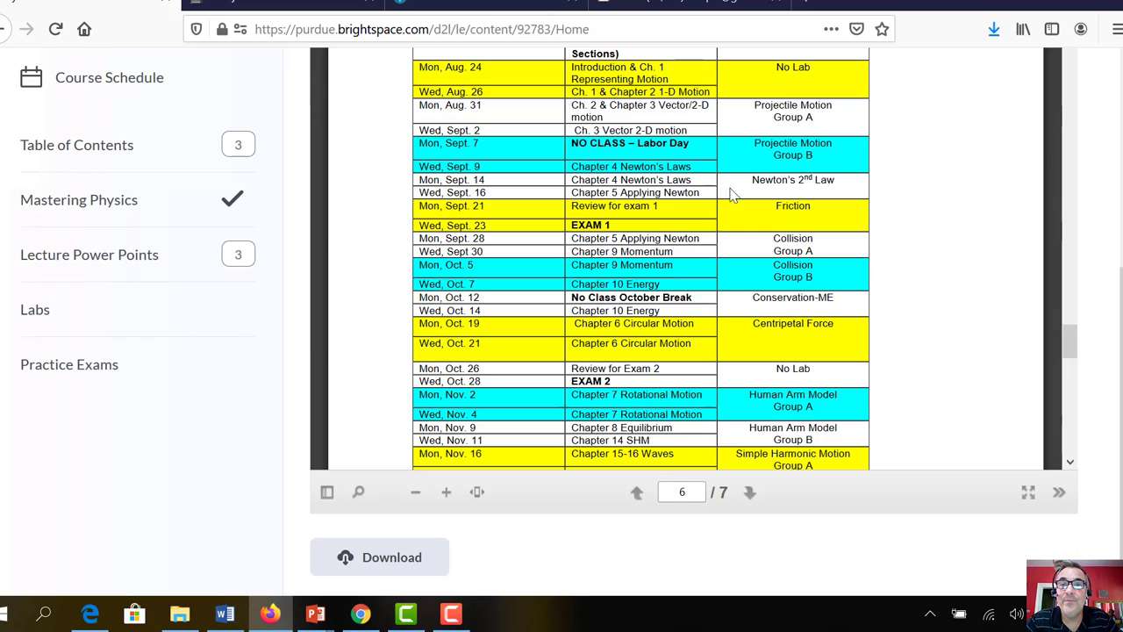
{"action": "mouse_move", "coordinate": [812, 109]}
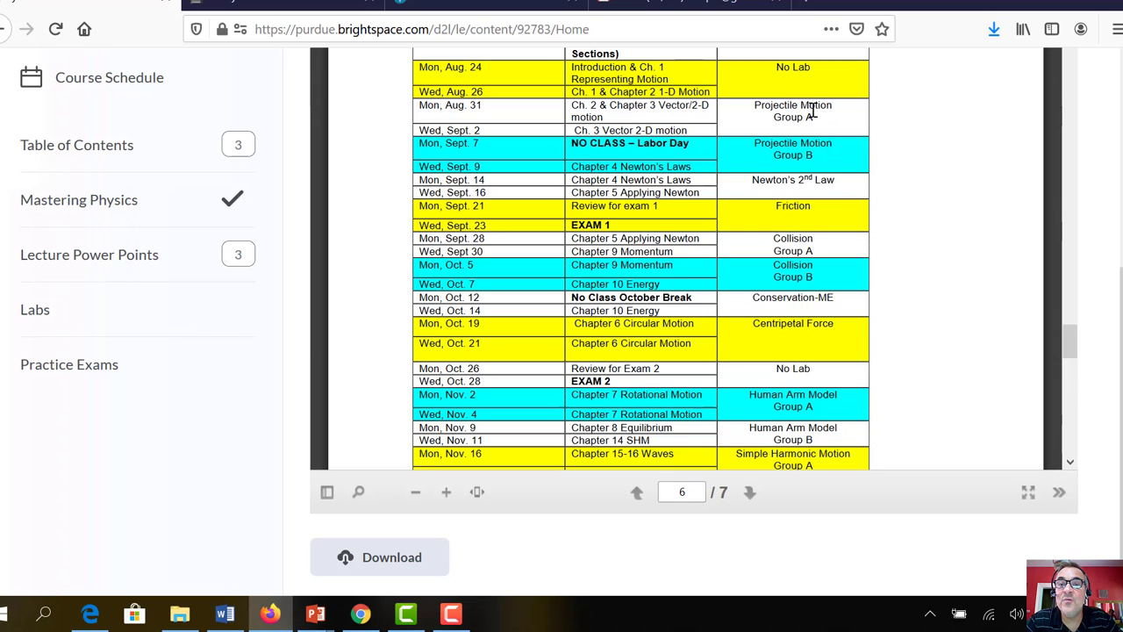
{"action": "mouse_move", "coordinate": [772, 110]}
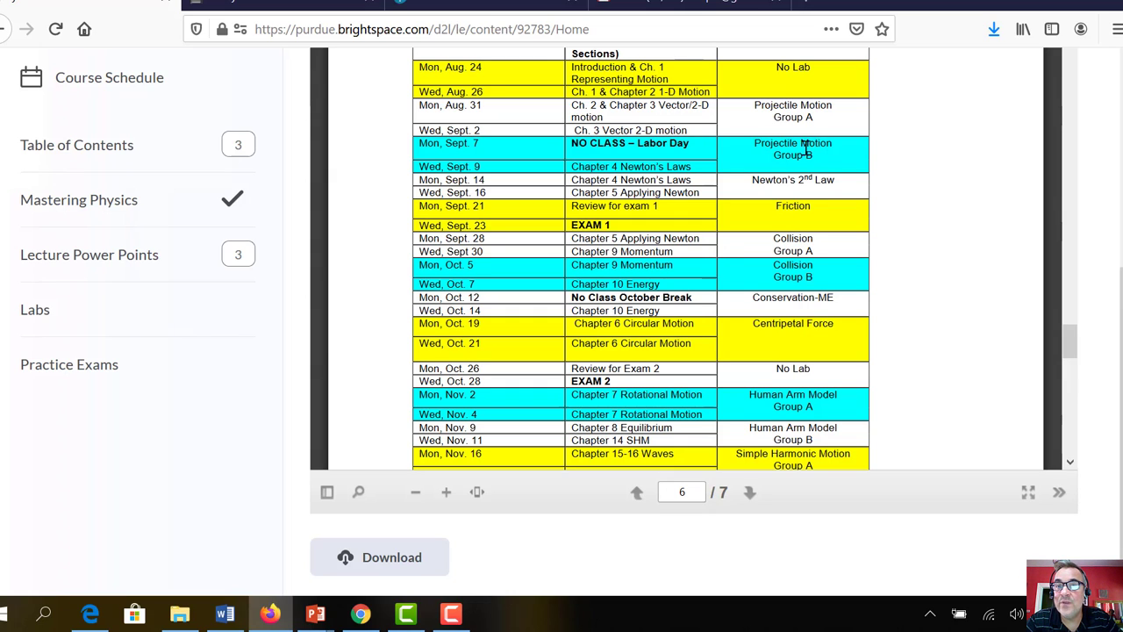
{"action": "mouse_move", "coordinate": [771, 187]}
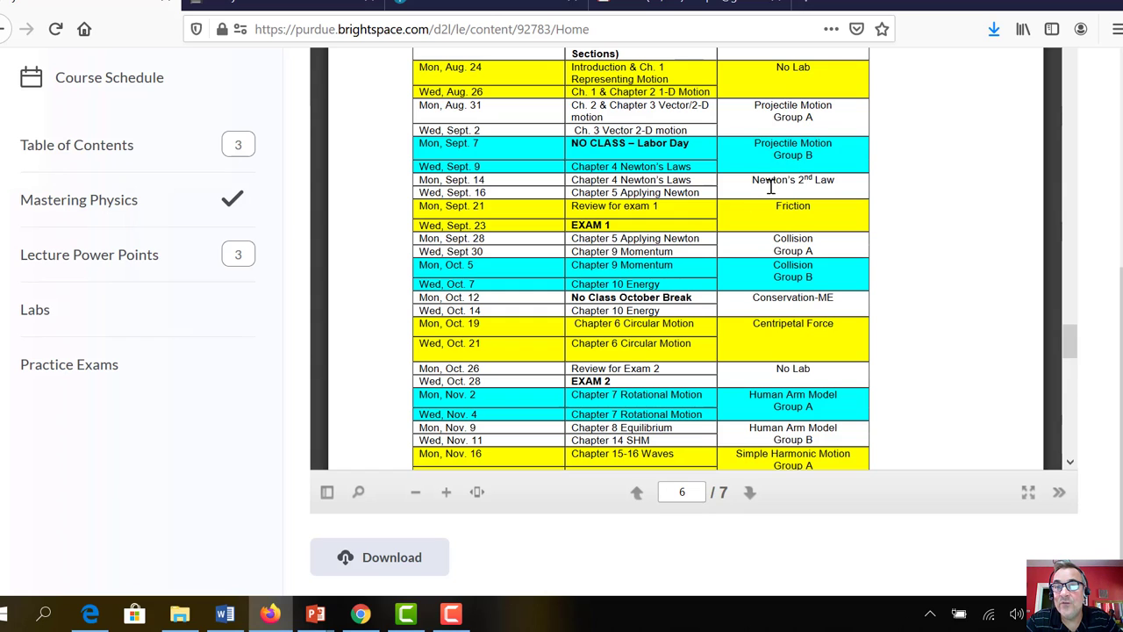
{"action": "mouse_move", "coordinate": [763, 184]}
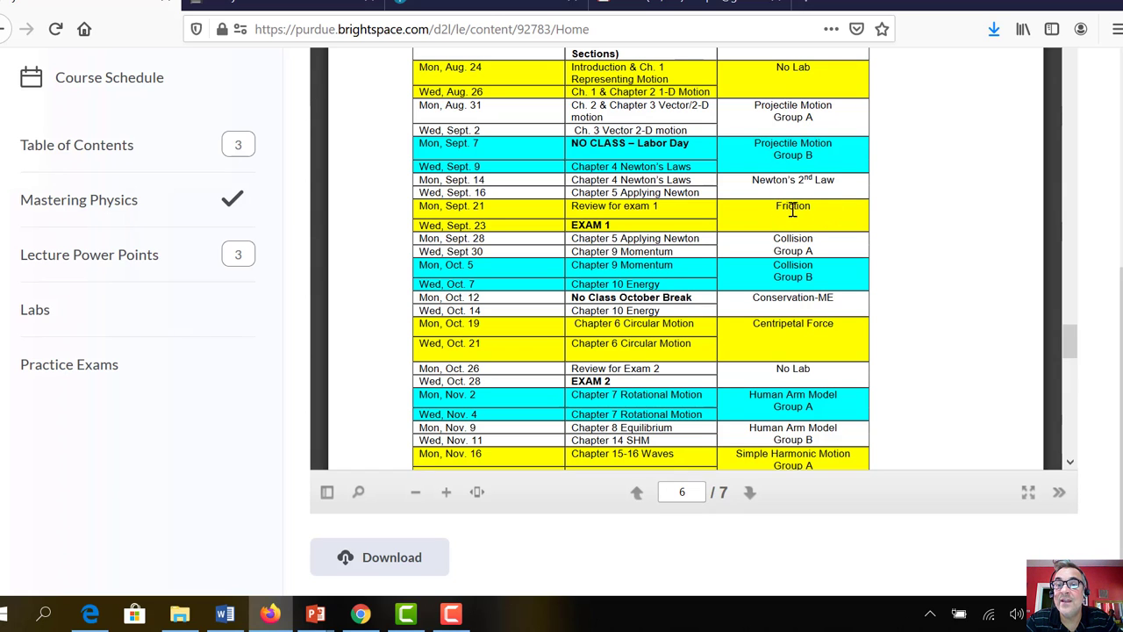
{"action": "mouse_move", "coordinate": [812, 215]}
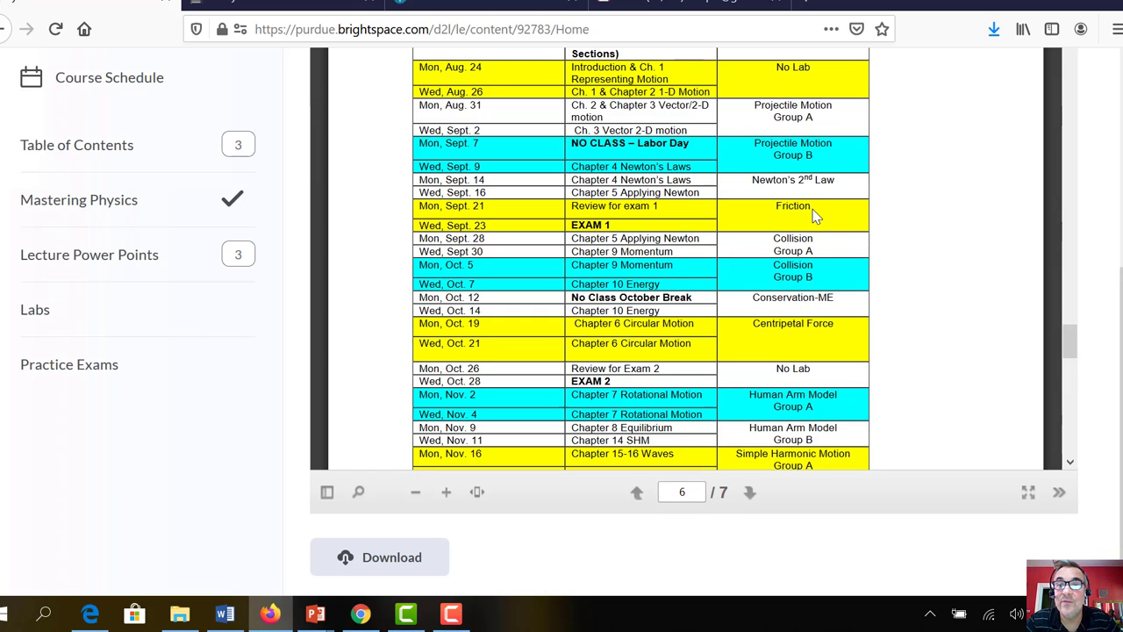
{"action": "mouse_move", "coordinate": [809, 228]}
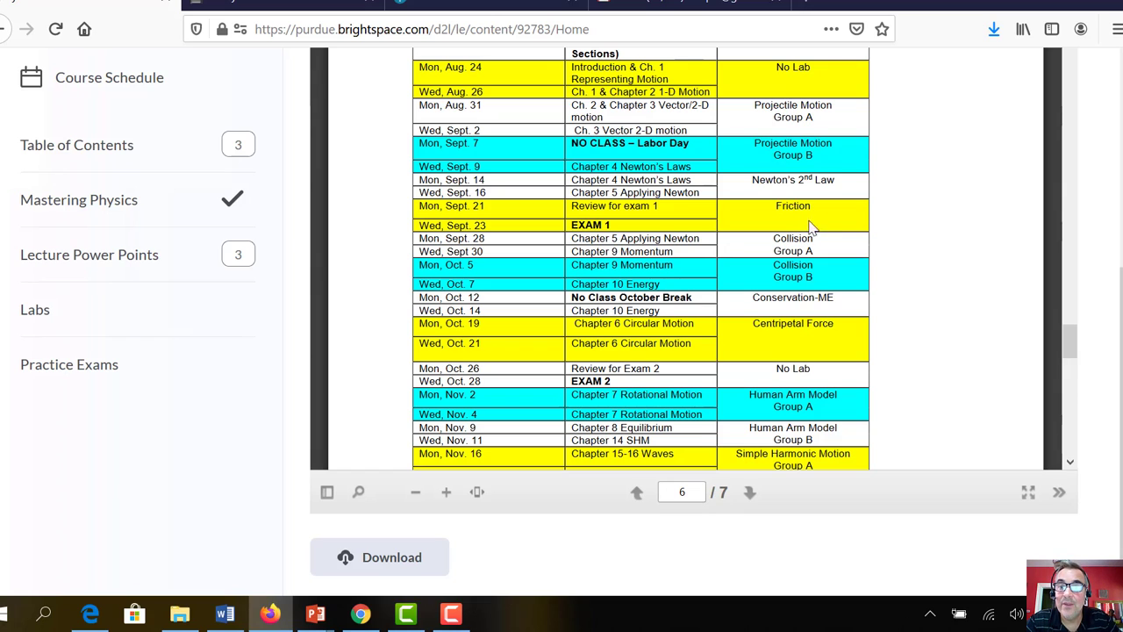
{"action": "mouse_move", "coordinate": [623, 231]}
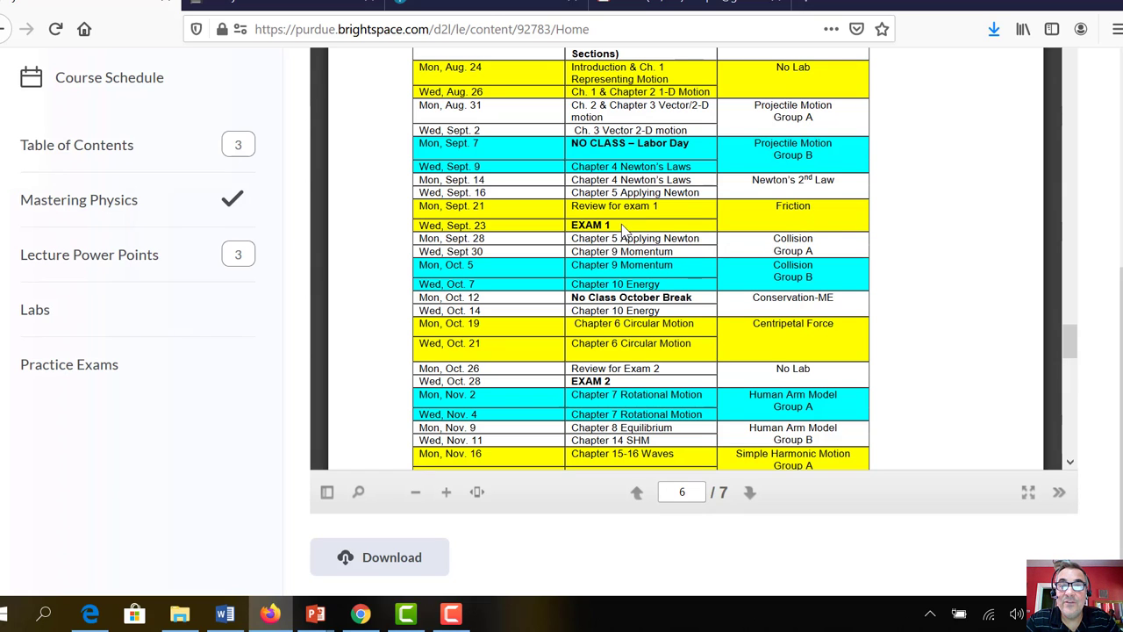
{"action": "mouse_move", "coordinate": [655, 247]}
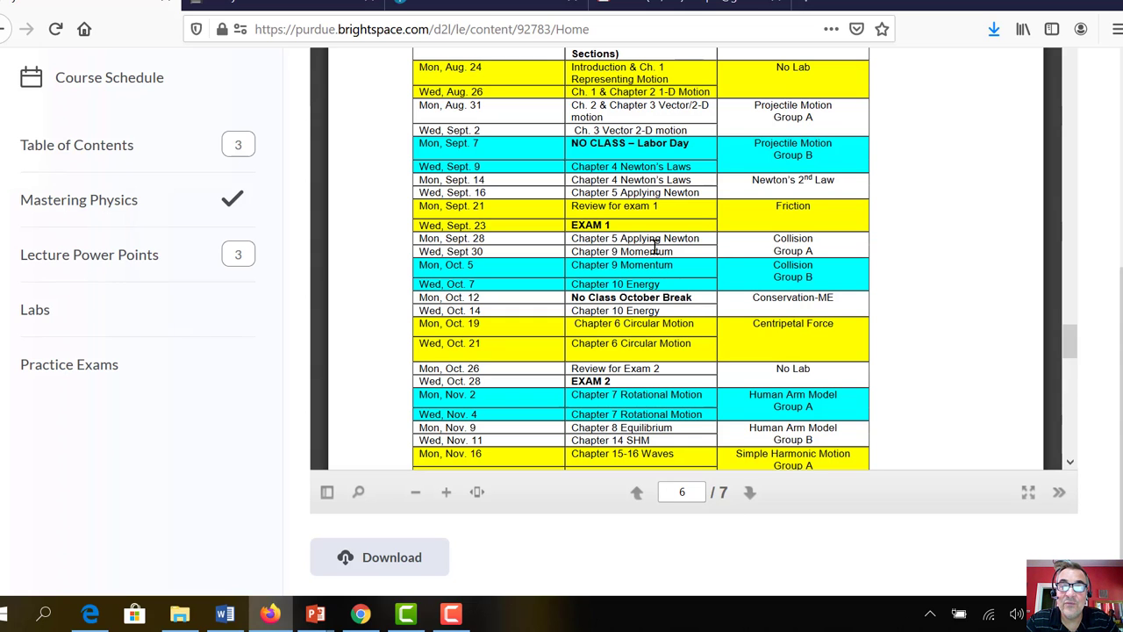
{"action": "mouse_move", "coordinate": [652, 277]}
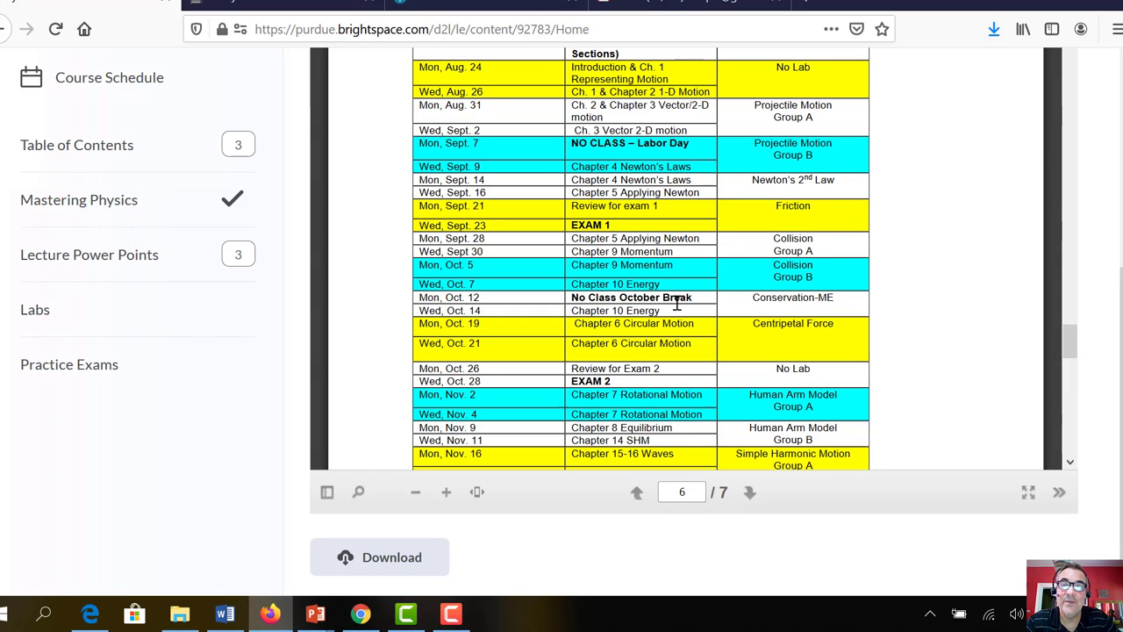
{"action": "mouse_move", "coordinate": [777, 252]}
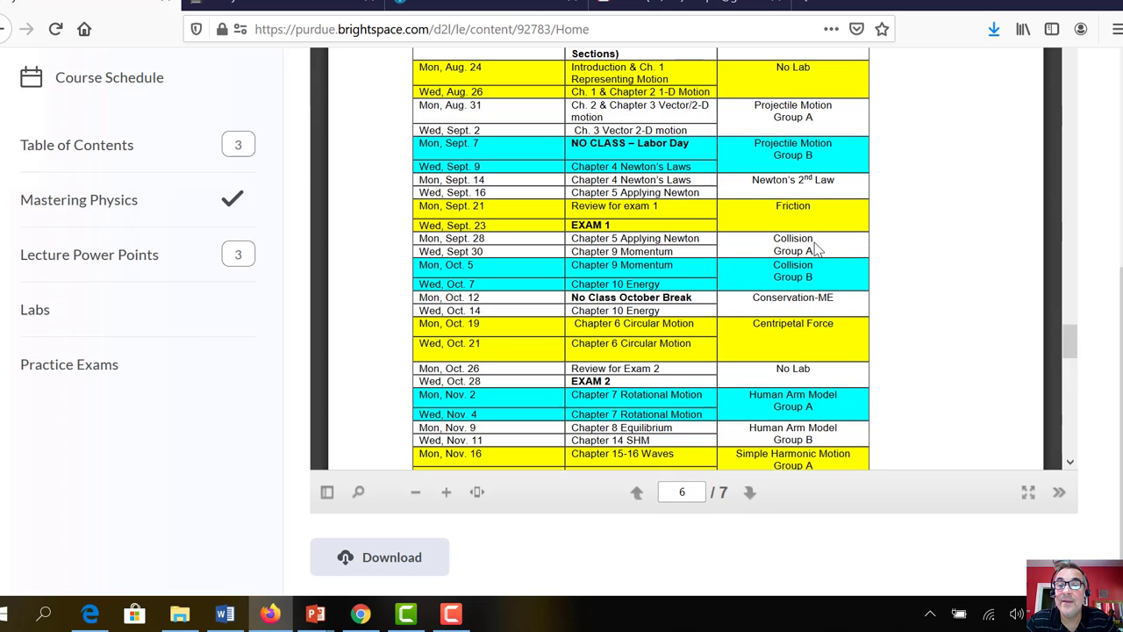
{"action": "mouse_move", "coordinate": [774, 275]}
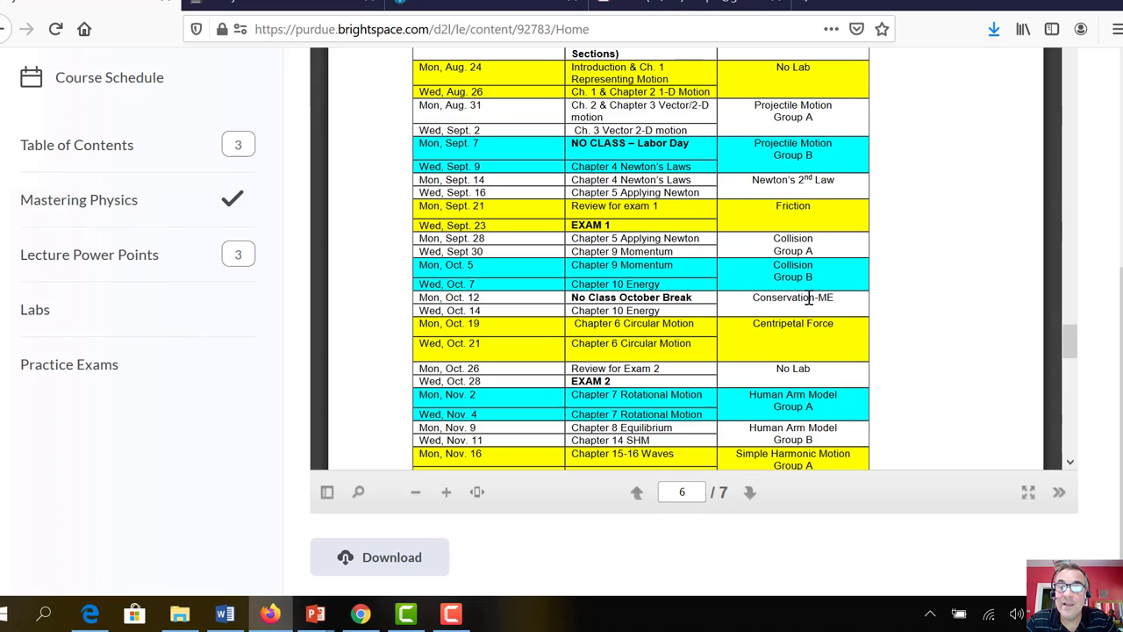
{"action": "mouse_move", "coordinate": [823, 331]}
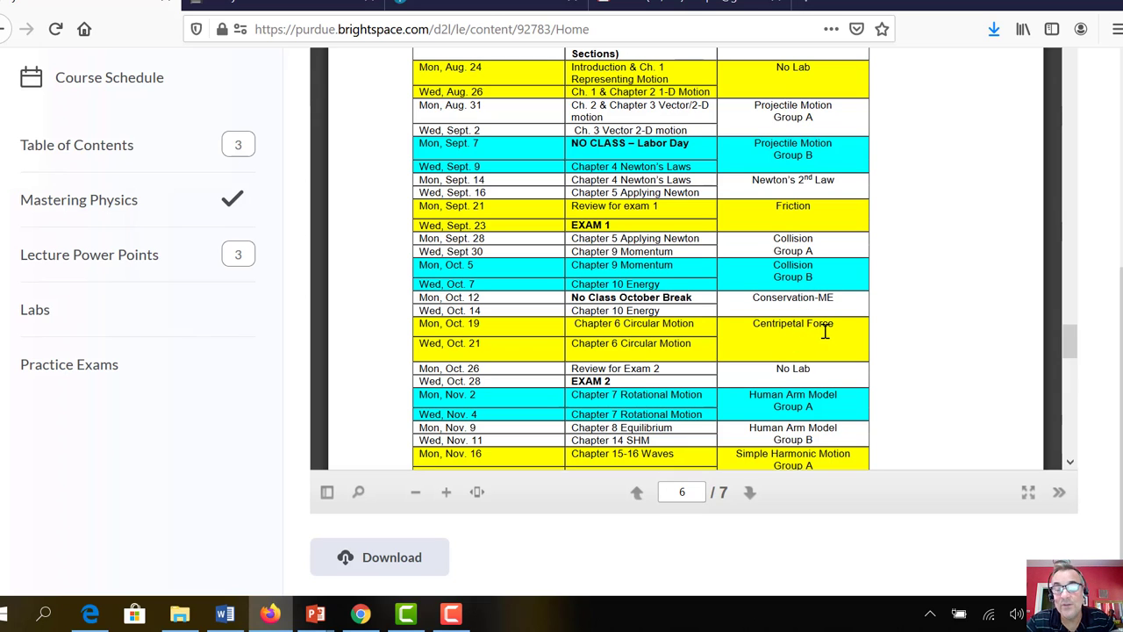
{"action": "mouse_move", "coordinate": [1094, 346]}
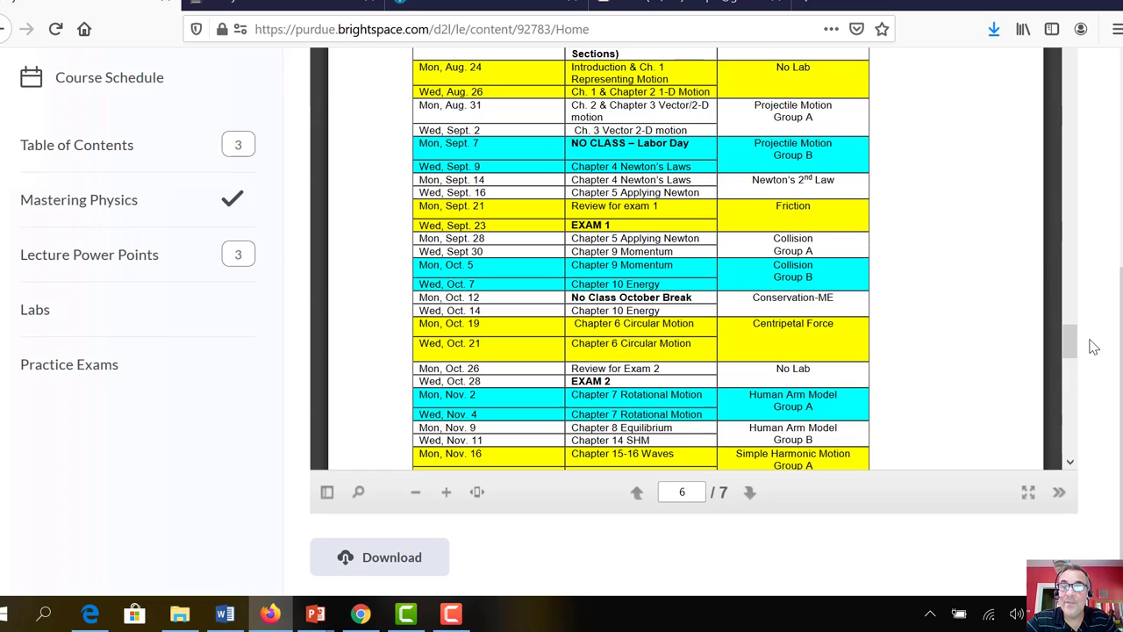
Scroll the schedule to the November and December rows, including Exam 3 and finals
{"action": "scroll", "scroll_direction": "down", "scroll_amount": 3}
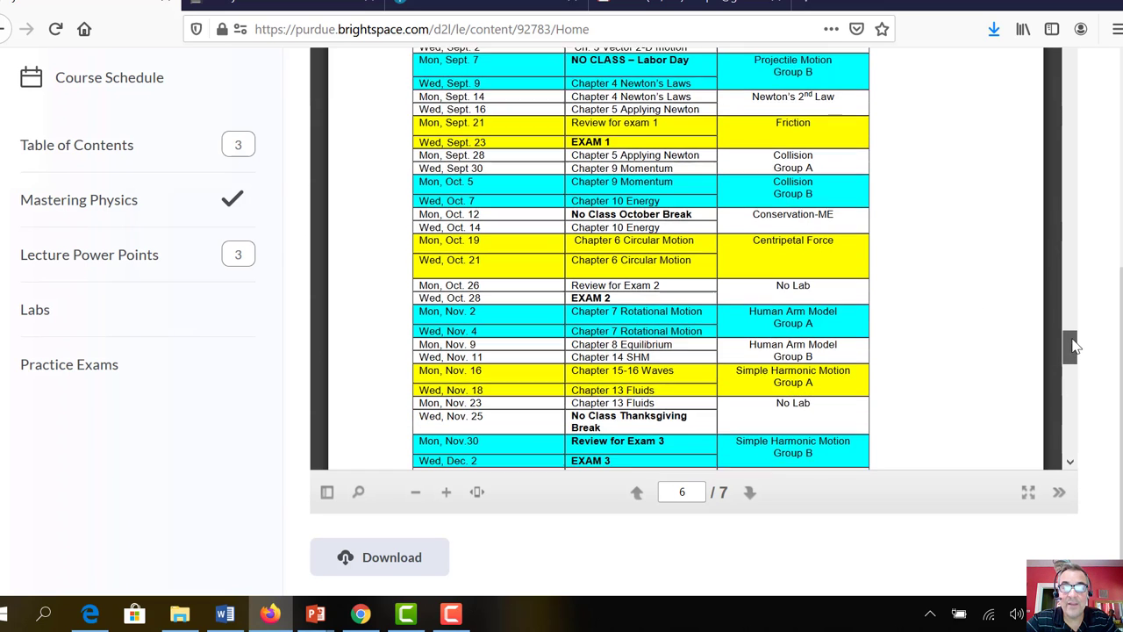
{"action": "scroll", "scroll_direction": "down", "scroll_amount": 3}
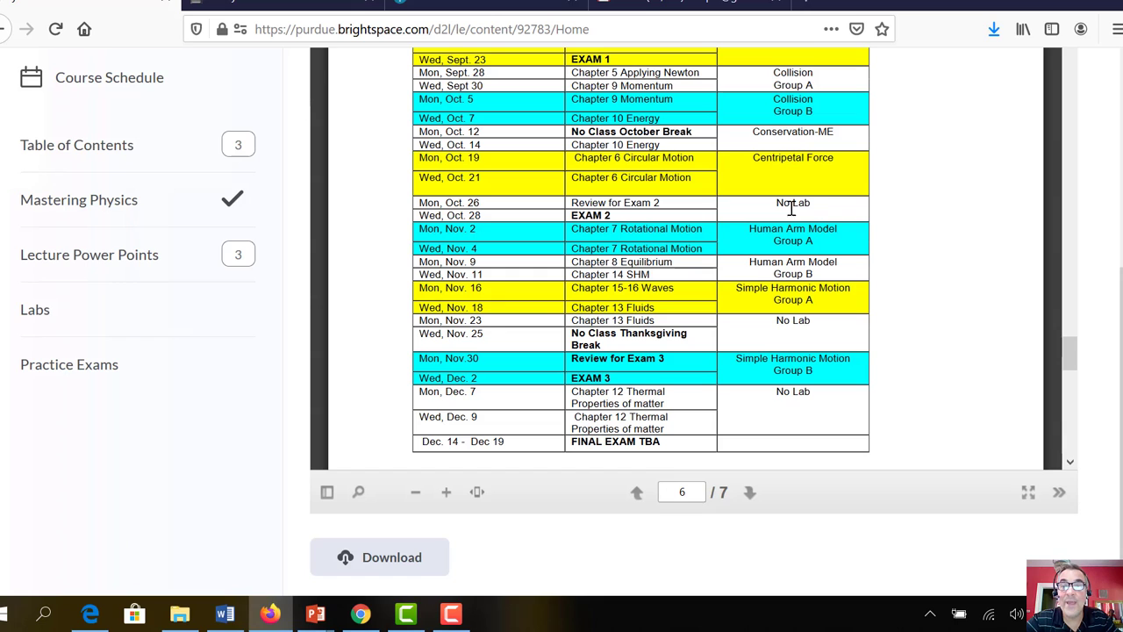
{"action": "mouse_move", "coordinate": [821, 222]}
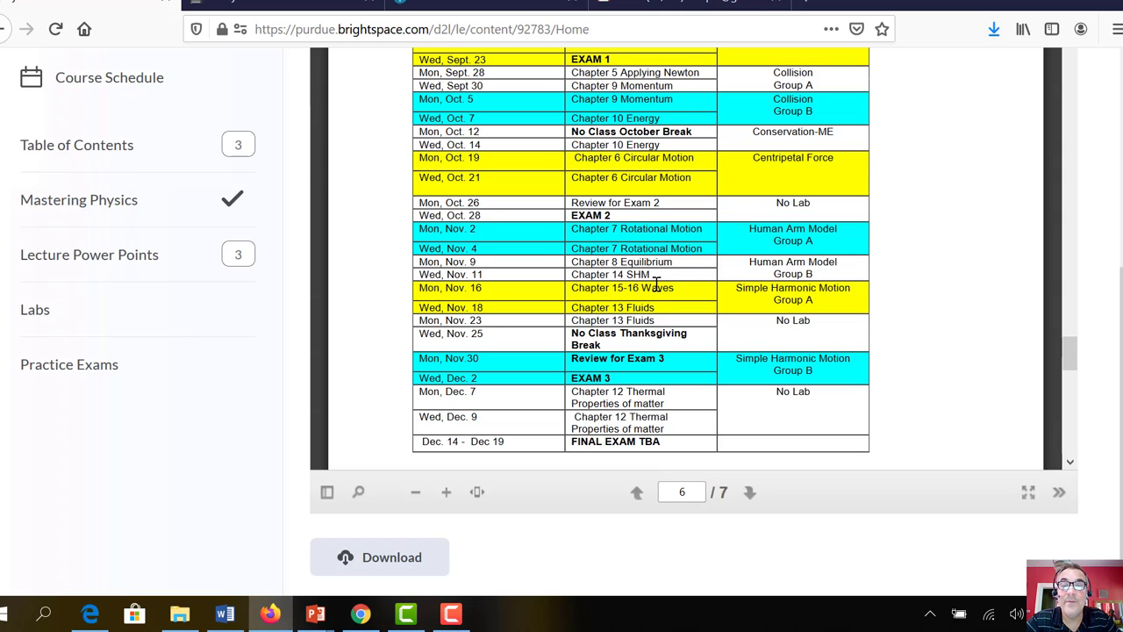
{"action": "mouse_move", "coordinate": [647, 307]}
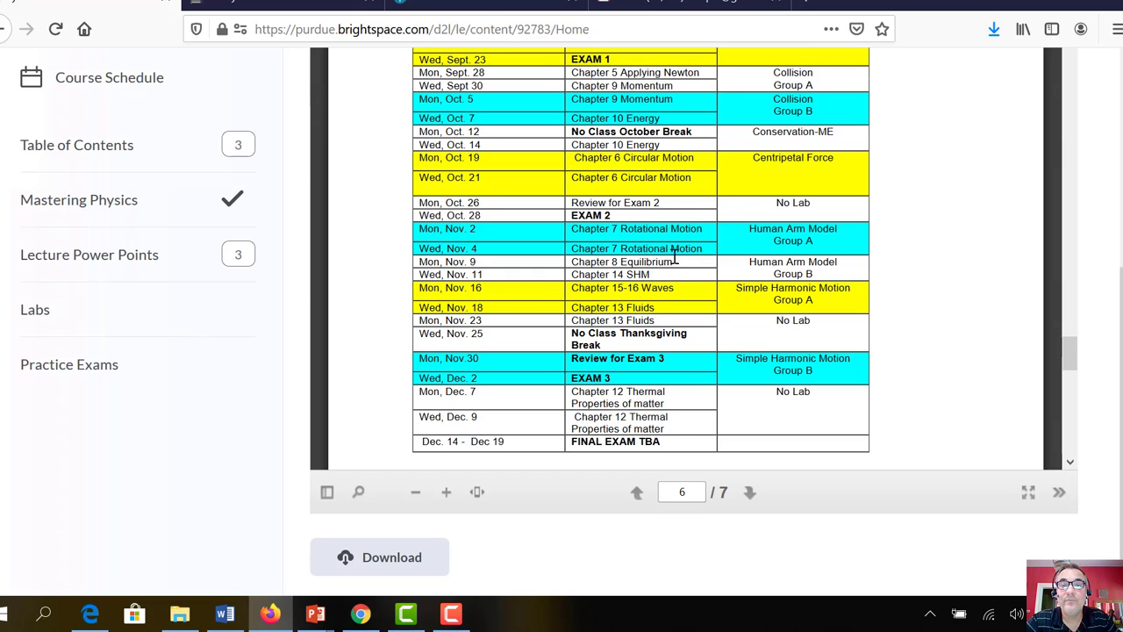
{"action": "mouse_move", "coordinate": [816, 237]}
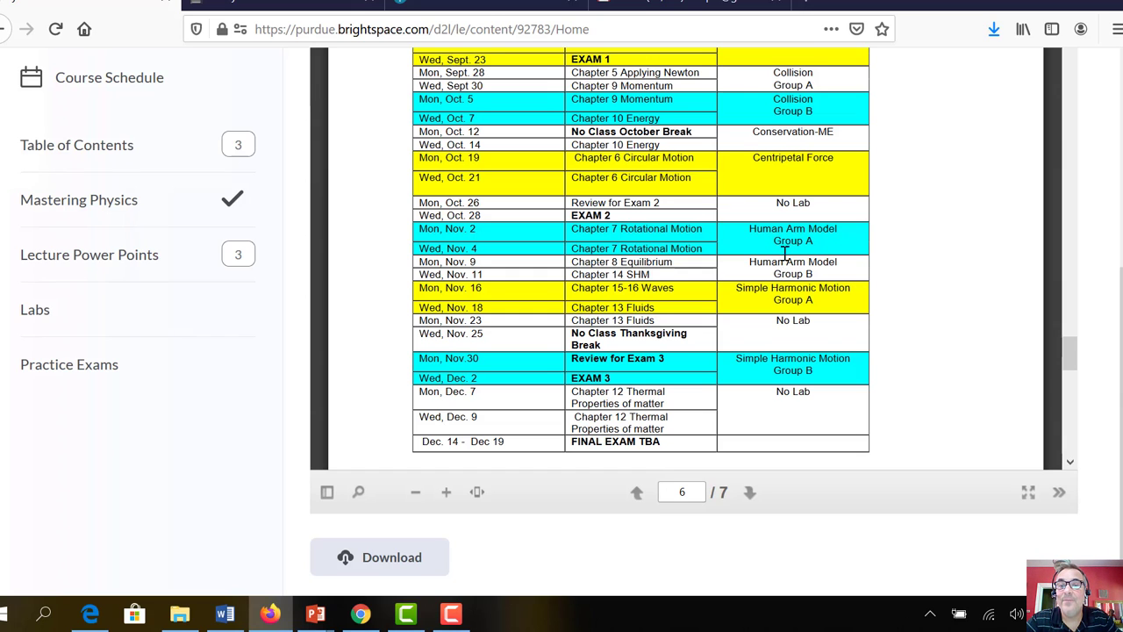
{"action": "mouse_move", "coordinate": [776, 294]}
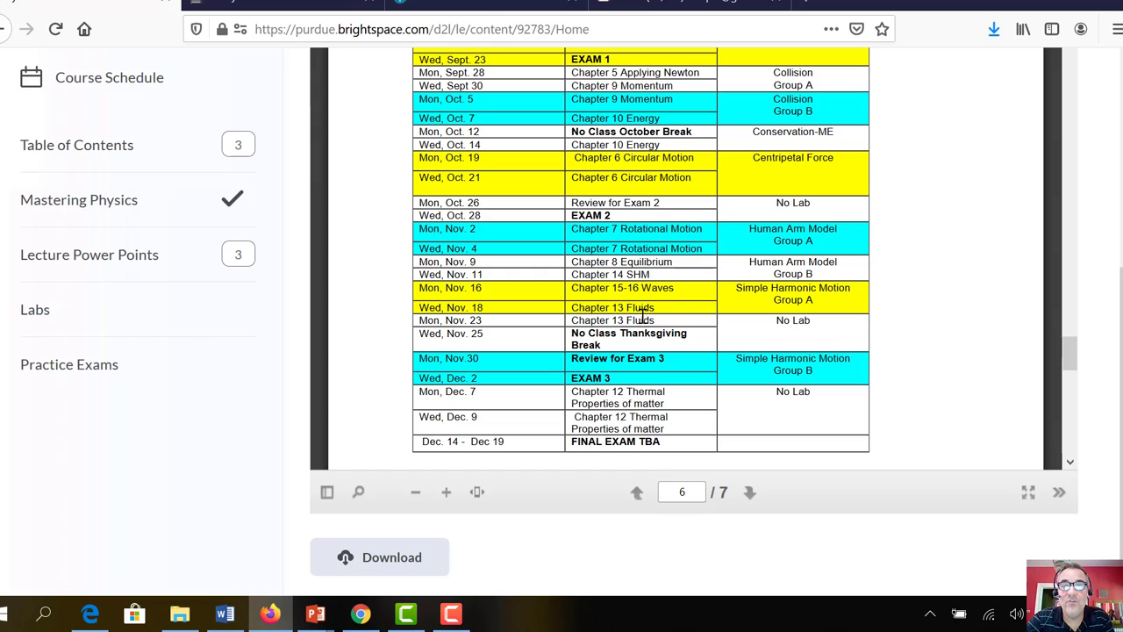
{"action": "mouse_move", "coordinate": [784, 349]}
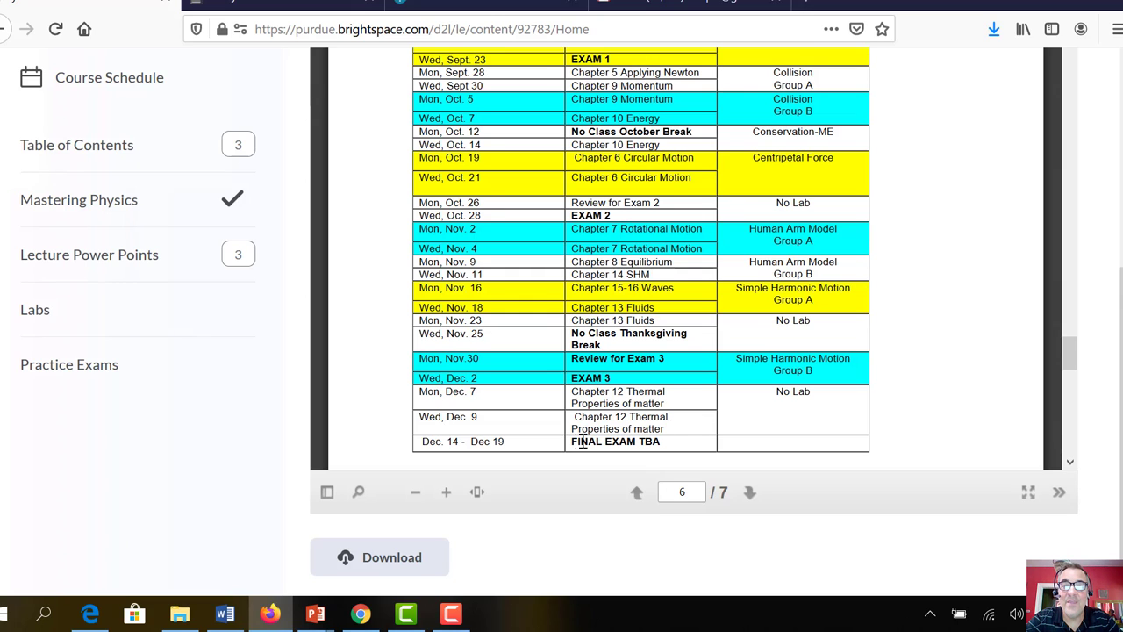
{"action": "mouse_move", "coordinate": [676, 446]}
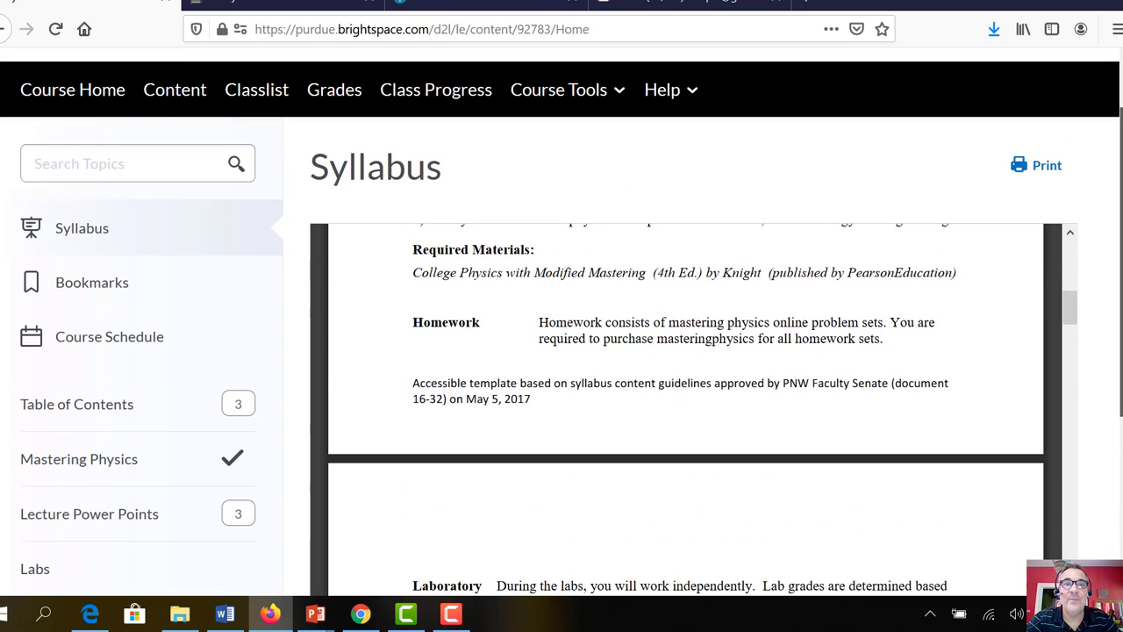
Scroll back to the Syllabus heading with Required Materials and homework sections
{"action": "scroll", "scroll_direction": "down", "scroll_amount": 3}
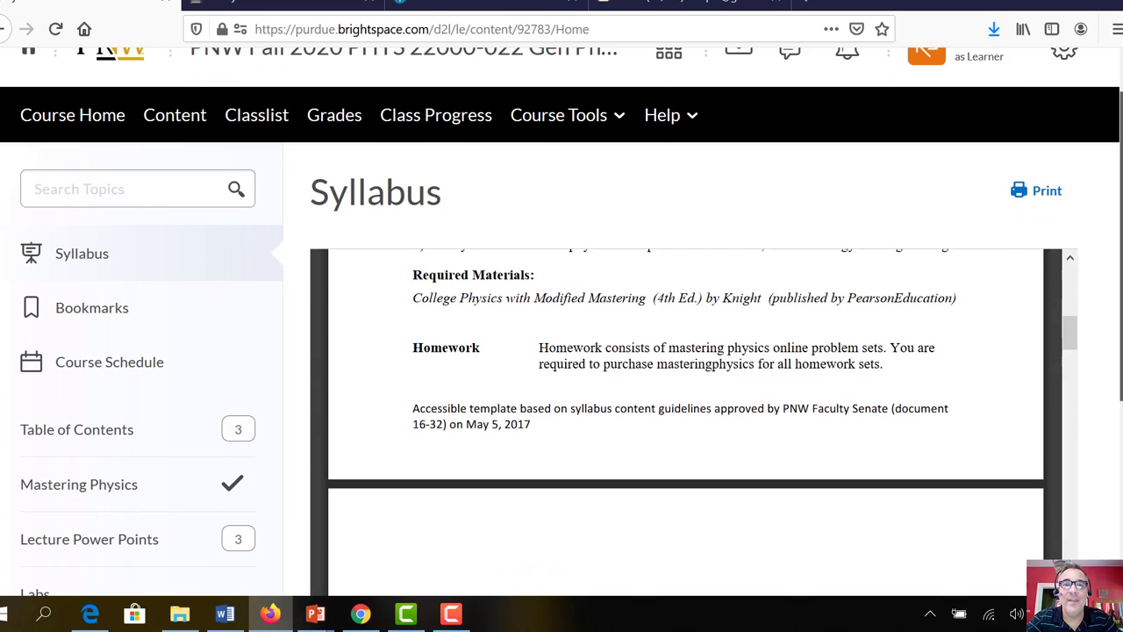